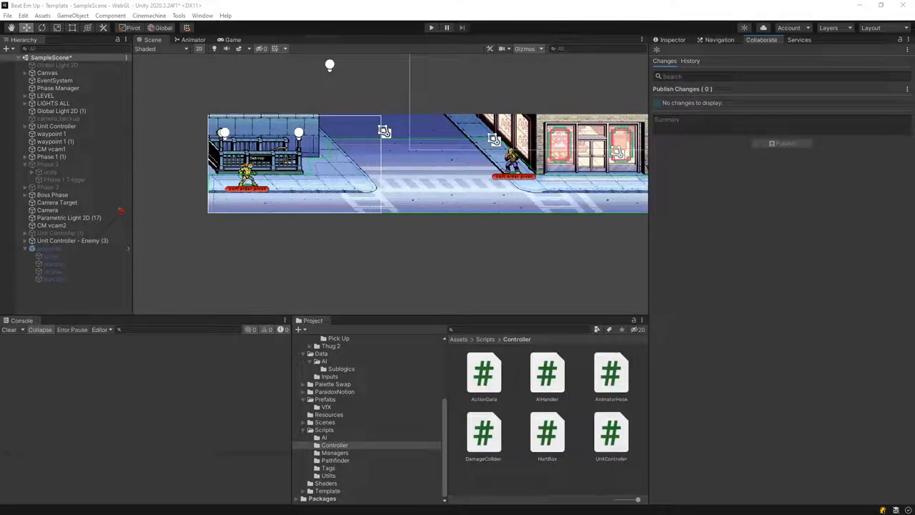
- Select Unit Controller - Enemy and Unit Controller (1) to view their components in the Inspector
click(72, 241)
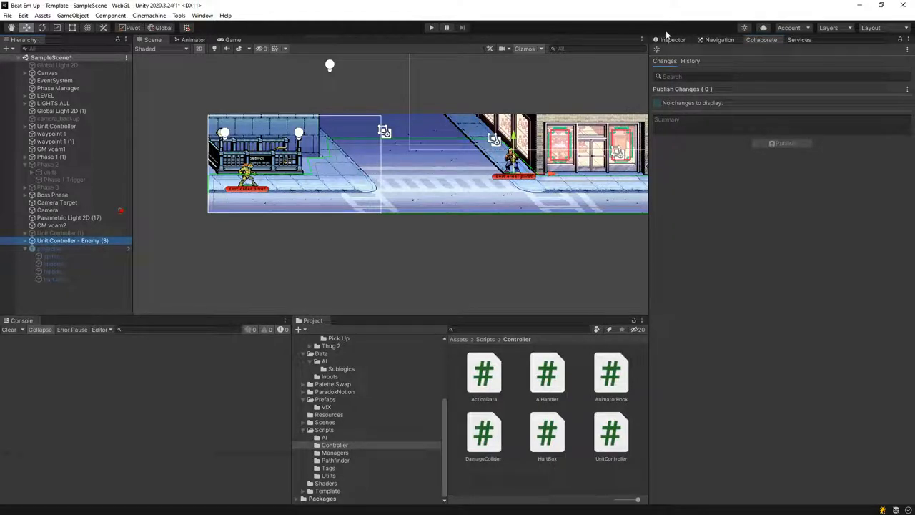
click(54, 249)
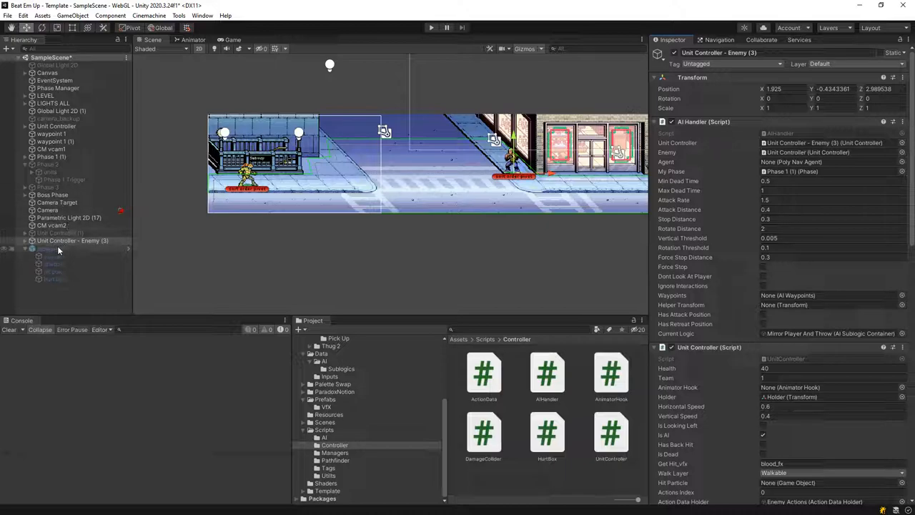
click(60, 232)
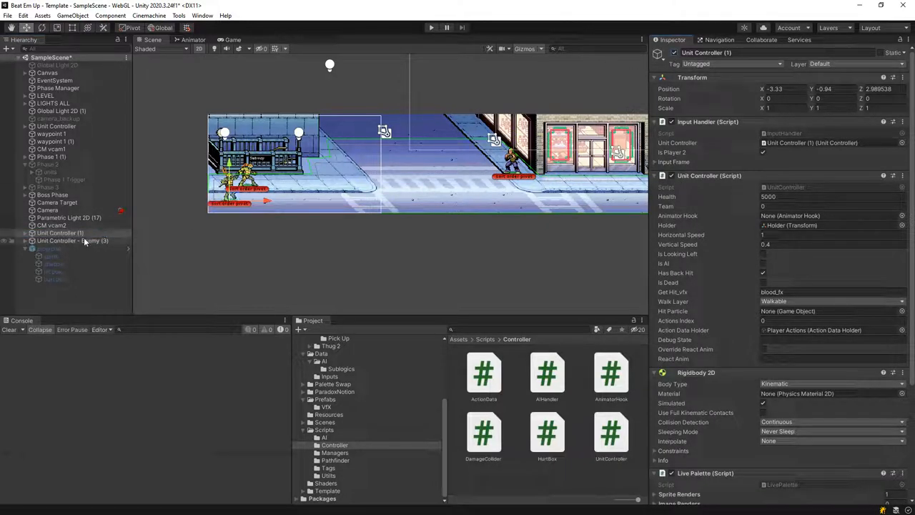
click(71, 240)
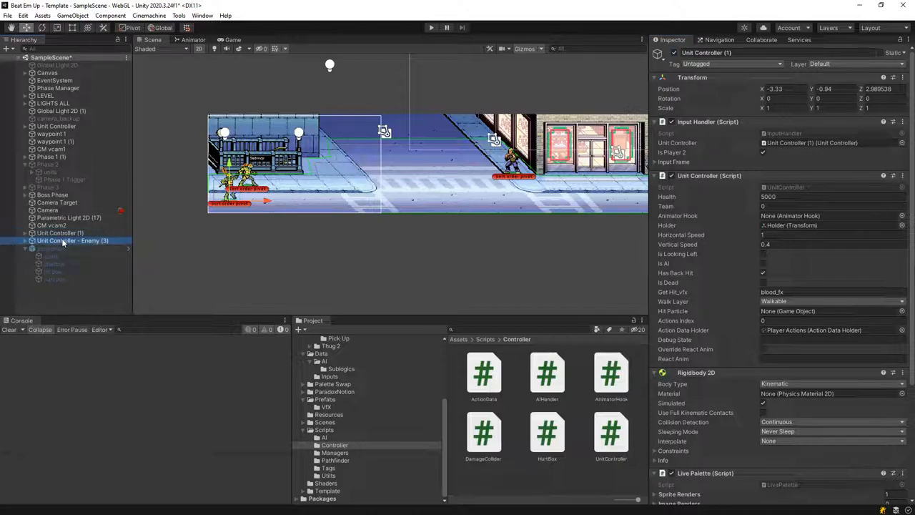
click(71, 240)
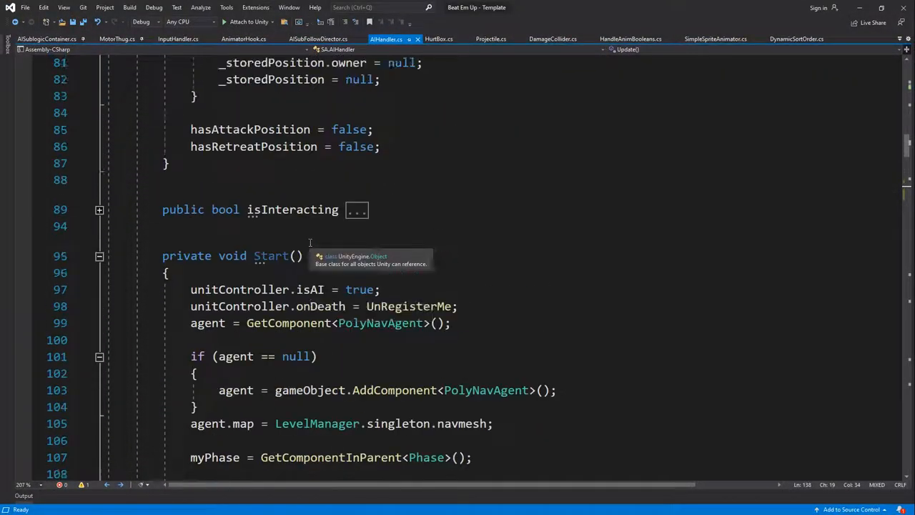
- Scroll through AIHandler.cs reviewing its fields, Update logic and positioning helpers with methods folded
scroll(up, 3)
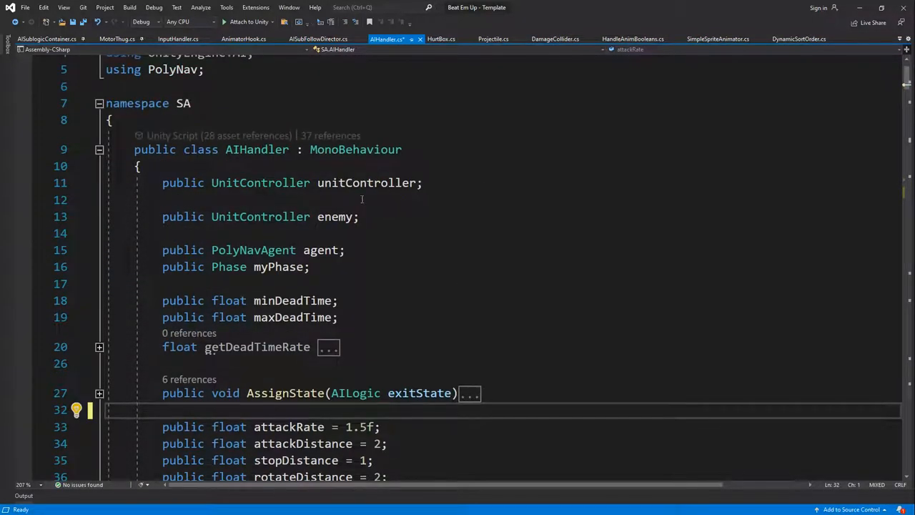
scroll(down, 3)
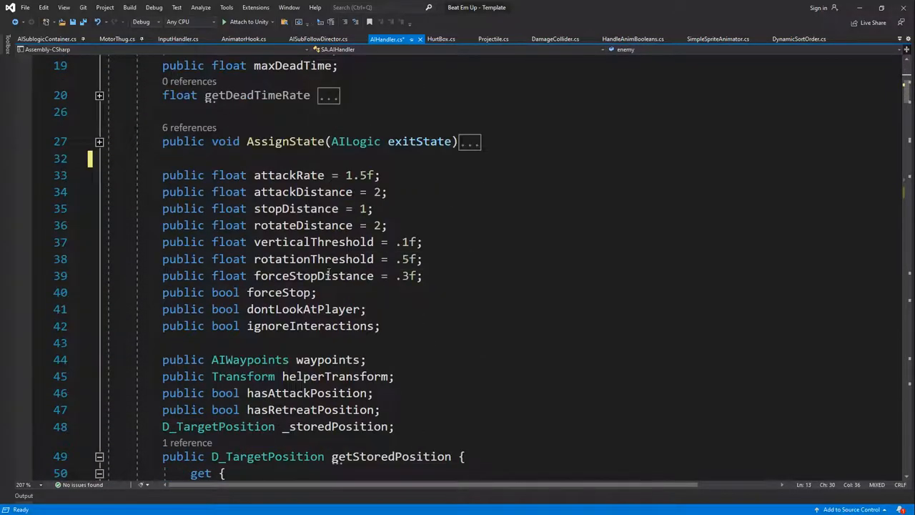
scroll(down, 3)
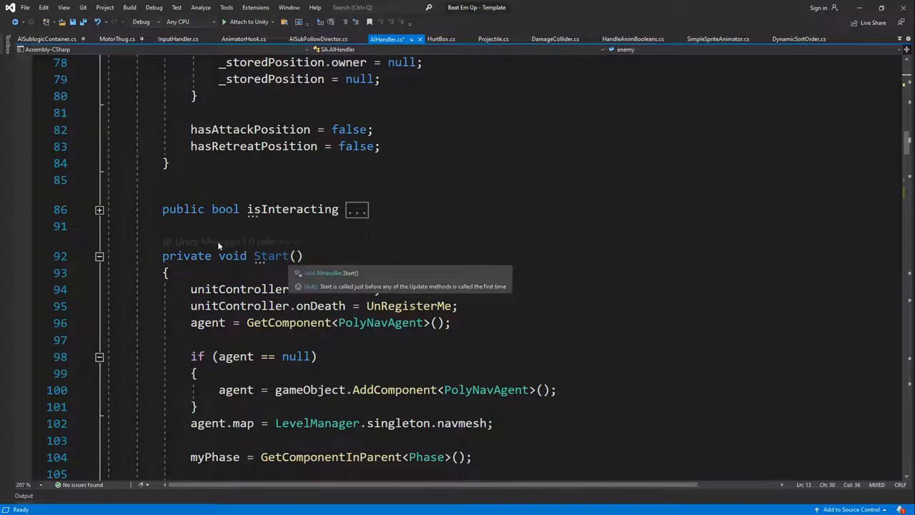
scroll(down, 3)
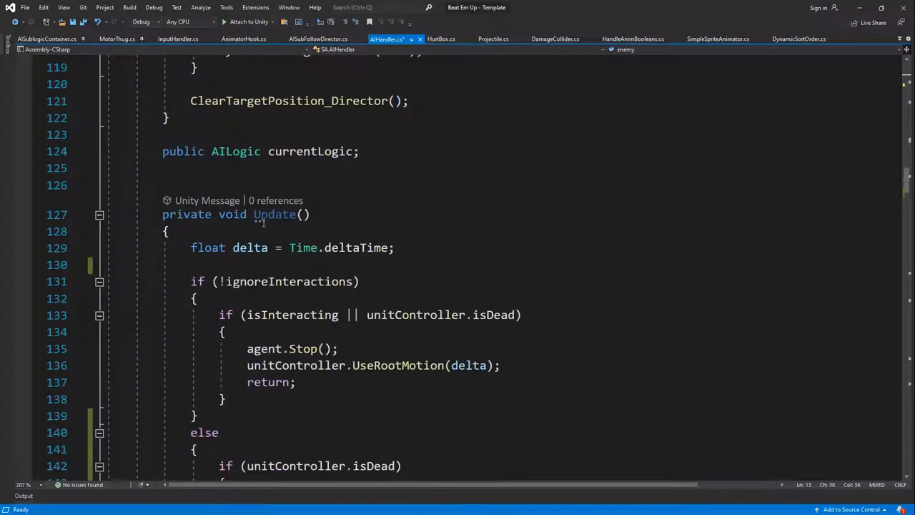
scroll(up, 3)
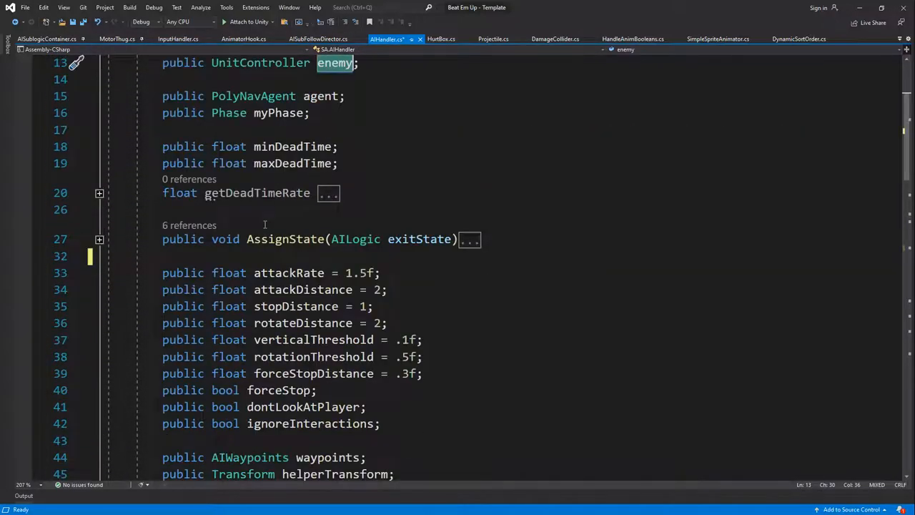
scroll(down, 3)
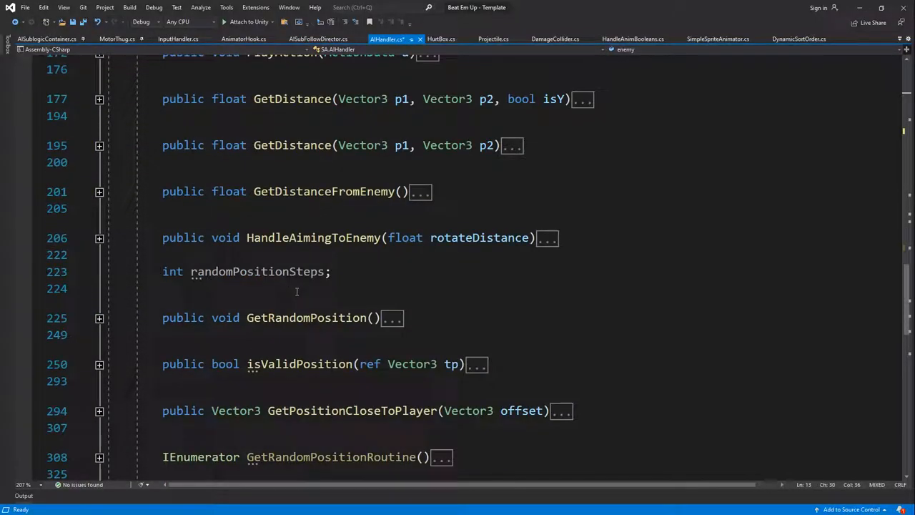
scroll(up, 3)
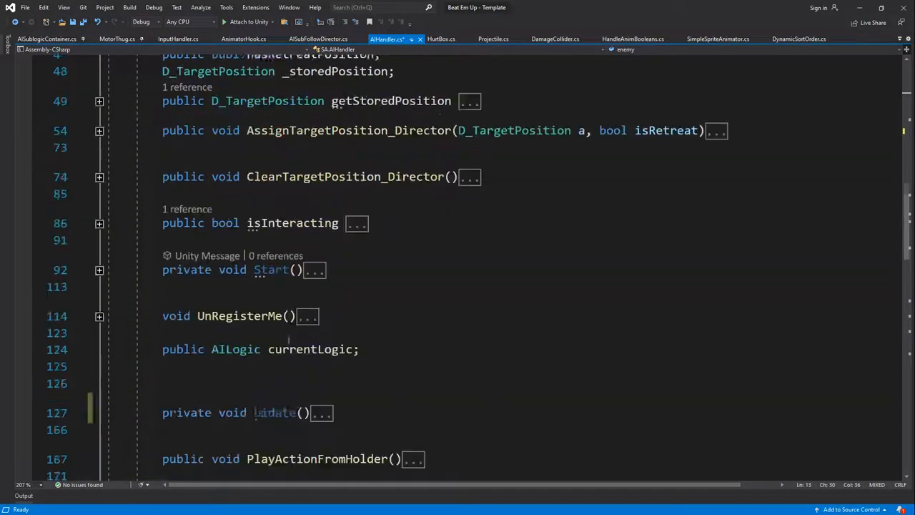
- Write void HandleFOV() calling Physics2D.OverlapCircleAll(transform.position, 40, 6)
text(void HandleFOV()
text({)
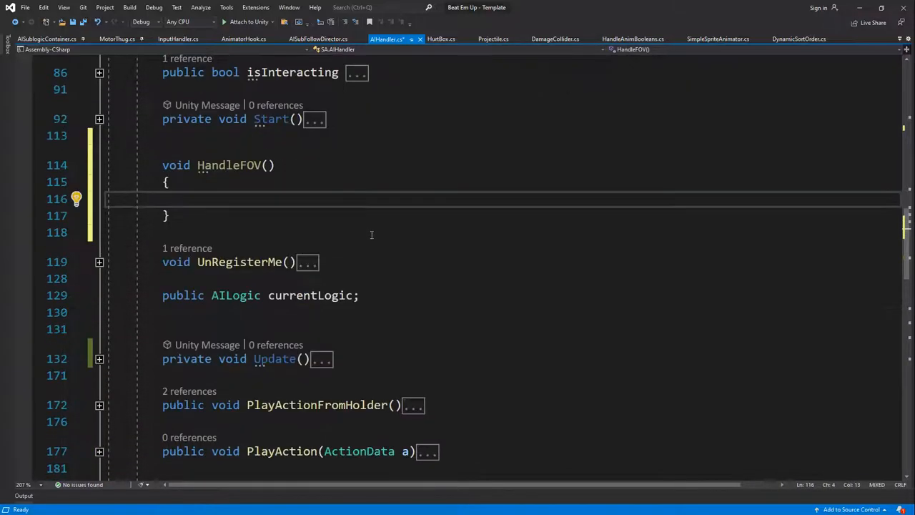
text(P)
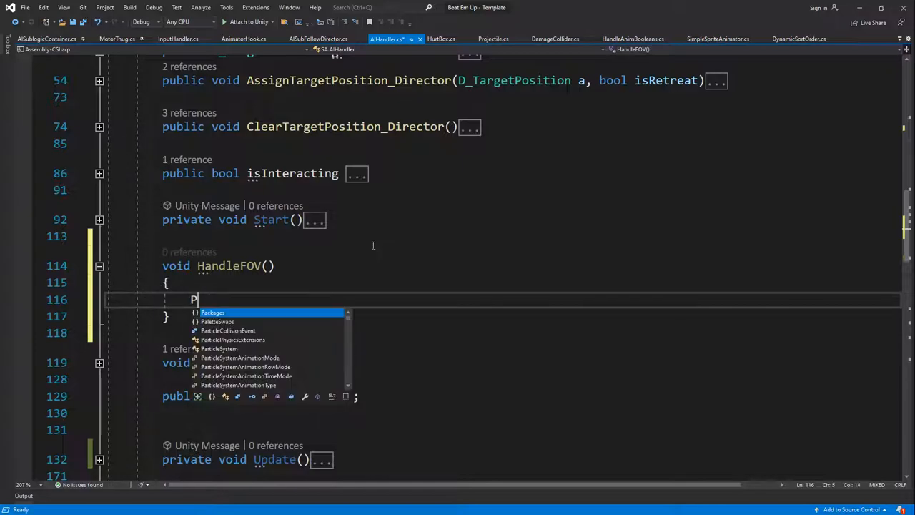
text(hysics2D.)
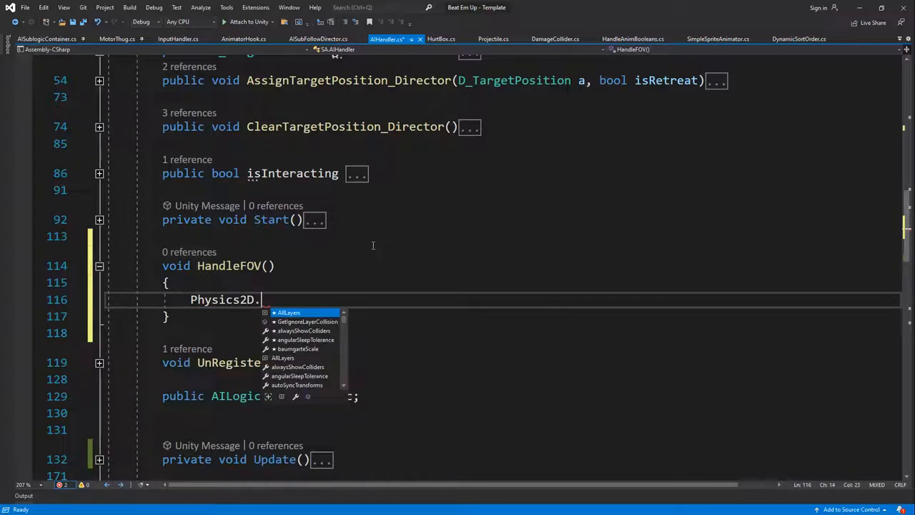
text(overl)
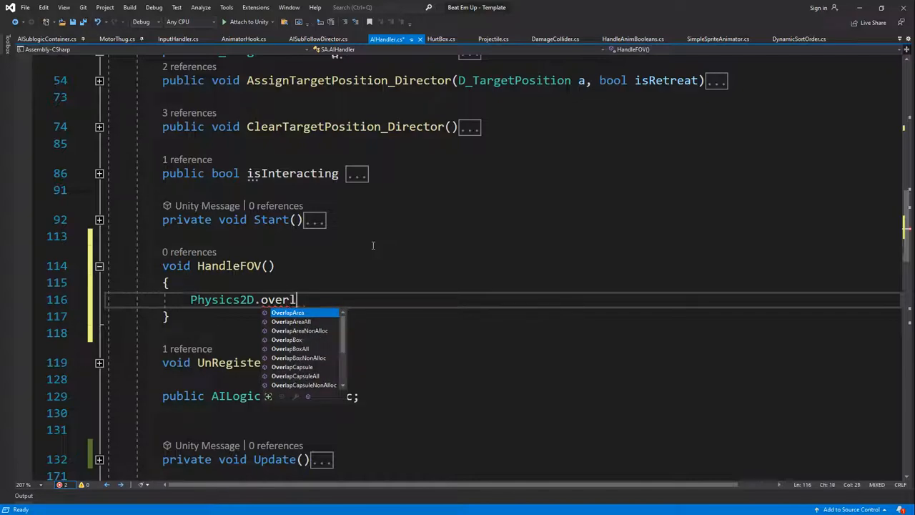
text(apci)
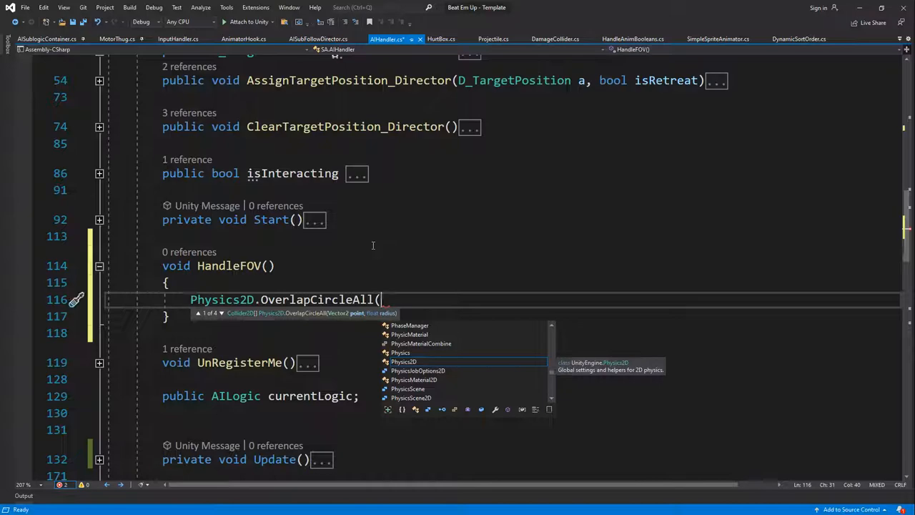
text(transform.position,)
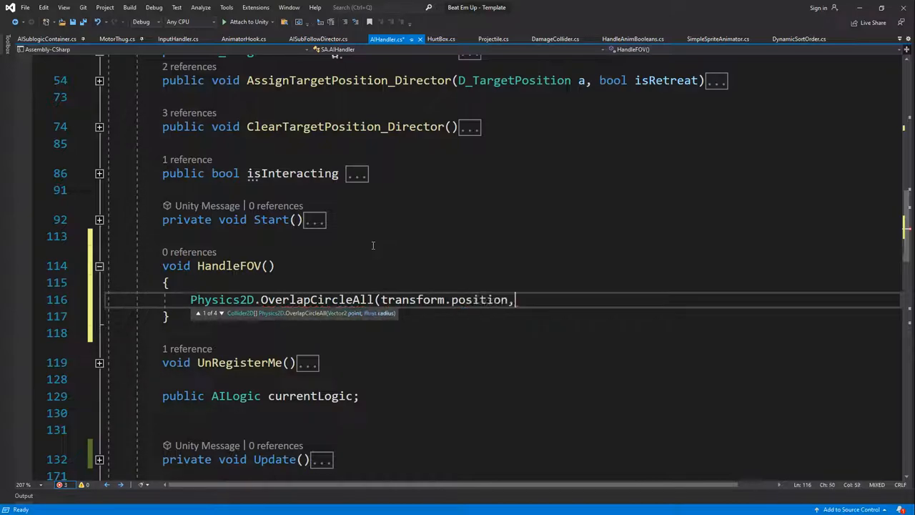
text(40, );)
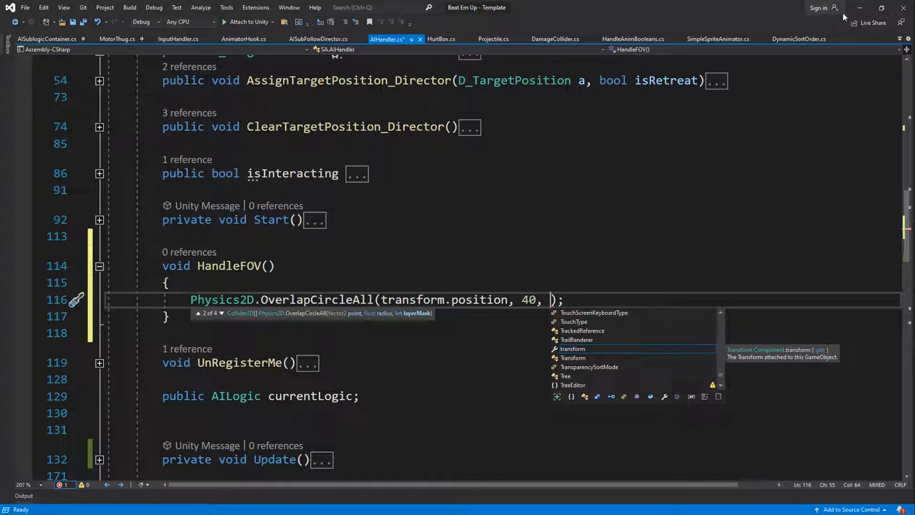
text(6)
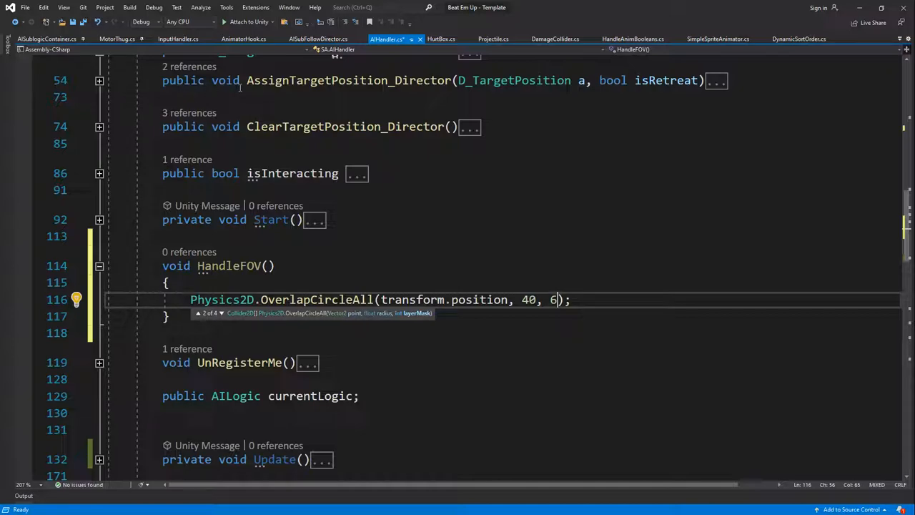
- Check HurtBox.cs for the layer, then store the overlap result in Collider2D[] c
click(440, 39)
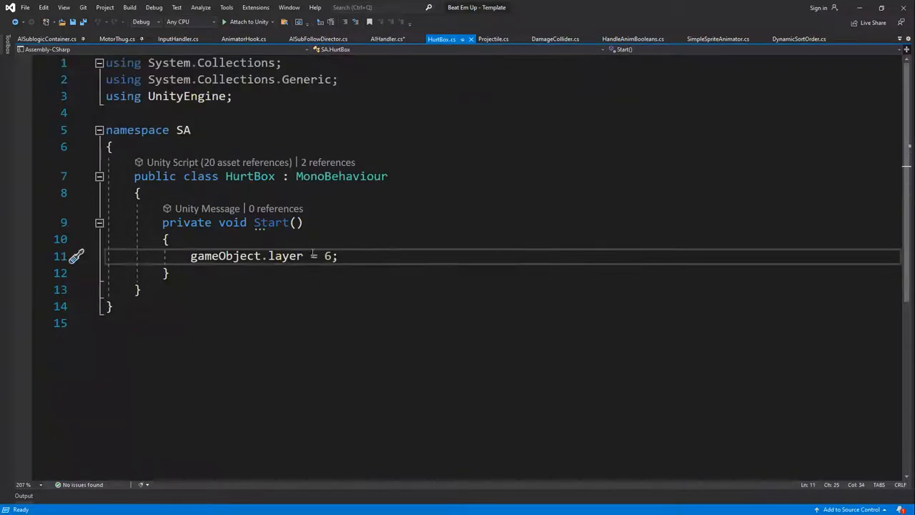
click(386, 39)
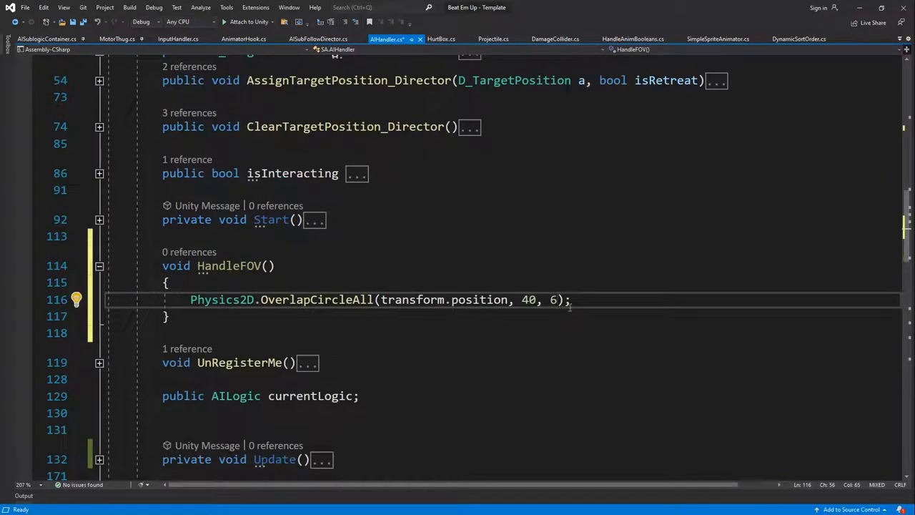
double_click(221, 299)
text(Collider2d)
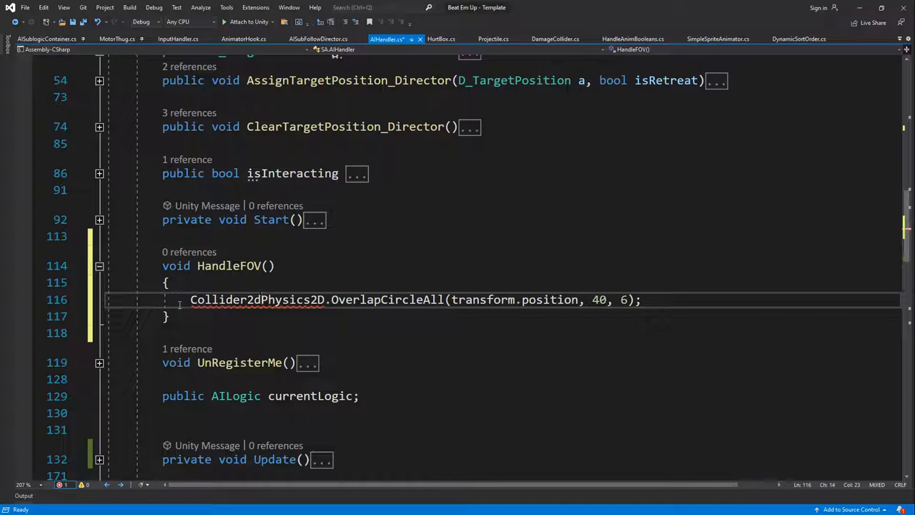
text([])
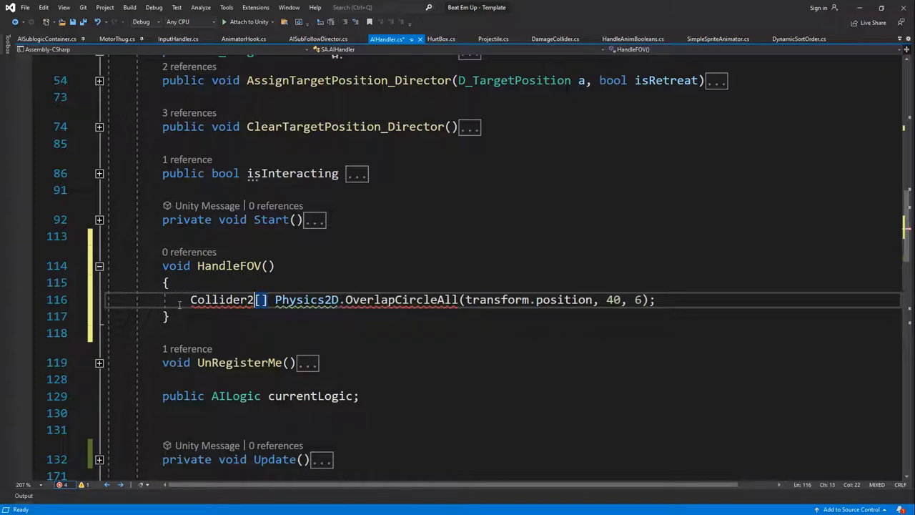
text(c =)
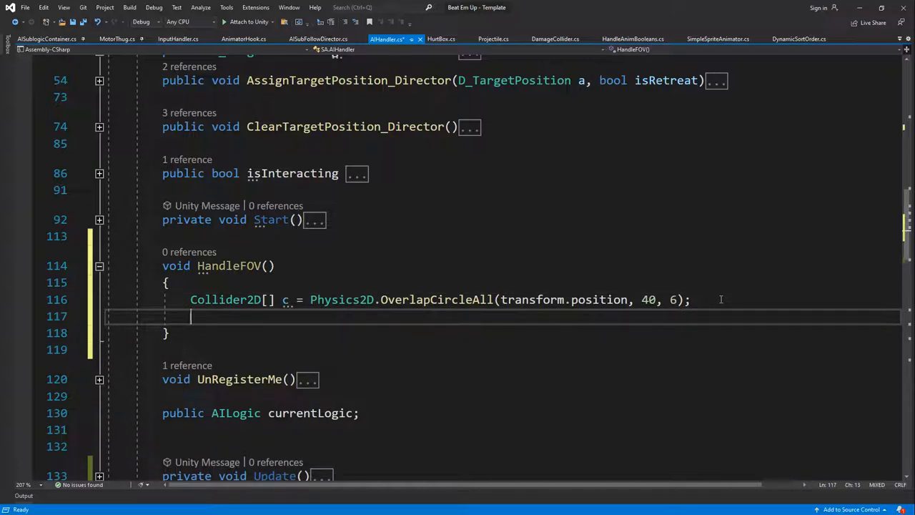
- Rename the array to colliders and add a foreach loop iterating over it
text(foreach (var item in collection))
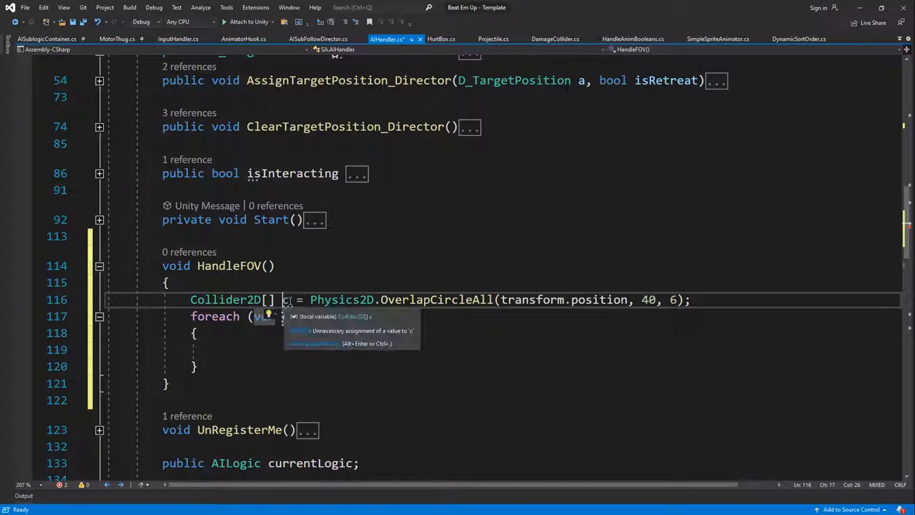
text(colliders)
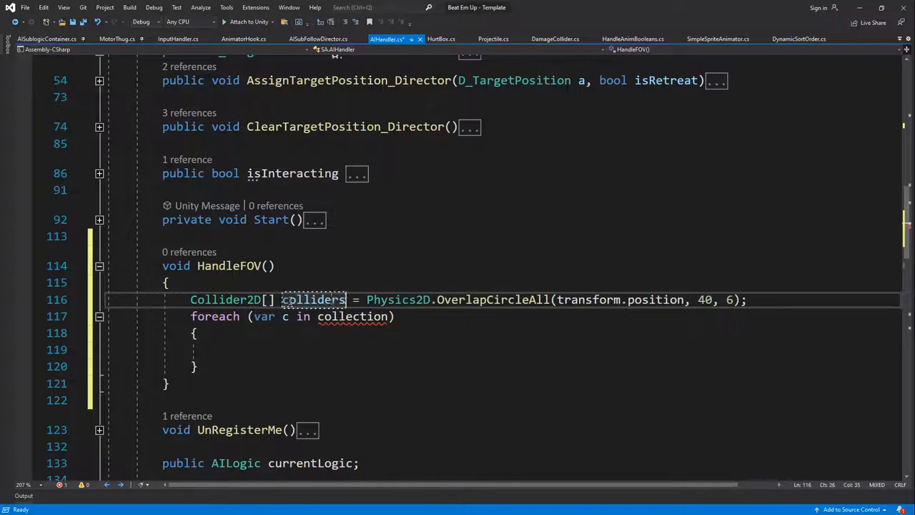
double_click(351, 316)
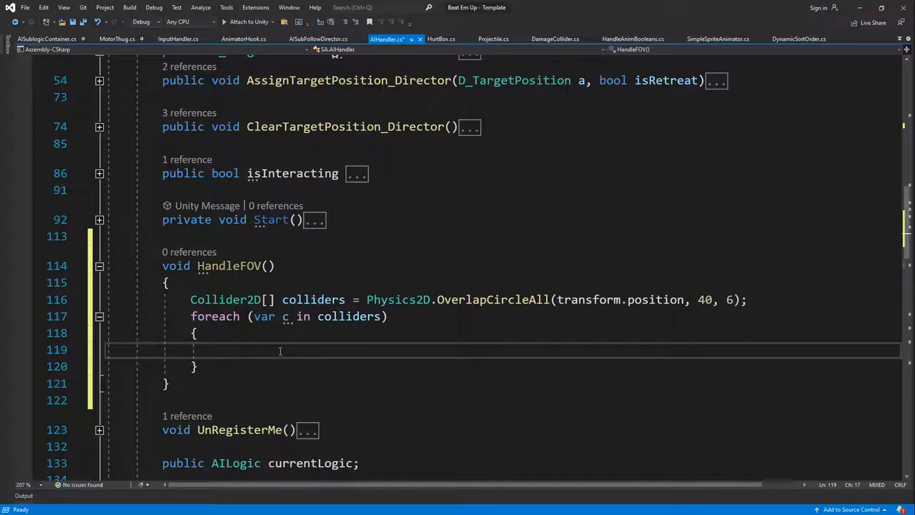
text(I)
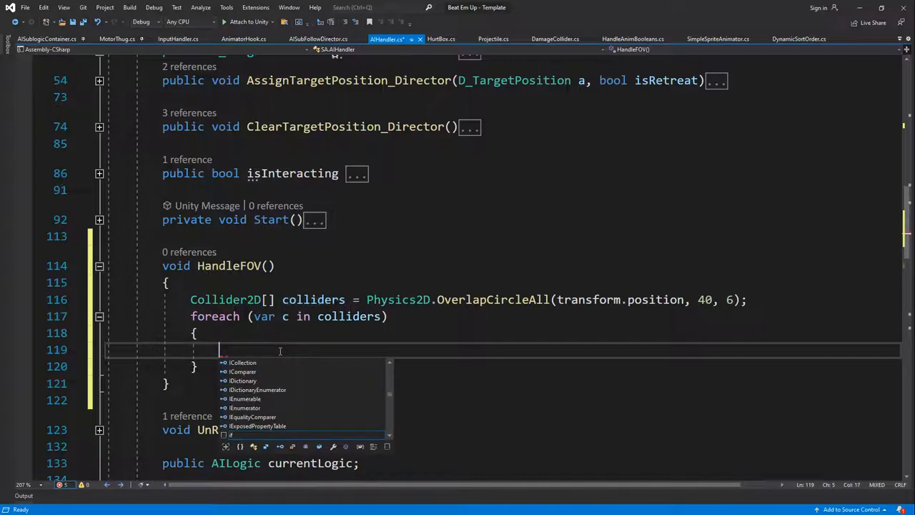
text(H)
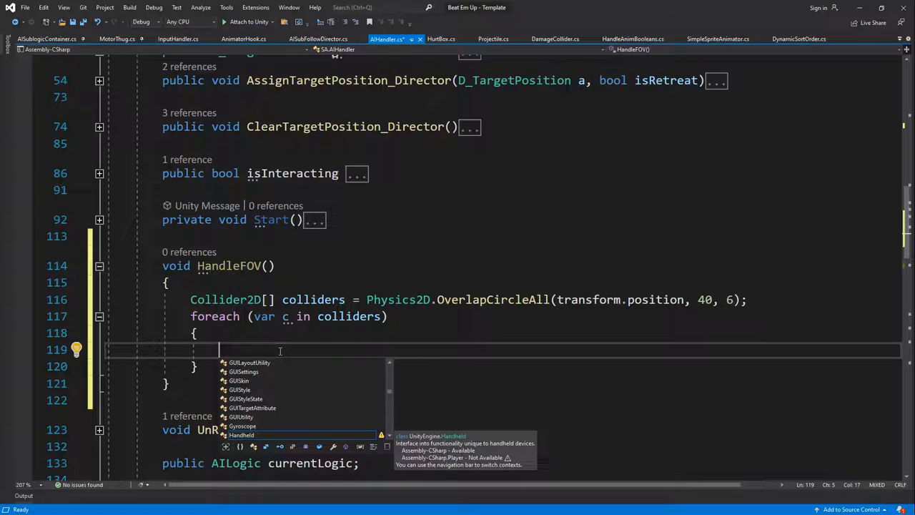
- Inside the loop, fetch UnitController u = c.GetComponentInParent<UnitController>()
text(Controller)
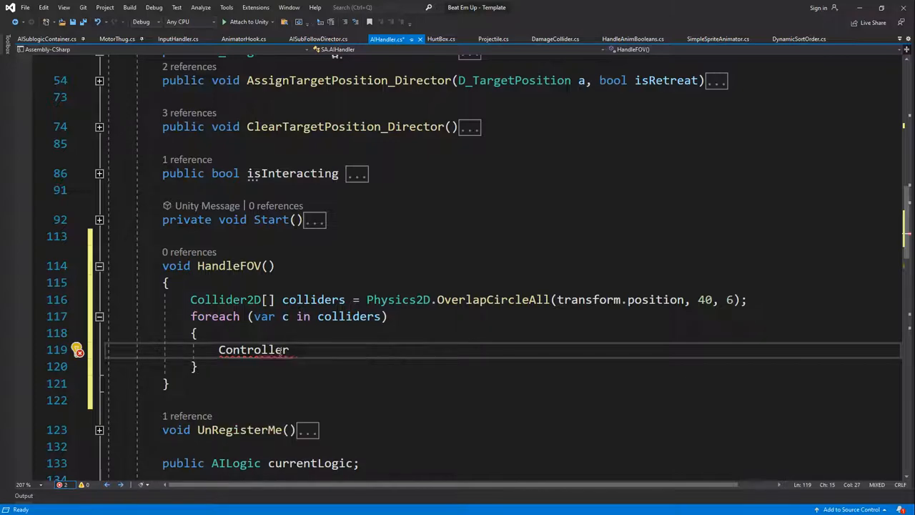
text(UnitController u =)
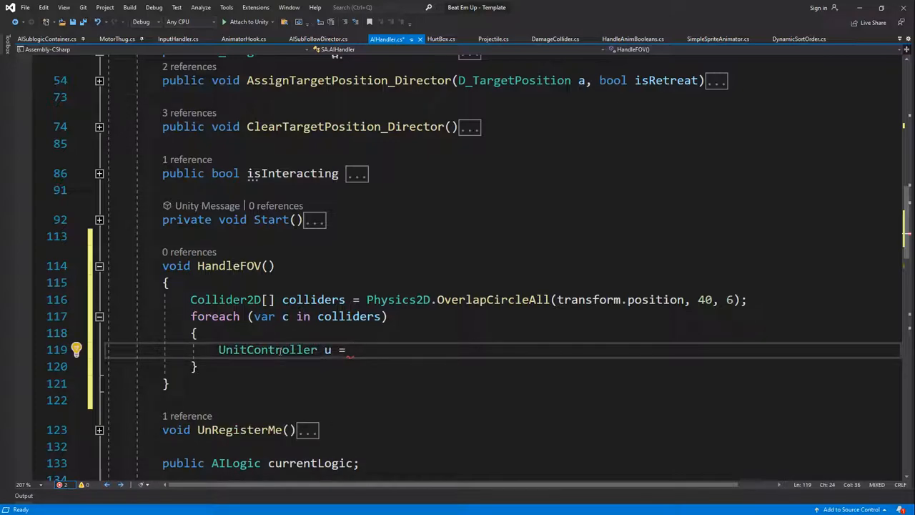
text(c.GetComponentInParent)
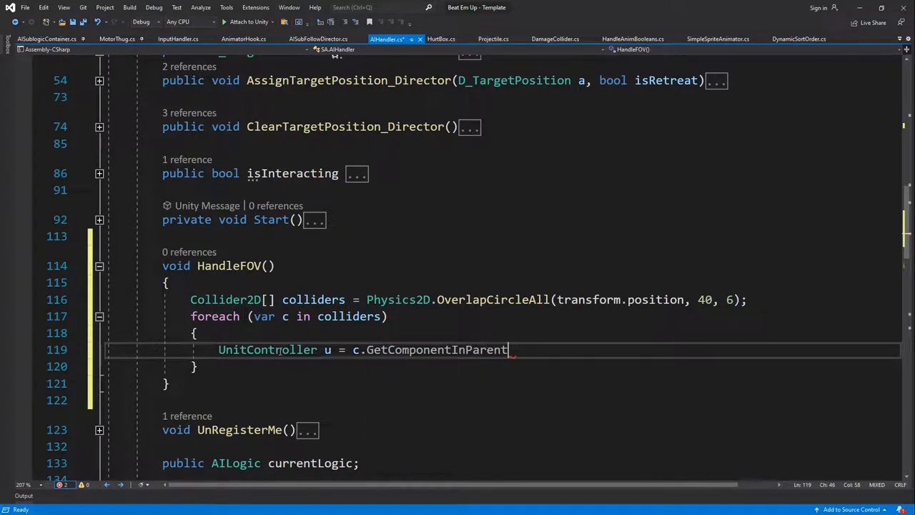
text(<un)
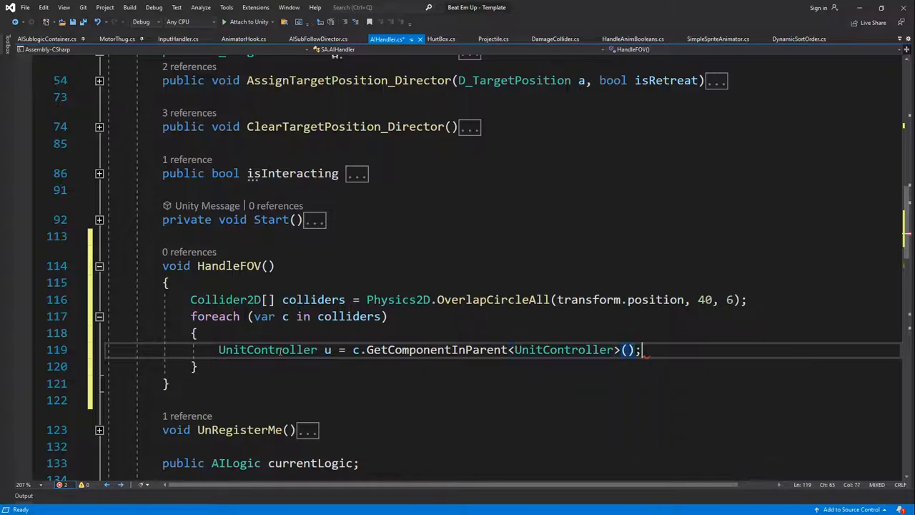
- Add if (u != null) and if (u.team != unitController.team) checks inside the loop
text(if(u)
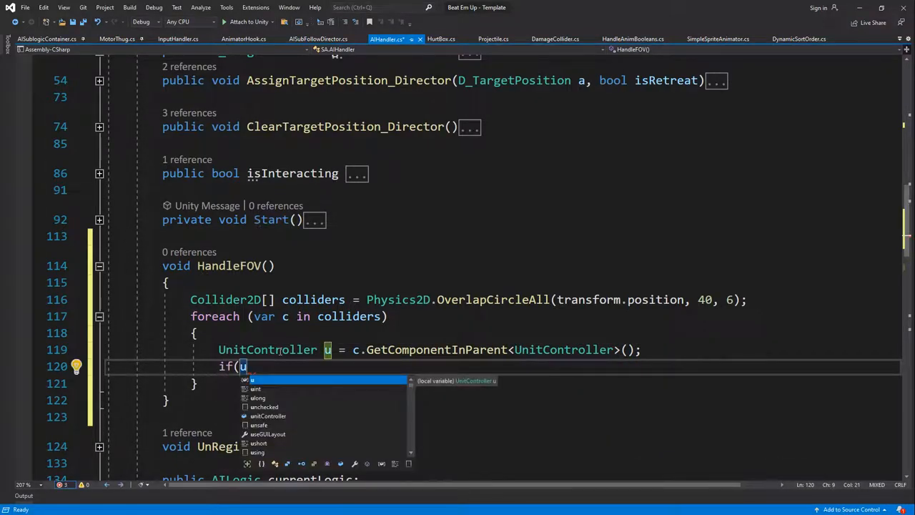
text(!=nu)
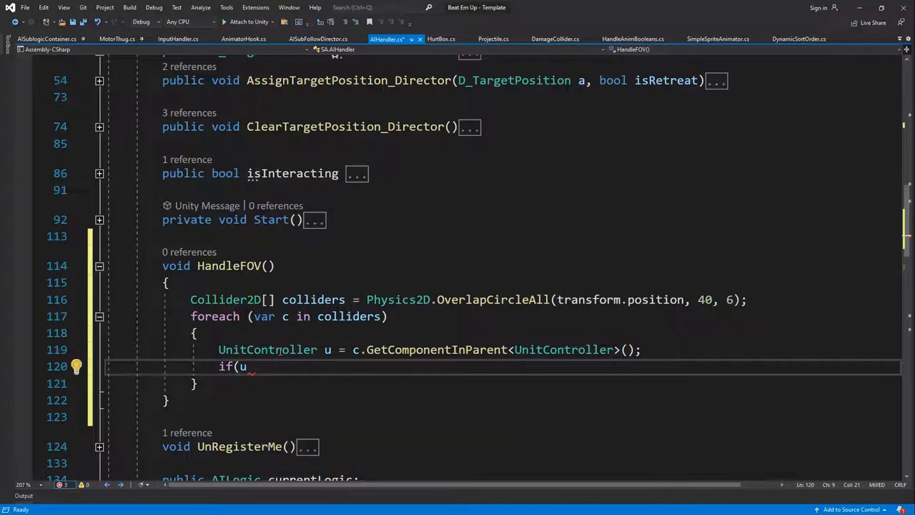
text(!=null))
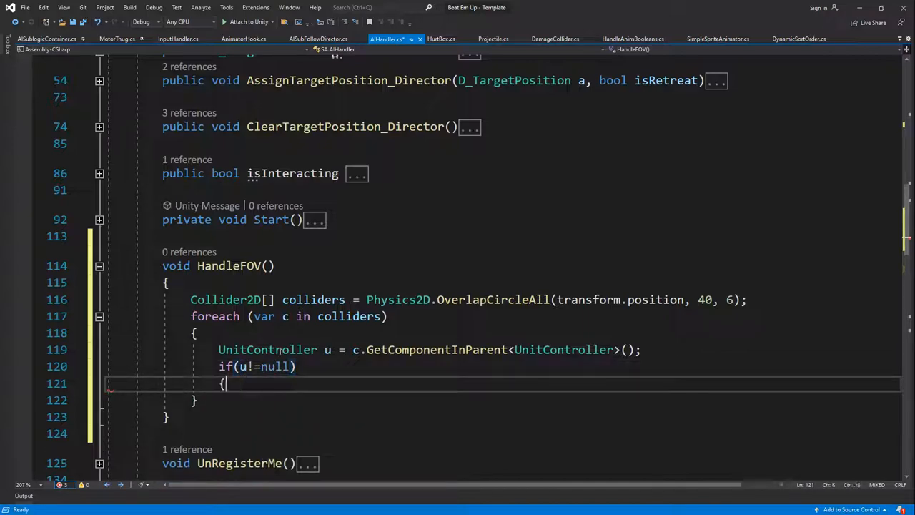
text(if)
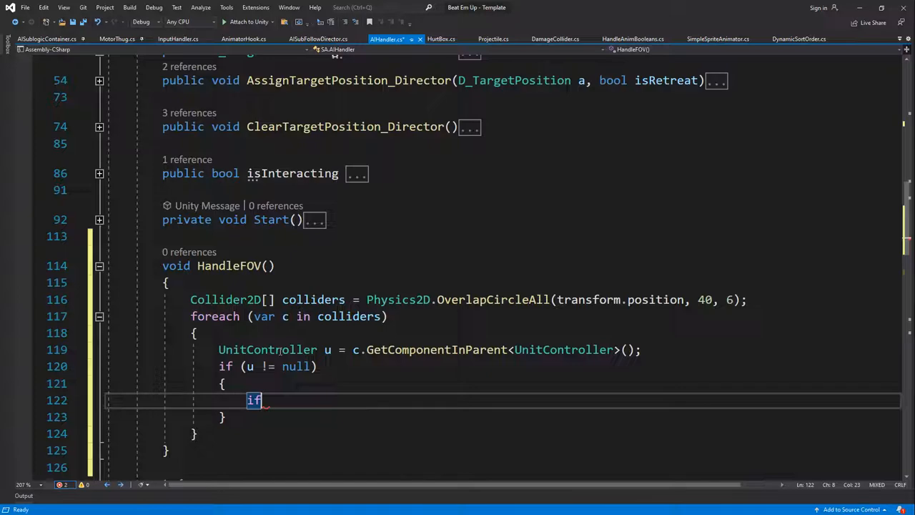
text((iu)
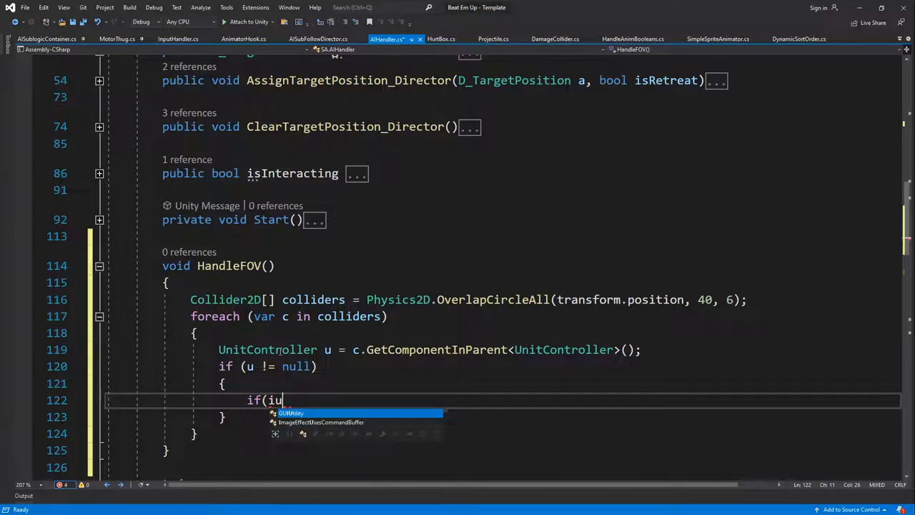
text(.t)
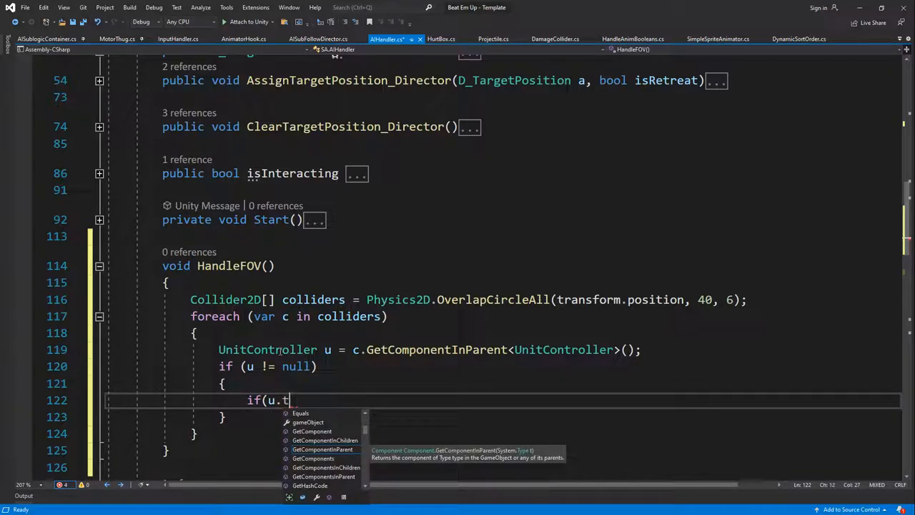
text(eam !=)
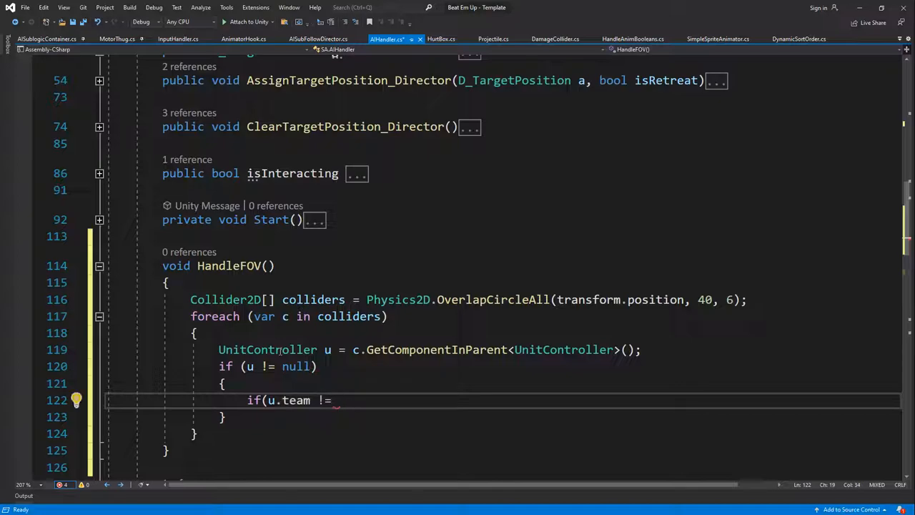
text(o)
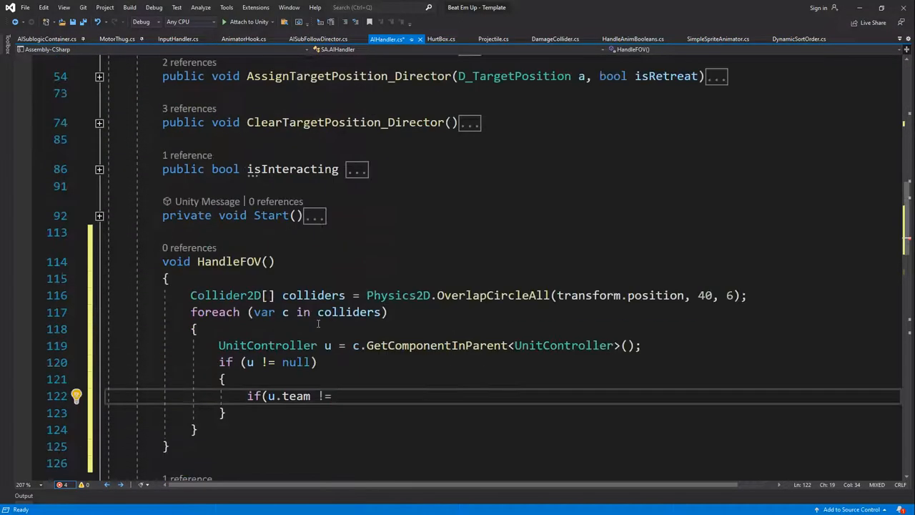
text(unitController.team)
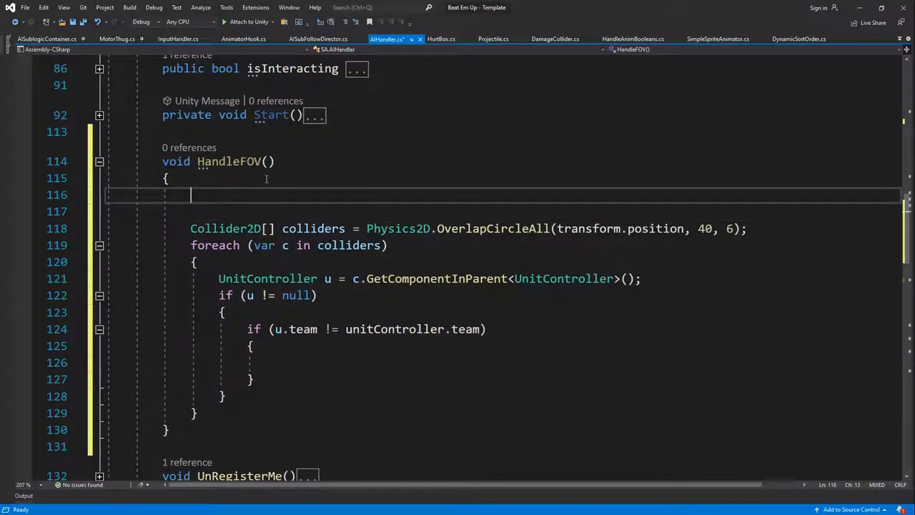
- Declare List<UnitController> targets = new List<UnitController>() and call targets.Add(u) for opposing units
text(List<)
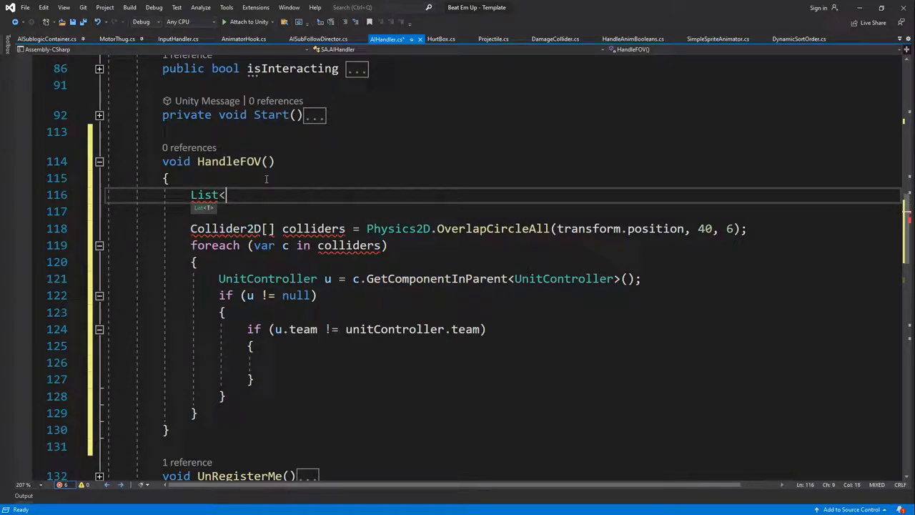
text(UnitController>)
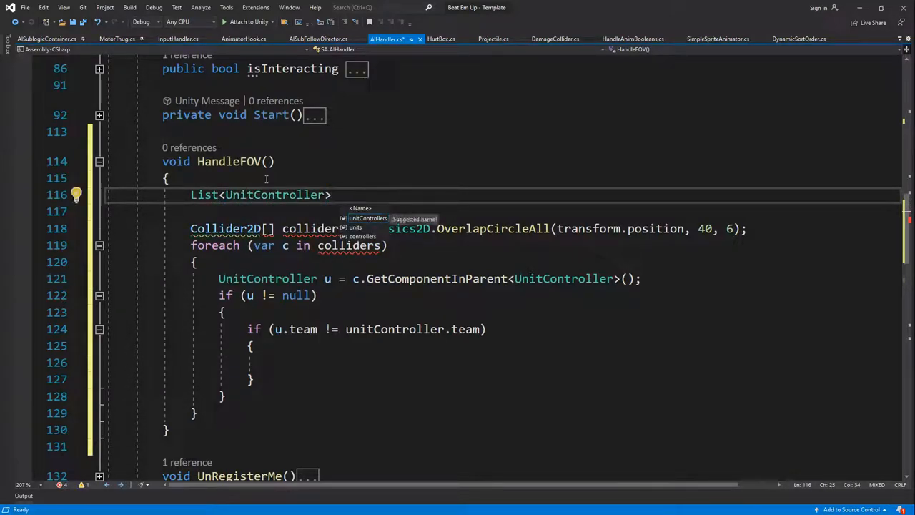
text(targets = new List<UnitController>)
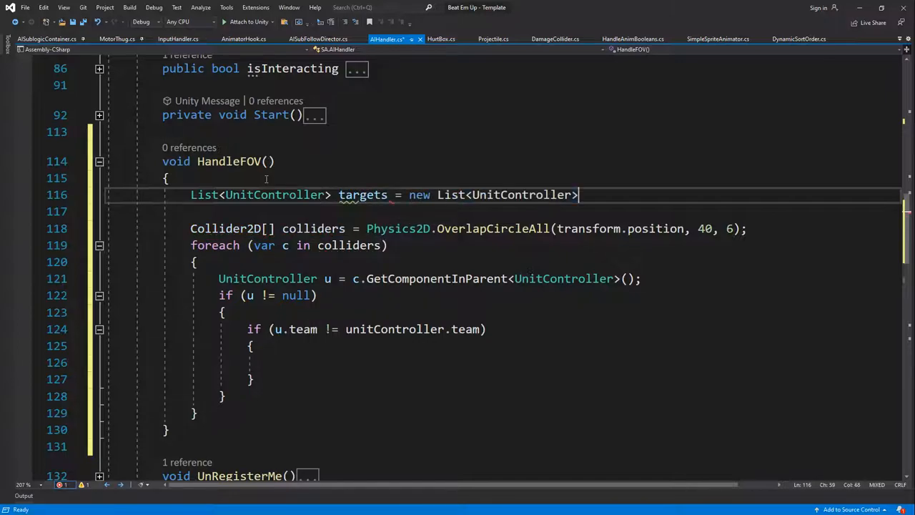
text(();)
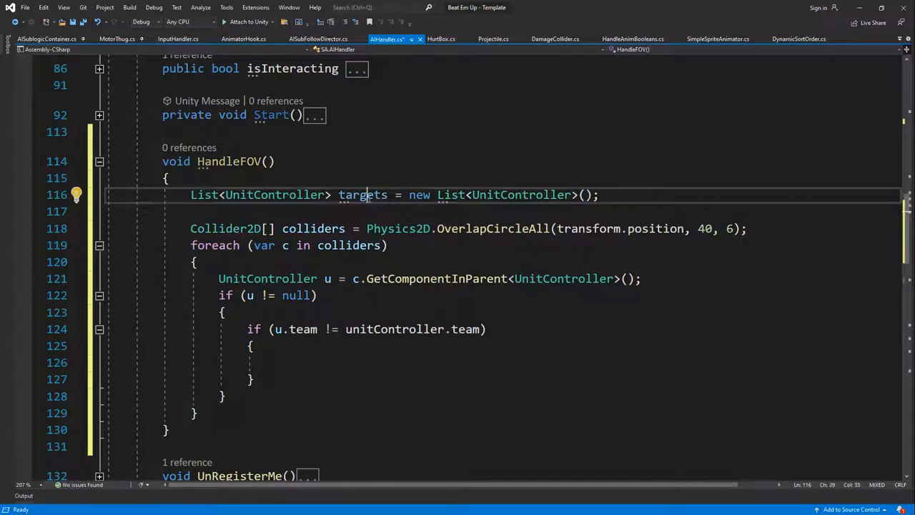
text(targets.Add)
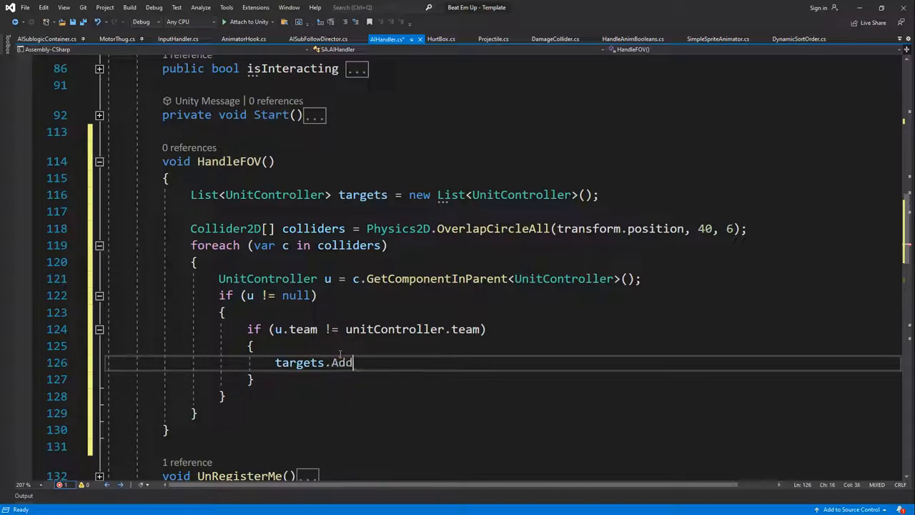
text((u);)
text(f)
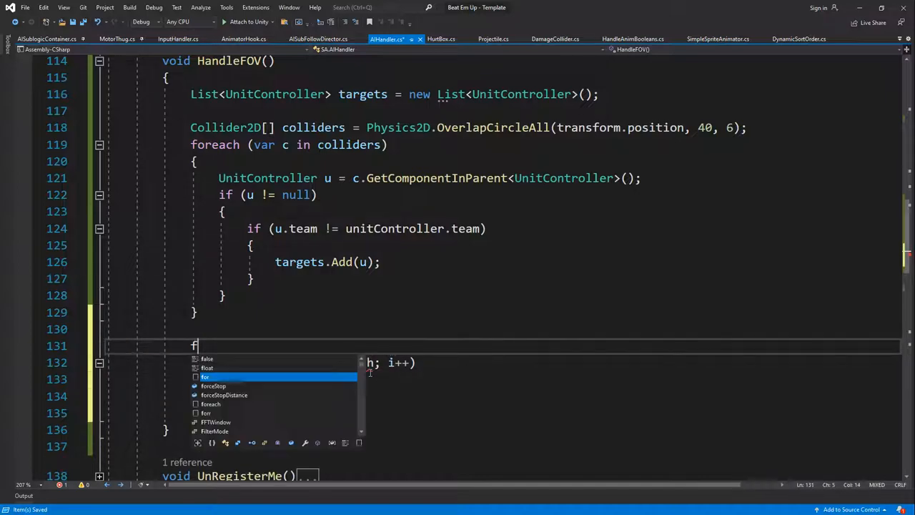
- Declare float maxDis and loop over targets computing Vector2.Distance to each target's position
text(loat maxDis)
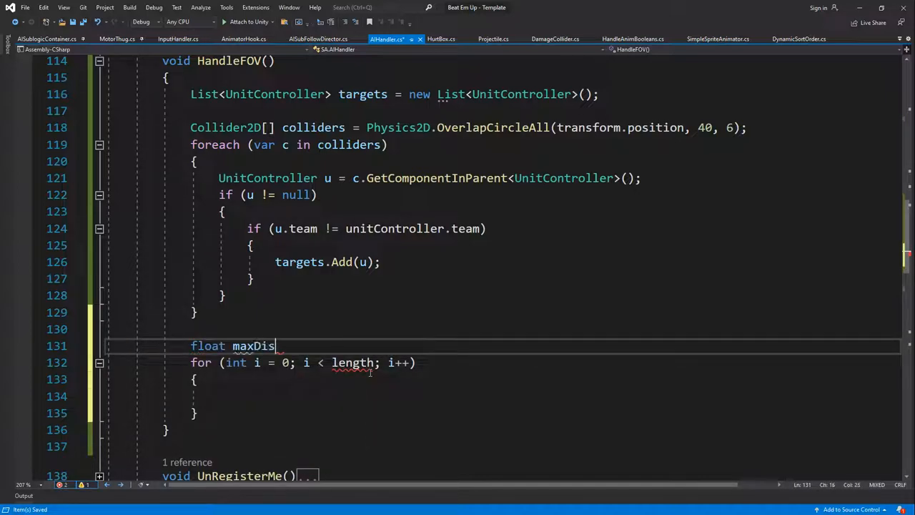
text(=)
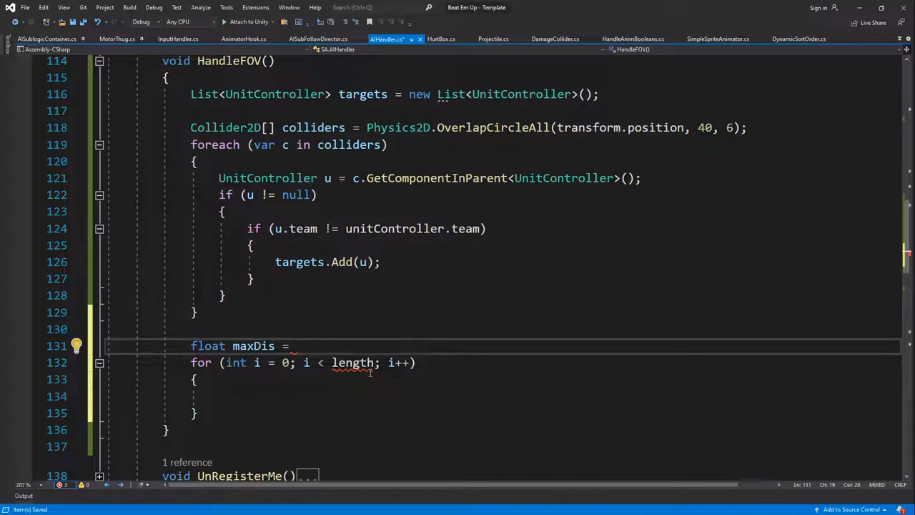
text(float.MaxValue;)
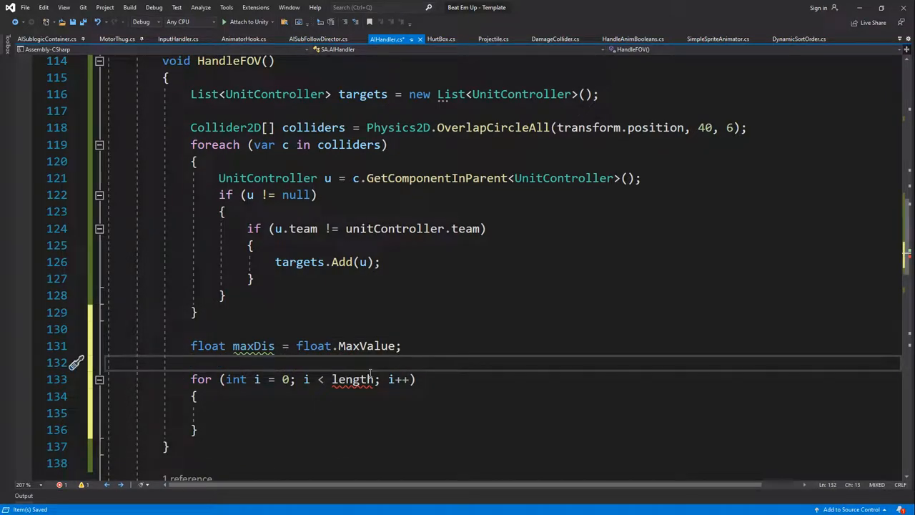
text(vec)
click(503, 413)
text(float di)
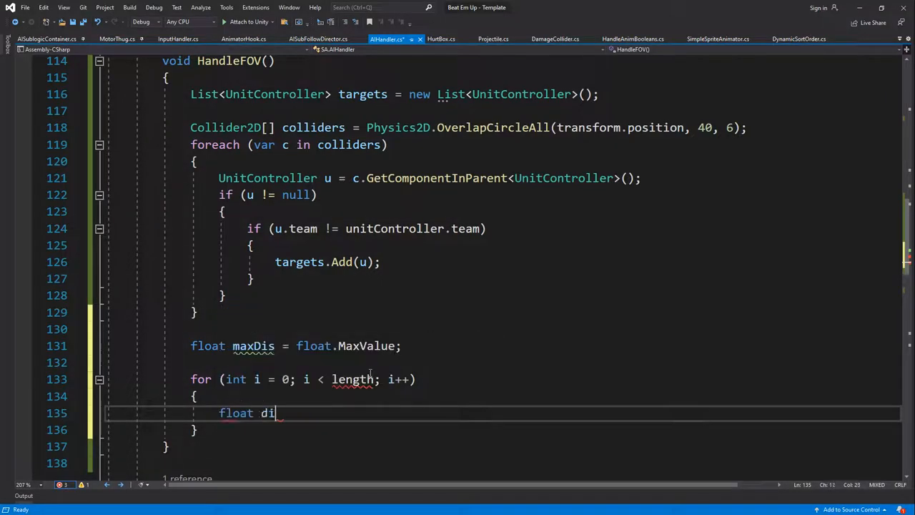
text(= ve)
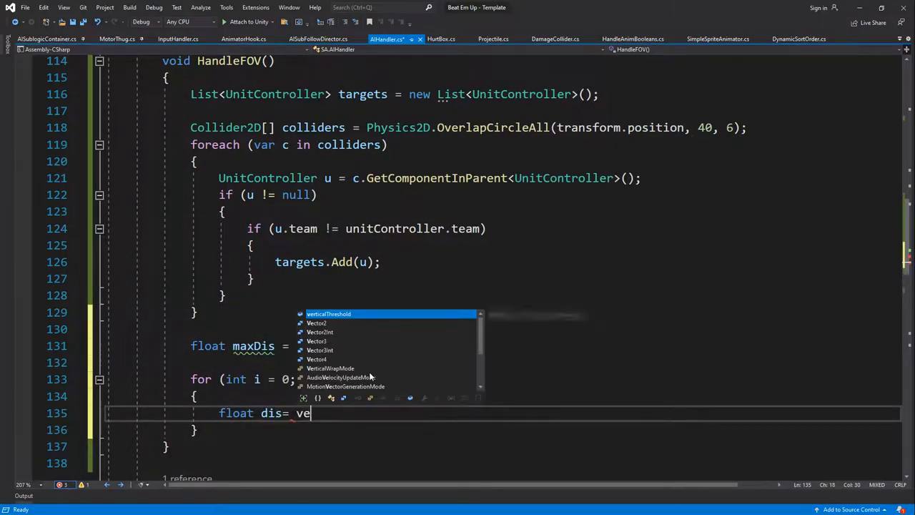
text(Vector2.Distance)
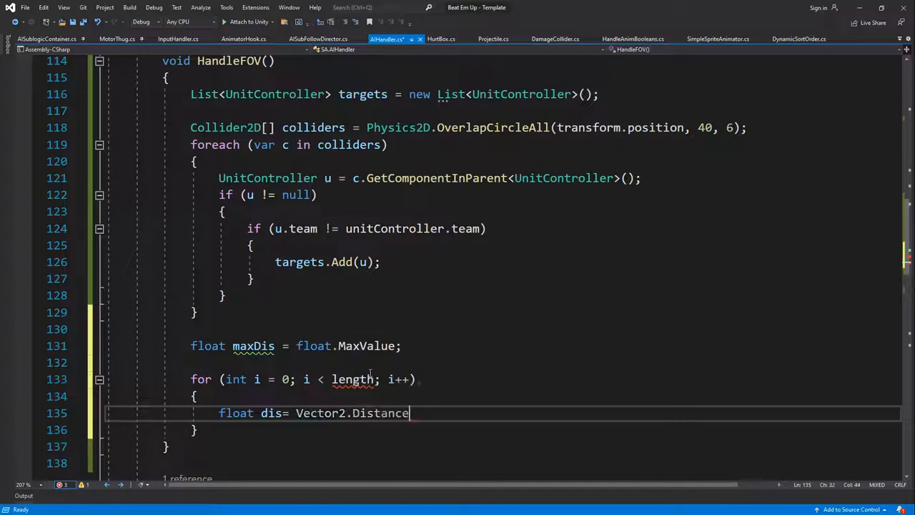
text(()
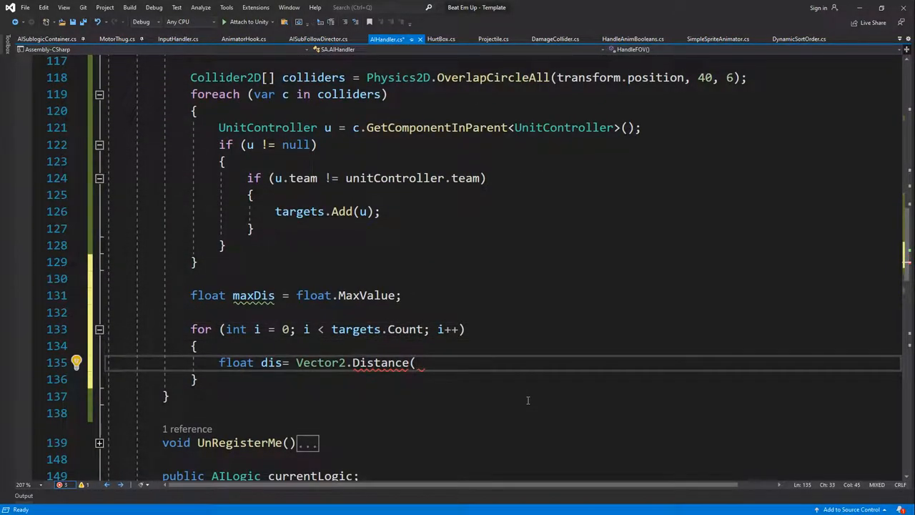
text(targets[)
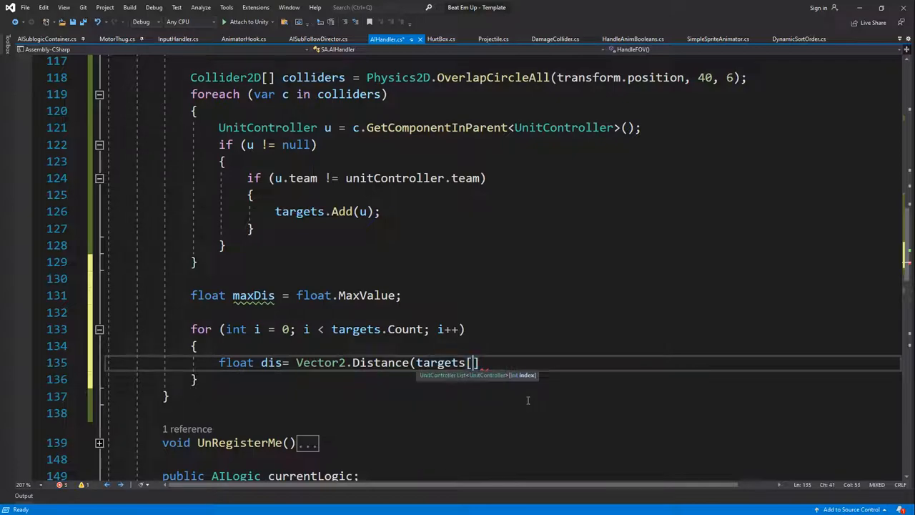
text(.pp)
text(if)
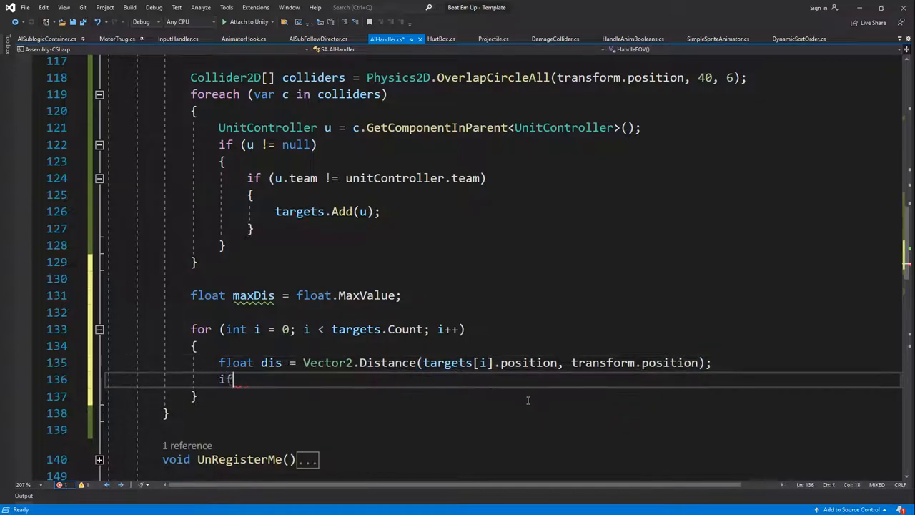
- Add an if (dis < maxDis) block that starts assigning maxDis
text((dis < maxDis)
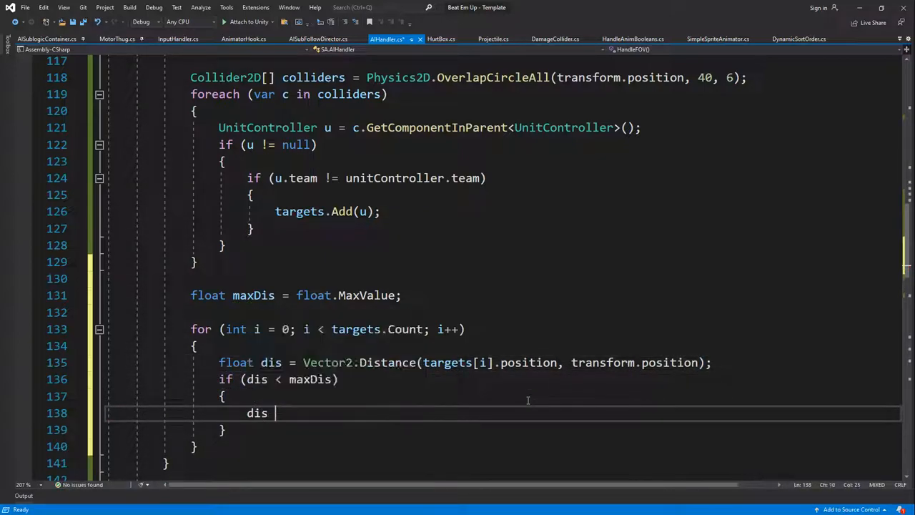
text(maxDis =)
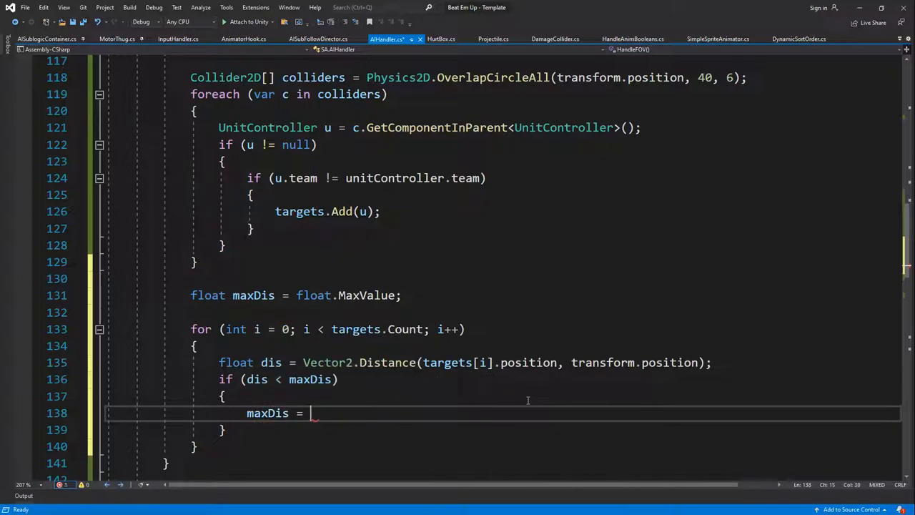
- Set maxDis = dis and targetIndex = i in the check, declare int targetIndex = 0, and assign enemy from targets
text(dis;)
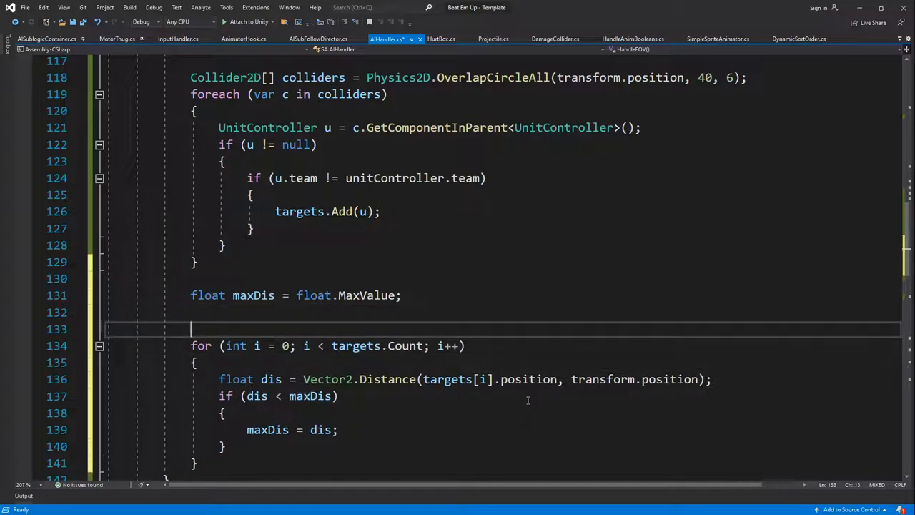
text(int targ)
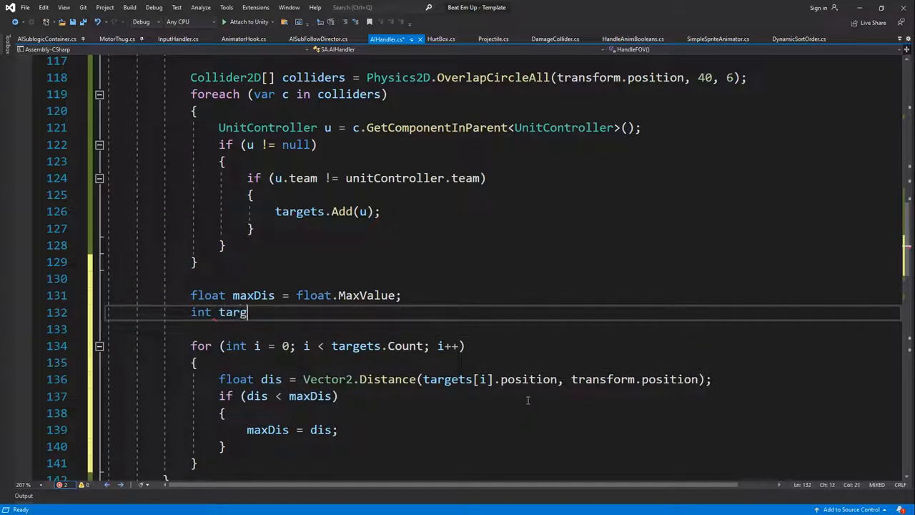
text(etIndex = 0;)
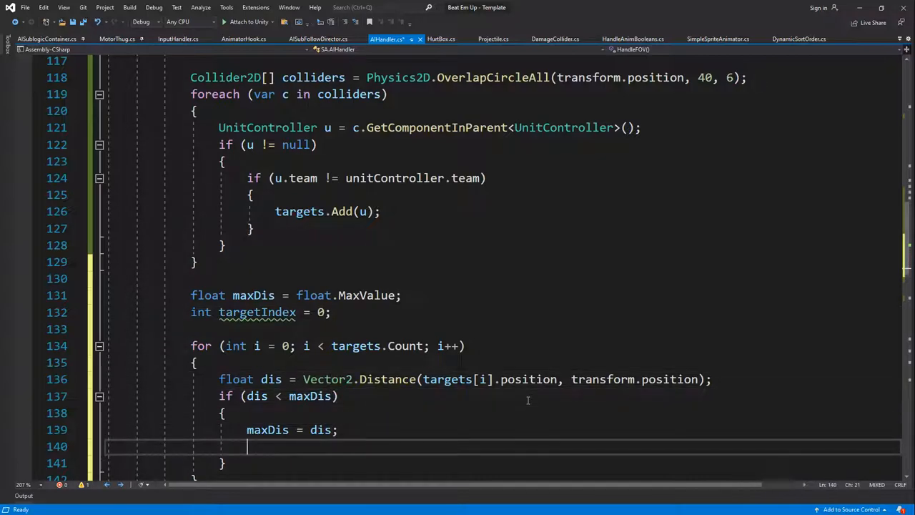
text(targetIndex =)
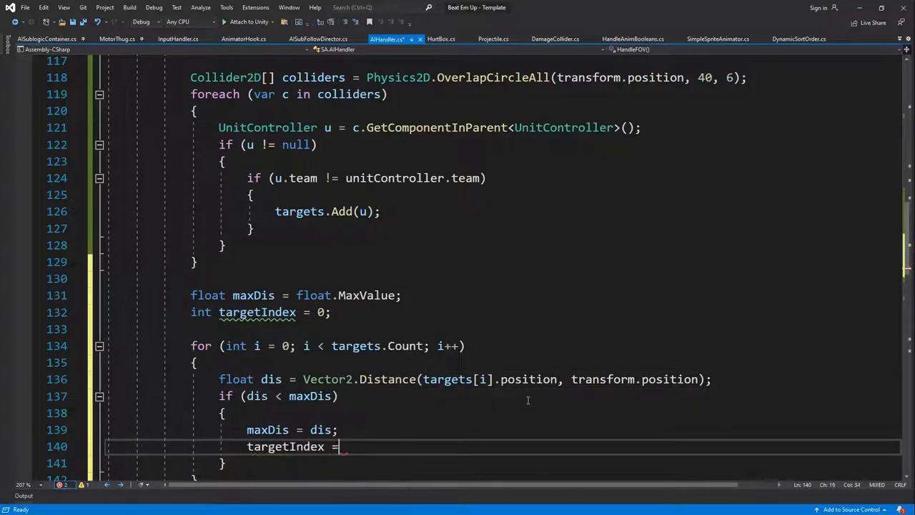
text(i;)
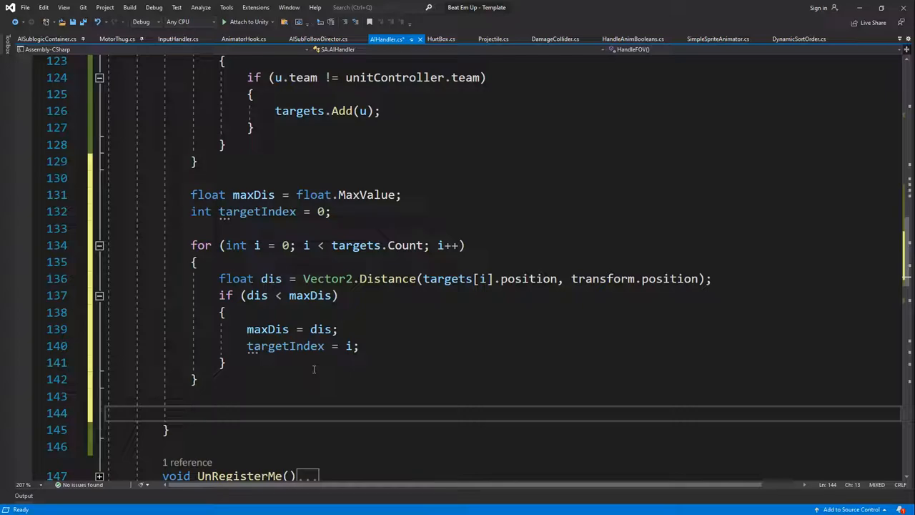
text(enemy =)
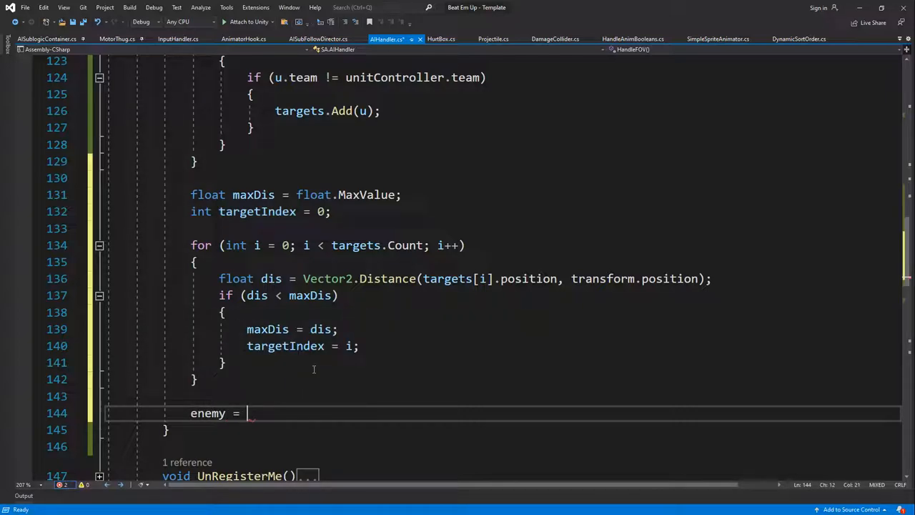
text(target)
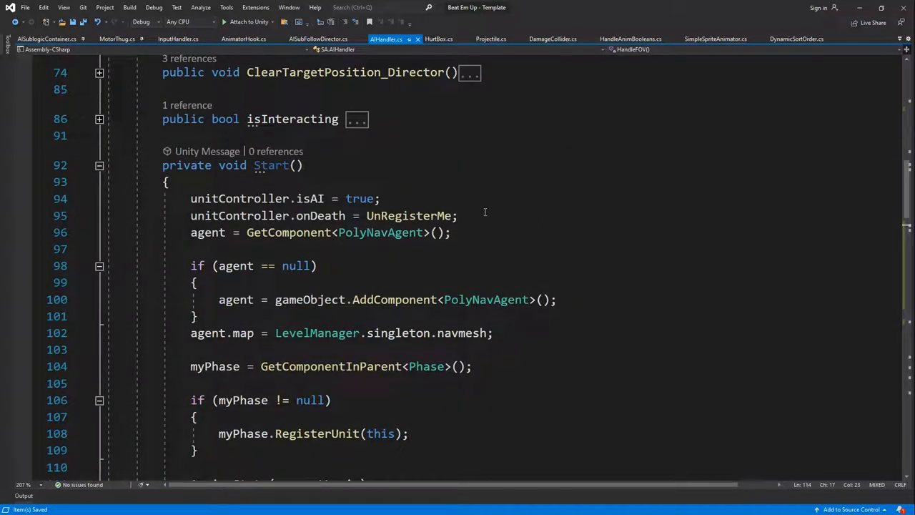
- Call HandleFOV(); in Start just before AssignState(currentLogic) and review enemy = targets[targetIndex]
click(461, 215)
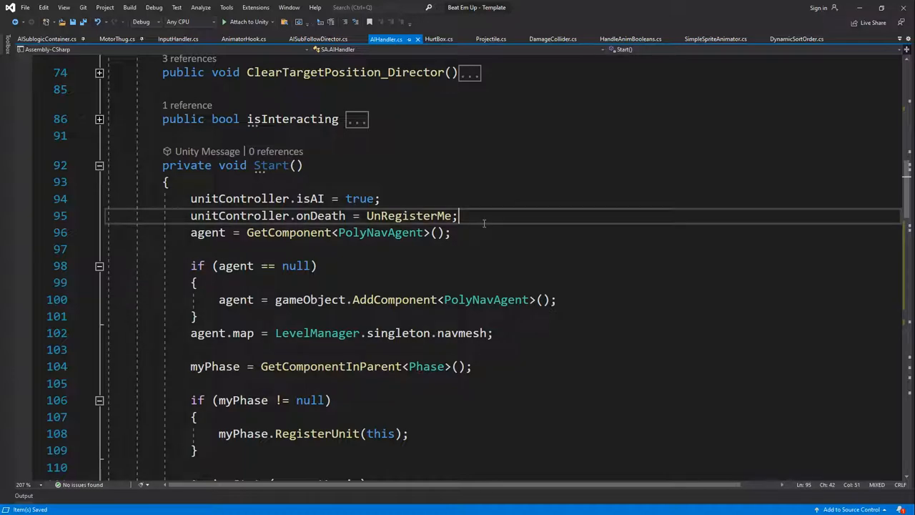
text(HandleFOV)
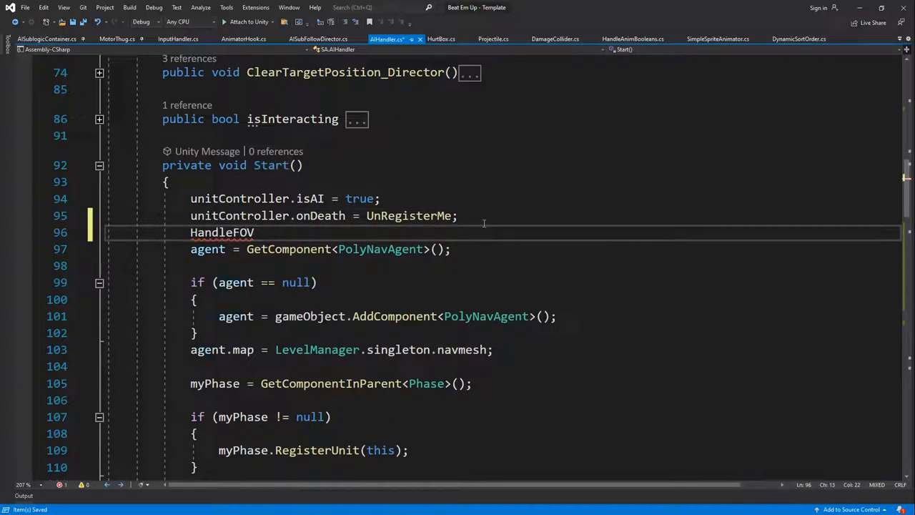
text(();)
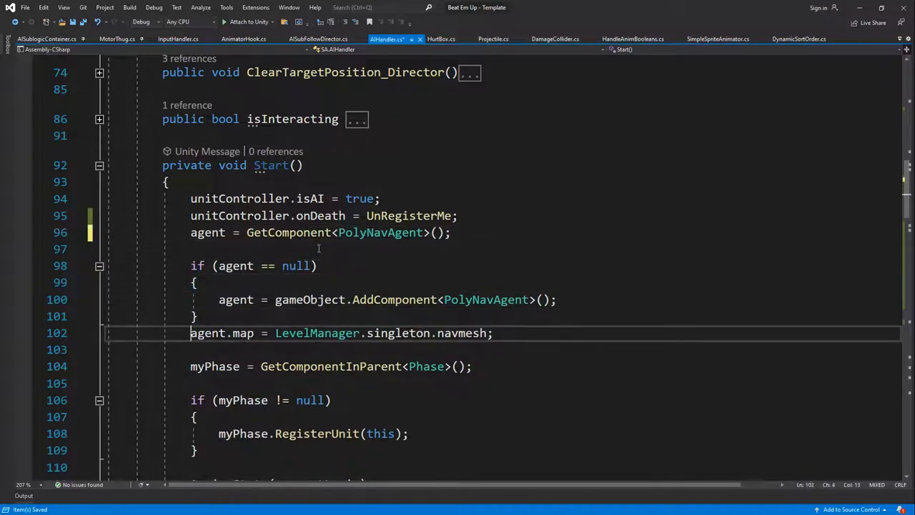
scroll(down, 3)
text(HandleFOV();)
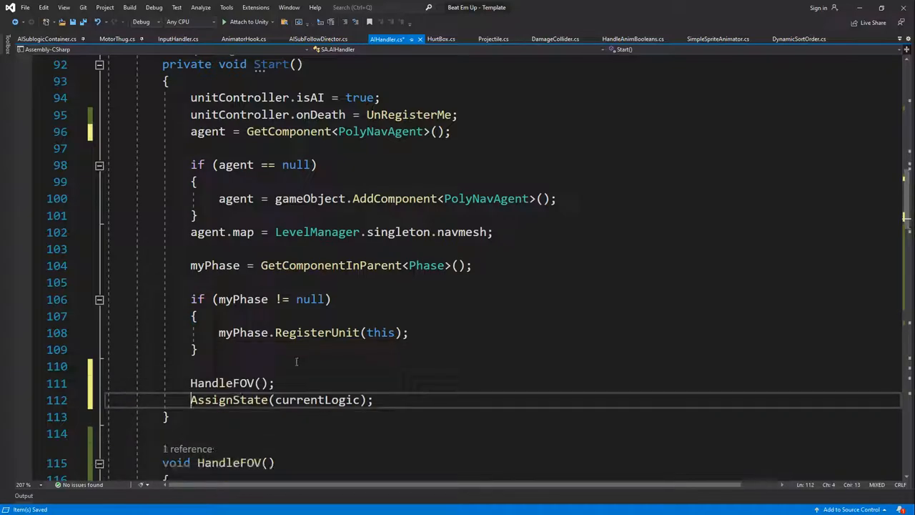
scroll(down, 3)
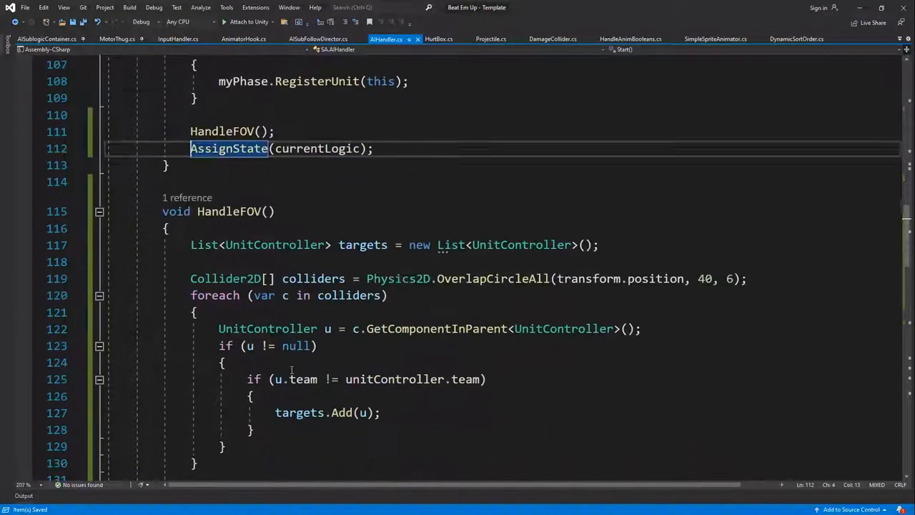
scroll(up, 3)
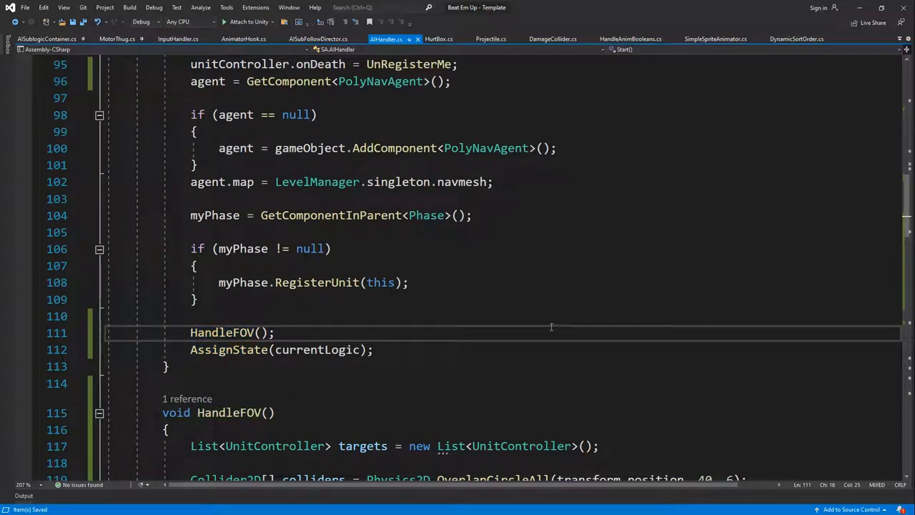
mouse_move(505, 66)
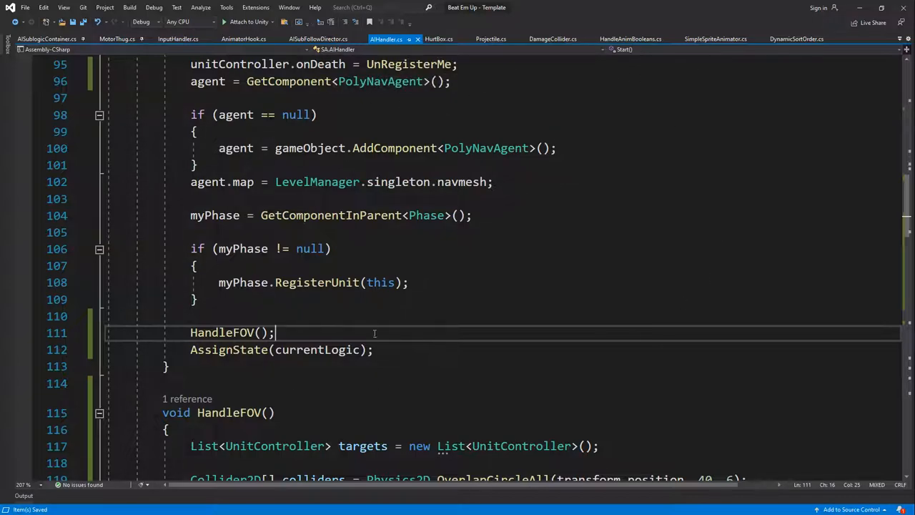
scroll(down, 3)
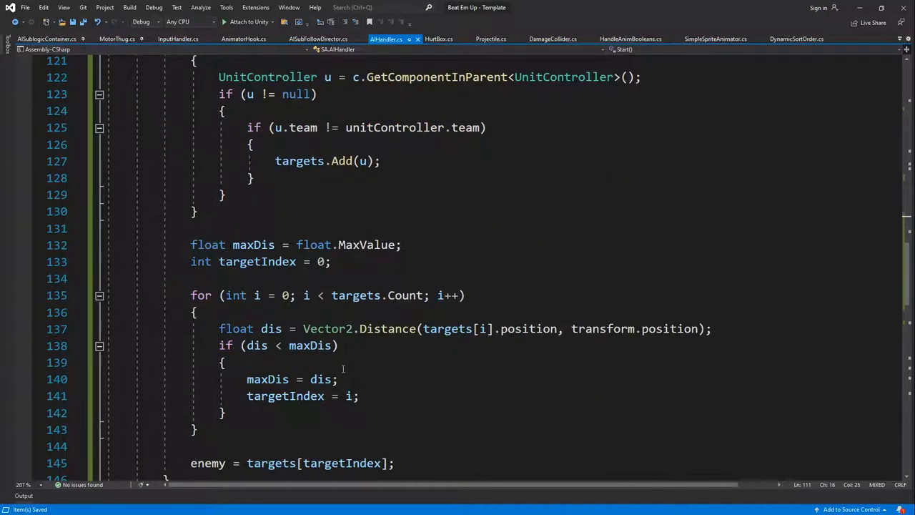
scroll(down, 3)
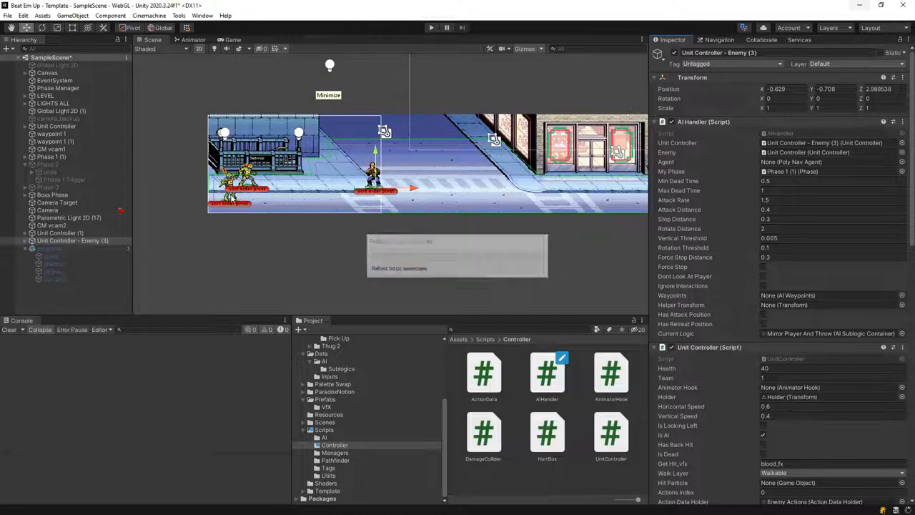
- Play the scene, view the ArgumentOutOfRangeException, select Unit Controller - Enemy (3), and return to the script
click(60, 231)
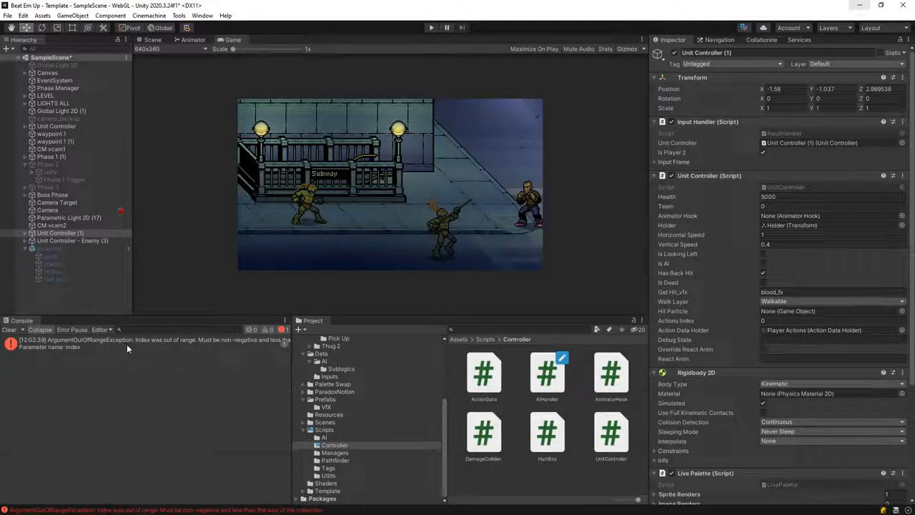
click(71, 240)
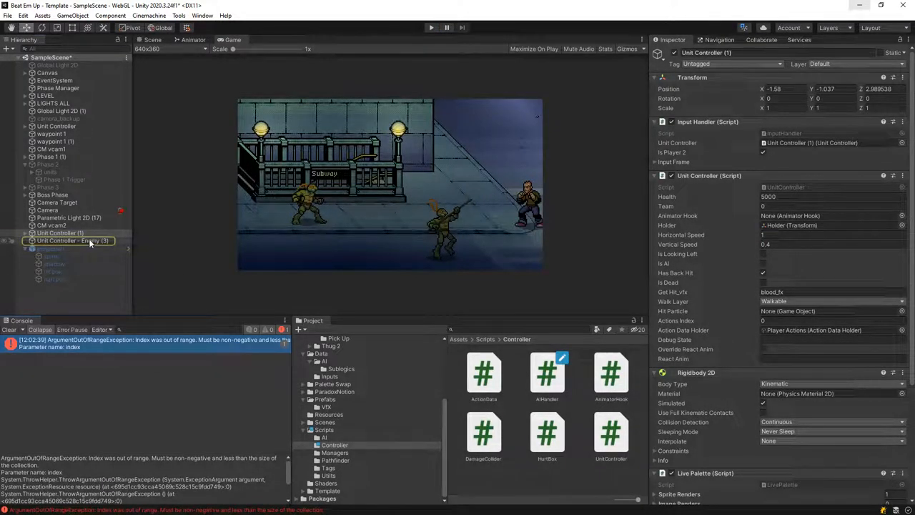
click(71, 240)
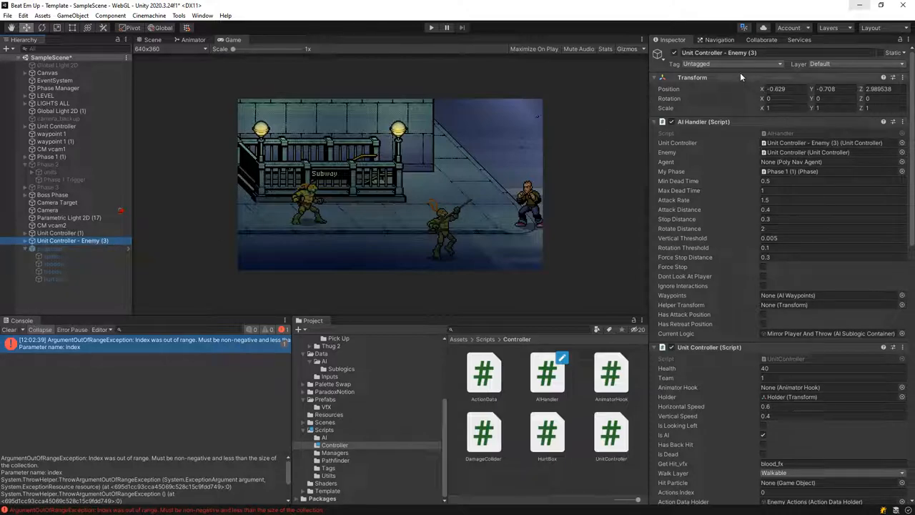
click(431, 27)
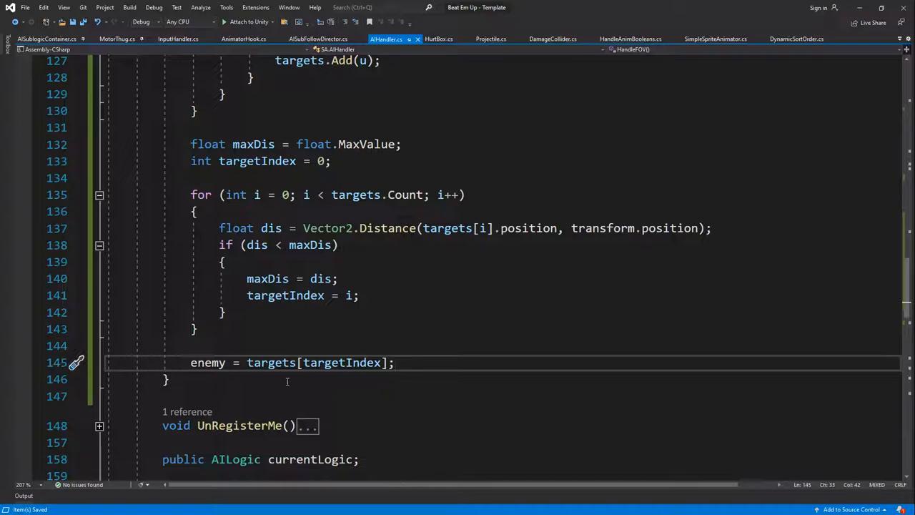
- Locate where targets is used and set a breakpoint on the targeting for loop at line 135
double_click(271, 363)
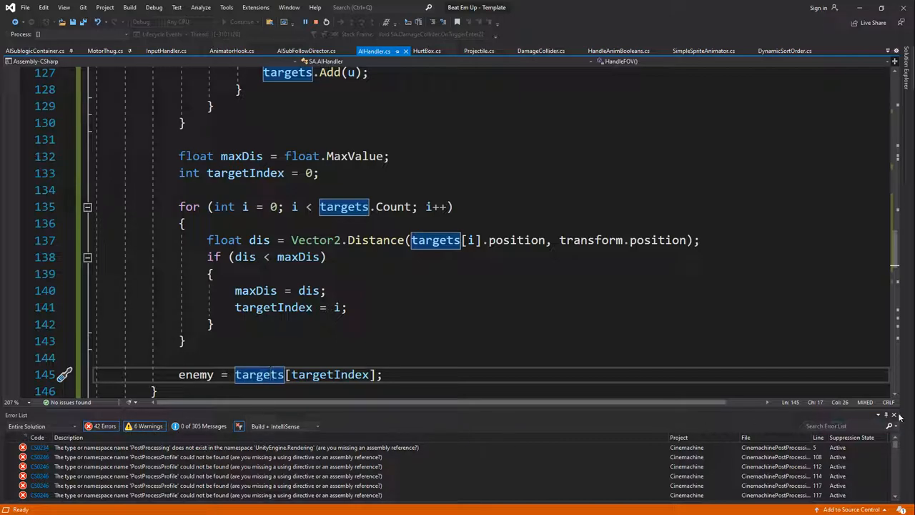
click(894, 414)
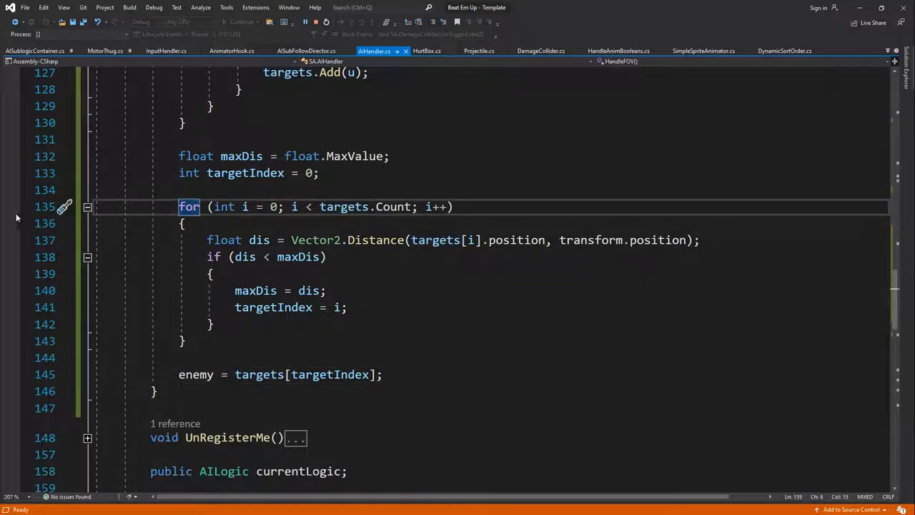
click(11, 206)
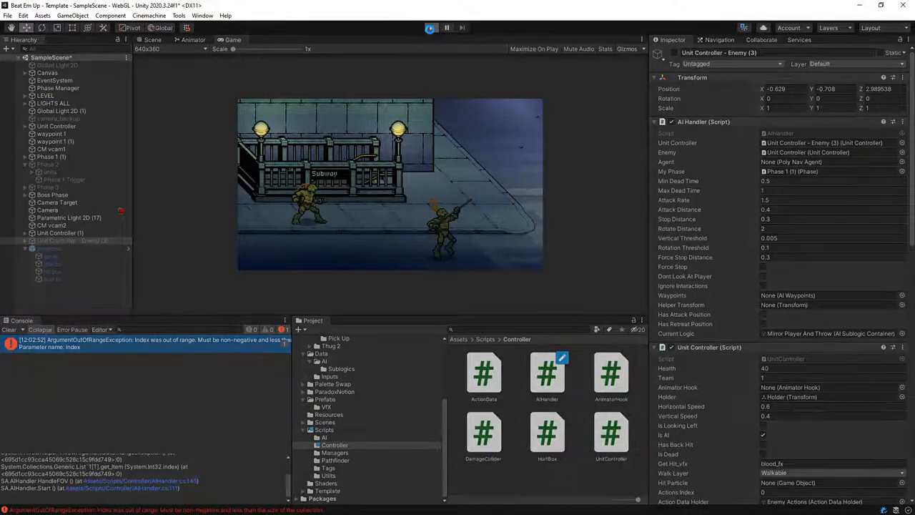
- Resume the game so HandleFOV runs into the breakpoint
click(446, 28)
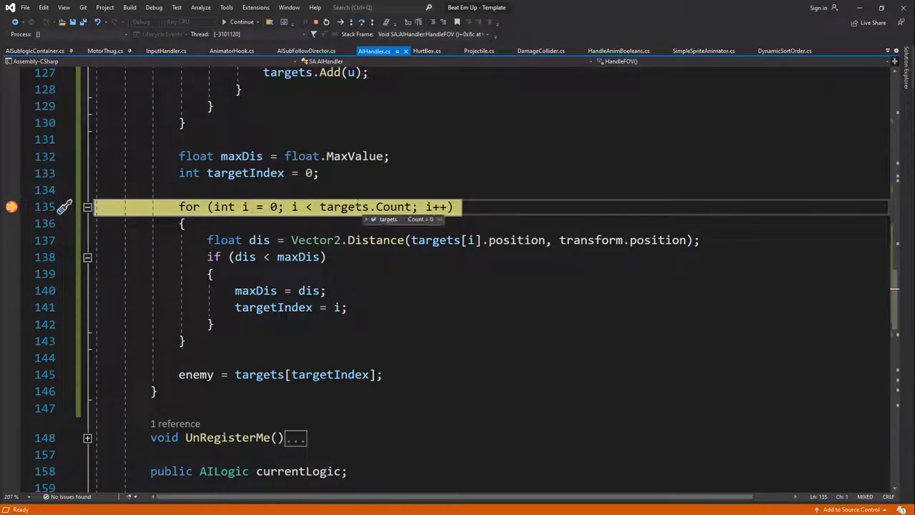
- Stop debugging and detach from Unity after seeing targets has Count 0
click(363, 21)
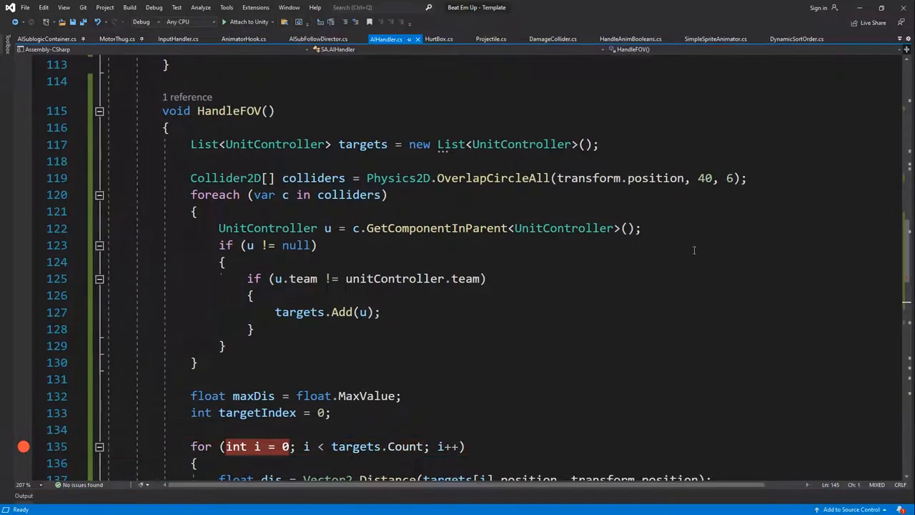
mouse_move(728, 177)
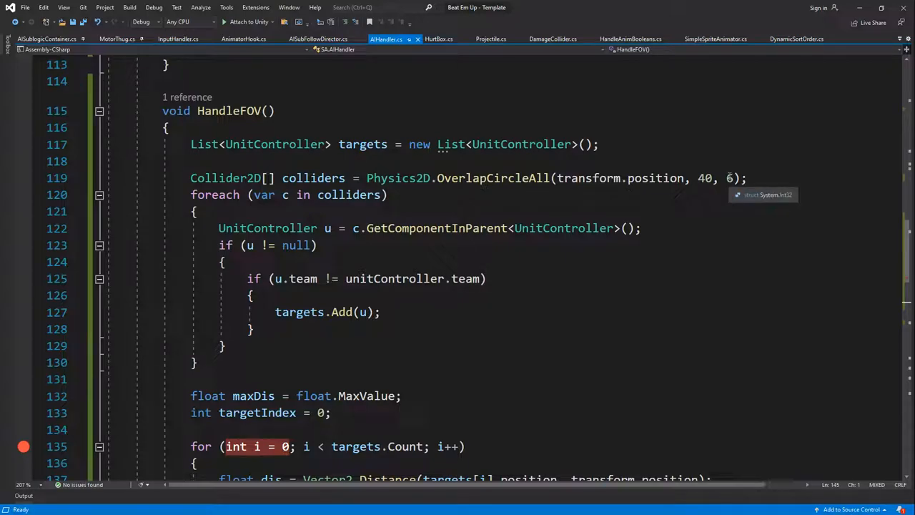
mouse_move(493, 177)
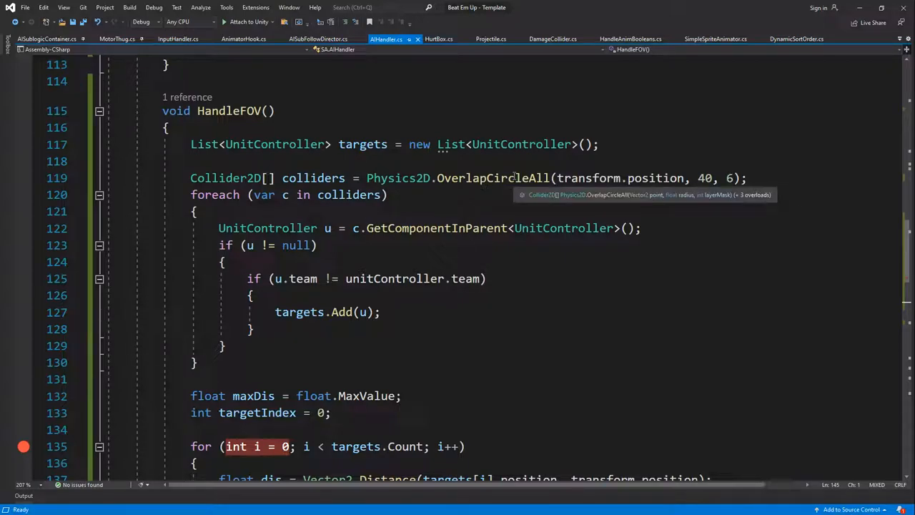
mouse_move(527, 184)
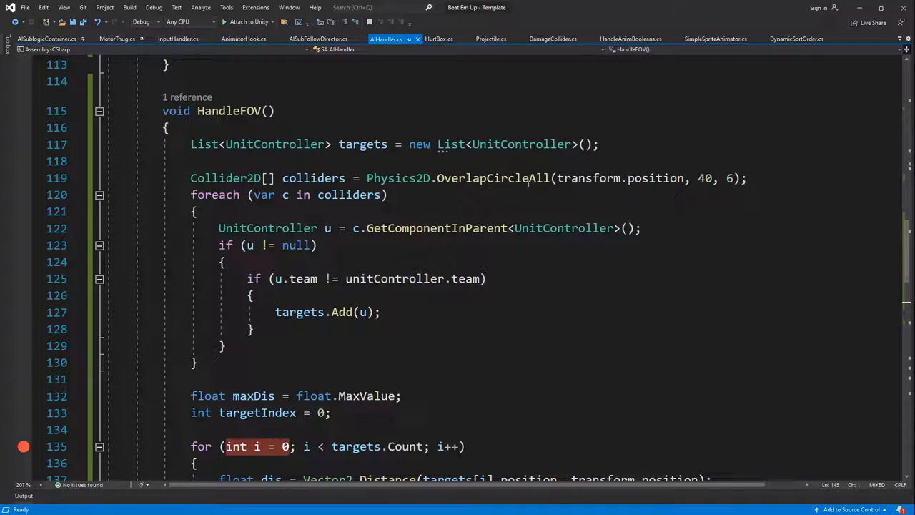
mouse_move(523, 193)
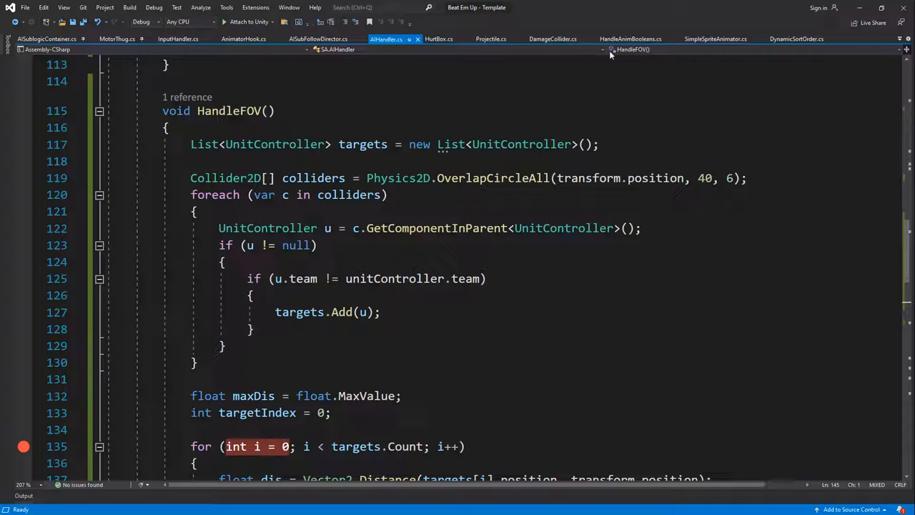
scroll(up, 3)
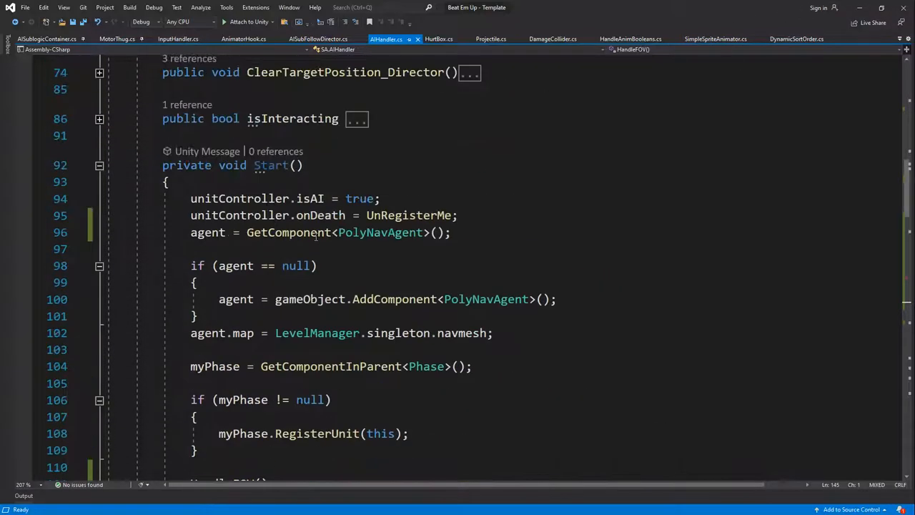
scroll(up, 3)
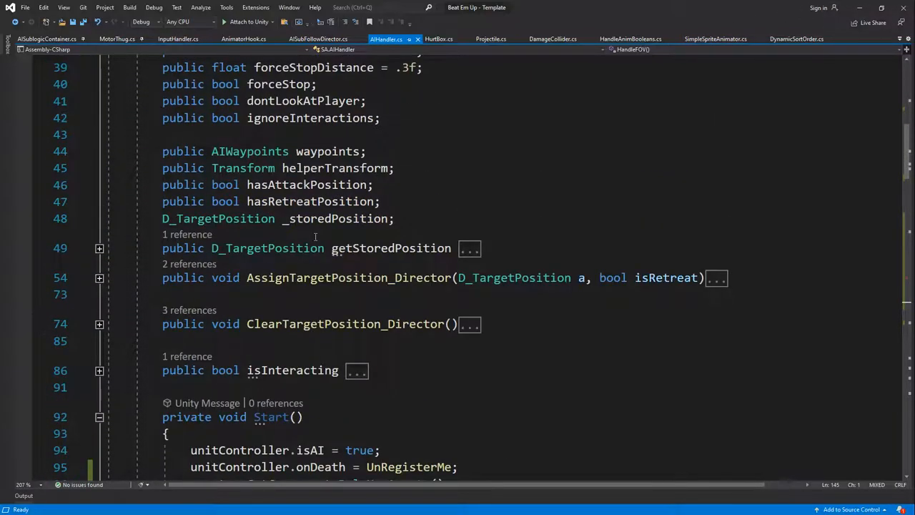
scroll(down, 3)
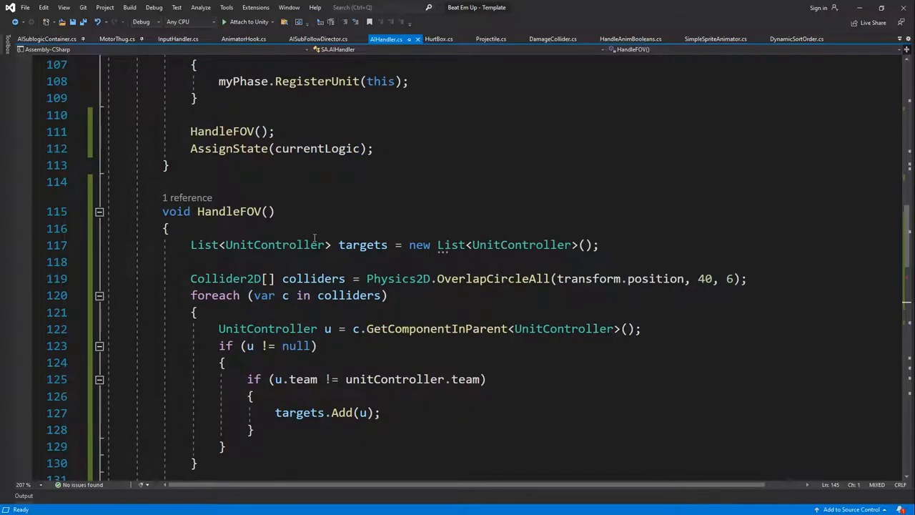
scroll(down, 3)
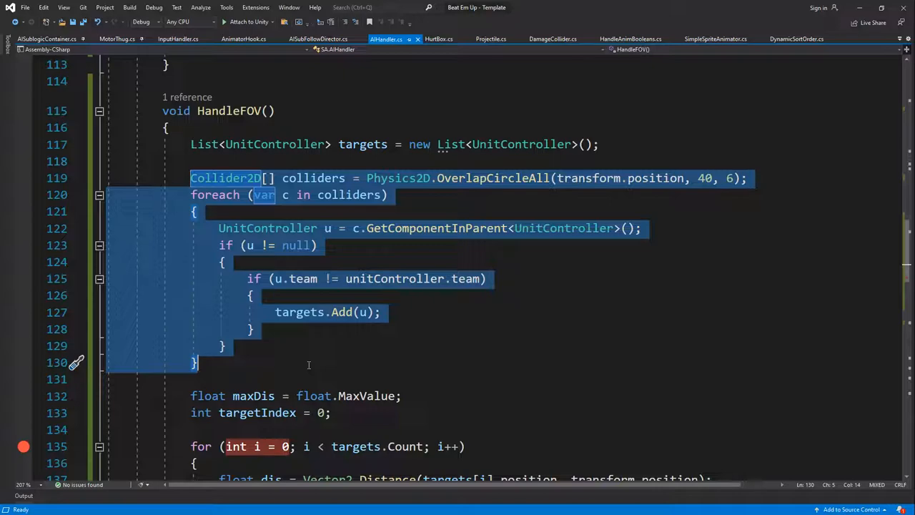
mouse_move(337, 349)
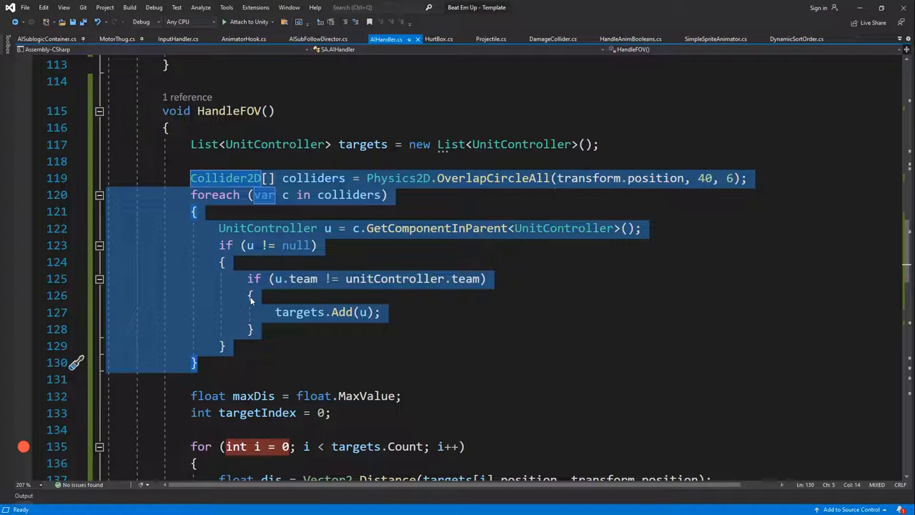
- Remove the layer argument from OverlapCircleAll so it uses only position and radius 40, then return to Unity
click(491, 178)
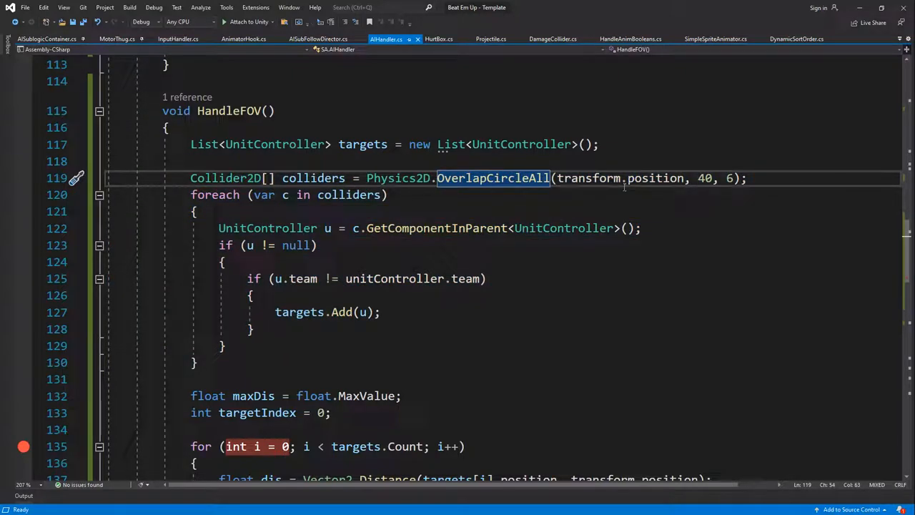
scroll(up, 3)
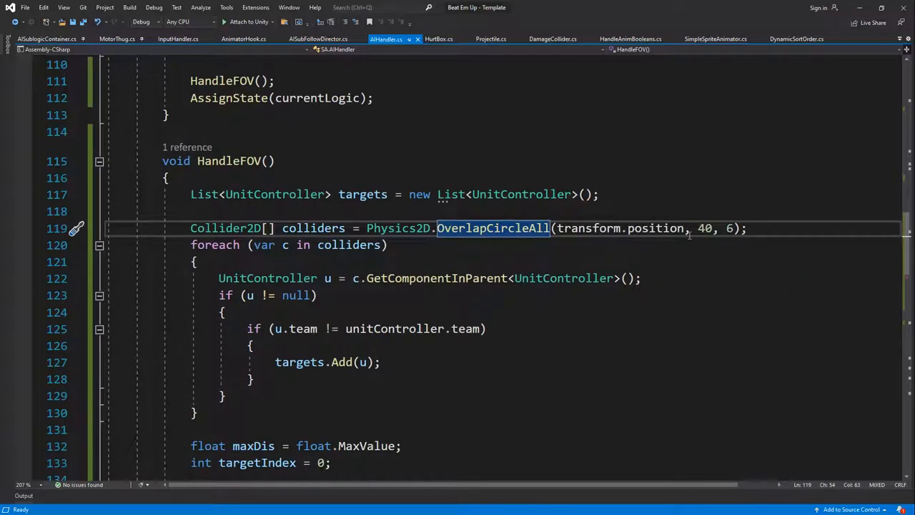
click(726, 228)
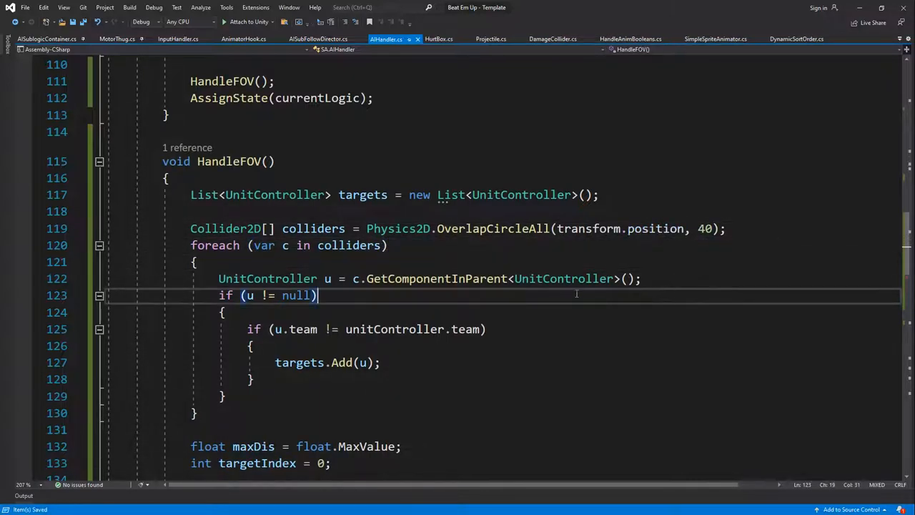
scroll(down, 3)
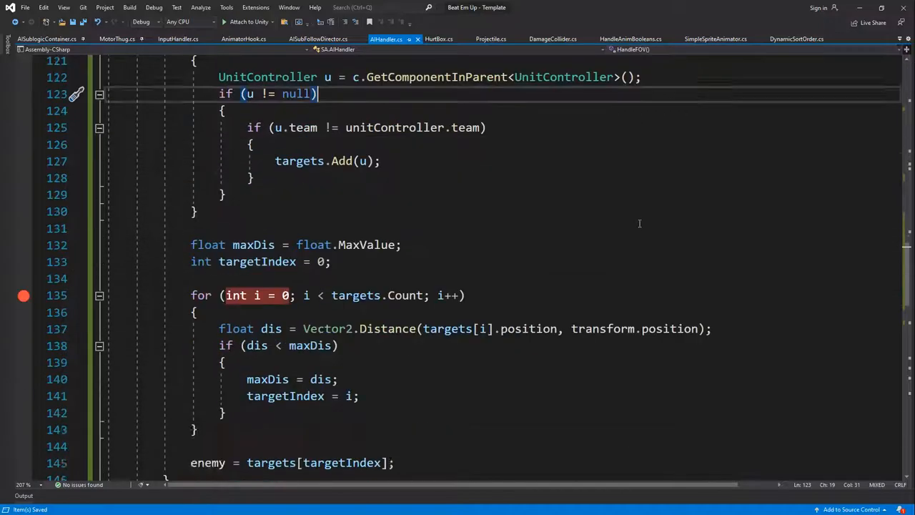
click(432, 27)
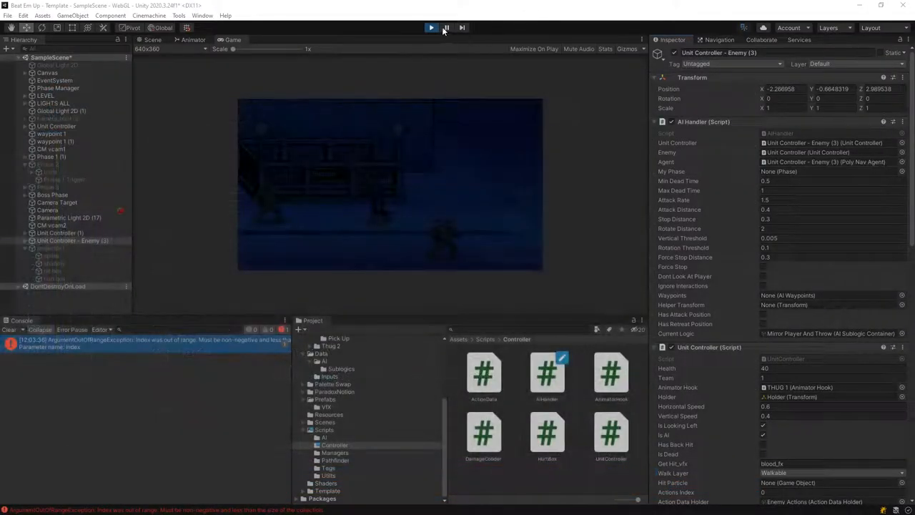
- Play the scene to watch the enemy throw, stop it, and open the enemy's Mirror Player And Throw logic
click(432, 27)
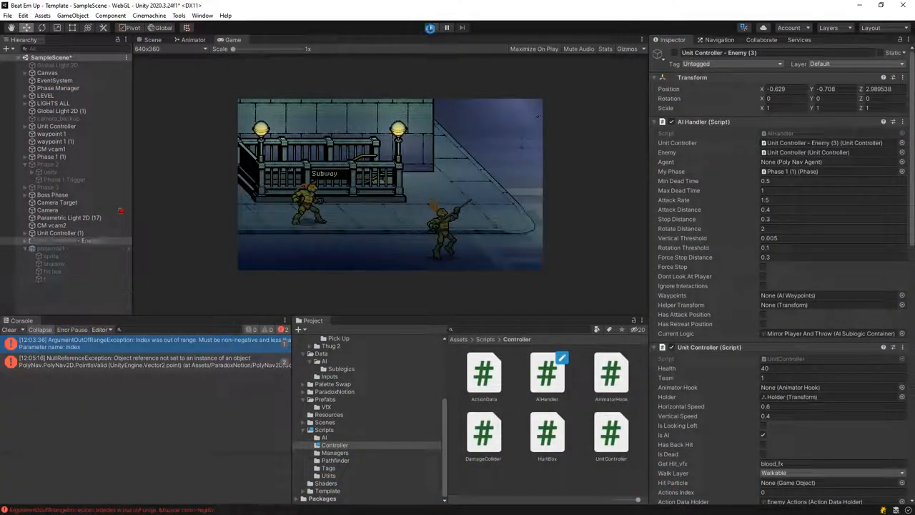
click(431, 27)
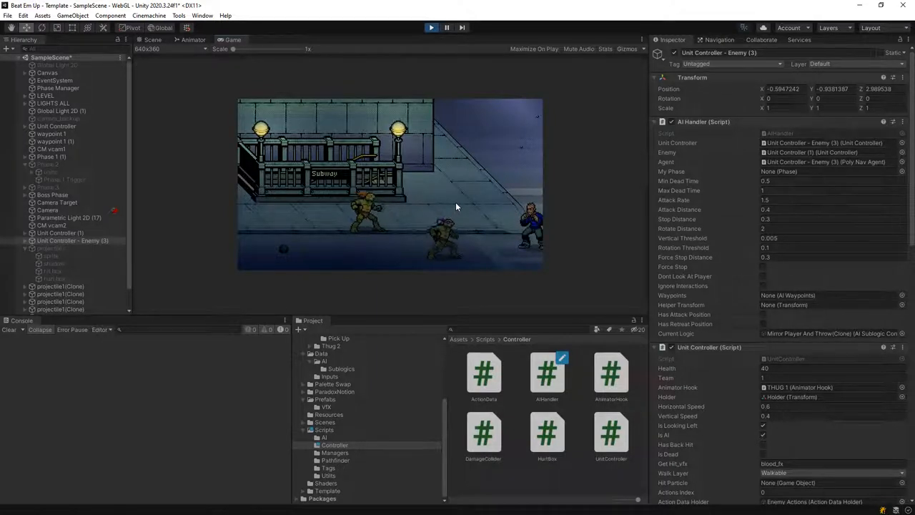
click(431, 27)
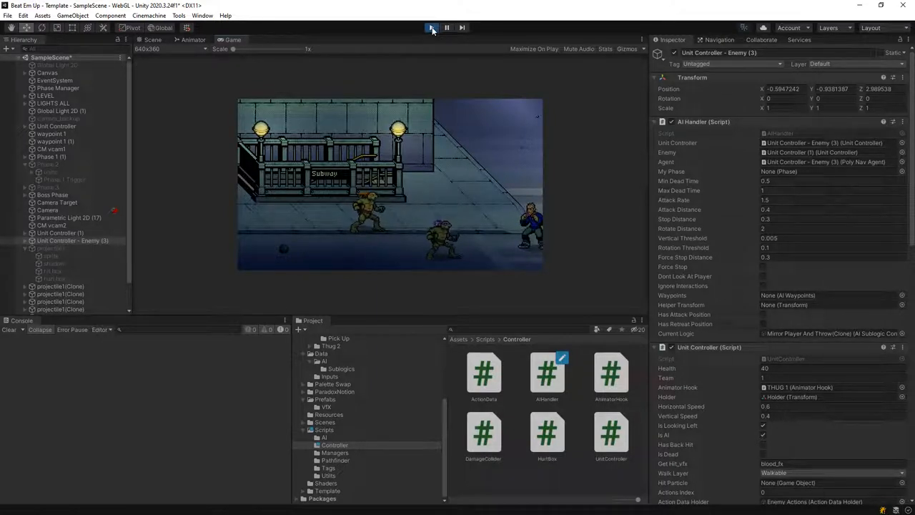
click(432, 27)
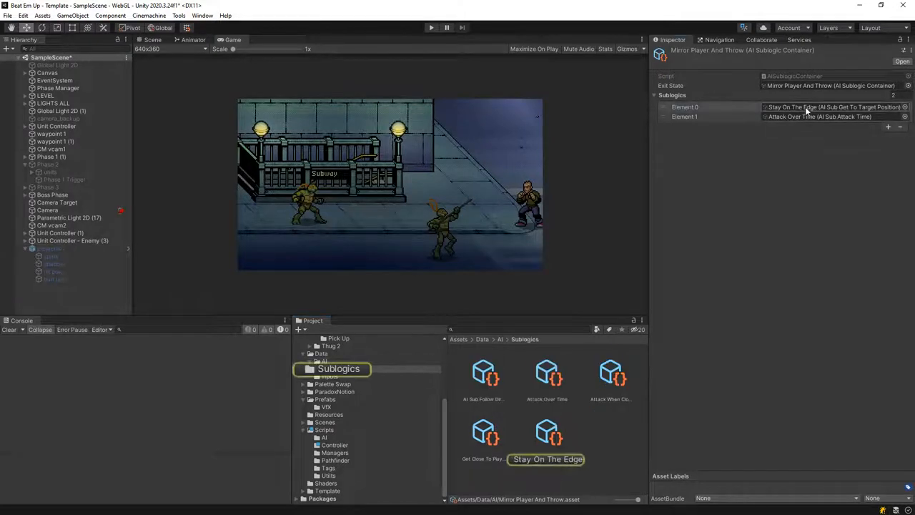
- Select the Attack Over Time sublogic and set its Attack Rate to 2
click(546, 432)
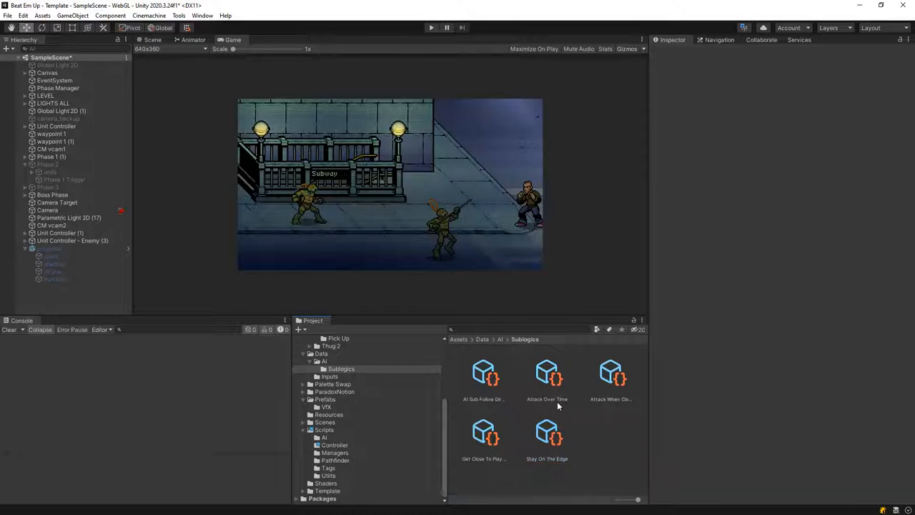
click(546, 372)
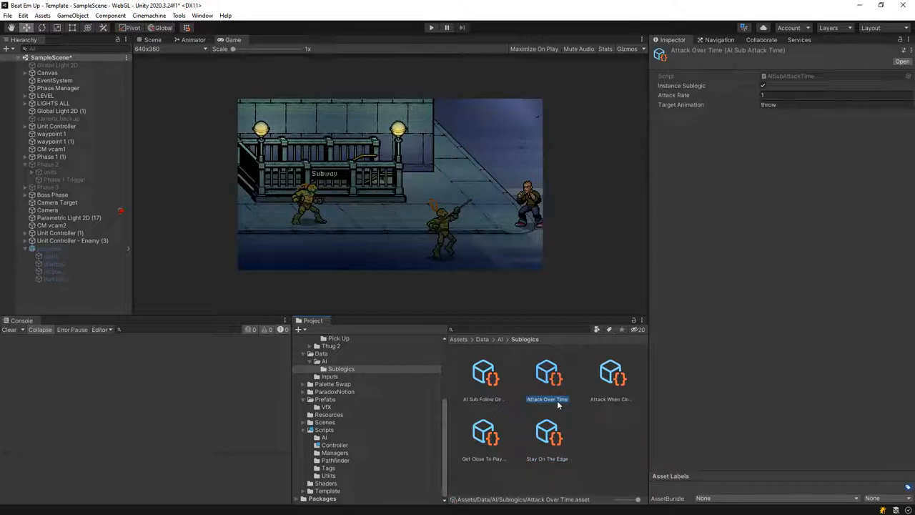
click(71, 240)
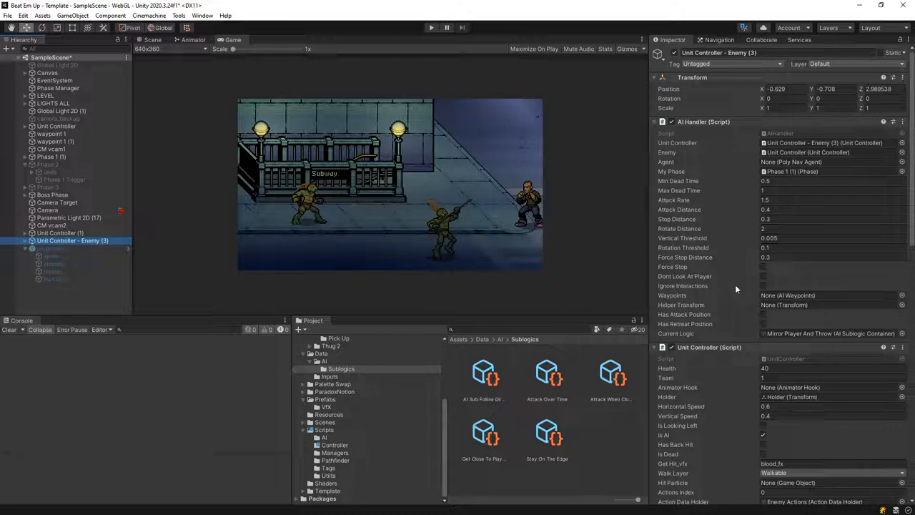
- Review the enemy unit's AI settings and open the get-to-target-position sublogic's Tick code
click(606, 422)
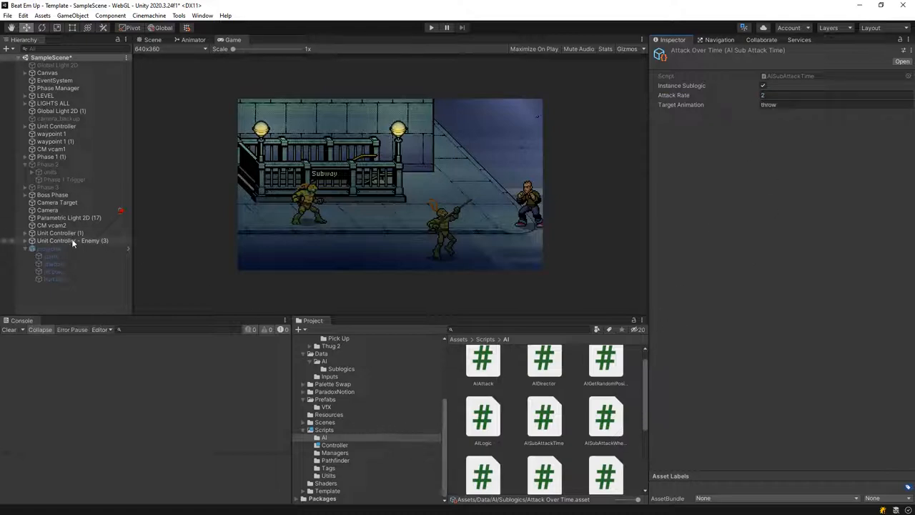
click(72, 241)
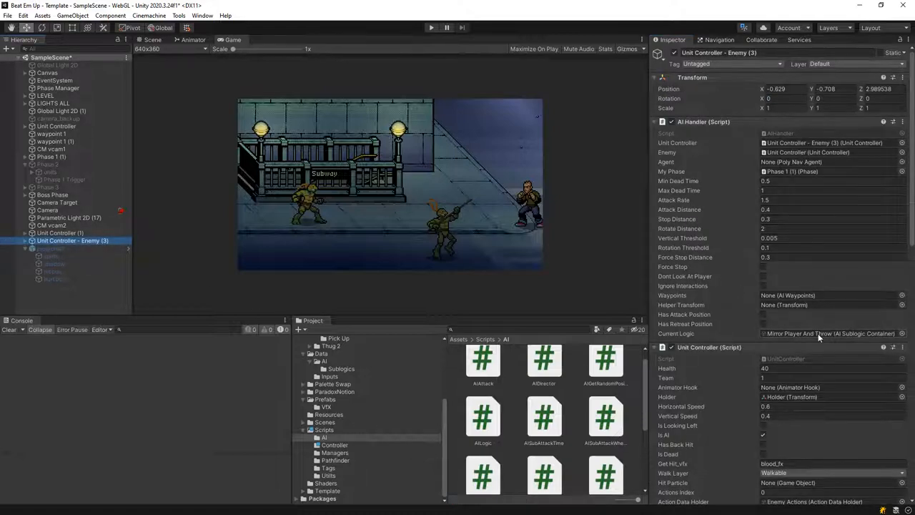
click(322, 360)
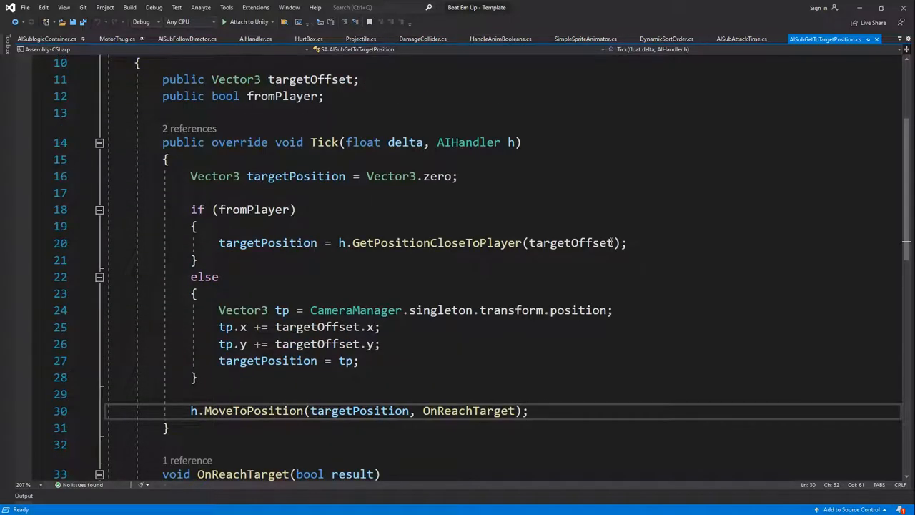
mouse_move(441, 243)
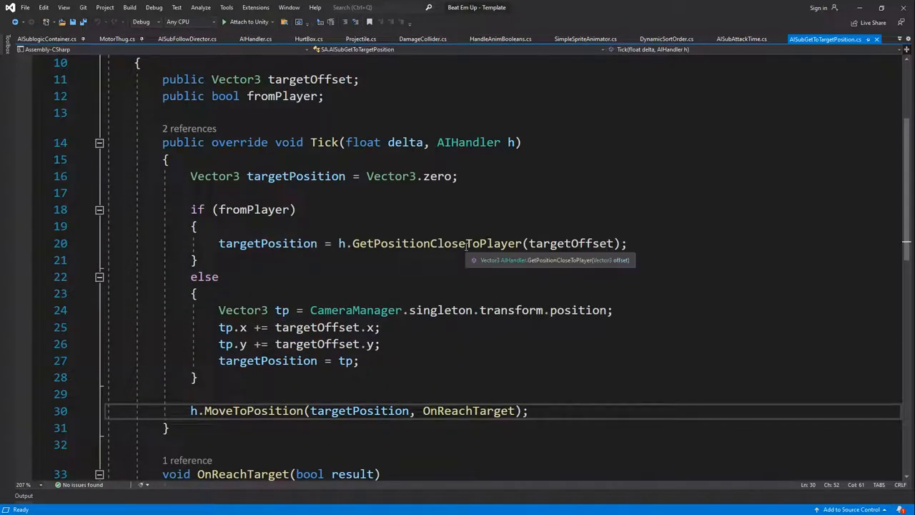
- Go to GetPositionCloseToPlayer's definition in AIHandler and read through it
right_click(436, 243)
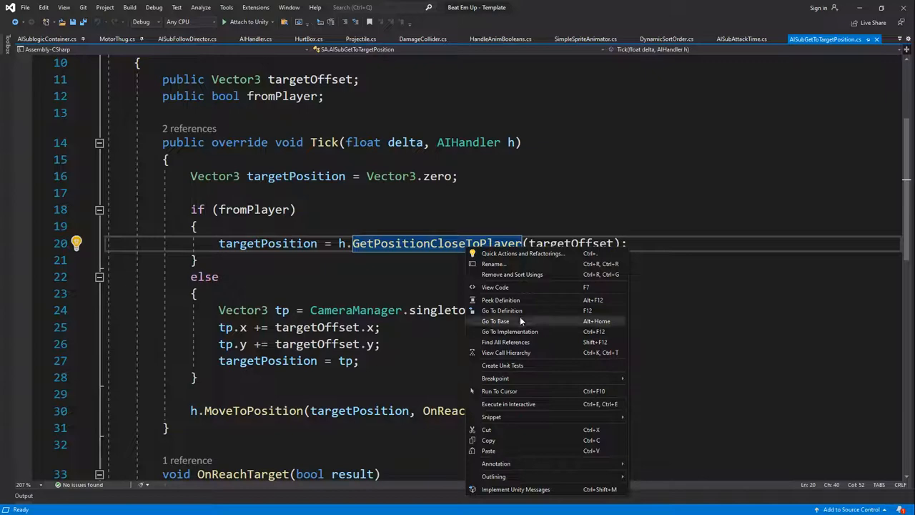
click(502, 310)
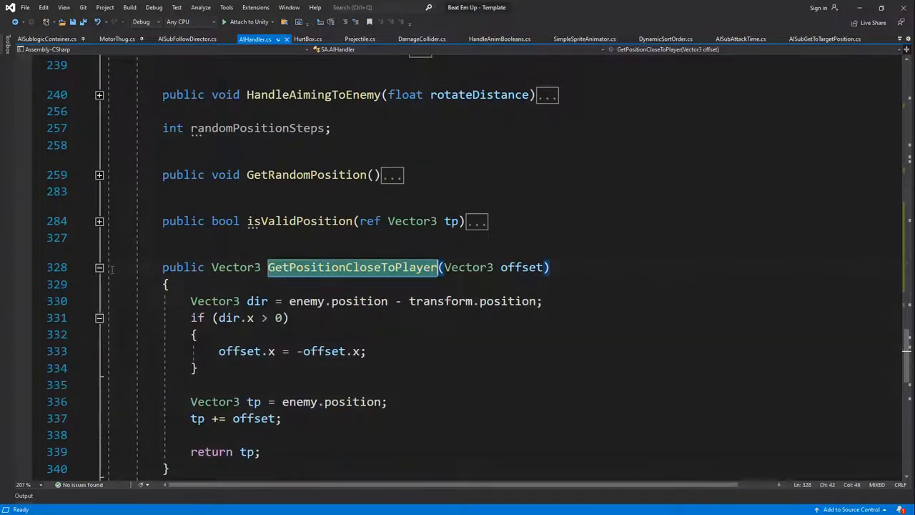
scroll(down, 3)
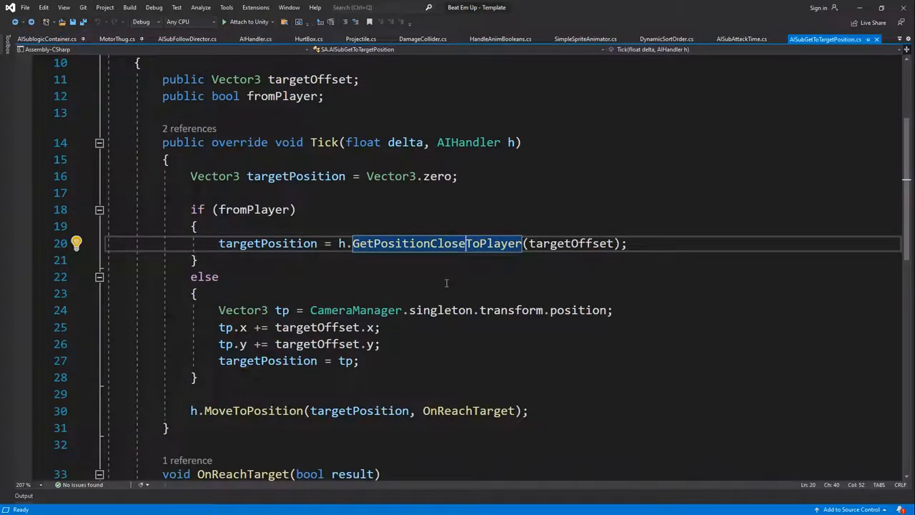
scroll(down, 3)
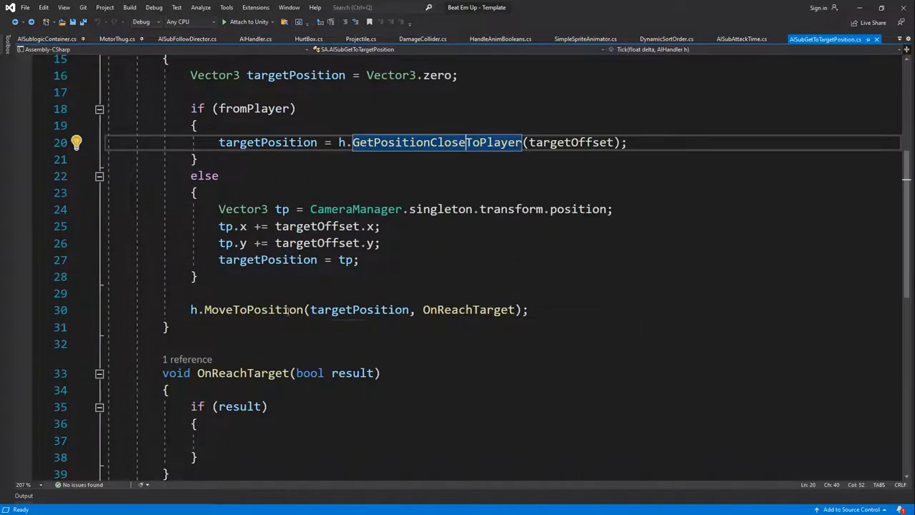
mouse_move(606, 361)
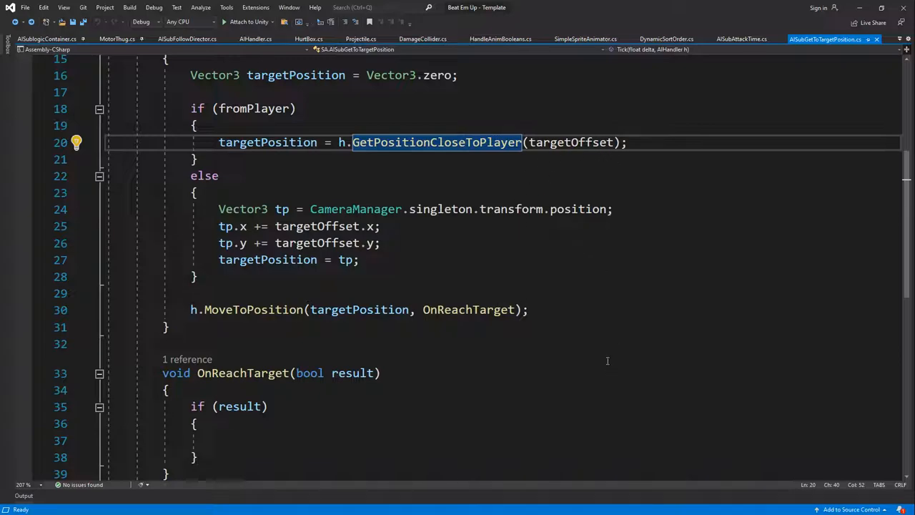
mouse_move(559, 168)
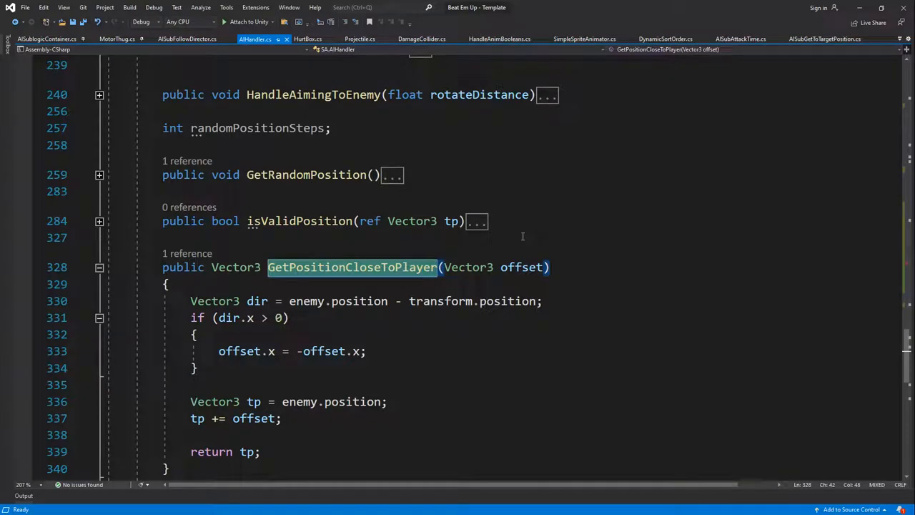
scroll(down, 3)
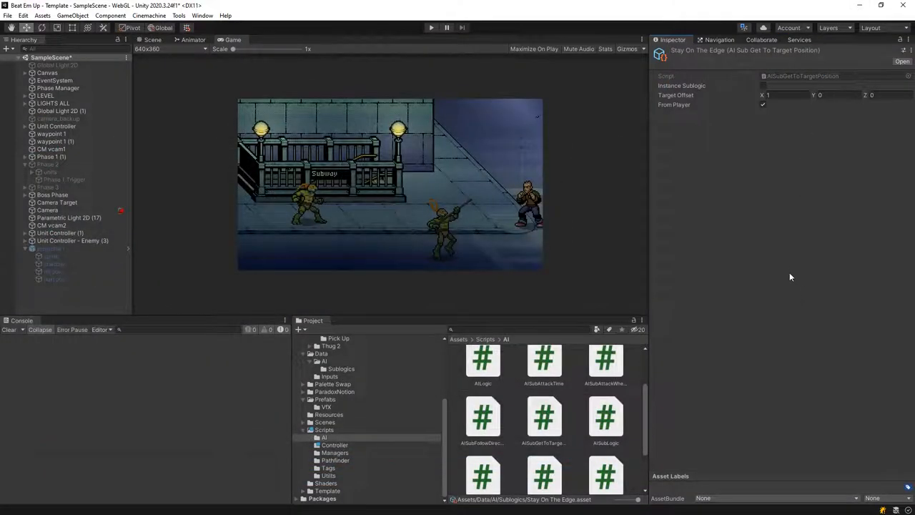
- Play the scene repeatedly to watch the rock-throwing enemy spawn projectile clones
click(431, 27)
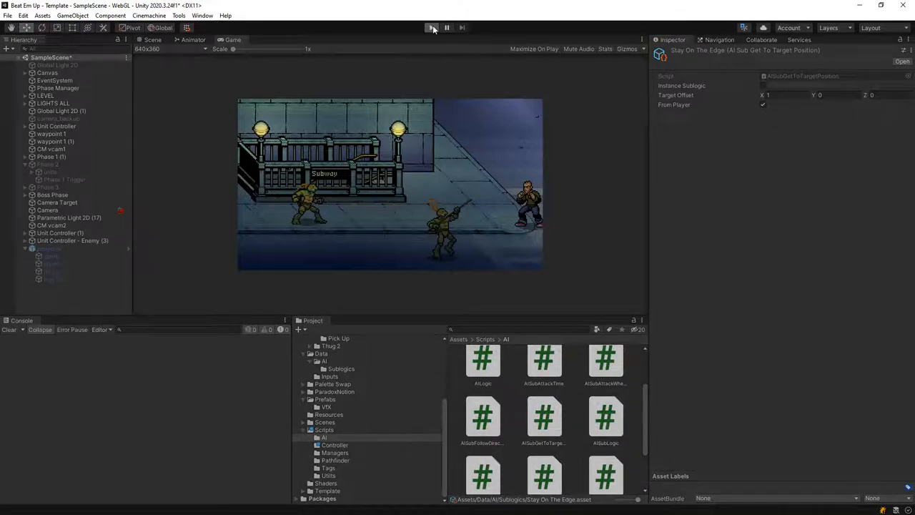
click(432, 27)
text(-0.3)
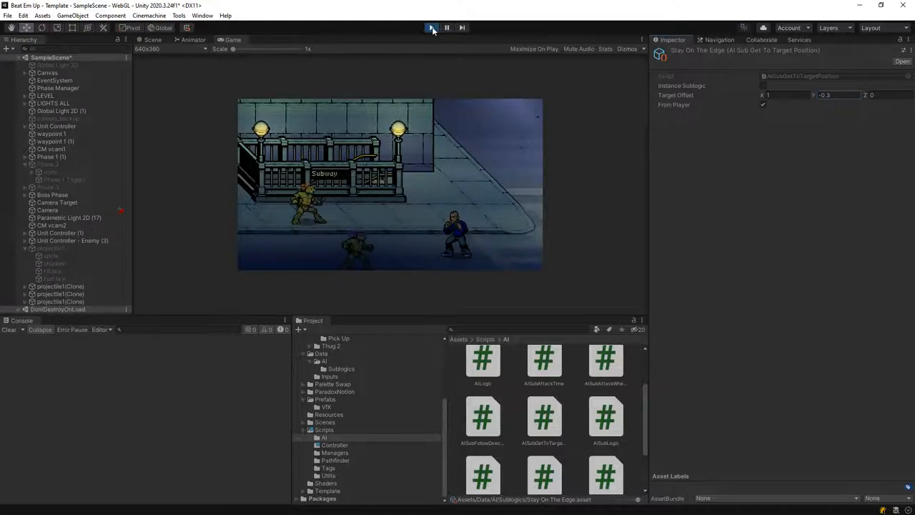
click(432, 27)
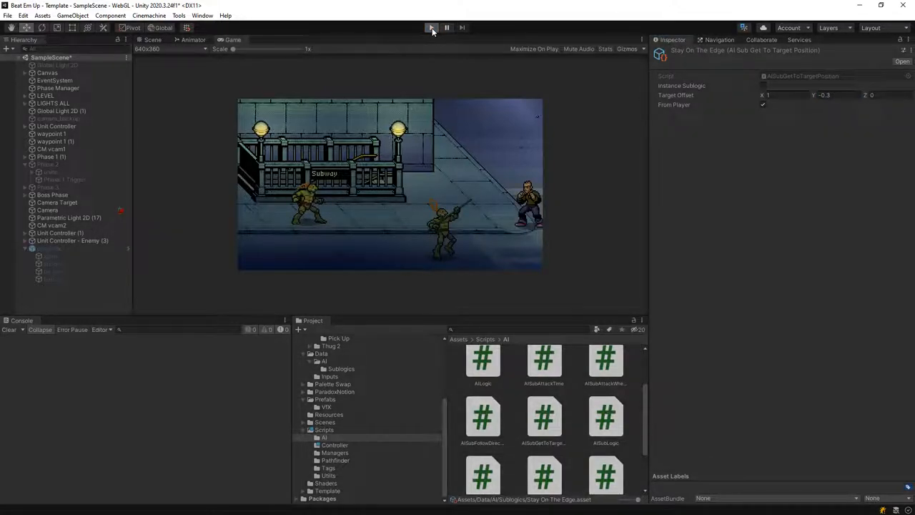
click(432, 27)
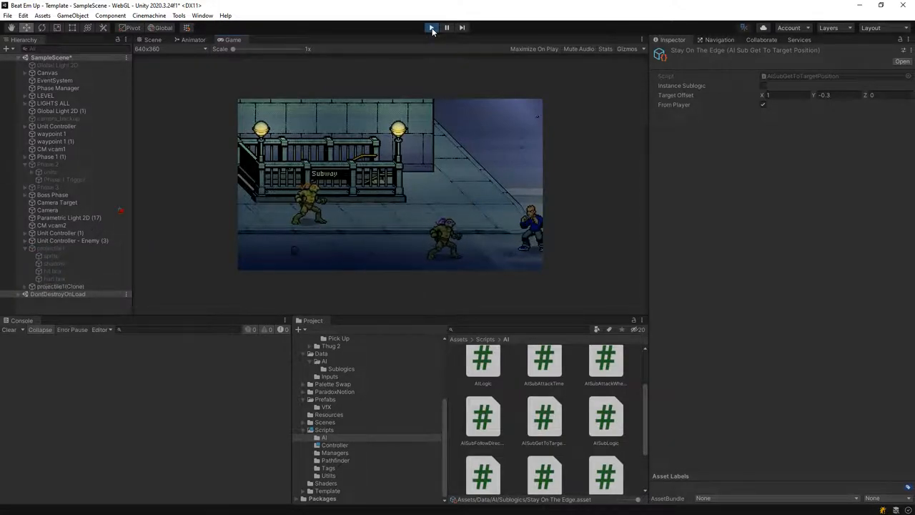
click(432, 27)
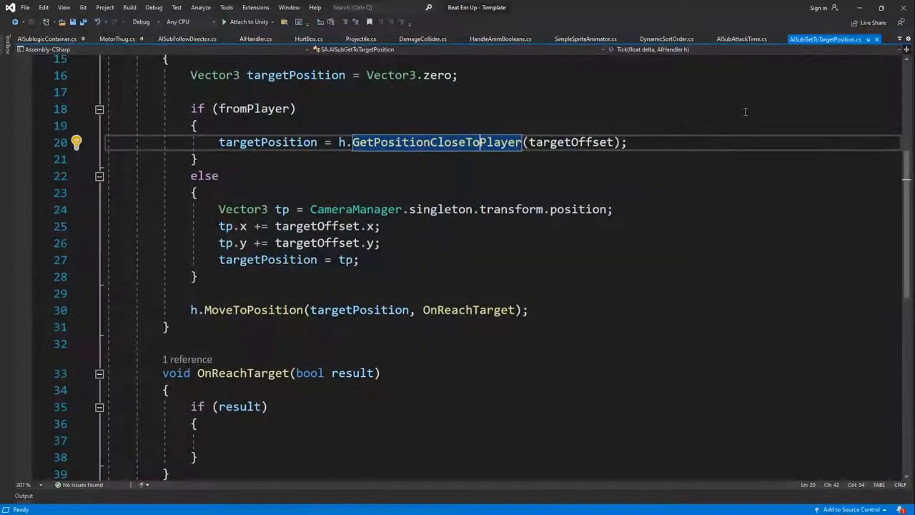
scroll(up, 3)
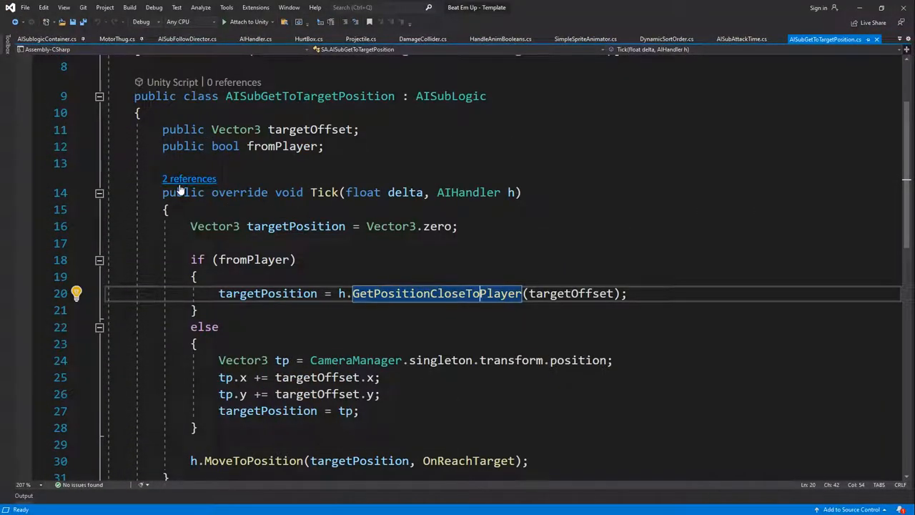
click(189, 177)
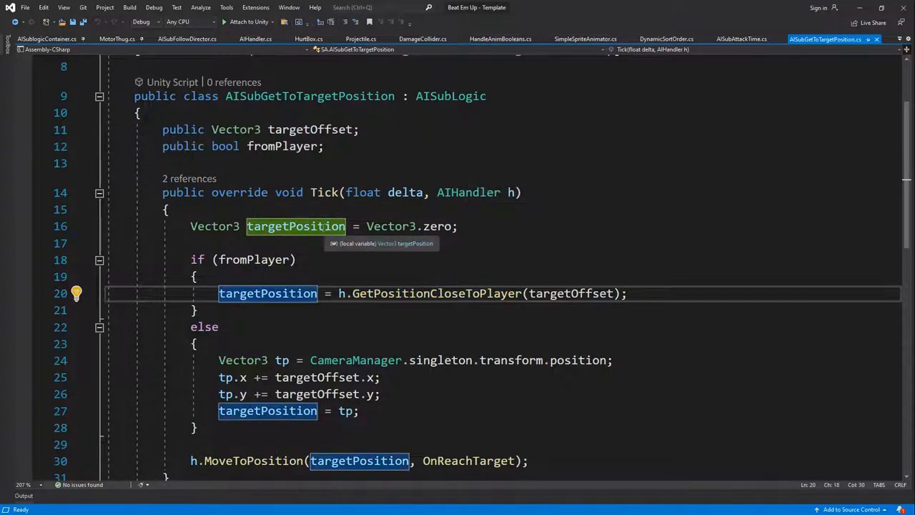
scroll(down, 3)
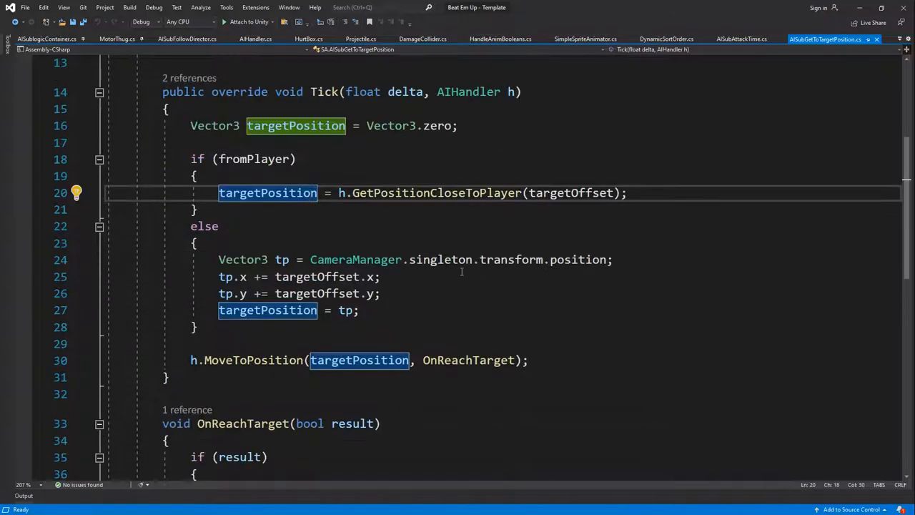
mouse_move(269, 191)
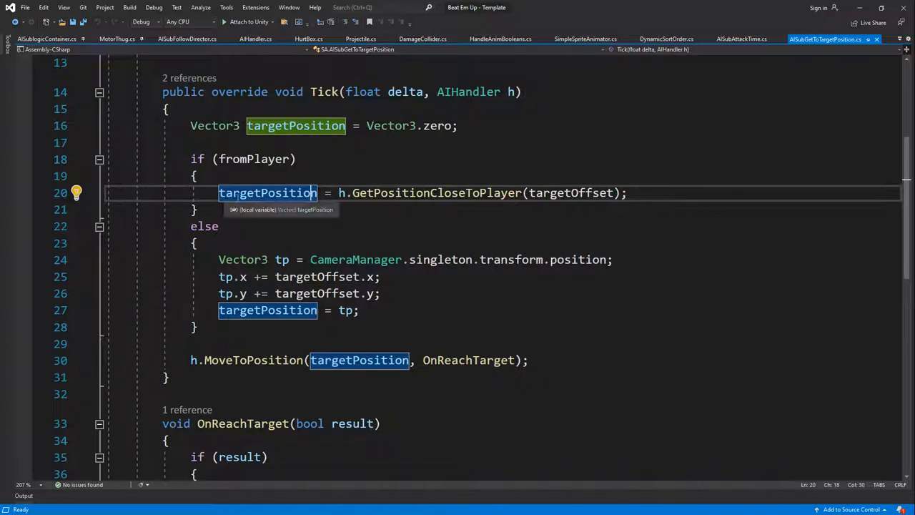
mouse_move(468, 360)
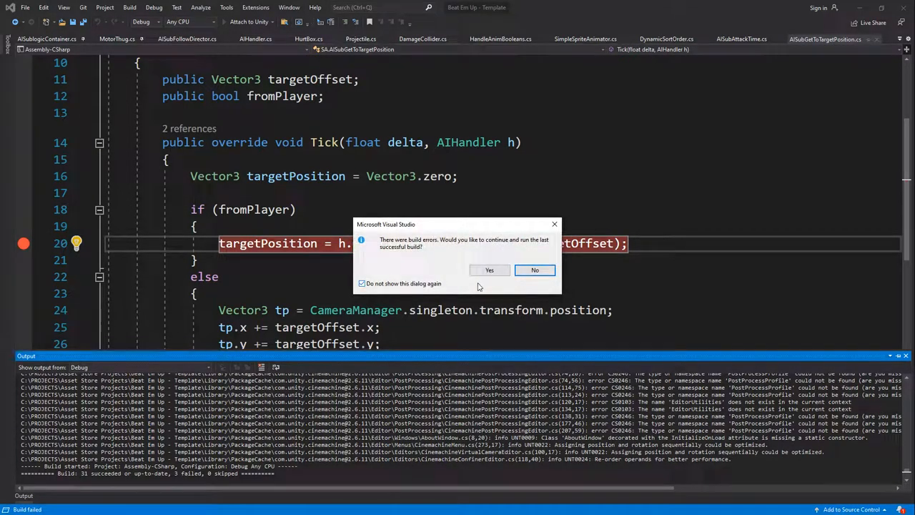
- Confirm Yes to debug using the last successful build despite build errors
click(489, 268)
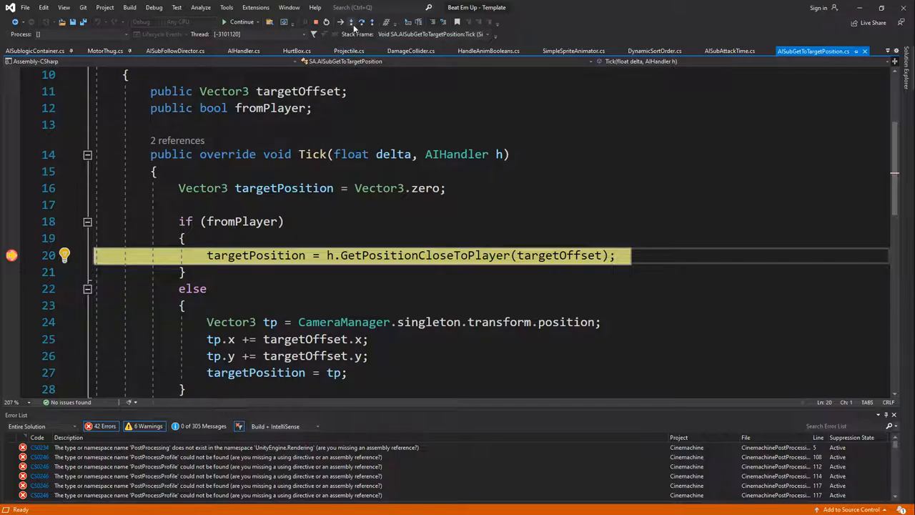
- Step into GetPositionCloseToPlayer, over its lines, back out to Tick and on to the move call
click(360, 21)
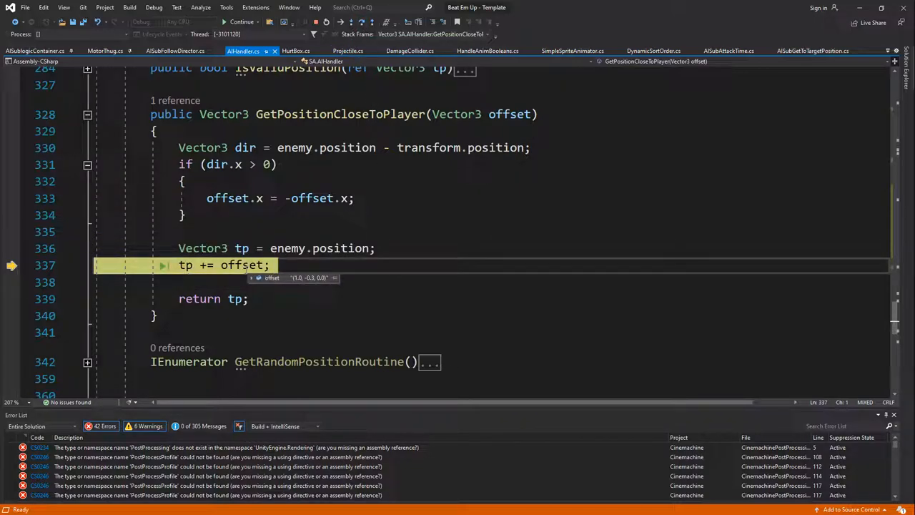
click(340, 23)
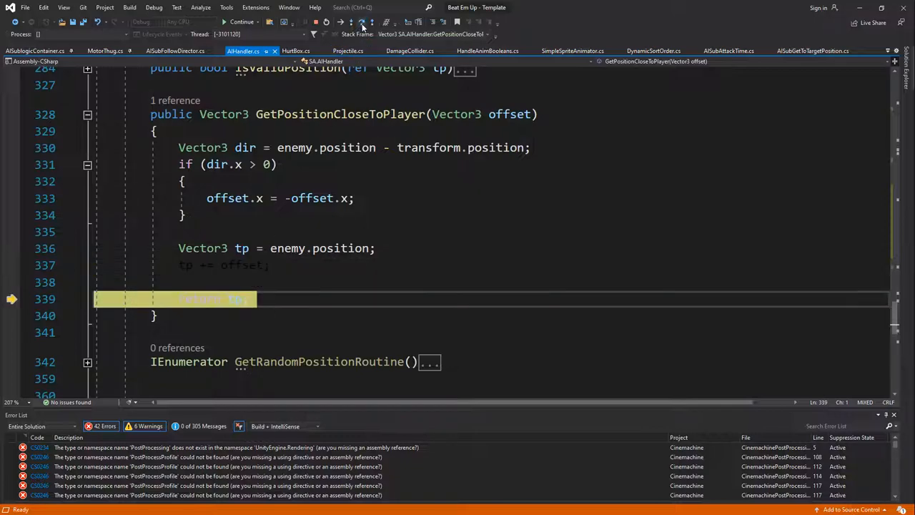
click(360, 22)
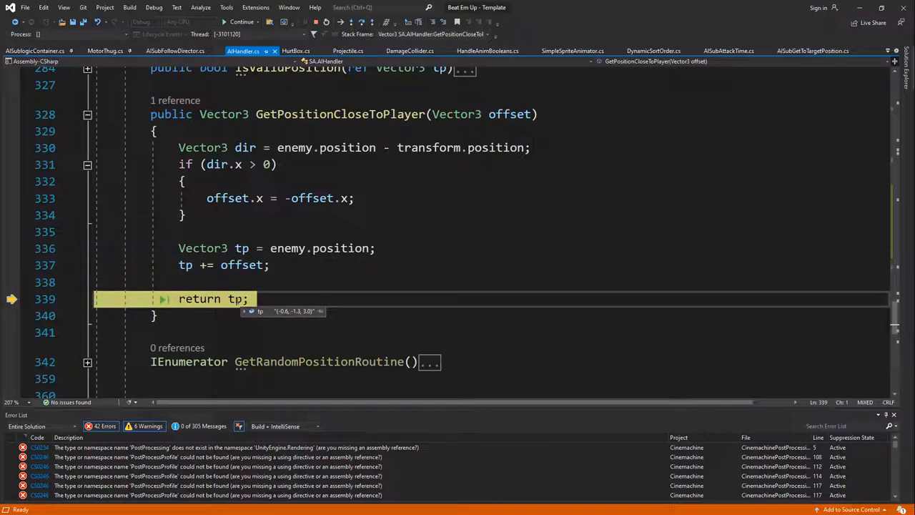
click(361, 22)
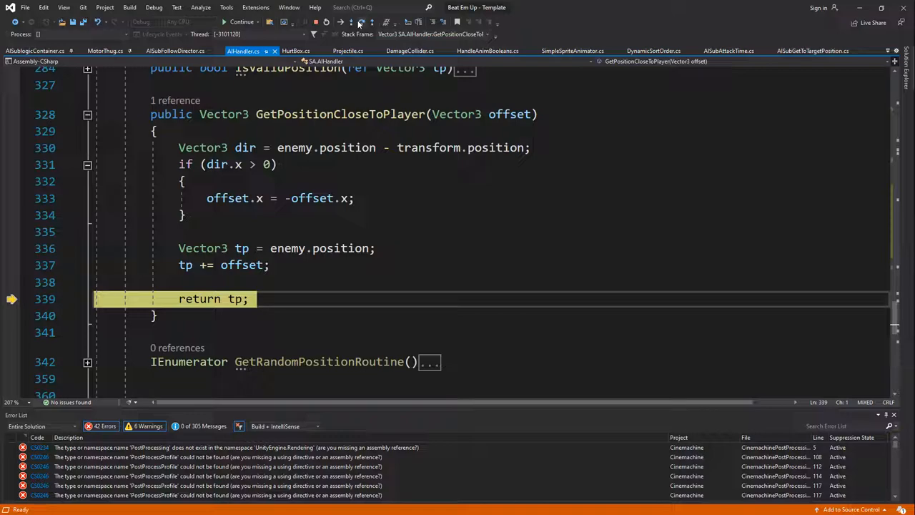
click(363, 21)
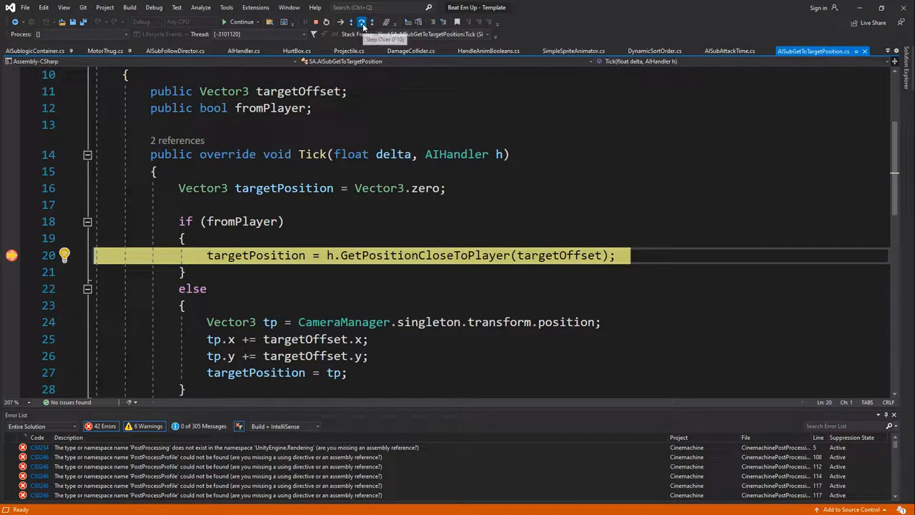
click(363, 22)
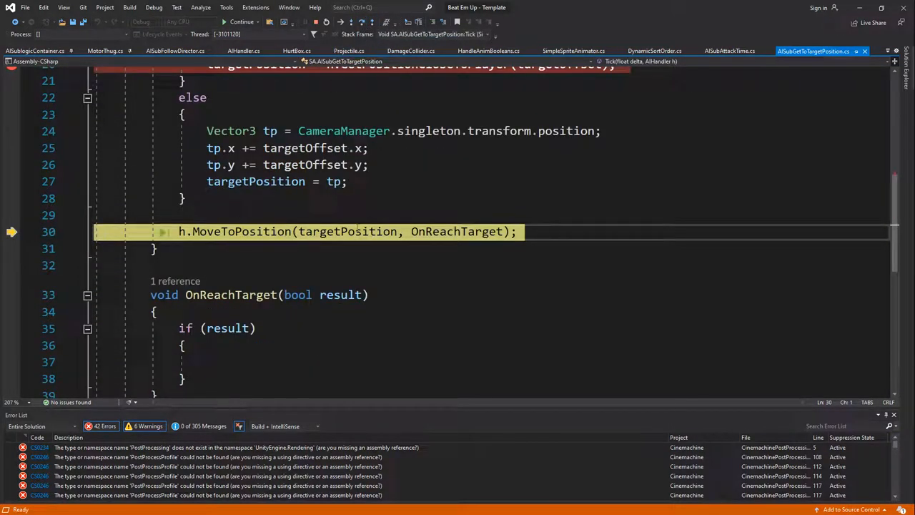
mouse_move(349, 232)
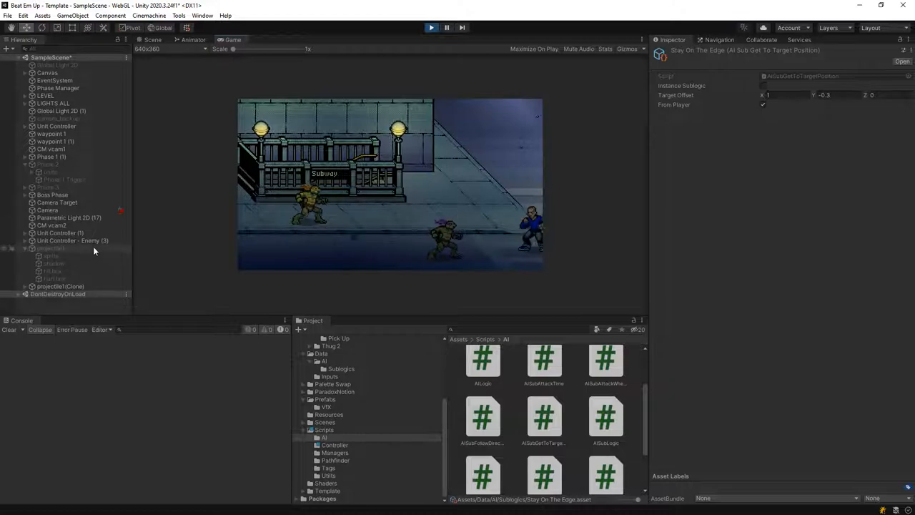
- End the session and review the enemy unit's AI handler settings
click(73, 240)
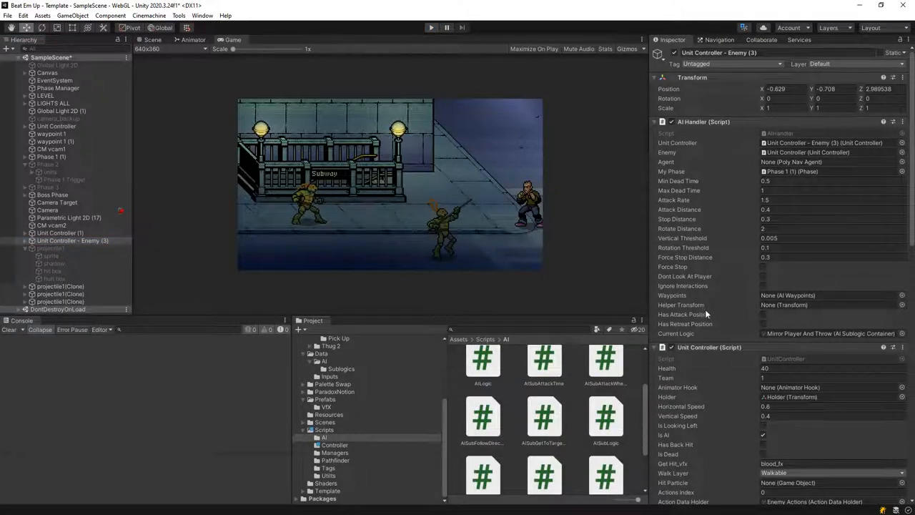
scroll(down, 3)
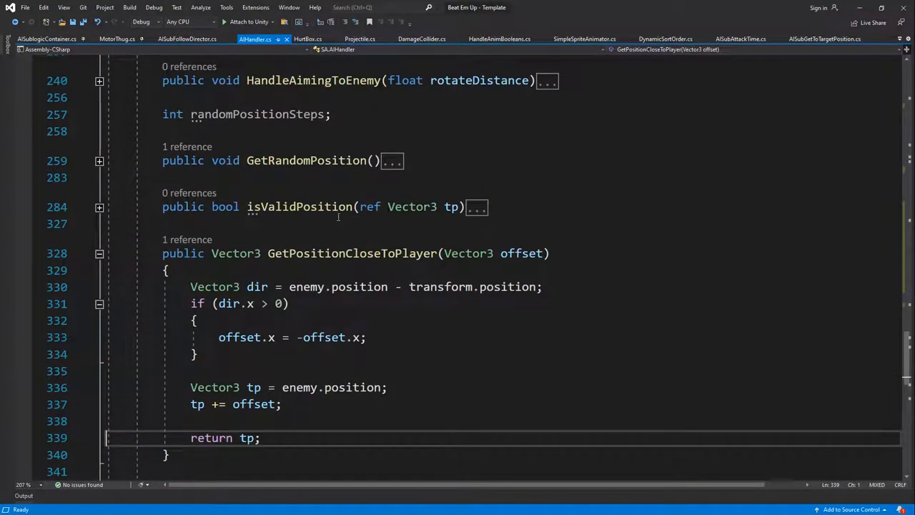
scroll(up, 3)
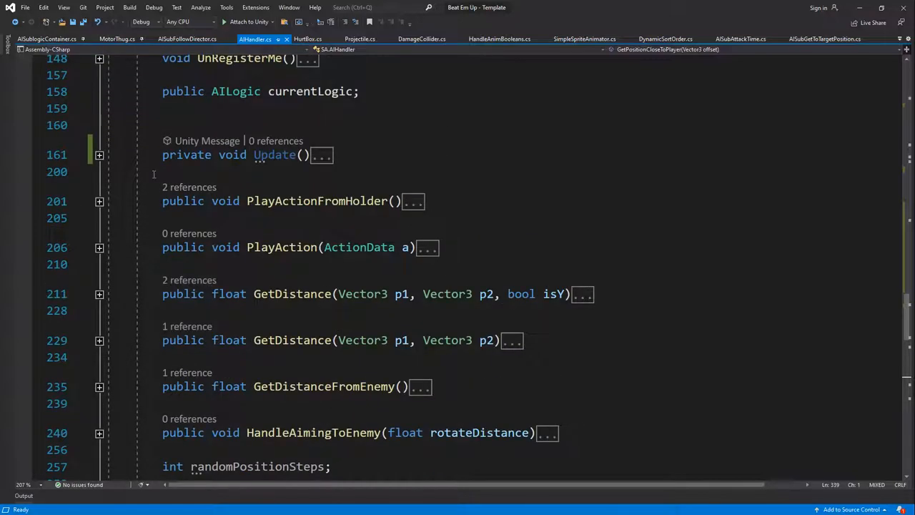
click(100, 155)
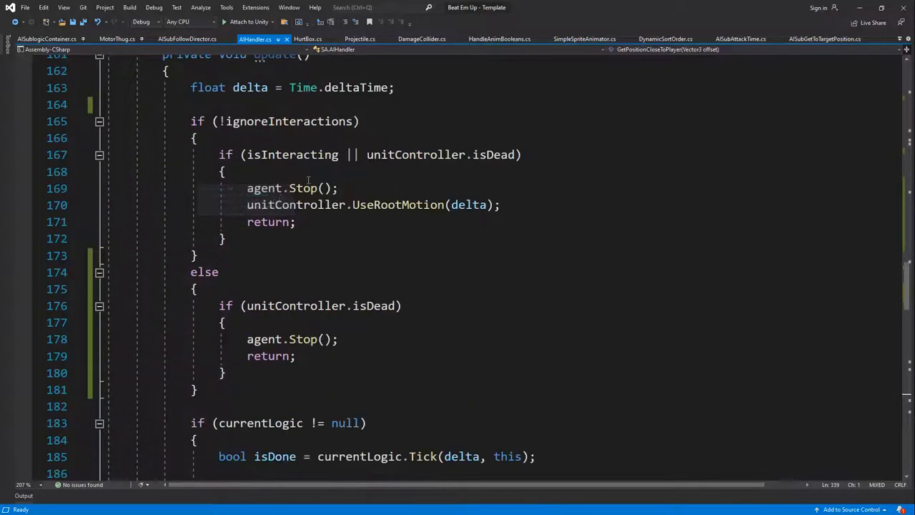
scroll(down, 3)
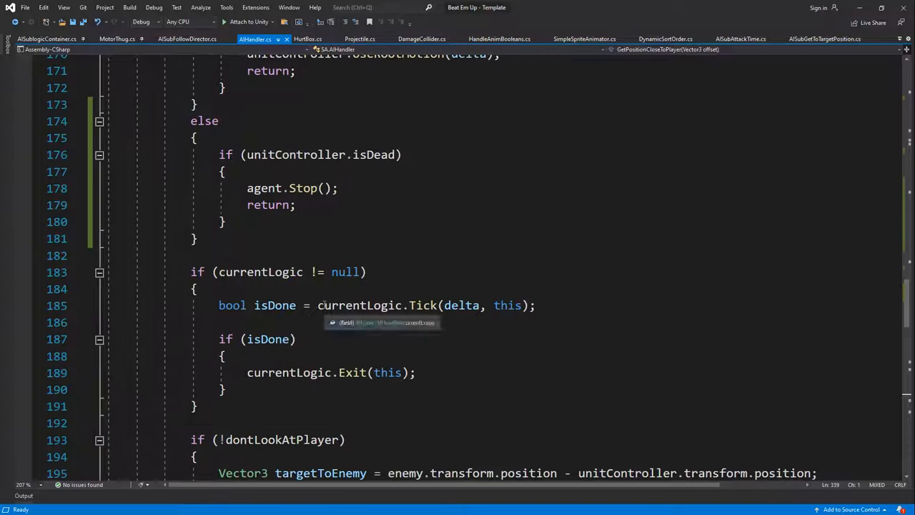
scroll(down, 3)
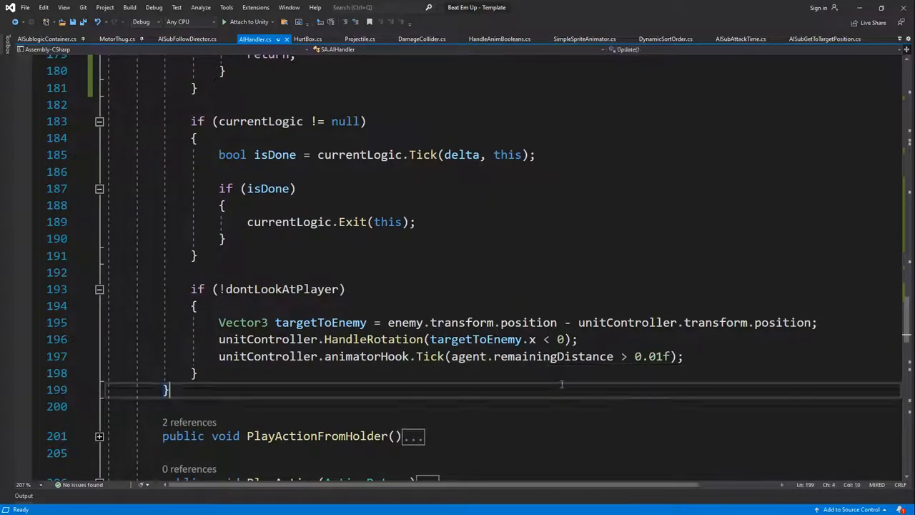
click(429, 28)
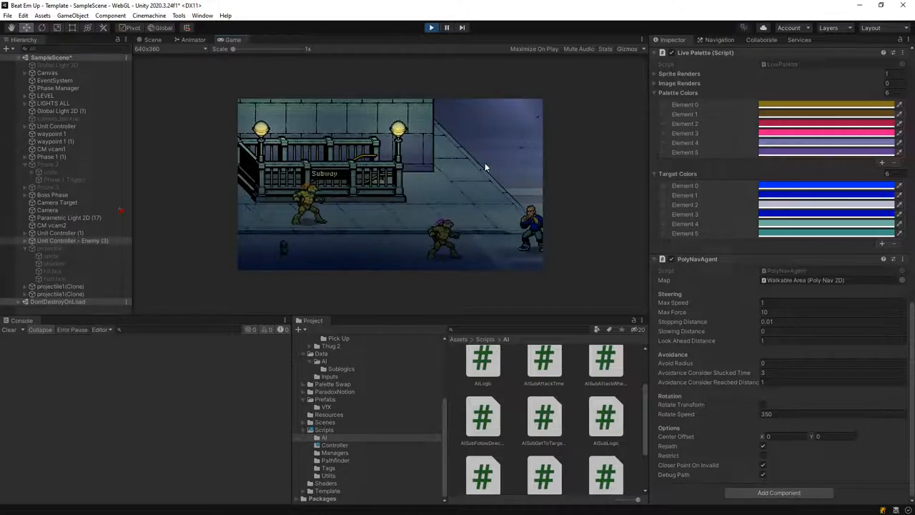
- Show gizmos over the running Game view, check the Scene view, and return to watch the enemies navigate
click(72, 241)
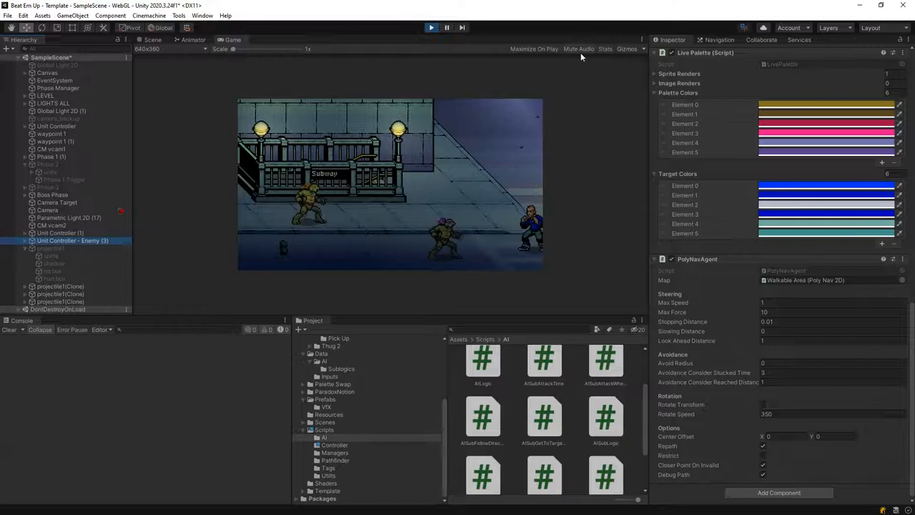
click(152, 40)
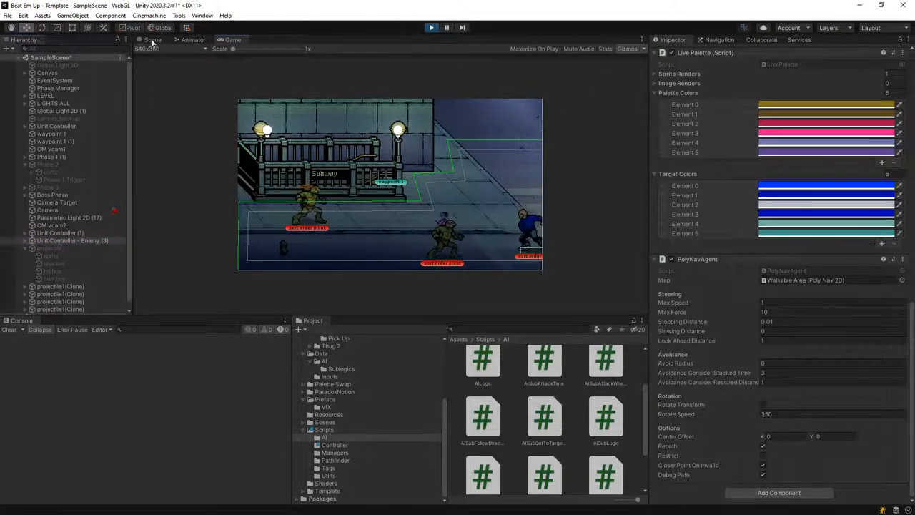
click(152, 40)
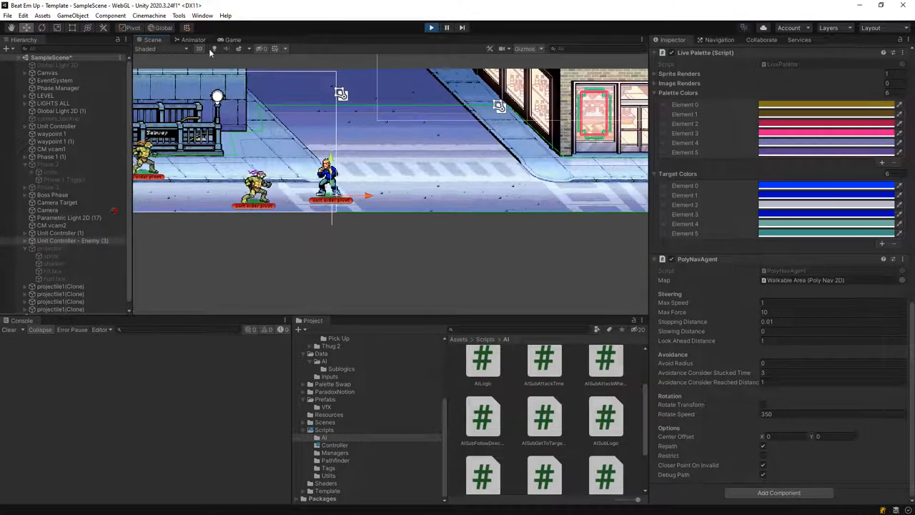
click(231, 40)
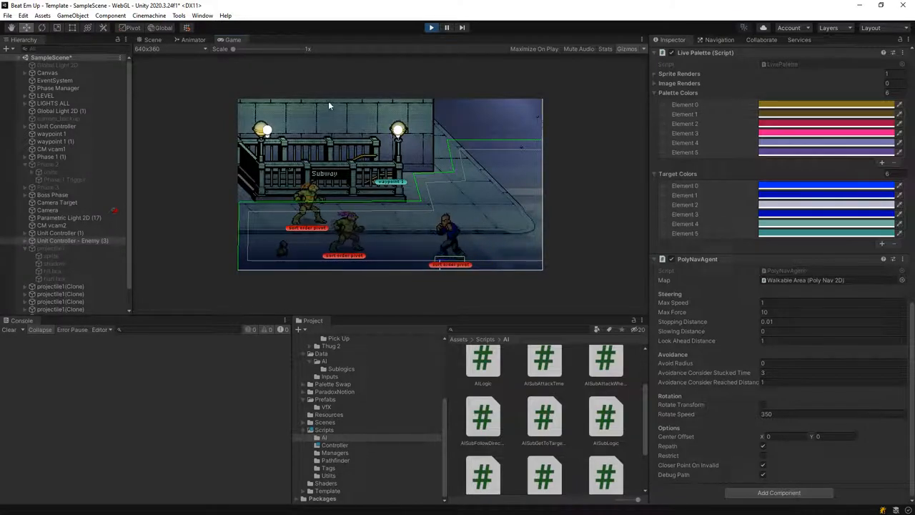
click(446, 27)
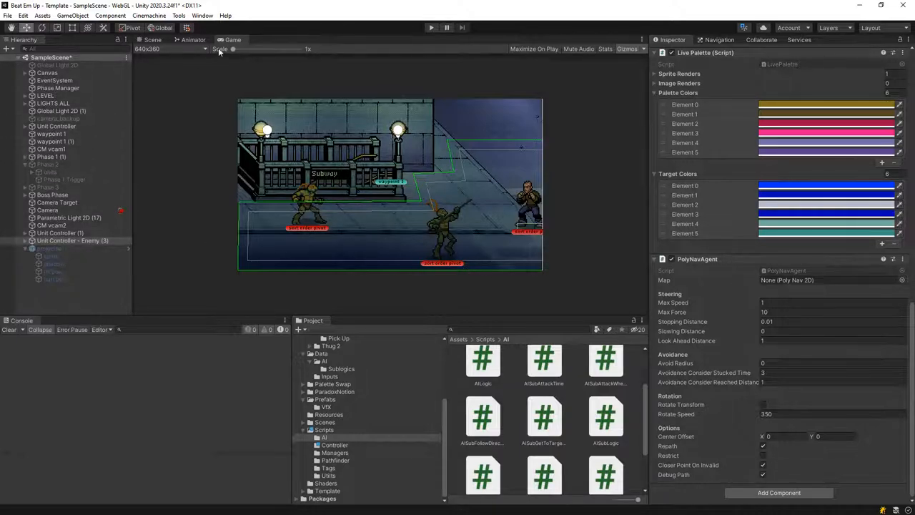
click(152, 40)
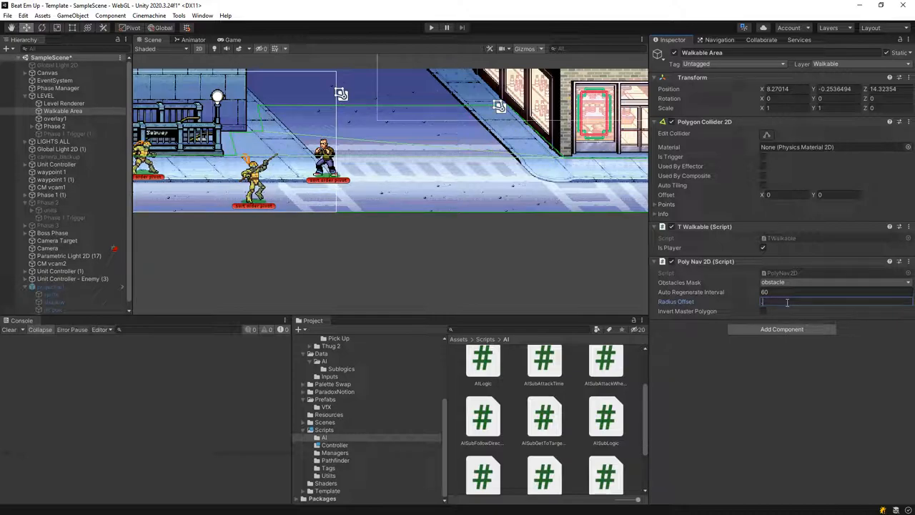
text(0.01)
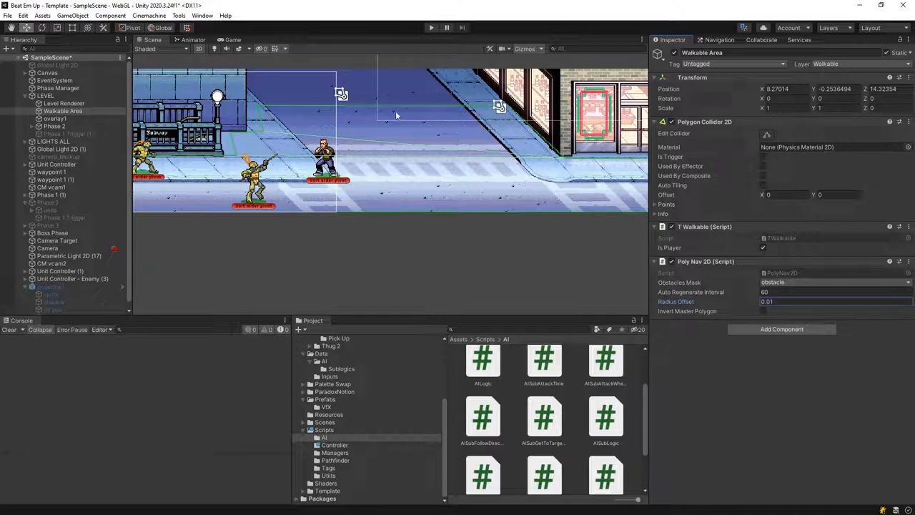
click(432, 27)
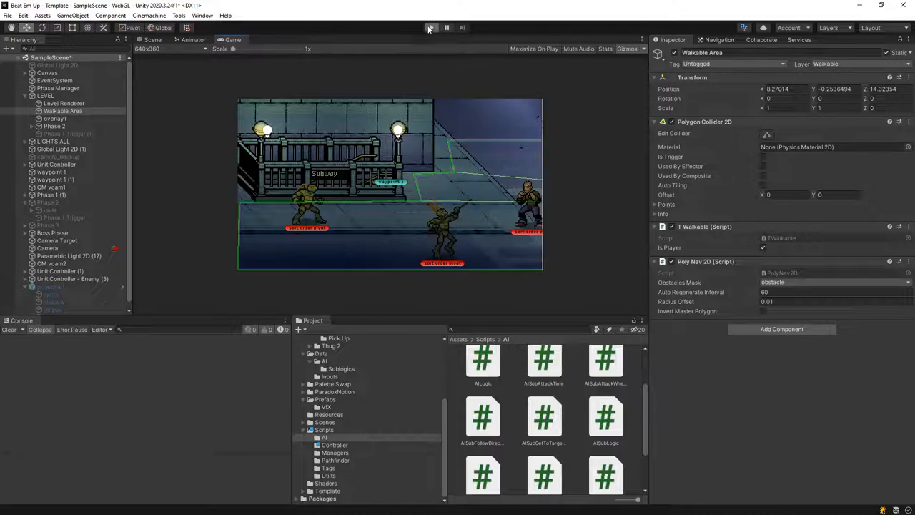
click(432, 27)
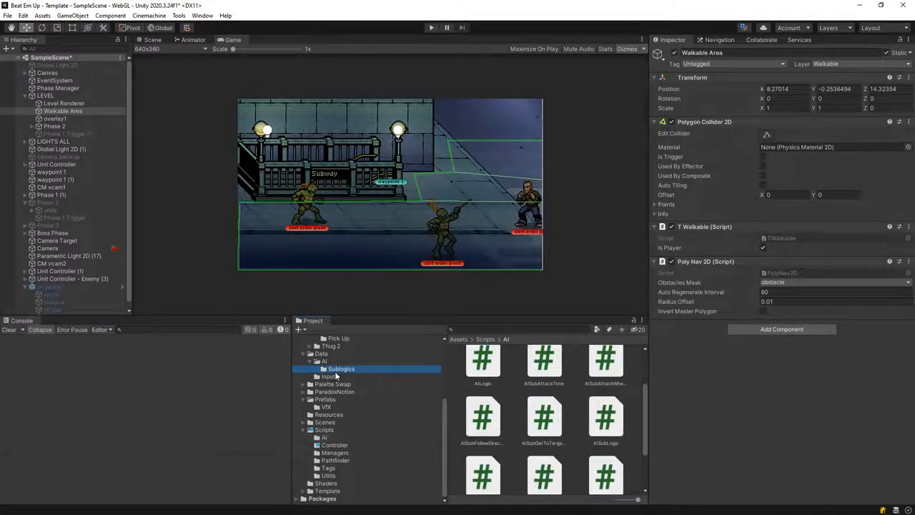
- Select the Stay On The Edge asset in Data > AI > Subgoals and run the scene again
click(341, 369)
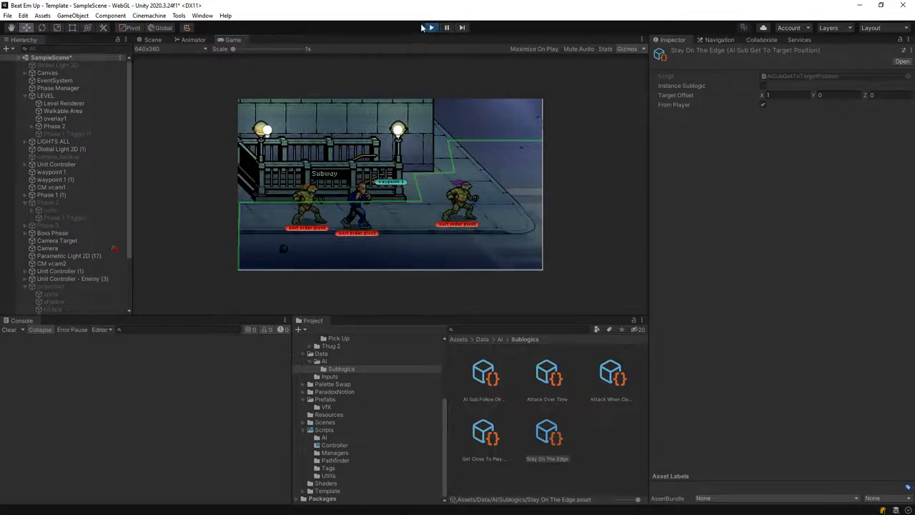
click(446, 27)
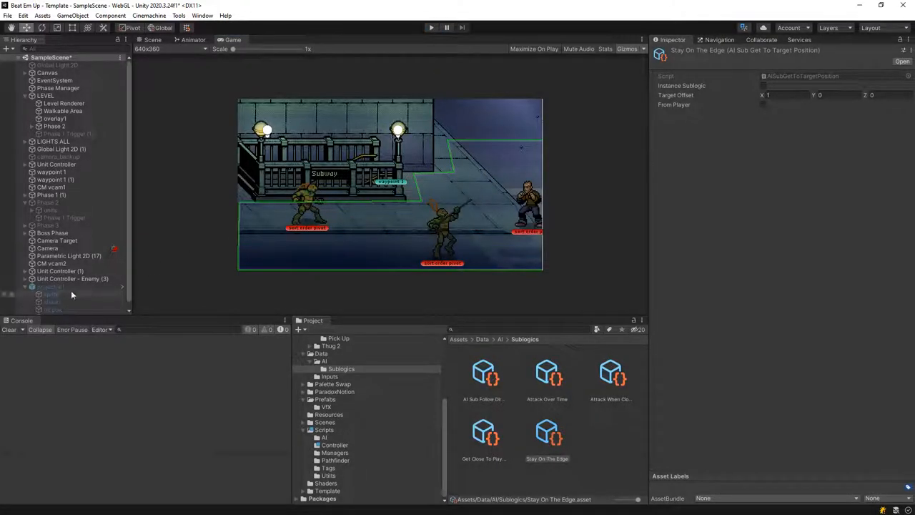
- Enable Dont Look At Player on Enemy (3) and select its Stay On The Edge subgoal
click(72, 279)
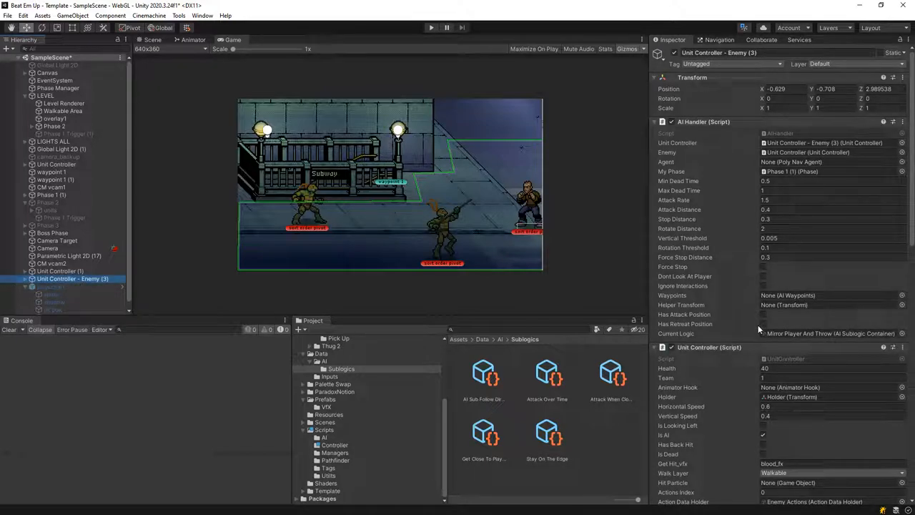
mouse_move(763, 282)
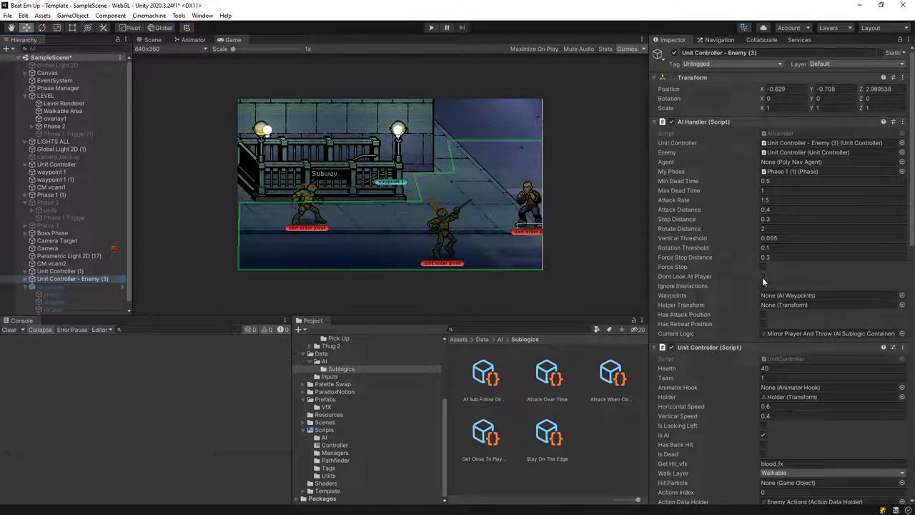
click(761, 276)
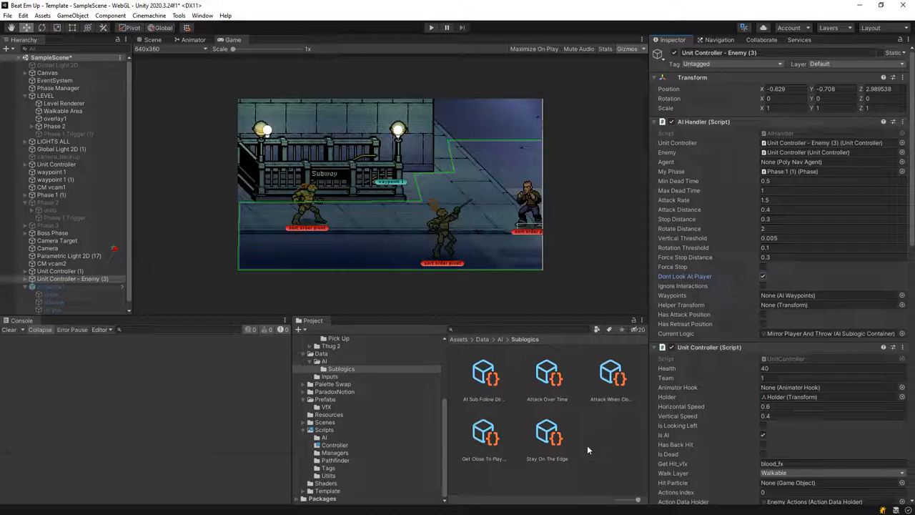
mouse_move(568, 457)
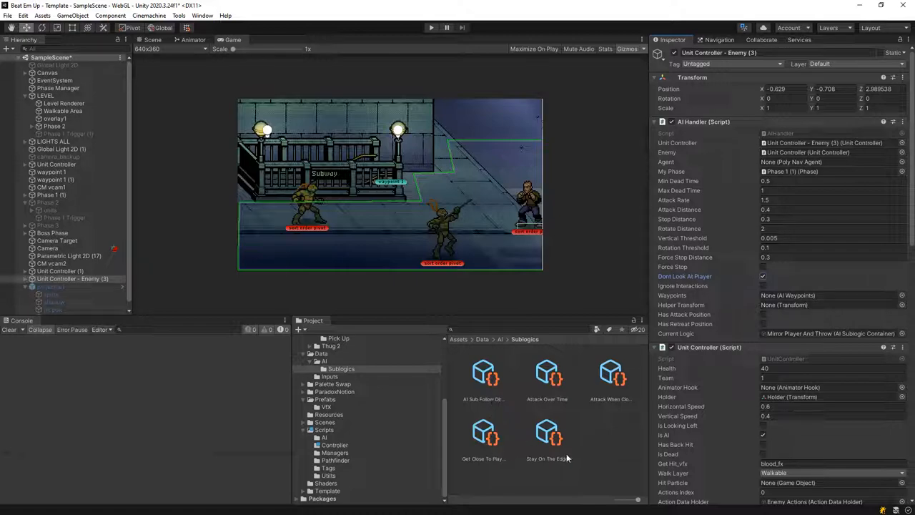
click(546, 432)
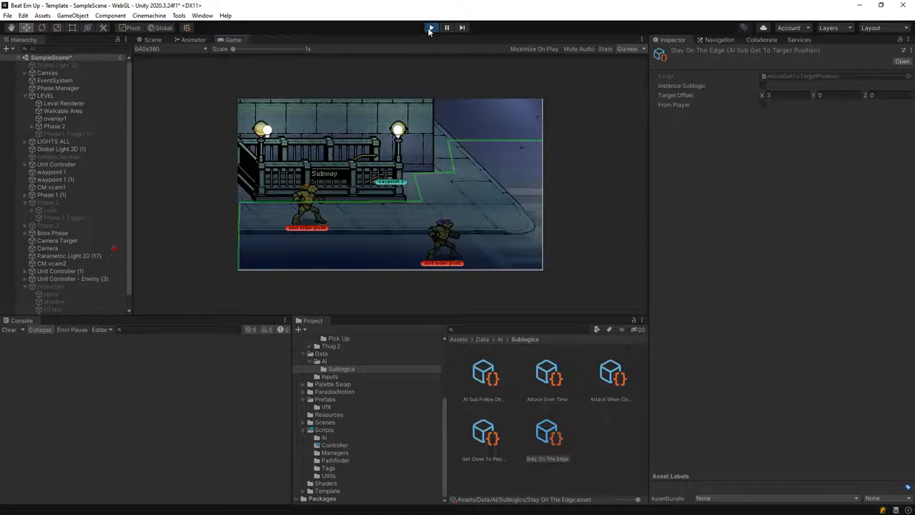
- Set Stay On The Edge's Target Offset Y to 0.2 and select the asset to copy it
click(151, 40)
text(1)
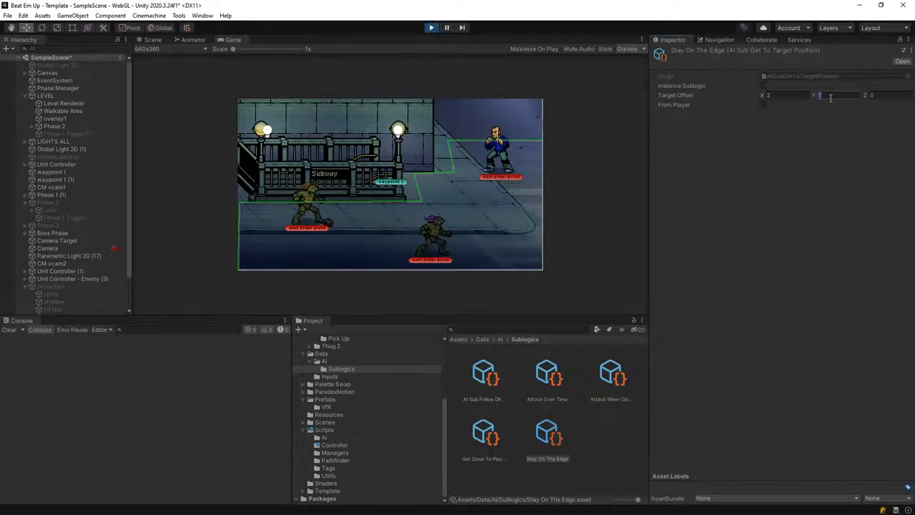
text(0.2)
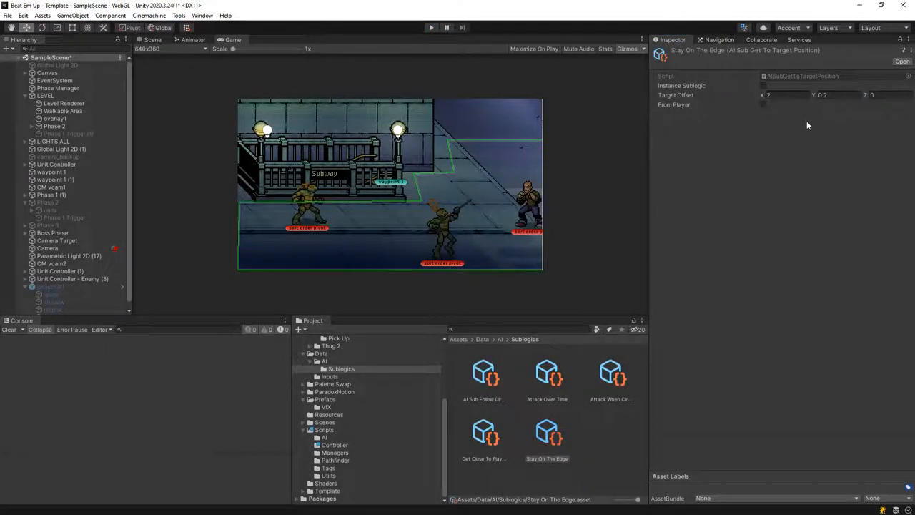
click(546, 431)
text(-0.2)
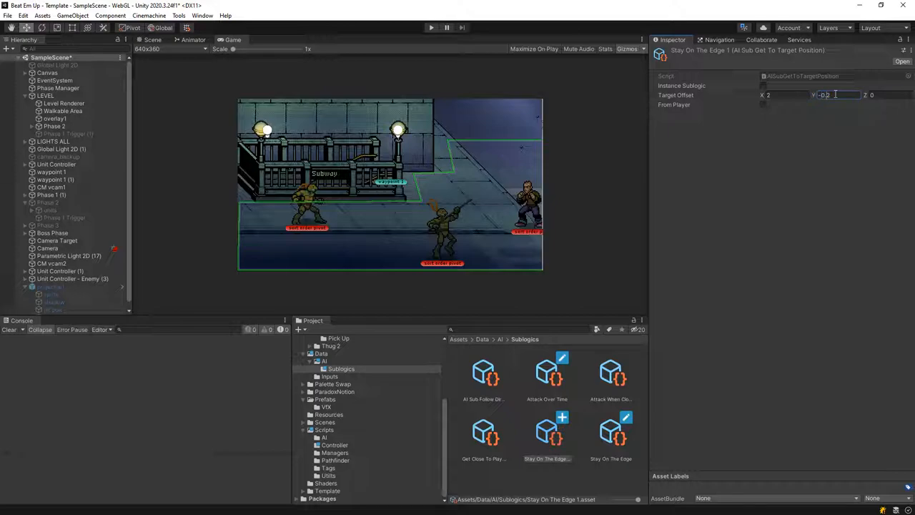
- Give the Stay On The Edge copy a Target Offset Y of -0.4 and return to the throwing enemy
text(-0.4)
click(786, 96)
text(-2)
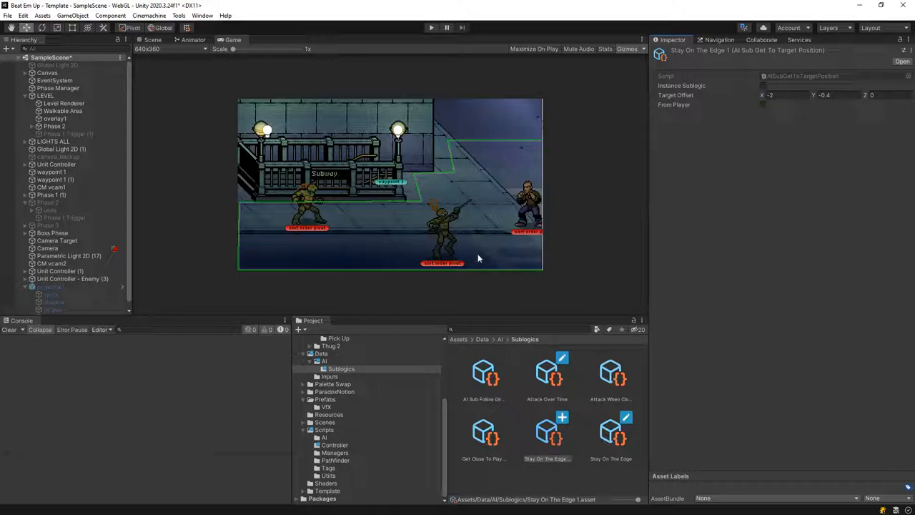
click(610, 432)
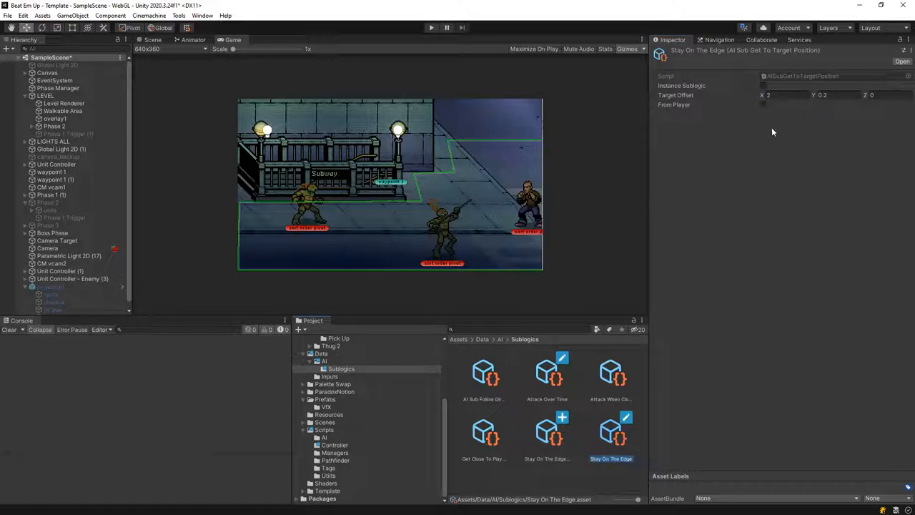
click(74, 279)
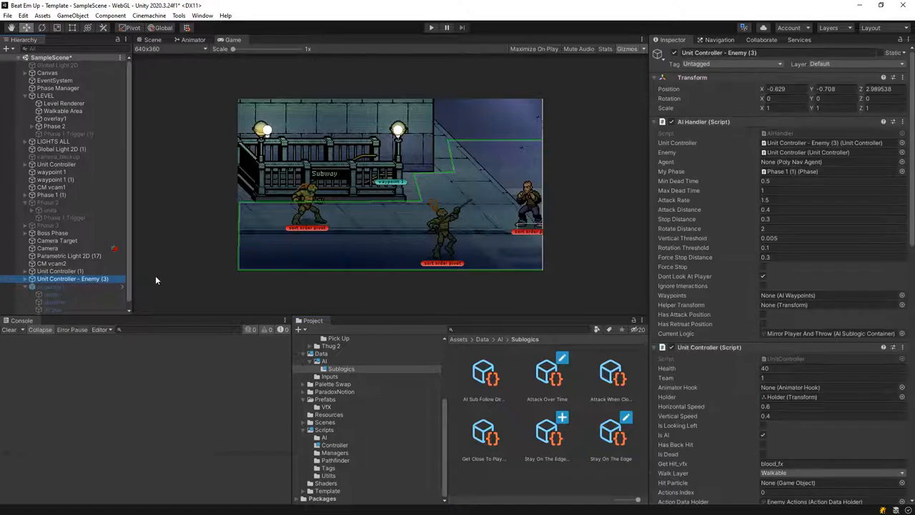
- Assign the copy as Element 0 of the enemy's Mirror Player And Throw 1 logic container
click(72, 310)
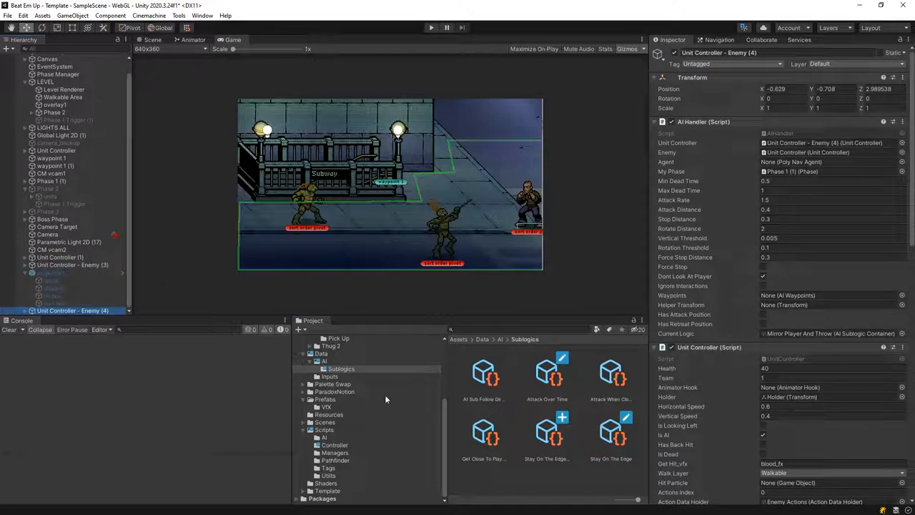
click(323, 361)
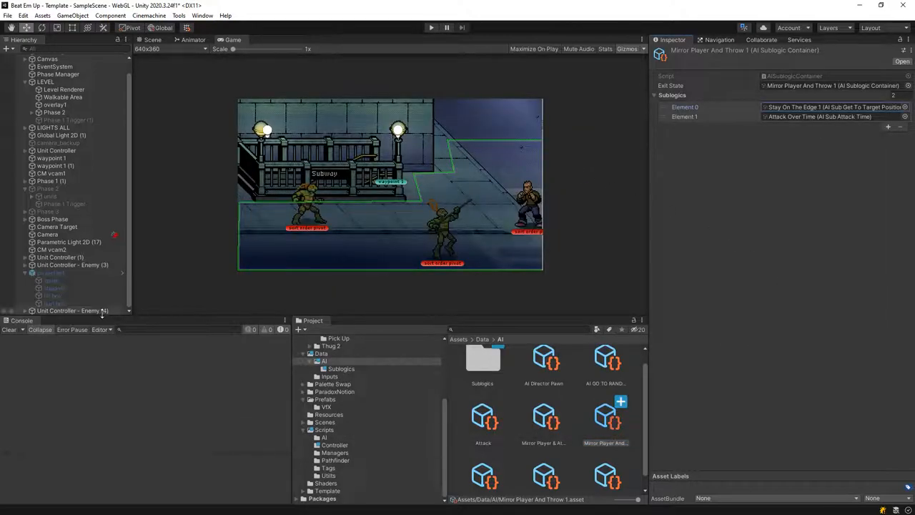
click(71, 310)
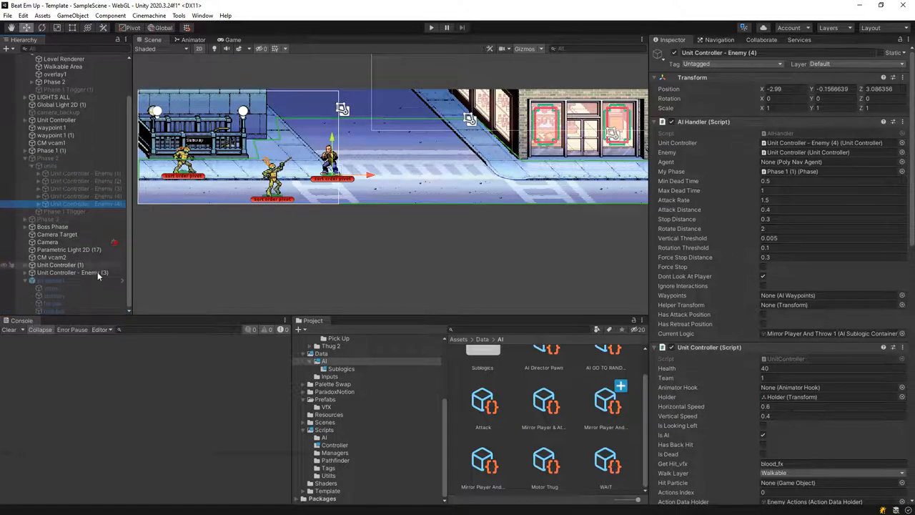
mouse_move(85, 274)
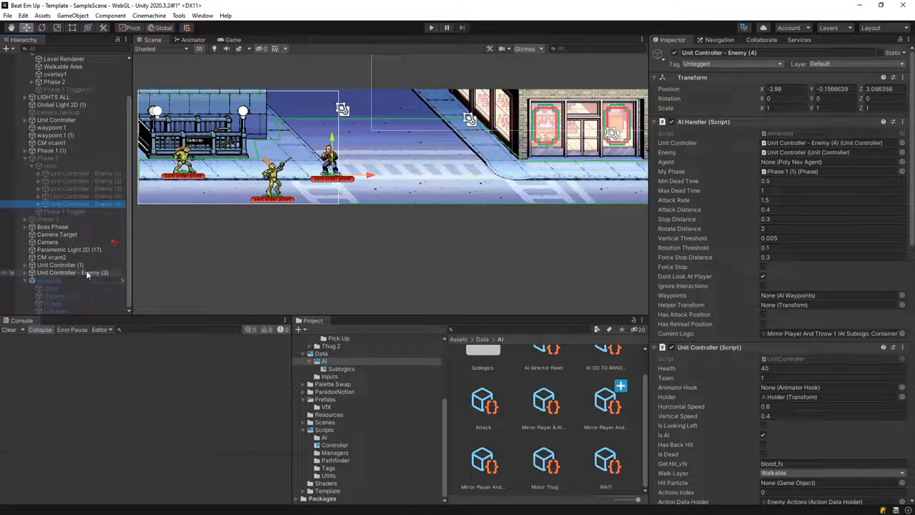
- Expand Phase 1 (1)'s units in the Hierarchy and set an enemy's AI Handler Current Logic to Mirror Player And Throw 1
click(72, 272)
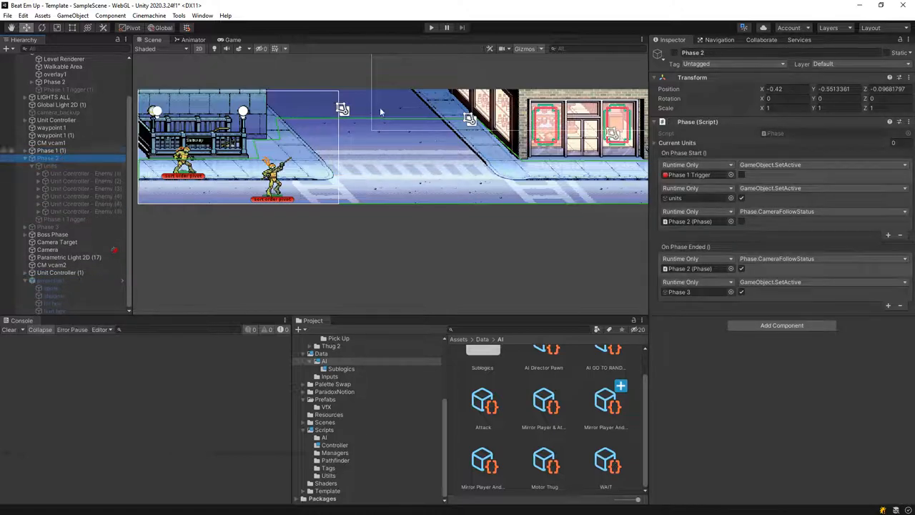
click(48, 165)
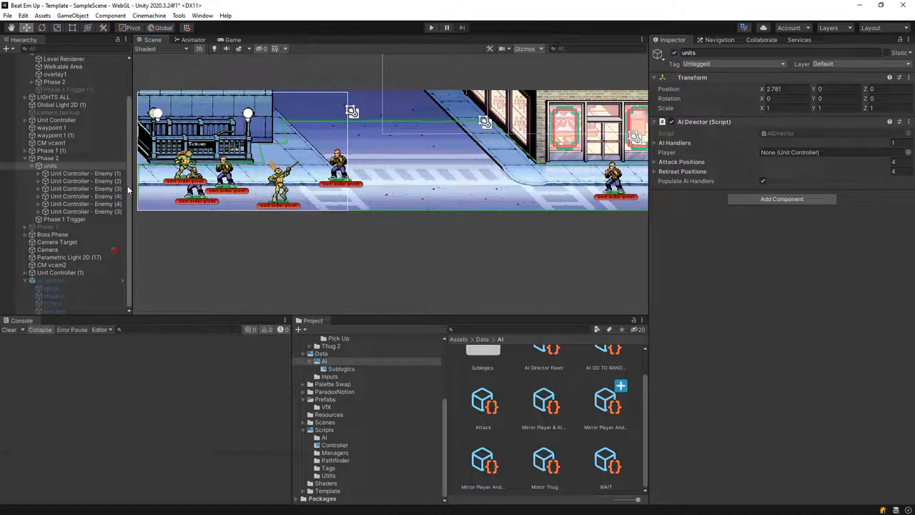
click(51, 150)
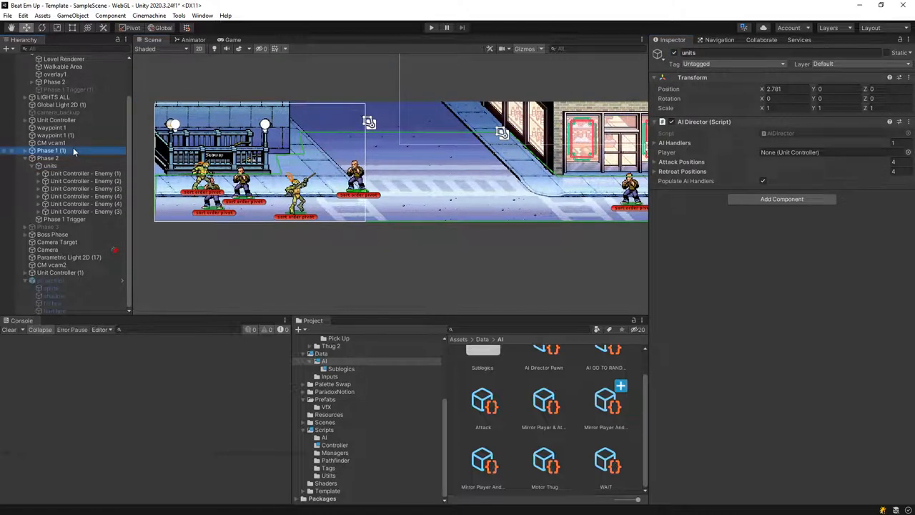
click(50, 150)
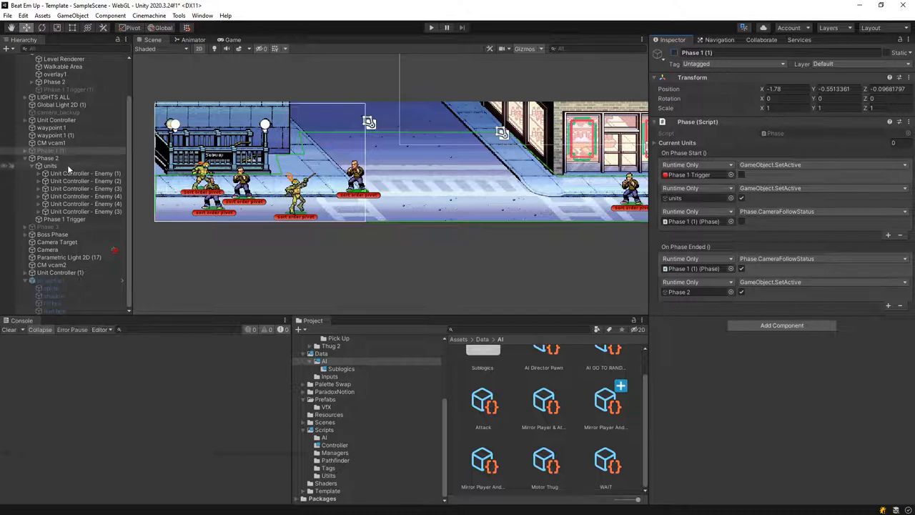
click(85, 212)
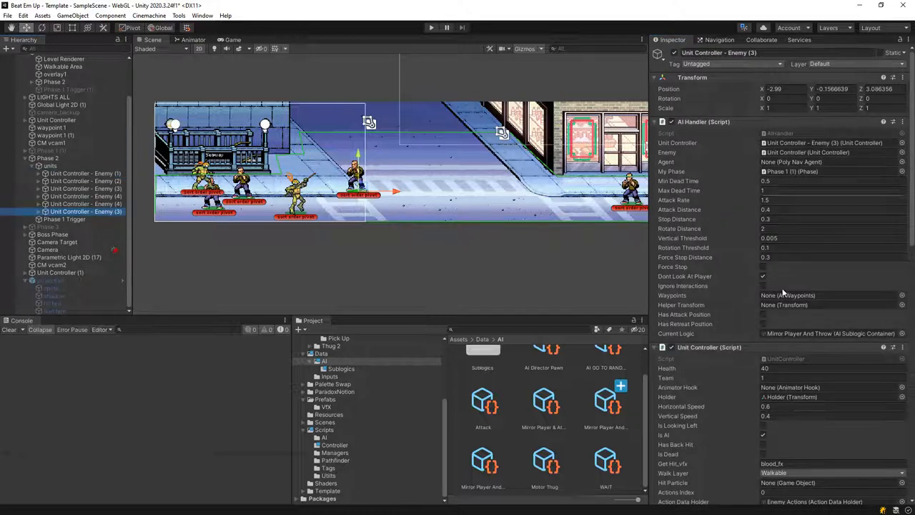
scroll(down, 3)
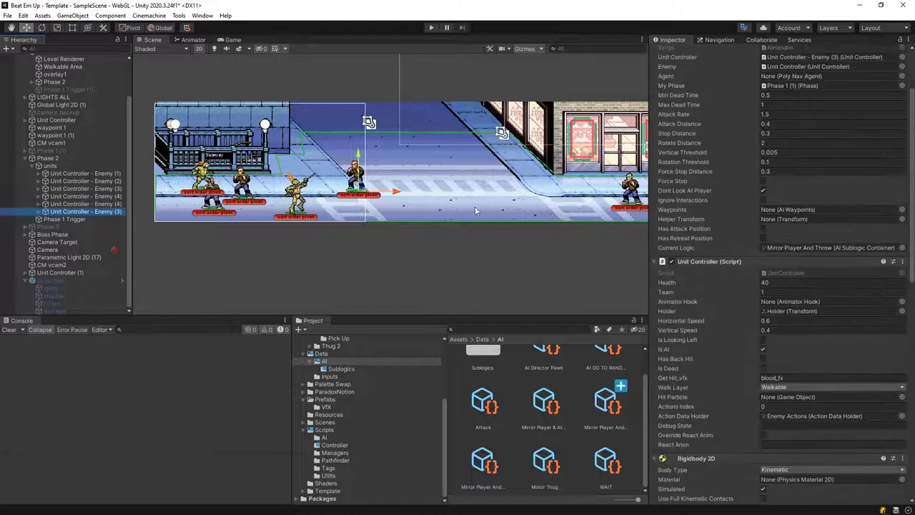
mouse_move(357, 203)
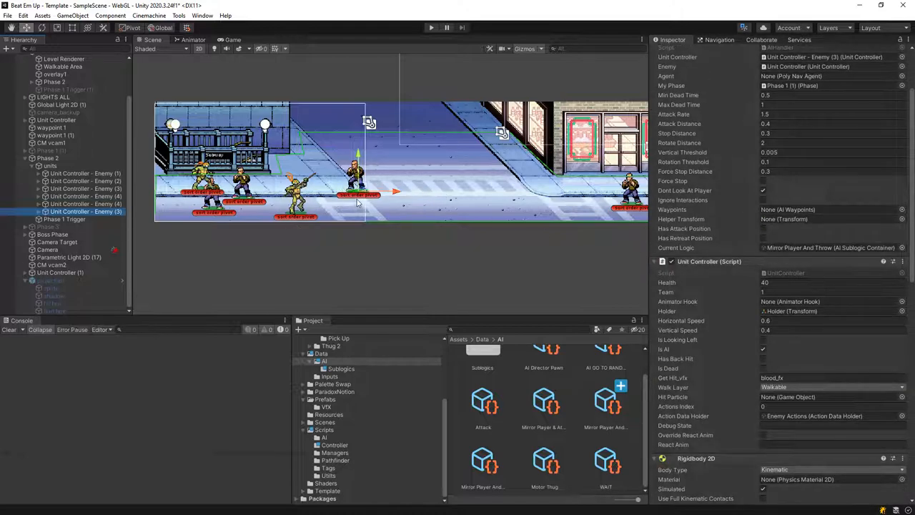
click(85, 212)
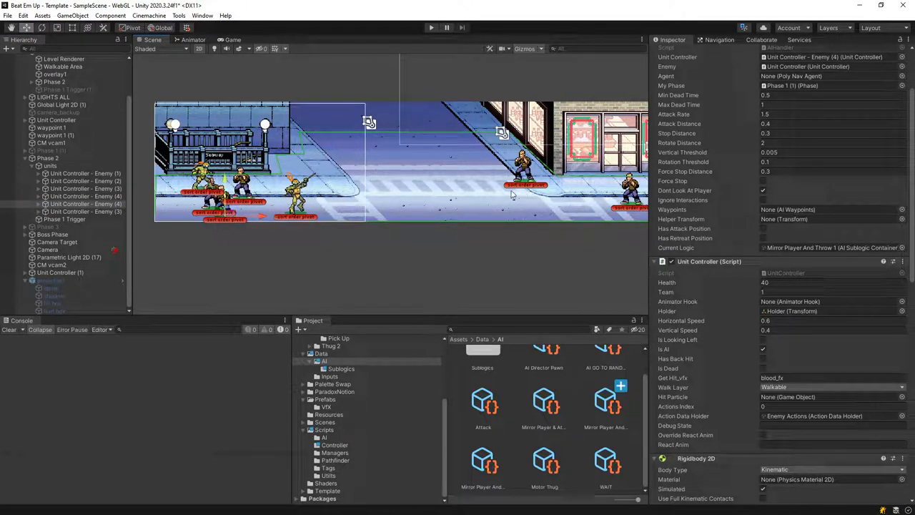
- Check the next enemies' AI logic and select the fourth enemy's Holder to rename it 'Unit Controller - Rock Thro…'
click(86, 212)
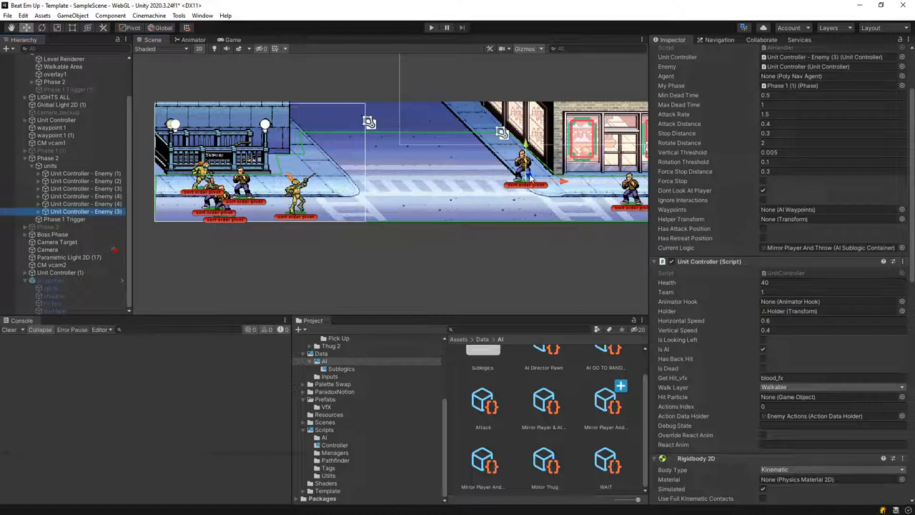
click(86, 203)
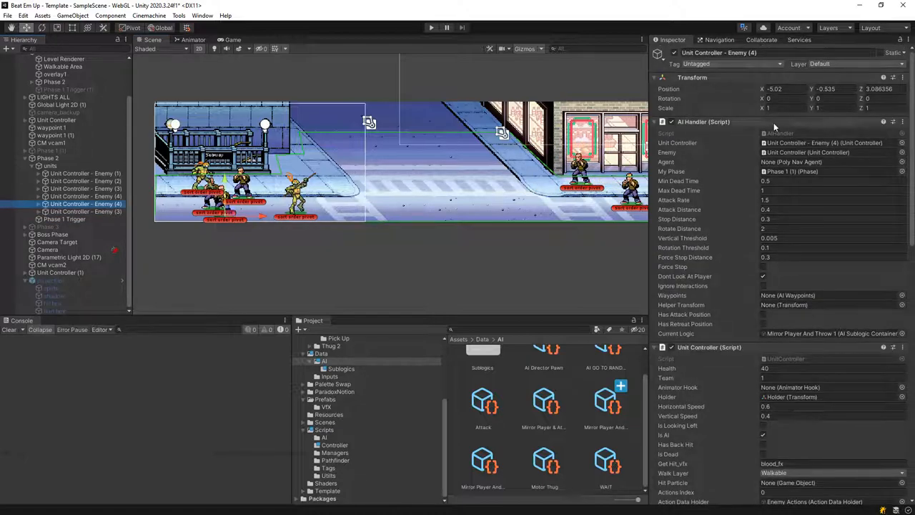
click(64, 211)
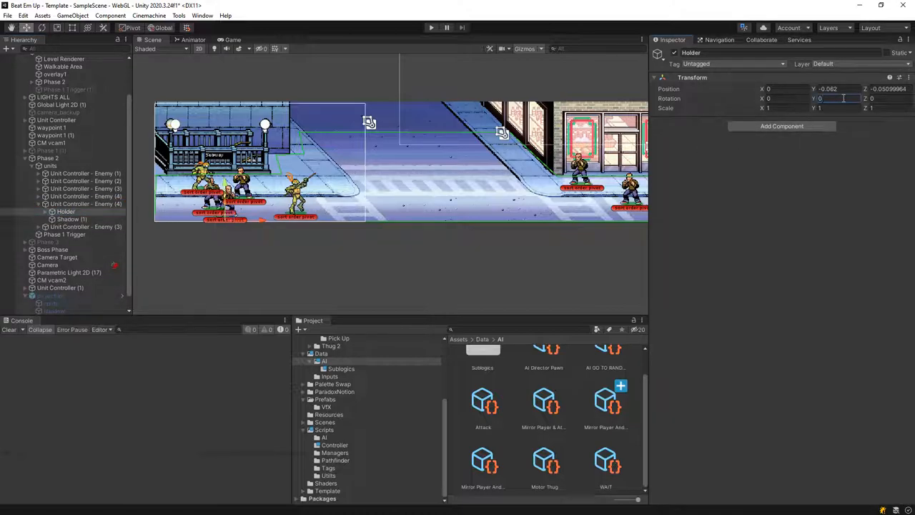
click(86, 203)
text(Unit Controller - Rock Thro)
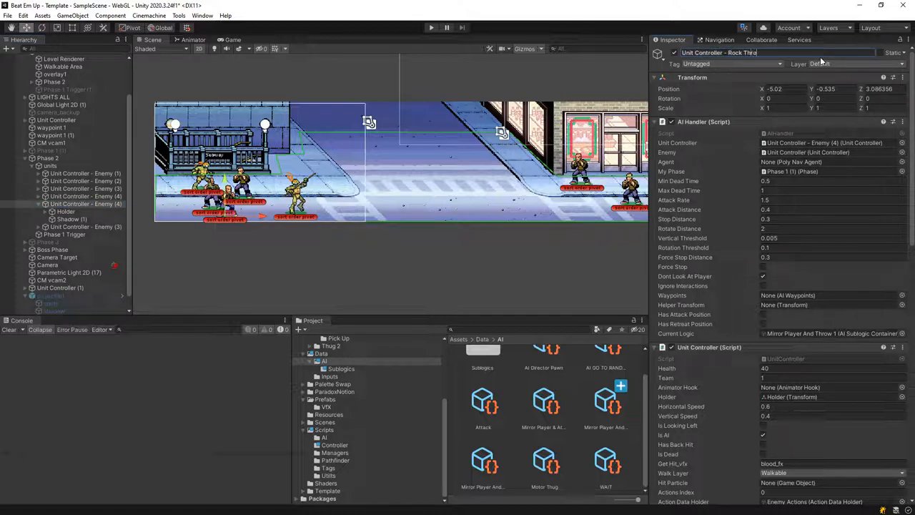
- Change the rock thrower's first Live Palette target colour from blue to a brownish orange in the Color picker
click(86, 226)
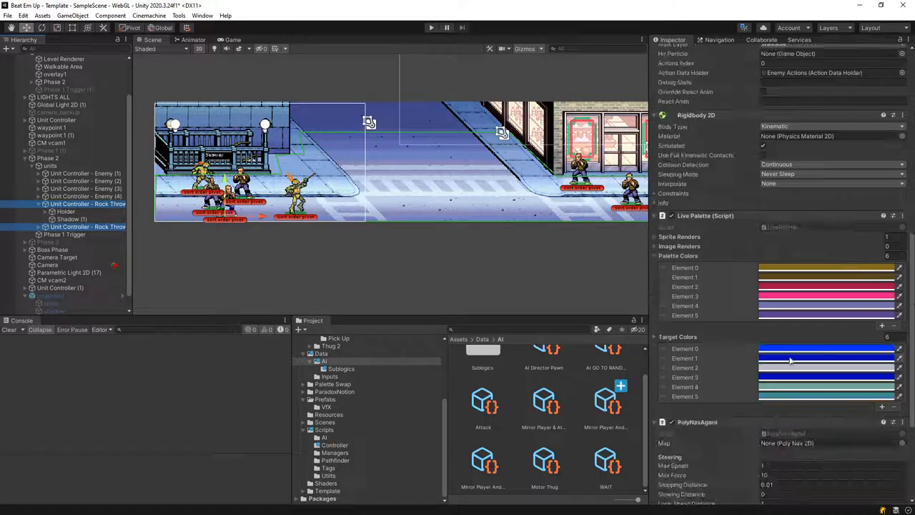
scroll(down, 3)
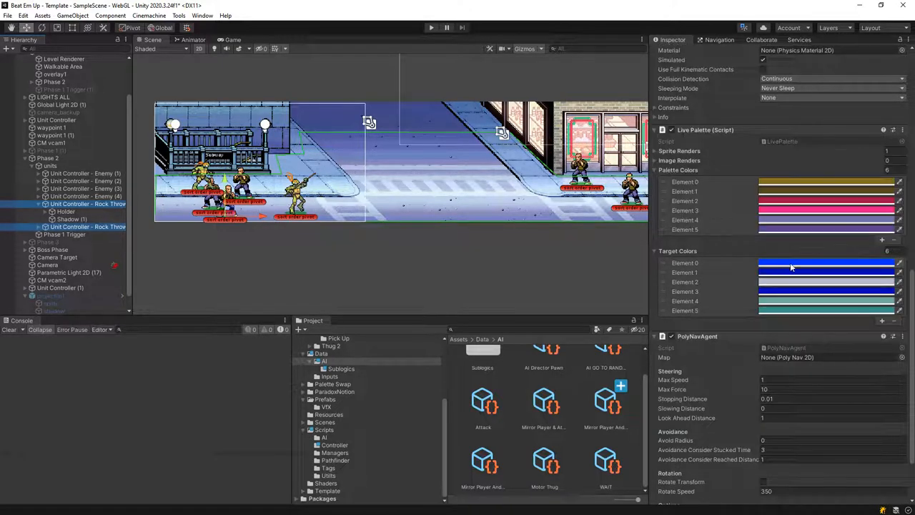
mouse_move(795, 270)
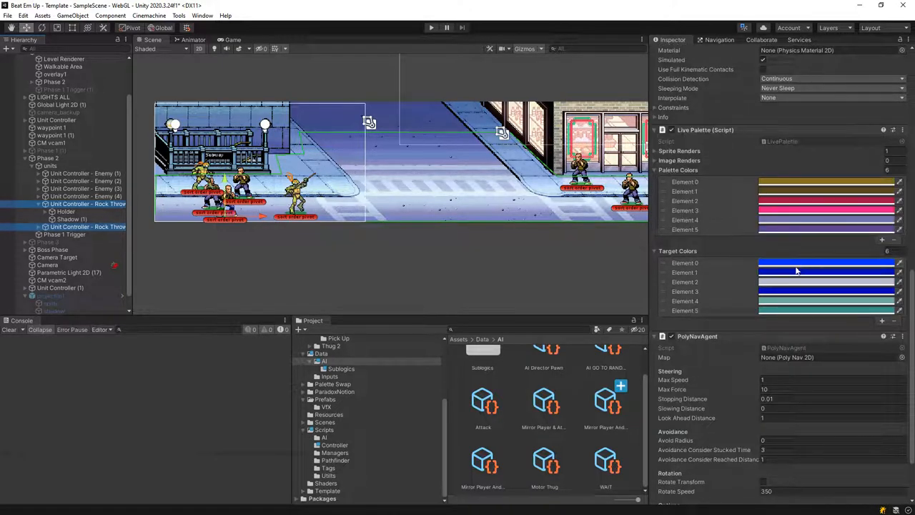
click(826, 263)
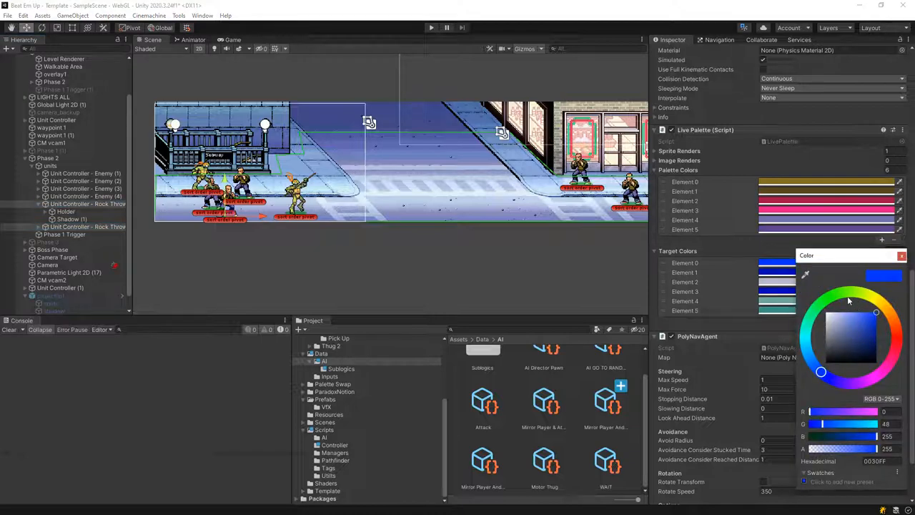
click(821, 303)
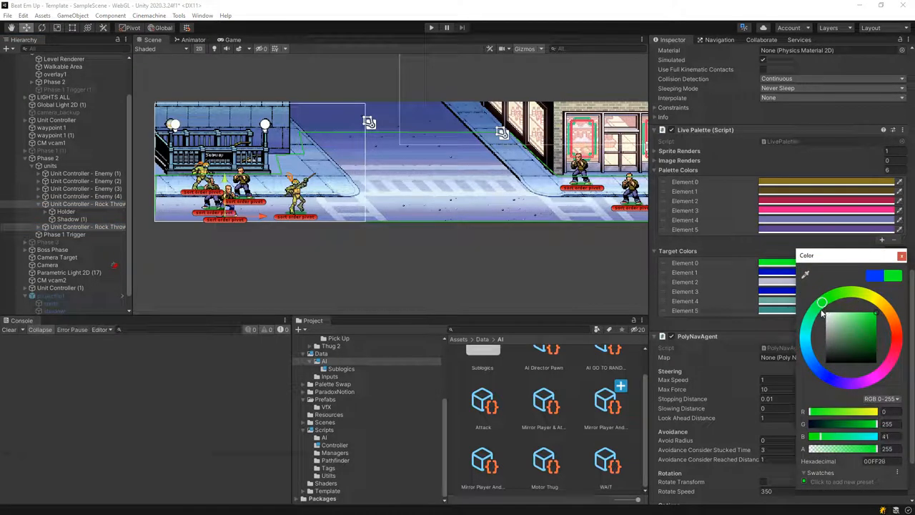
click(844, 293)
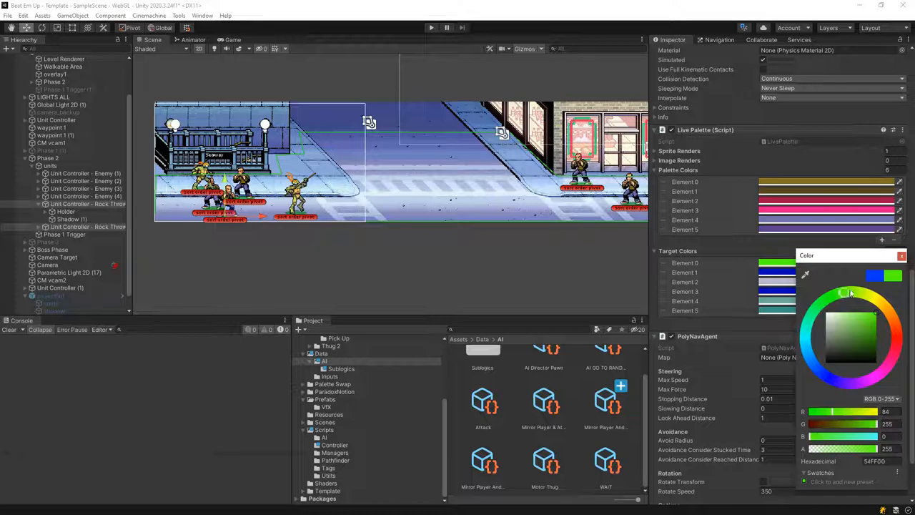
click(892, 320)
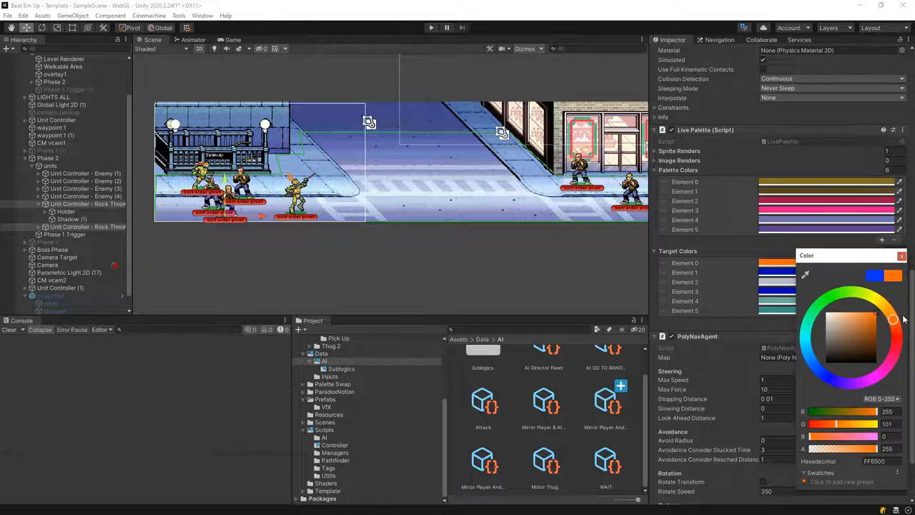
click(875, 326)
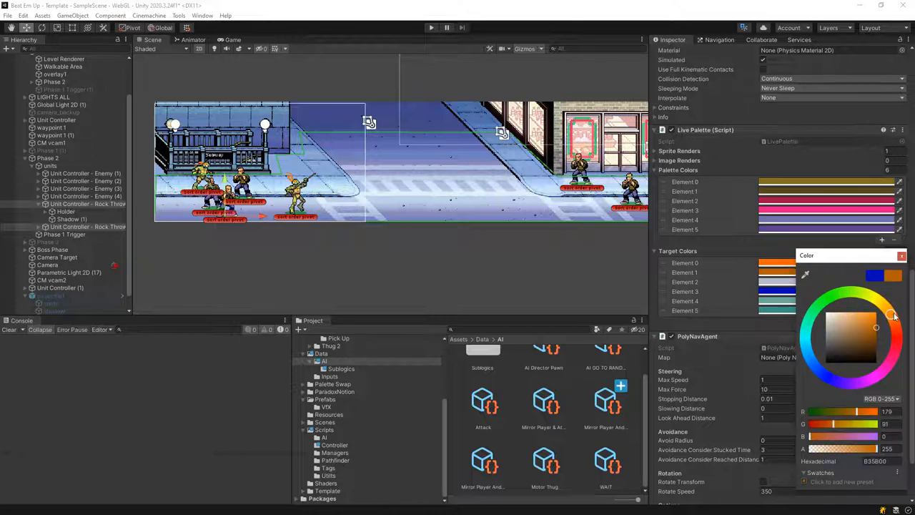
click(900, 255)
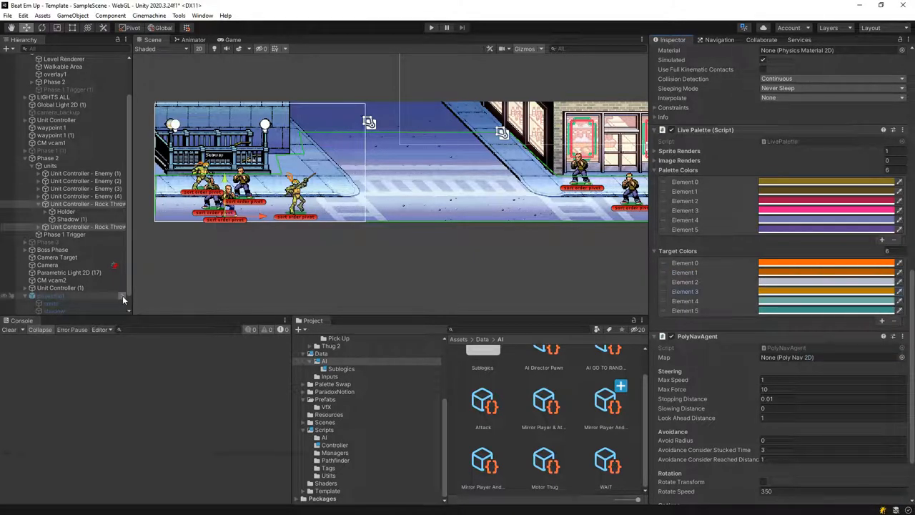
- Deactivate the Phase 2 units GameObject, review Phase 1 and Phase 2, and press Play to fight the first phase
click(50, 166)
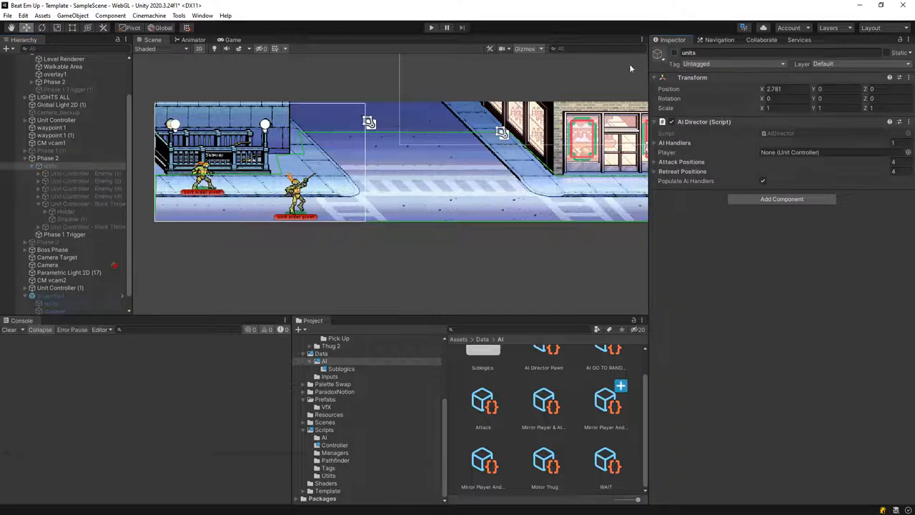
click(50, 150)
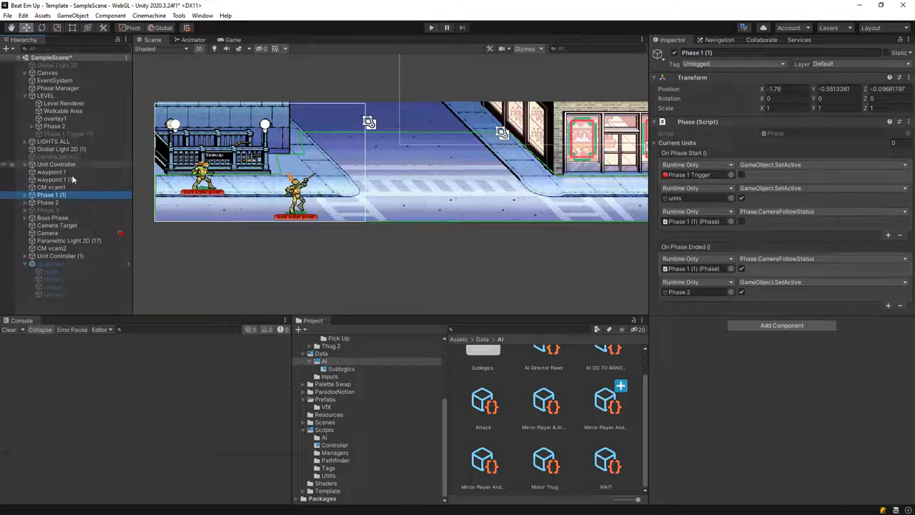
click(50, 203)
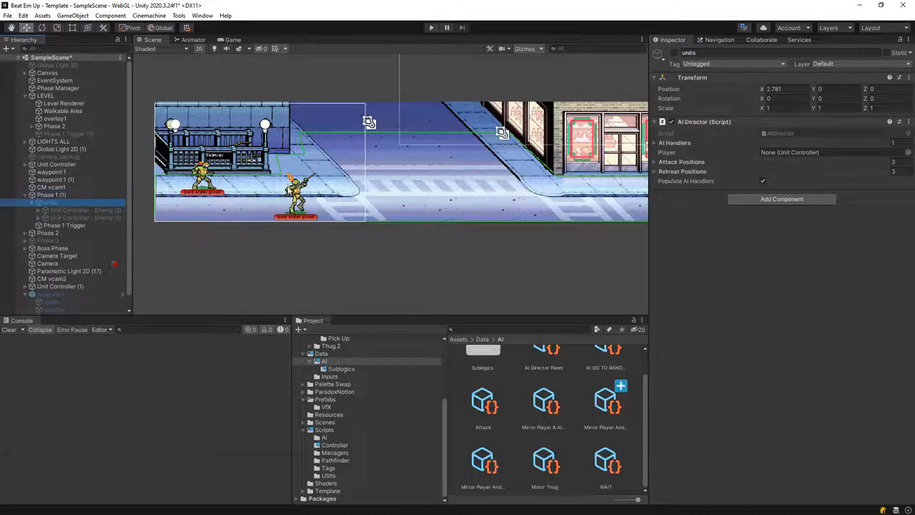
click(48, 231)
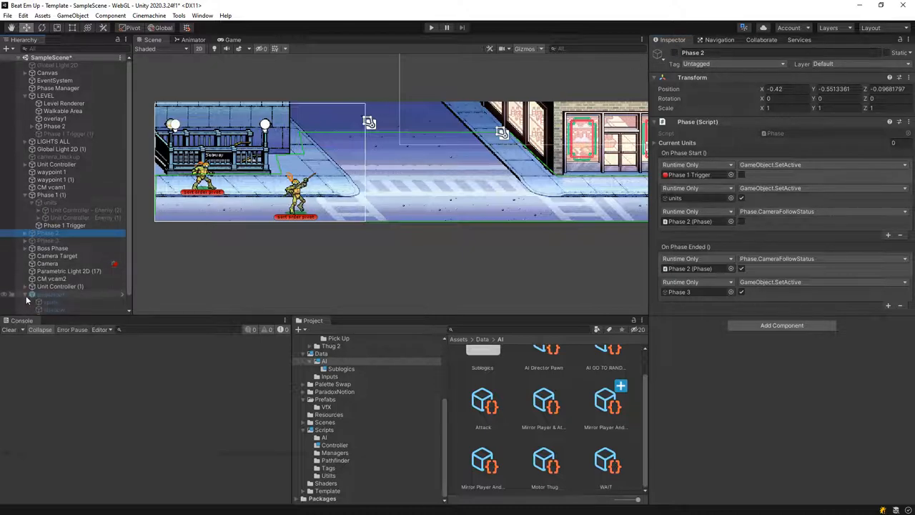
click(60, 286)
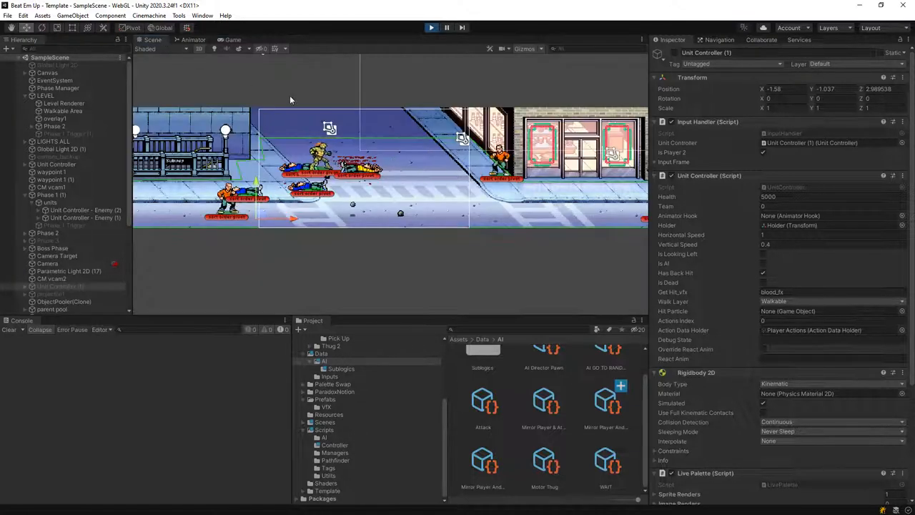
- Select Stay On The Edge 1 and open its AISubGetToTargetPosition.cs script in Visual Studio
click(606, 400)
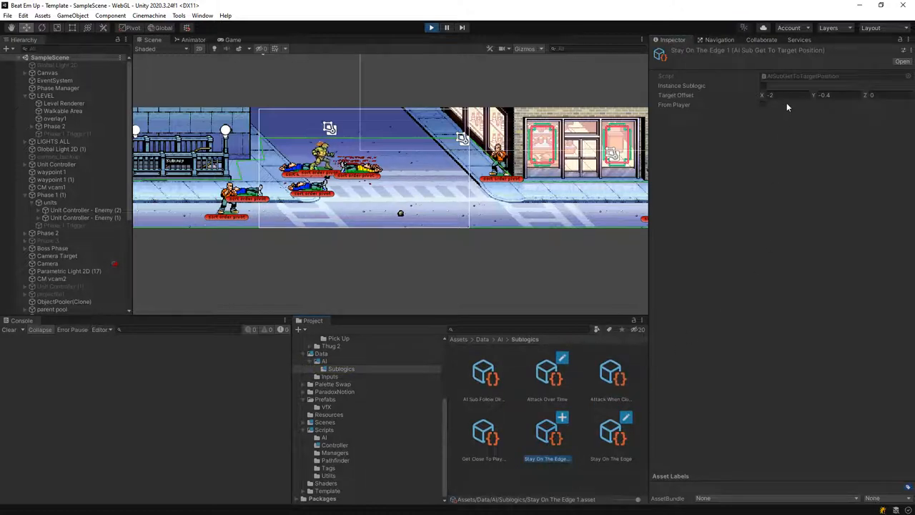
click(784, 95)
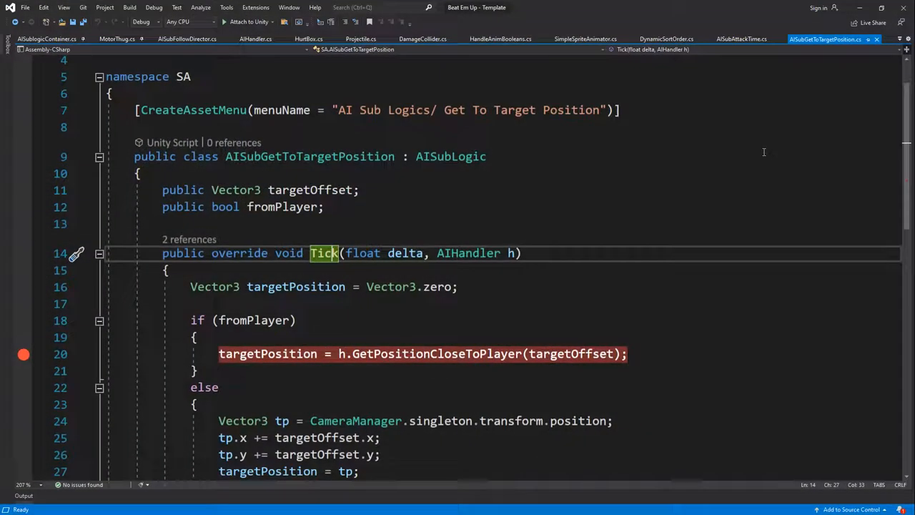
scroll(down, 3)
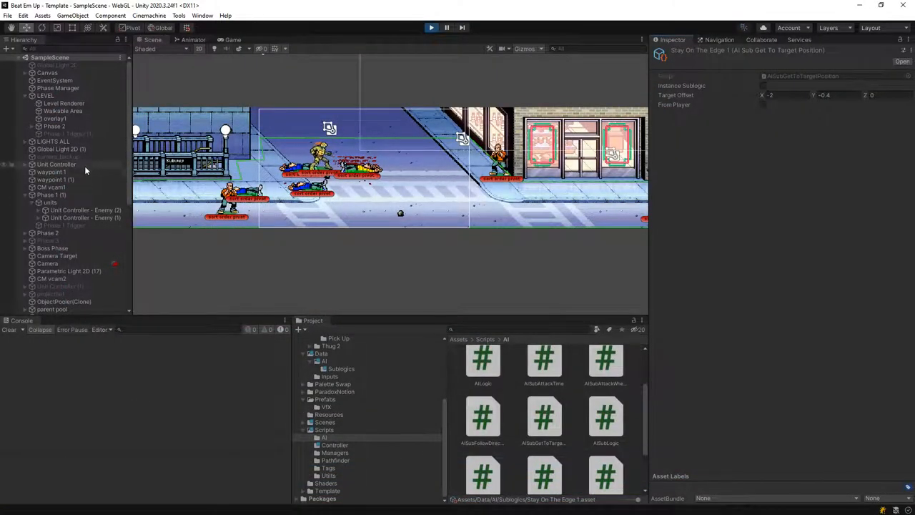
- Inspect the camera target and a Phase 1 enemy, then open a Phase 2 enemy's sub-logic container
click(57, 254)
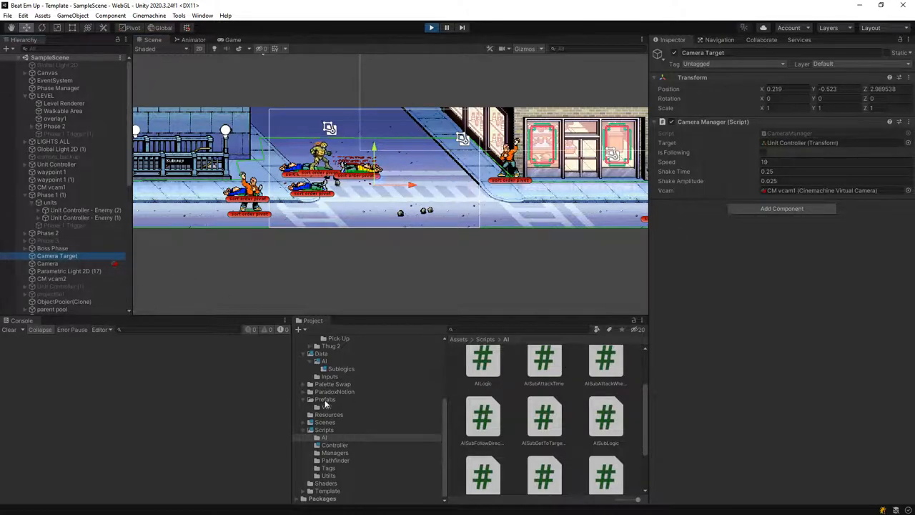
click(84, 209)
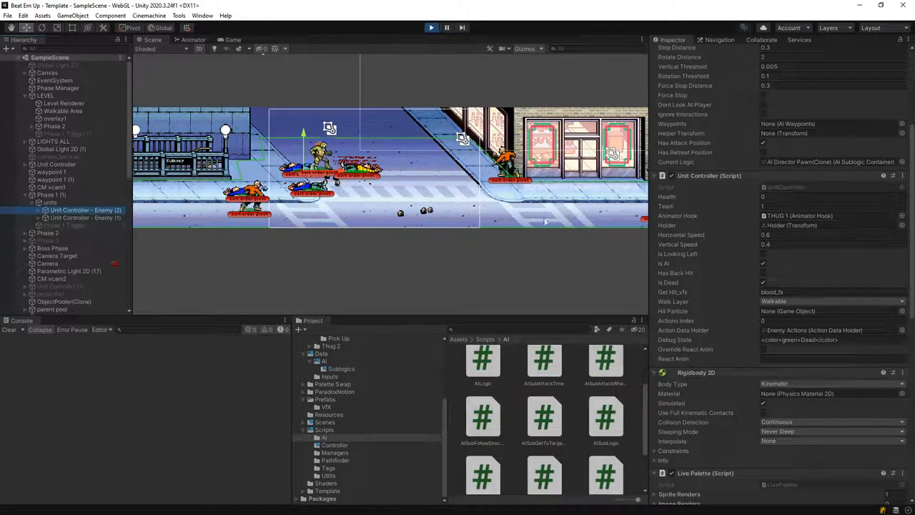
click(40, 231)
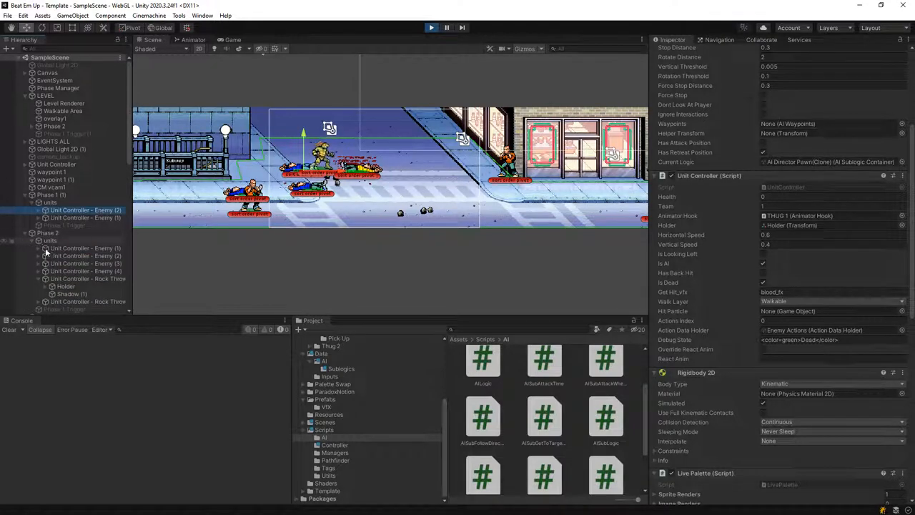
click(86, 271)
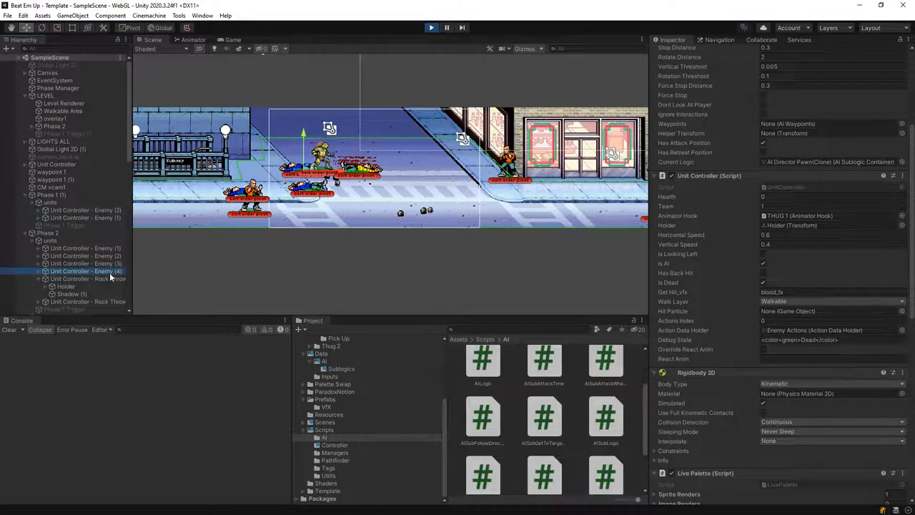
click(88, 279)
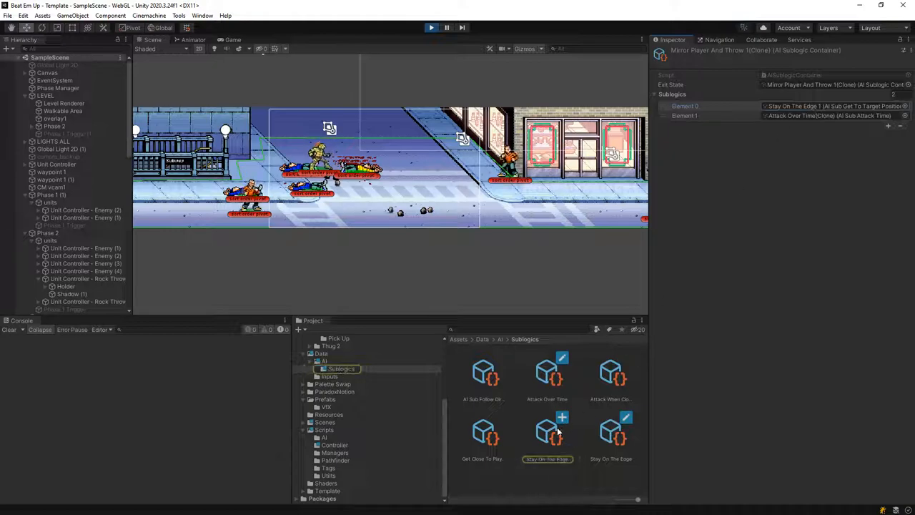
- Set Stay On The Edge 1's Target Offset X to -1 and watch the rock thrower in the running game
click(546, 432)
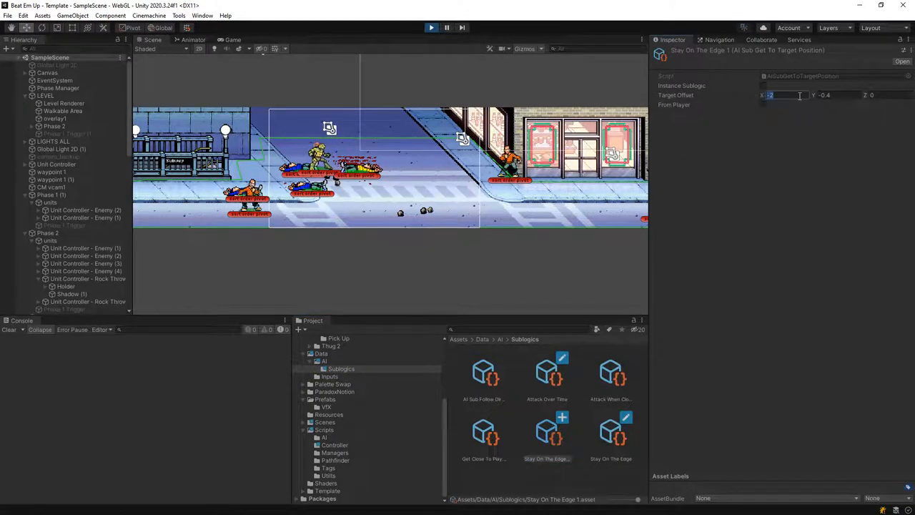
text(-1)
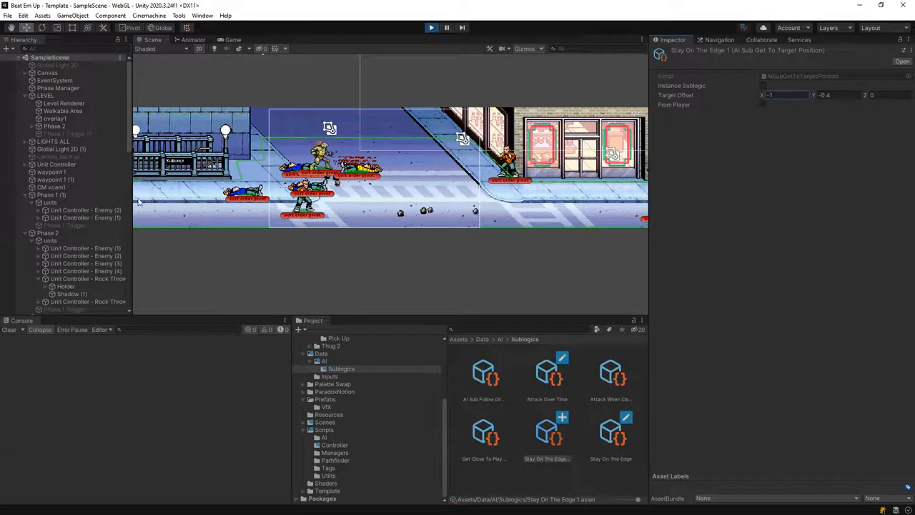
click(87, 300)
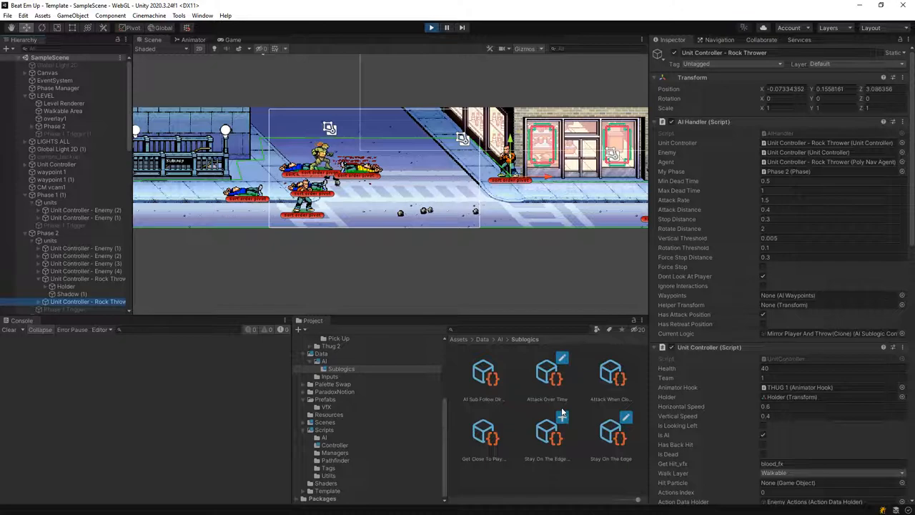
click(612, 431)
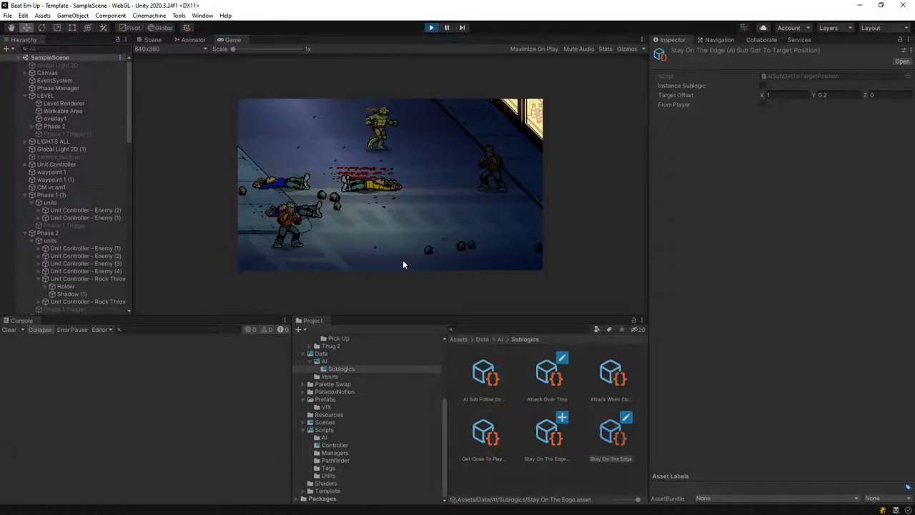
mouse_move(446, 233)
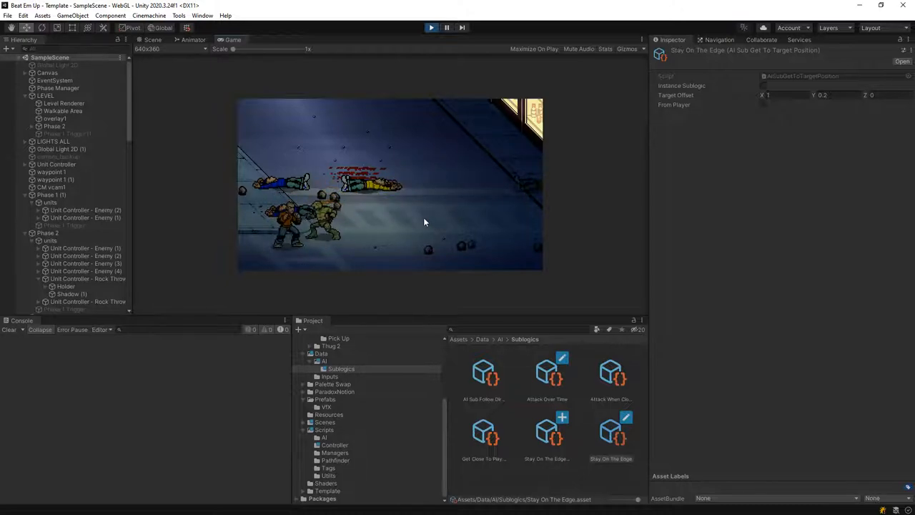
- Stop the game and select Phase 2 to inspect its phase-start and phase-end events
click(431, 27)
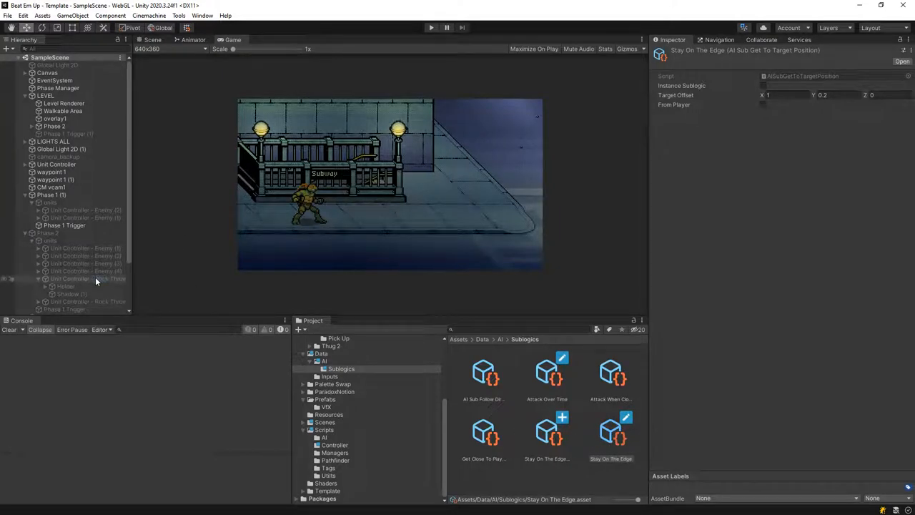
click(50, 183)
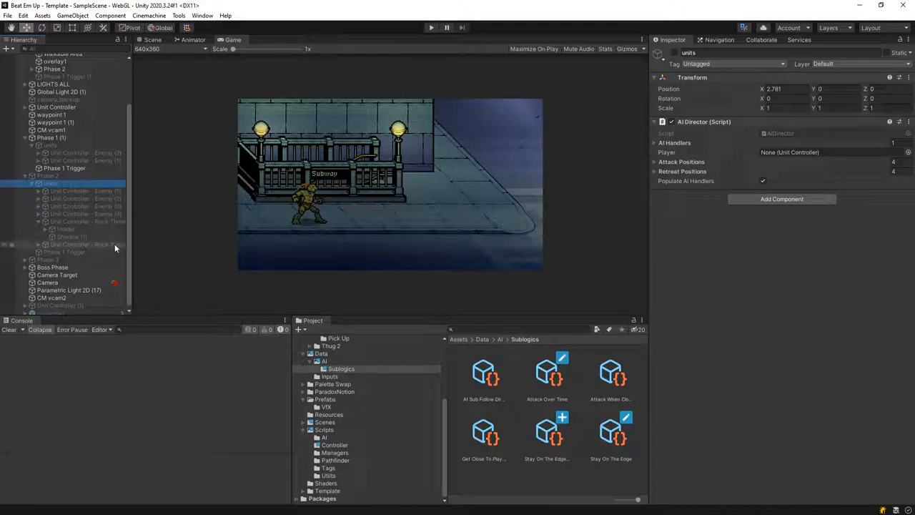
click(50, 183)
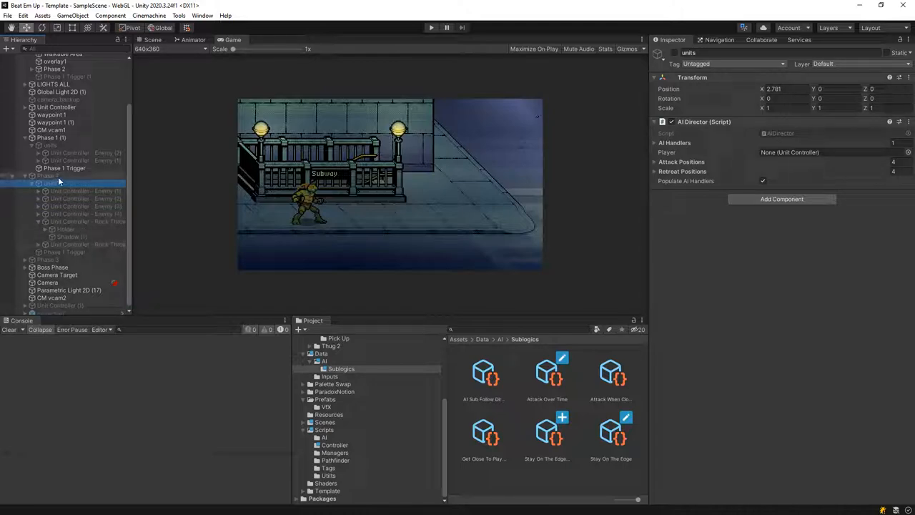
click(49, 176)
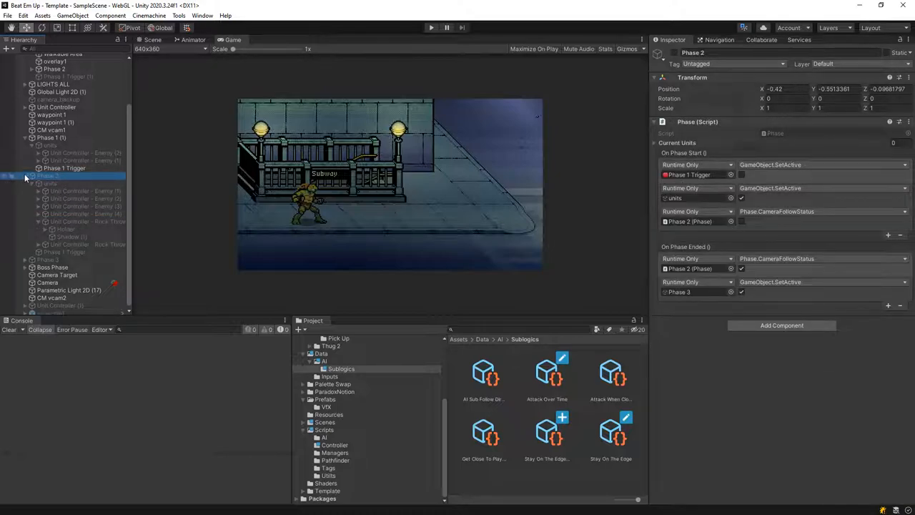
- Create an empty RockThrowers group and parent the rock-thrower enemy under it
click(71, 14)
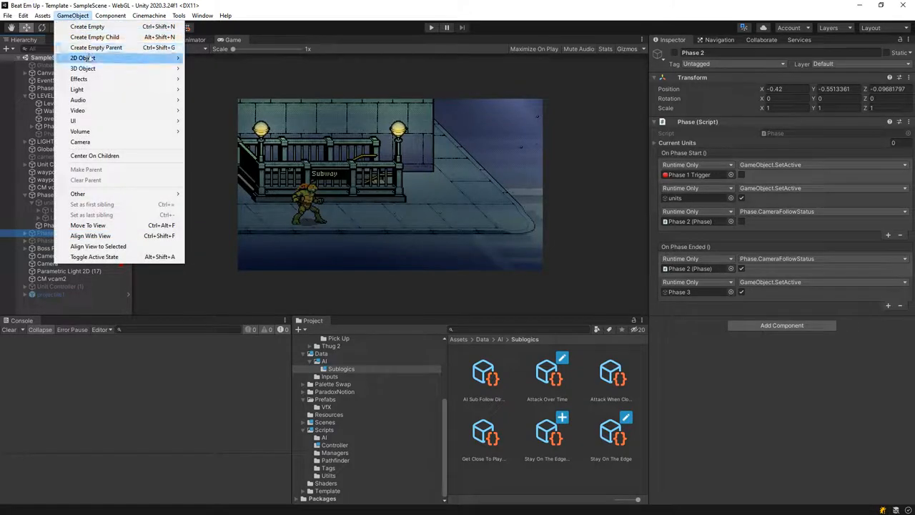
mouse_move(95, 37)
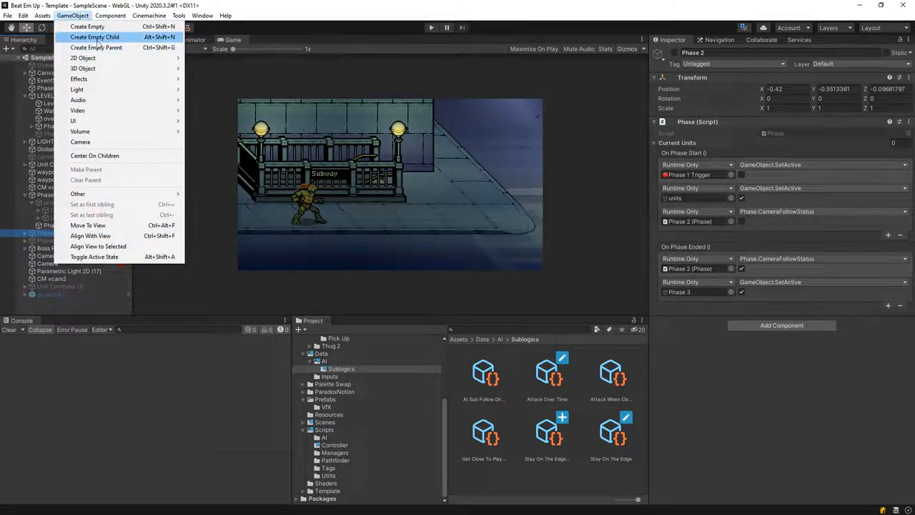
click(86, 26)
text(RockThro)
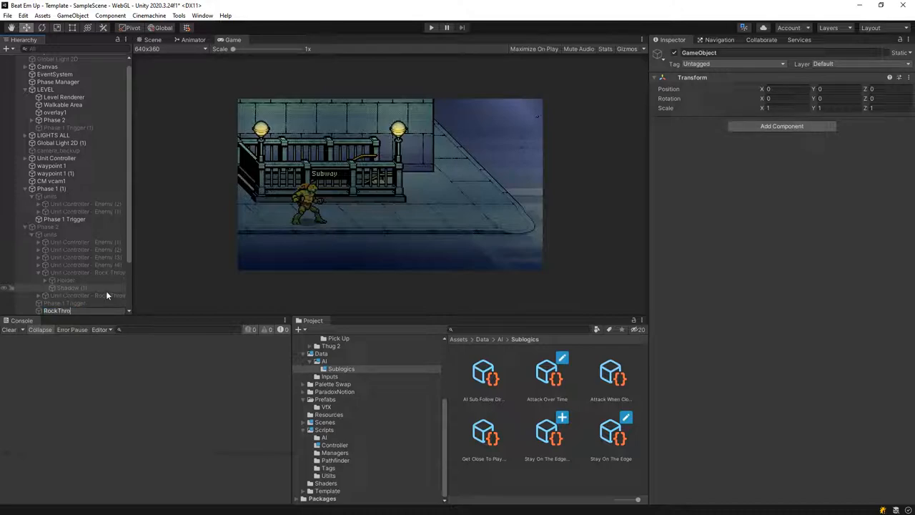
click(85, 271)
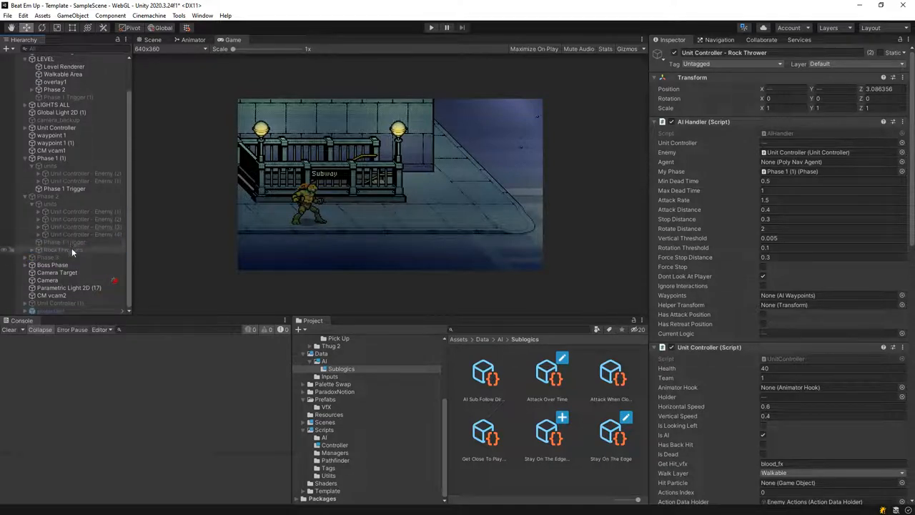
click(57, 157)
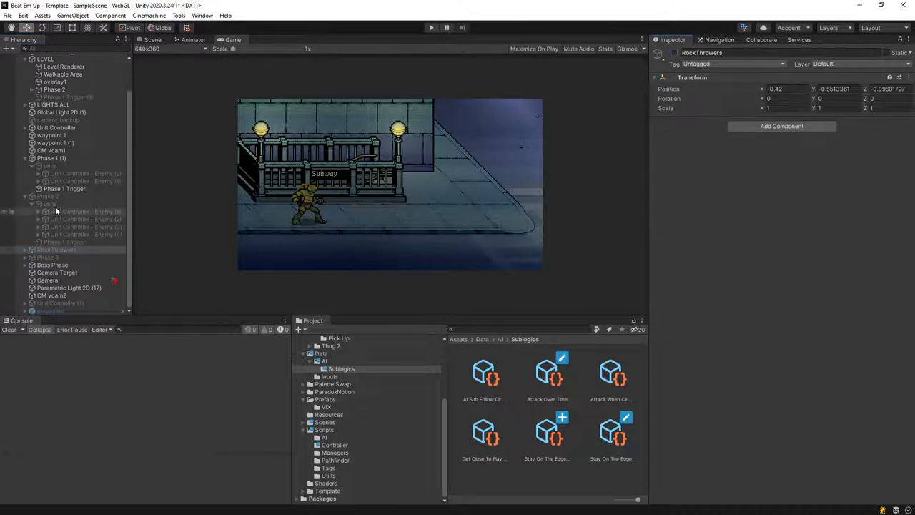
- Add an On Phase Ended event on Phase 2 that activates RockThrowers, then run the game
click(54, 196)
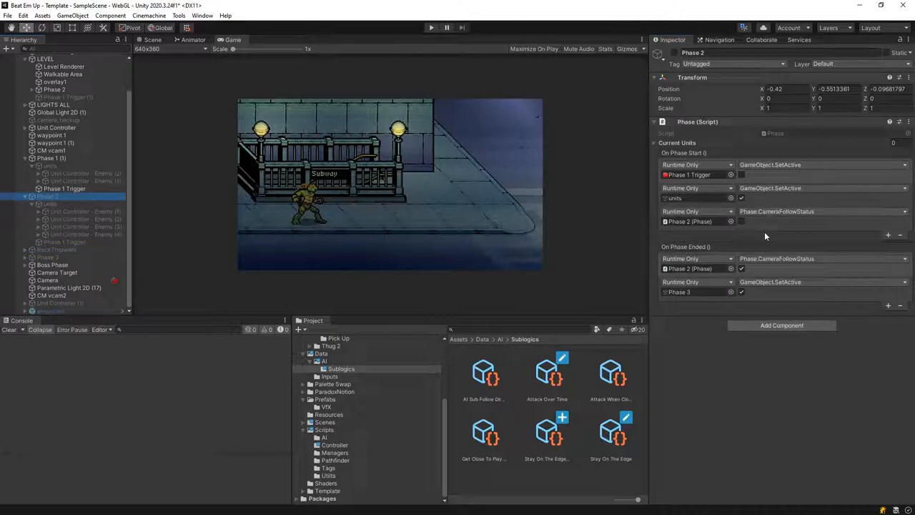
click(888, 306)
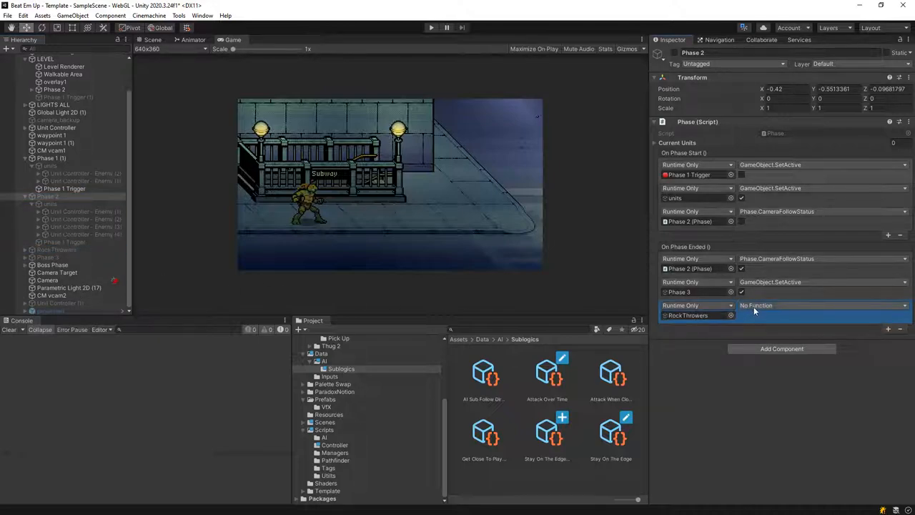
click(822, 306)
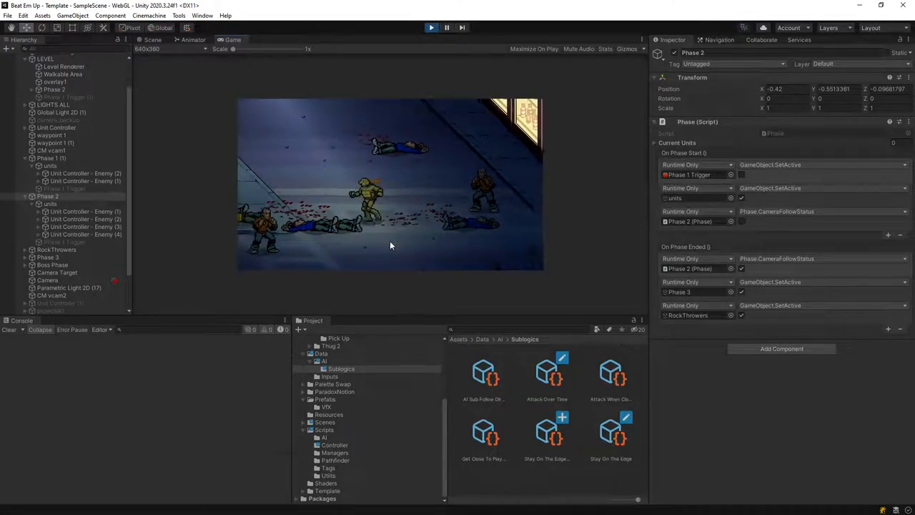
- Stop the play session and open the Stay On The Edge 1 sub-logic's script in Visual Studio
click(432, 27)
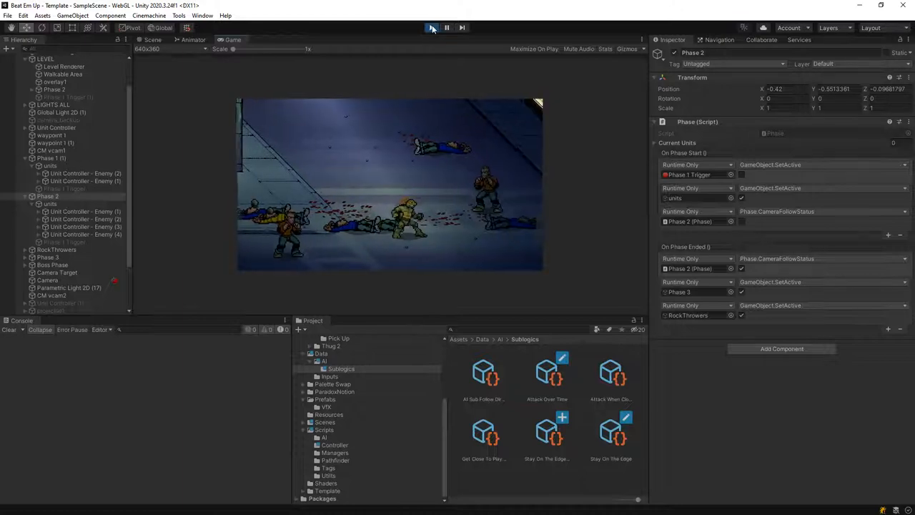
click(446, 27)
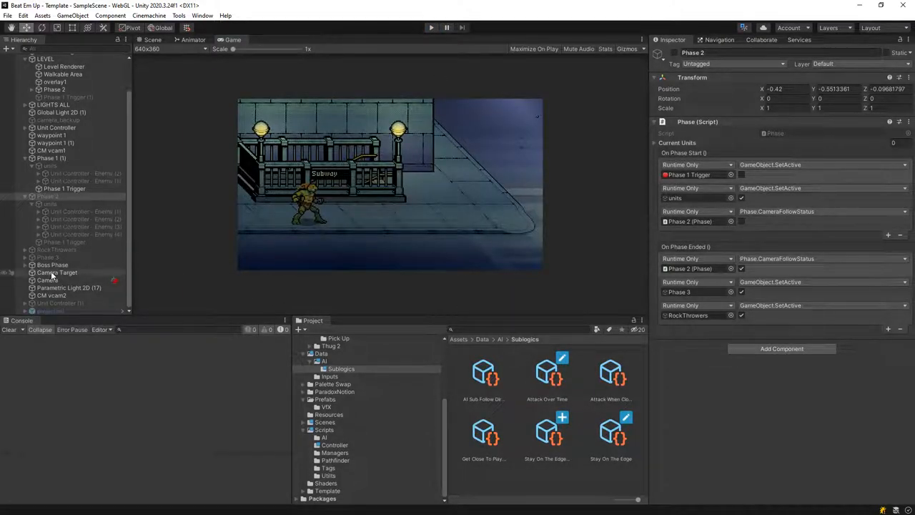
click(57, 248)
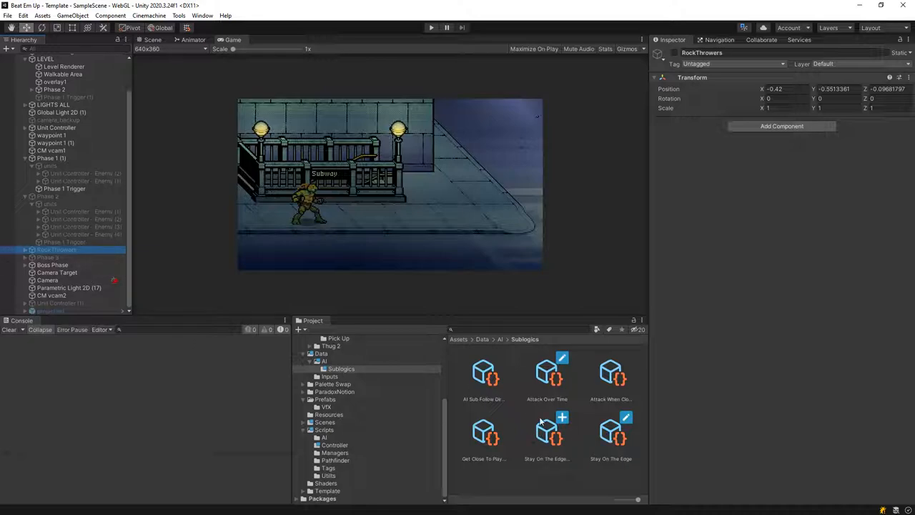
click(546, 432)
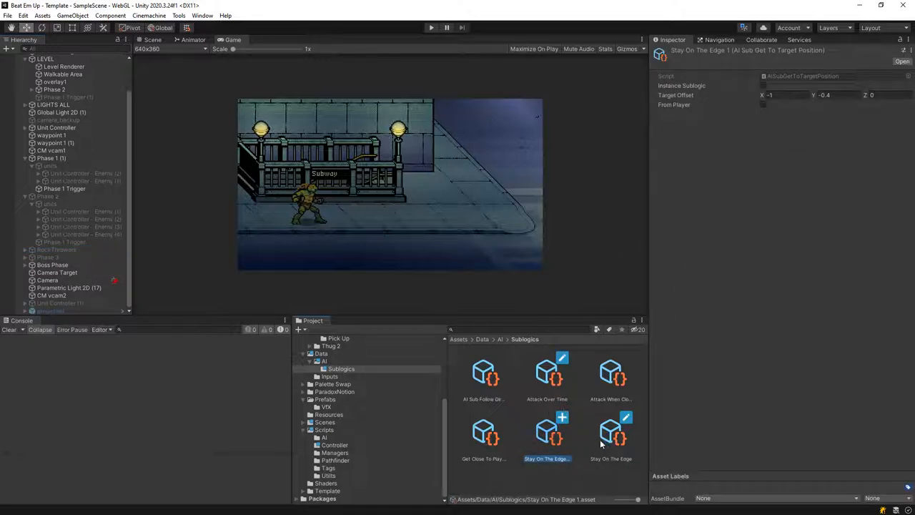
click(483, 375)
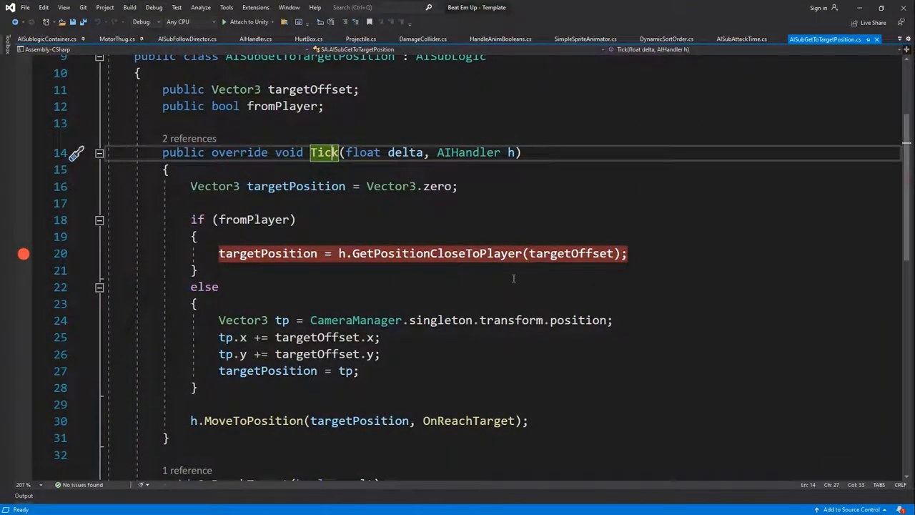
- Scroll through AISubGetToTargetPosition.cs to read its Tick and OnReachTarget methods
scroll(down, 3)
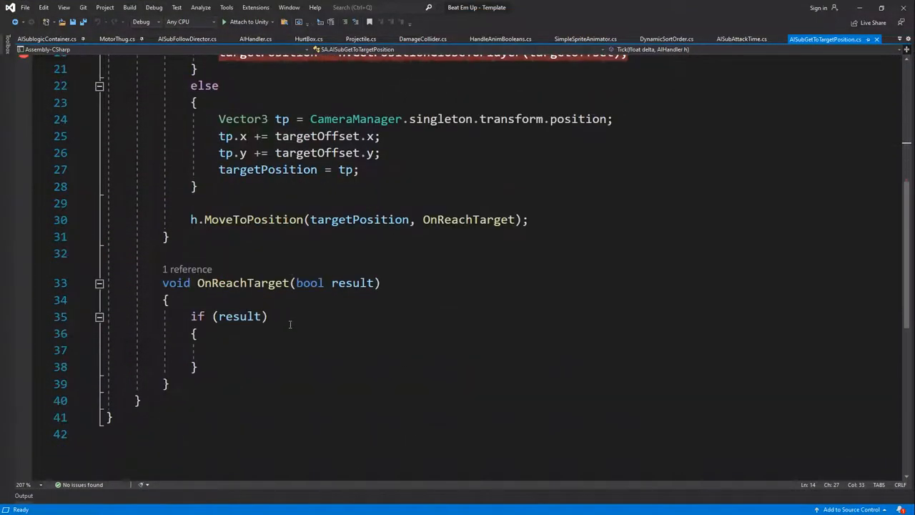
scroll(up, 3)
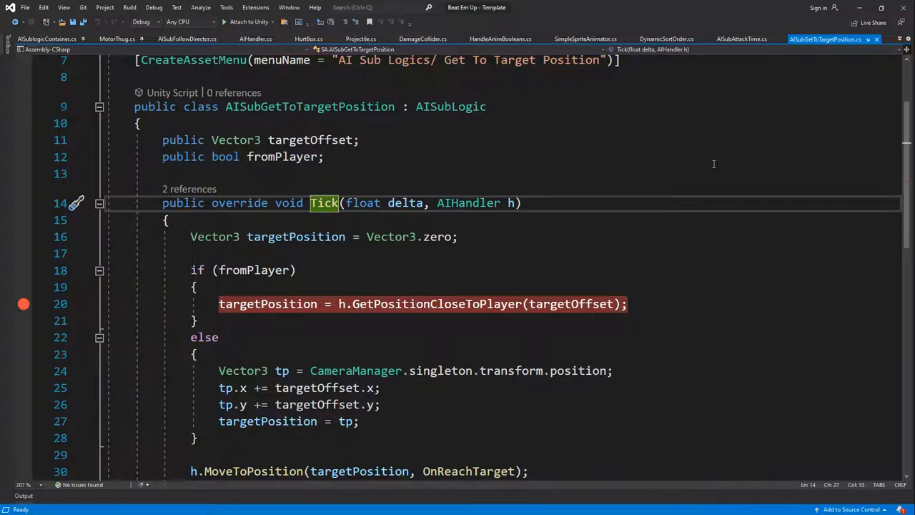
scroll(up, 3)
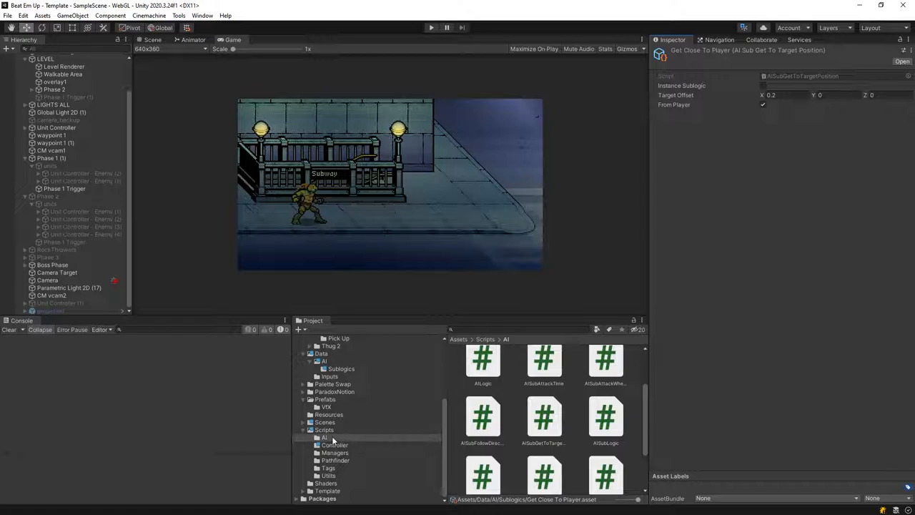
- Inspect the Phase 2 enemy's AI Director Pawn and Attack When Close sub-logic assets
click(334, 445)
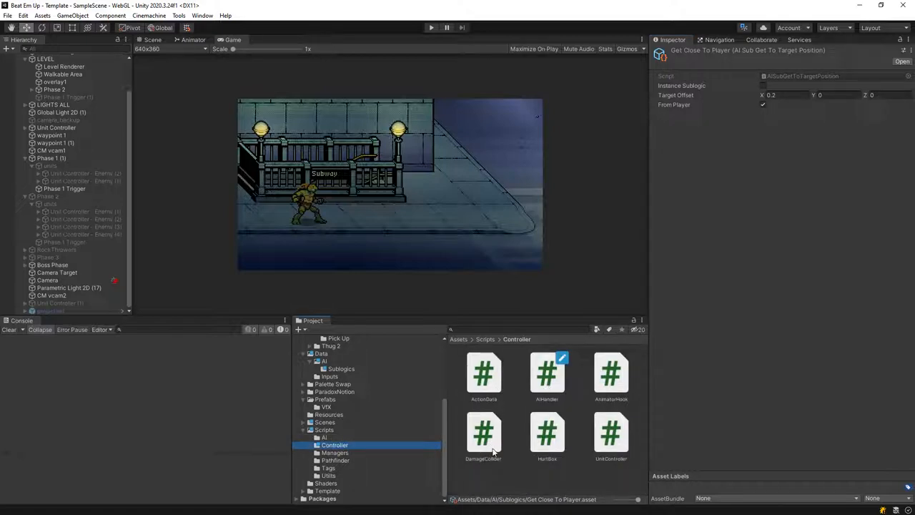
click(72, 219)
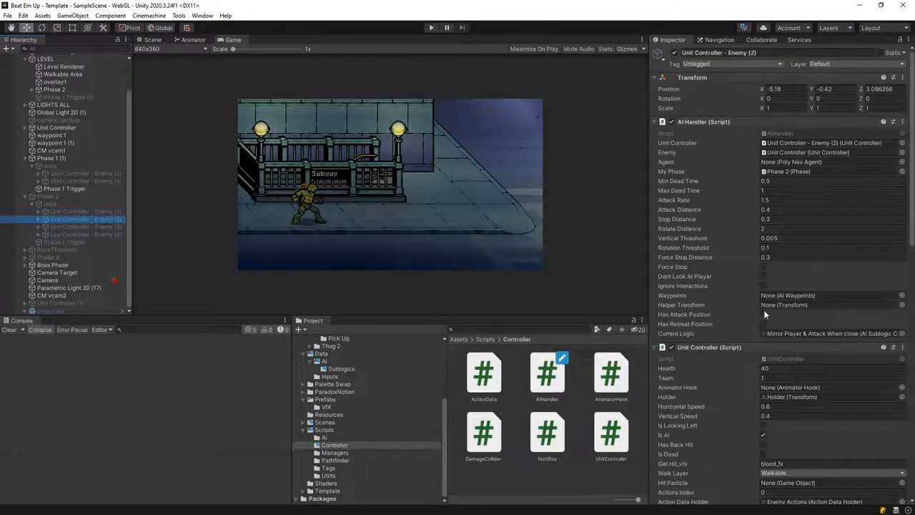
click(323, 360)
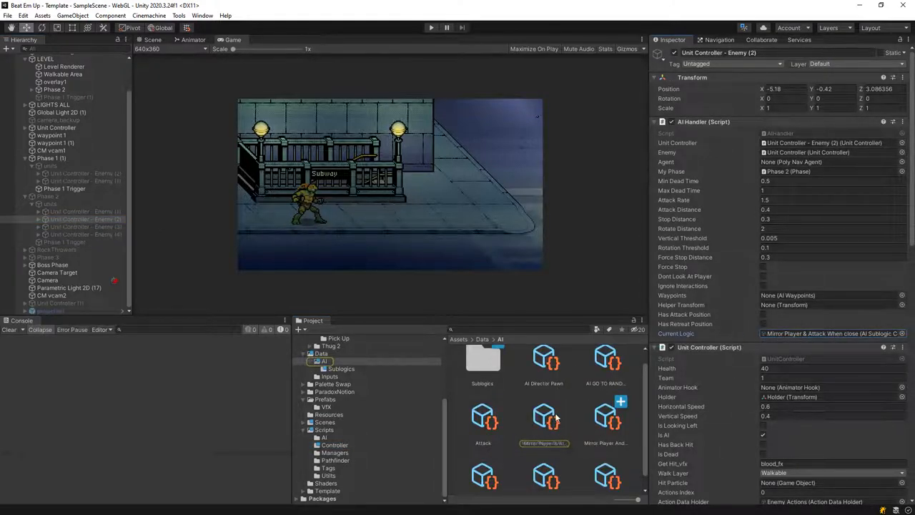
click(543, 372)
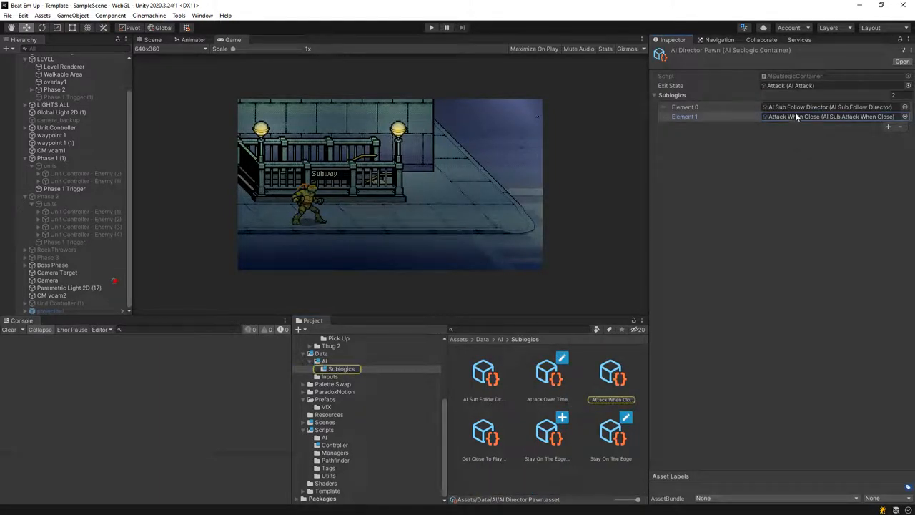
click(829, 106)
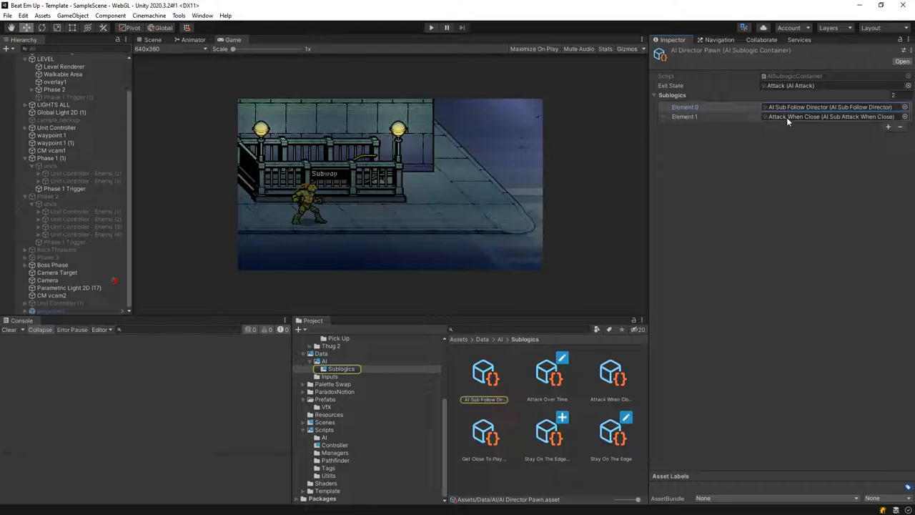
click(610, 372)
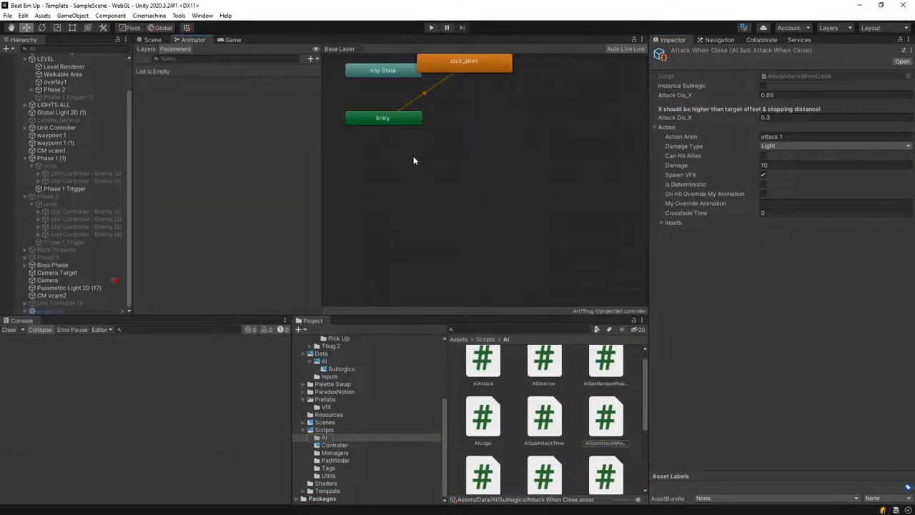
- View the thug's Animator state machine and open AIHandler.cs in Visual Studio
click(83, 218)
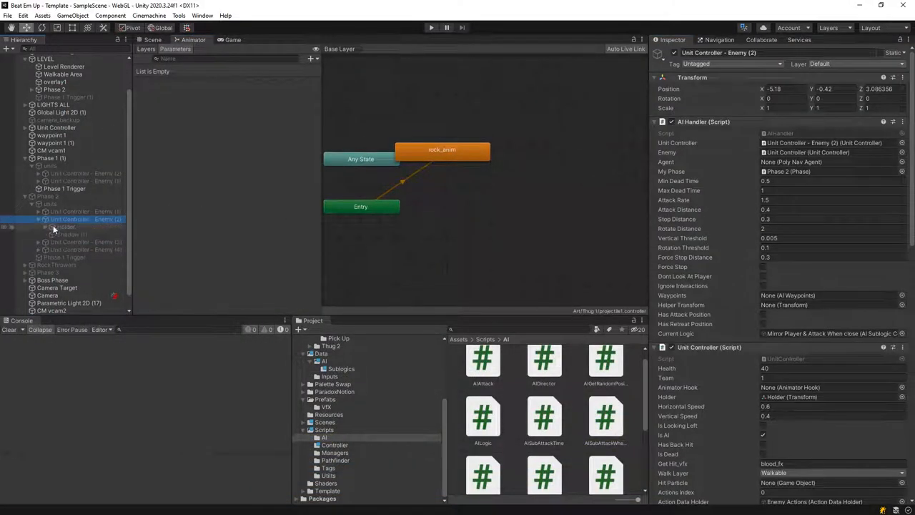
click(74, 234)
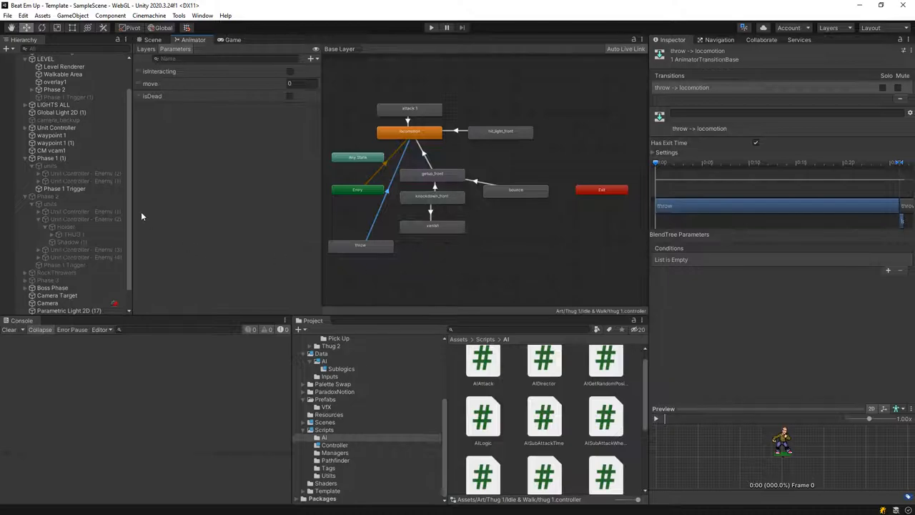
click(86, 211)
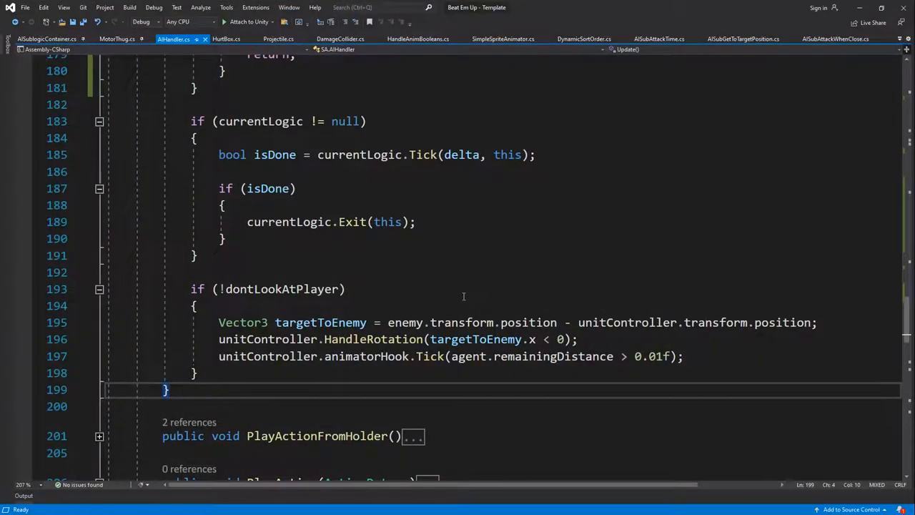
scroll(up, 3)
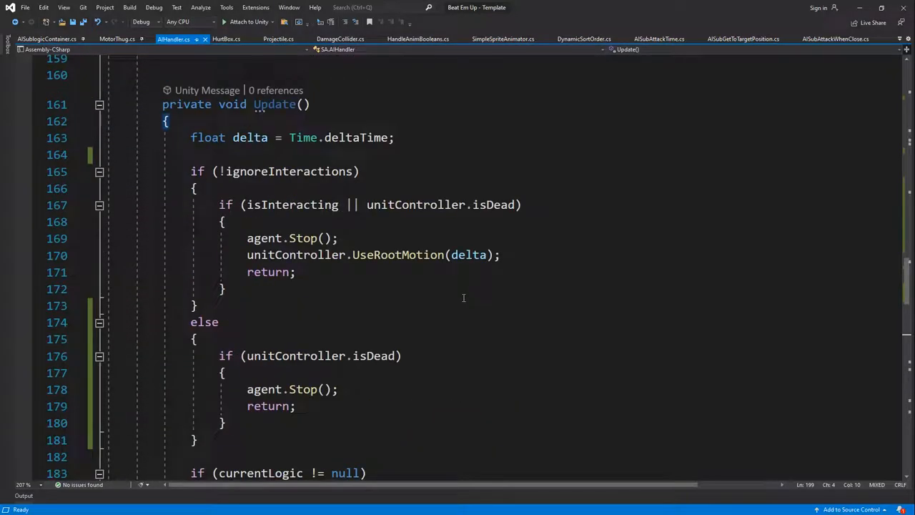
mouse_move(342, 225)
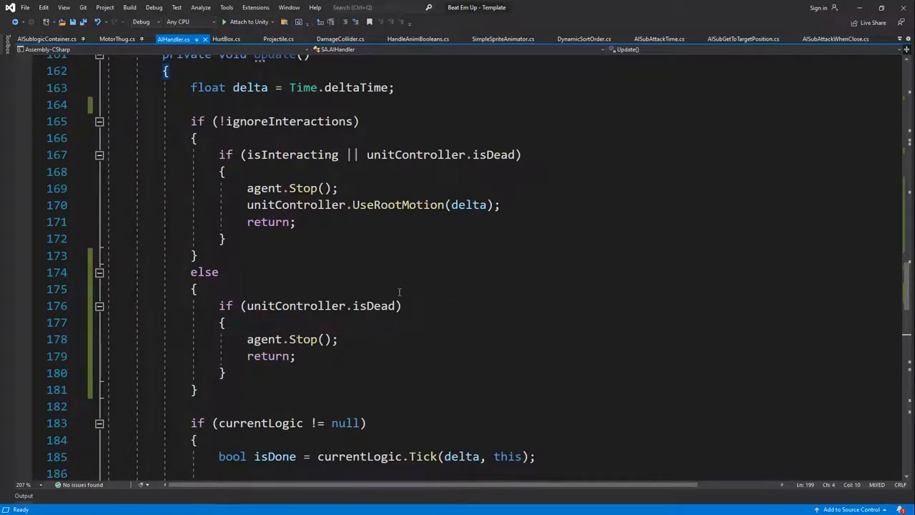
scroll(down, 3)
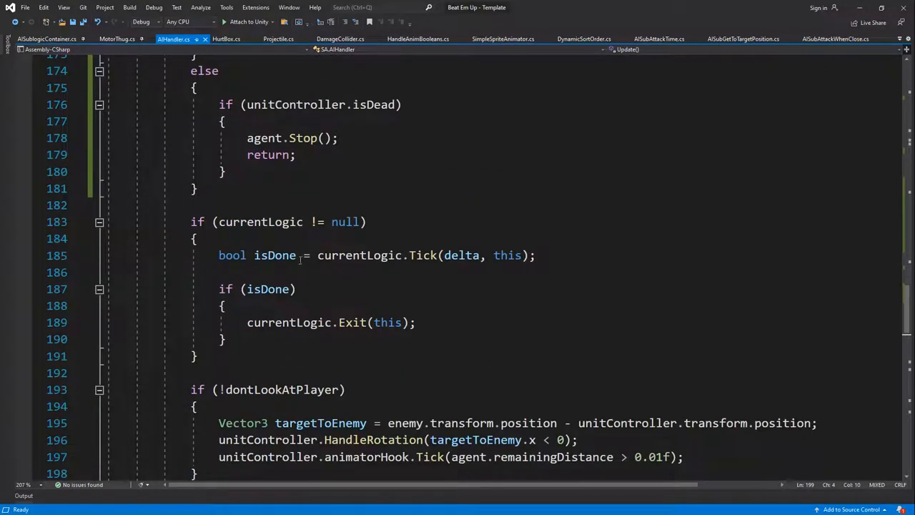
scroll(down, 3)
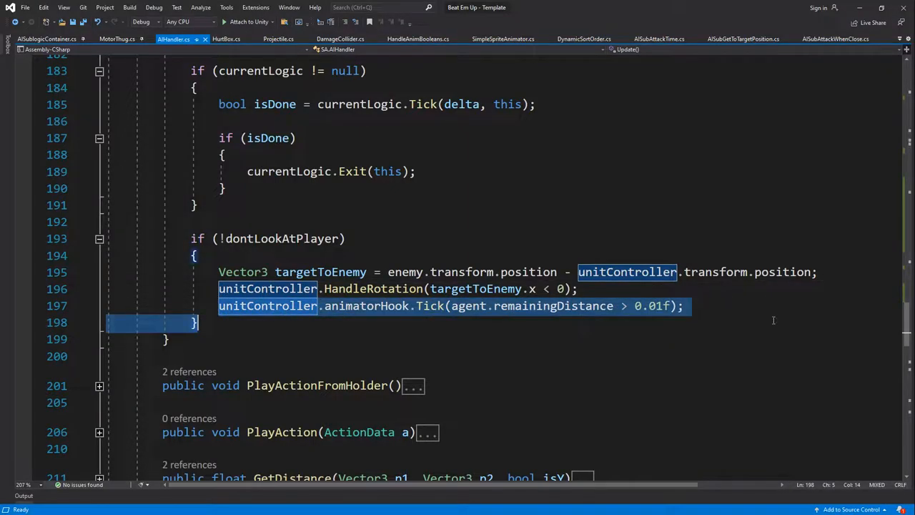
scroll(up, 3)
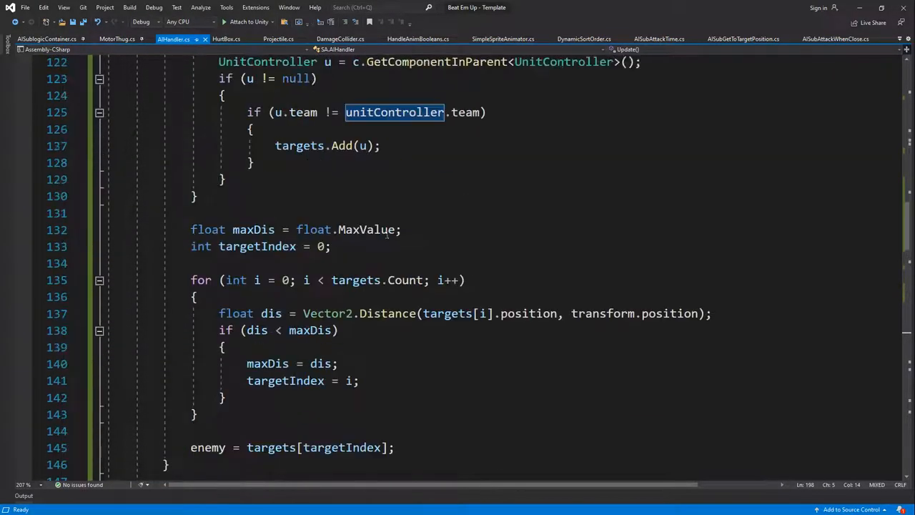
scroll(up, 3)
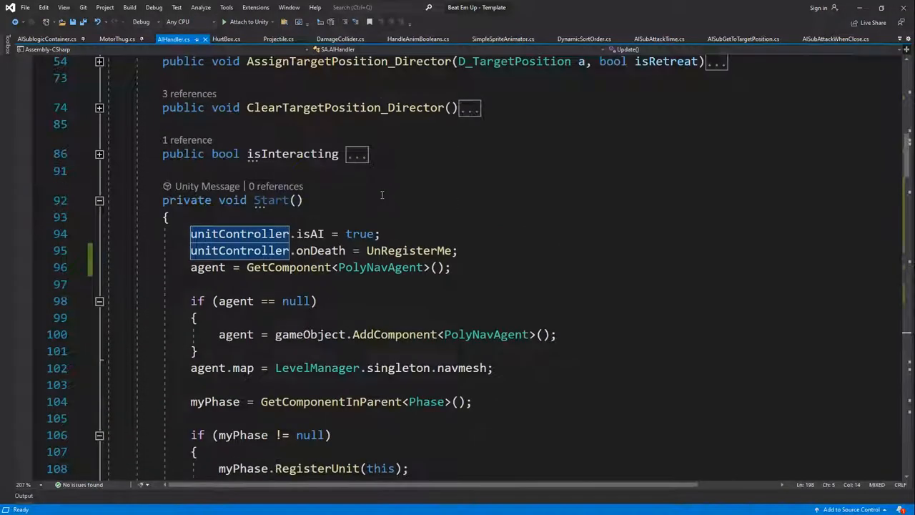
scroll(up, 3)
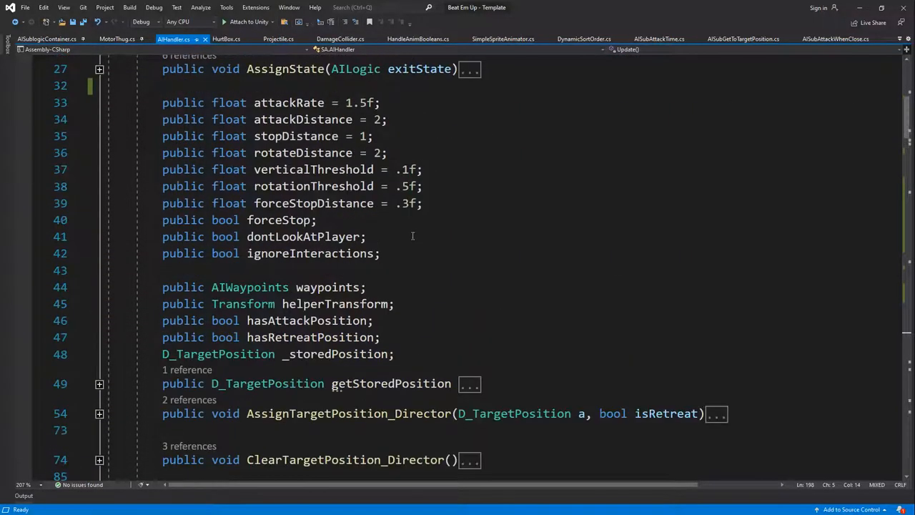
- Declare public bool dontTickAnimator, gate animatorHook.Tick with if (!dontTickAnimator), and save
text(public bool tickAnimator;)
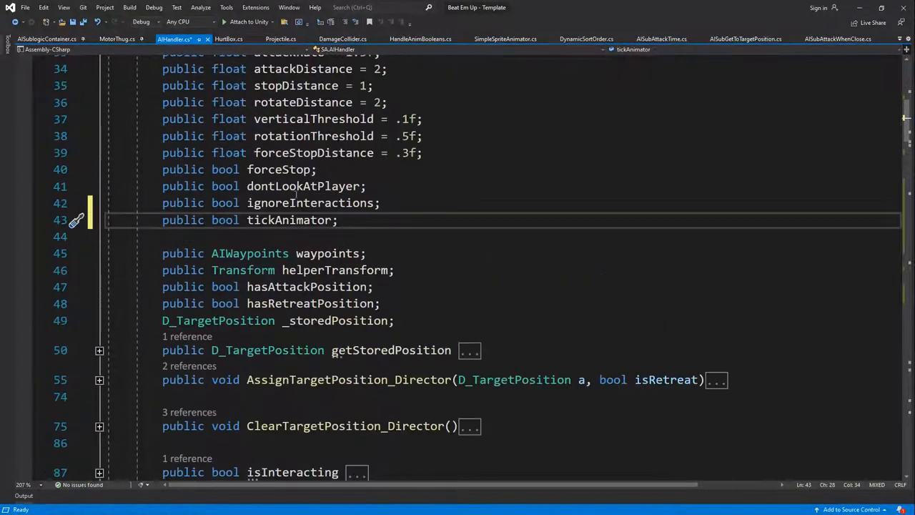
text(don)
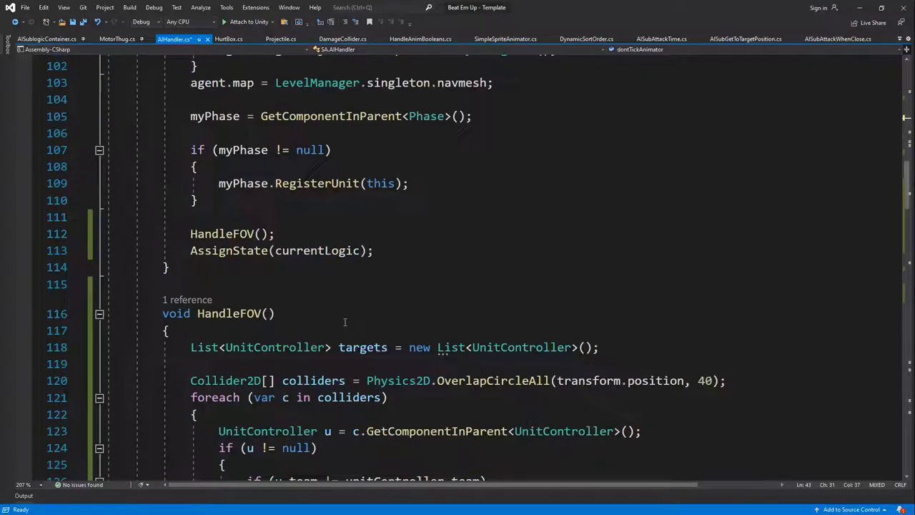
scroll(down, 3)
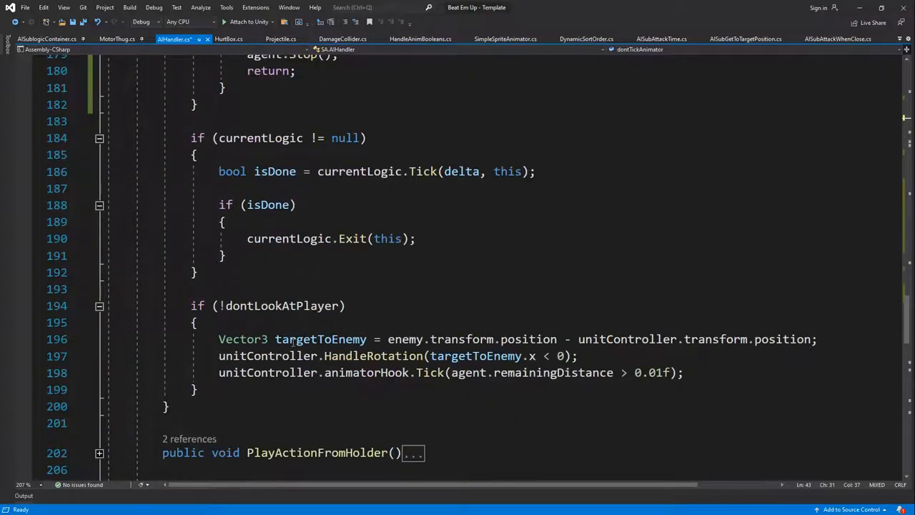
text(if9)
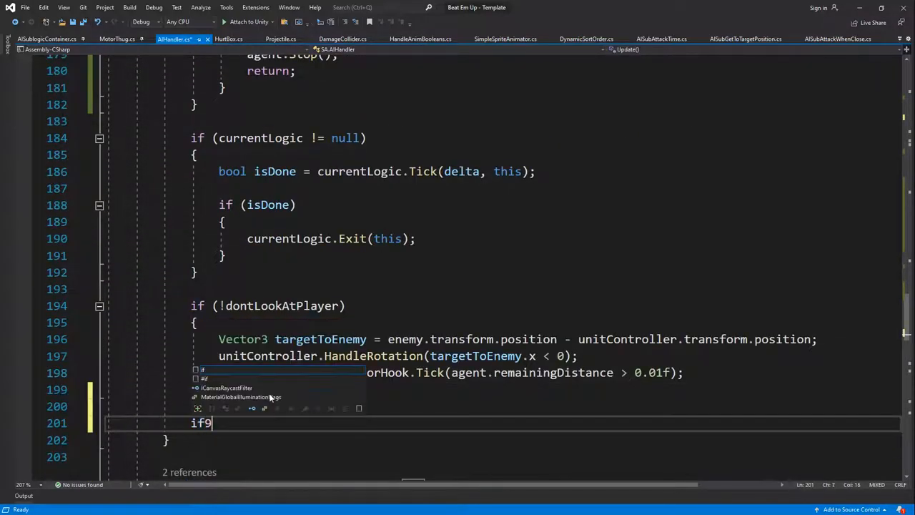
text((!dontTickAnimator)
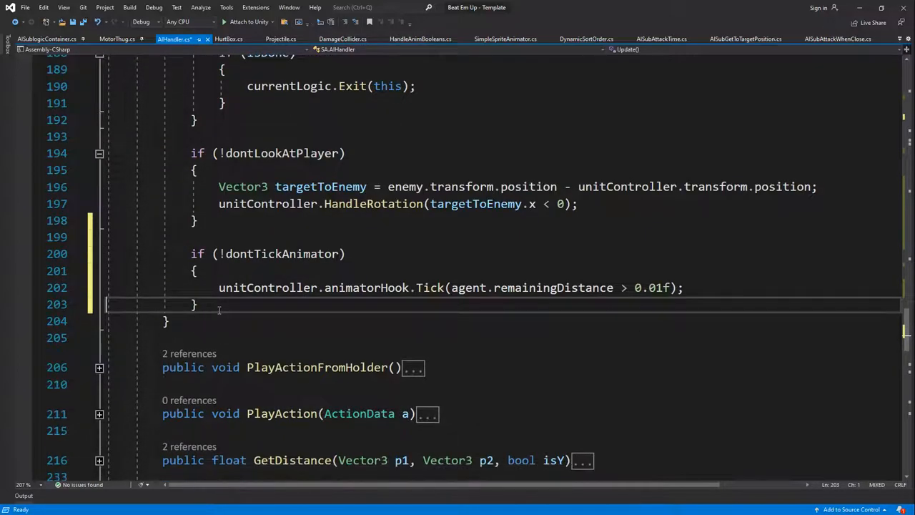
key(ctrl+s)
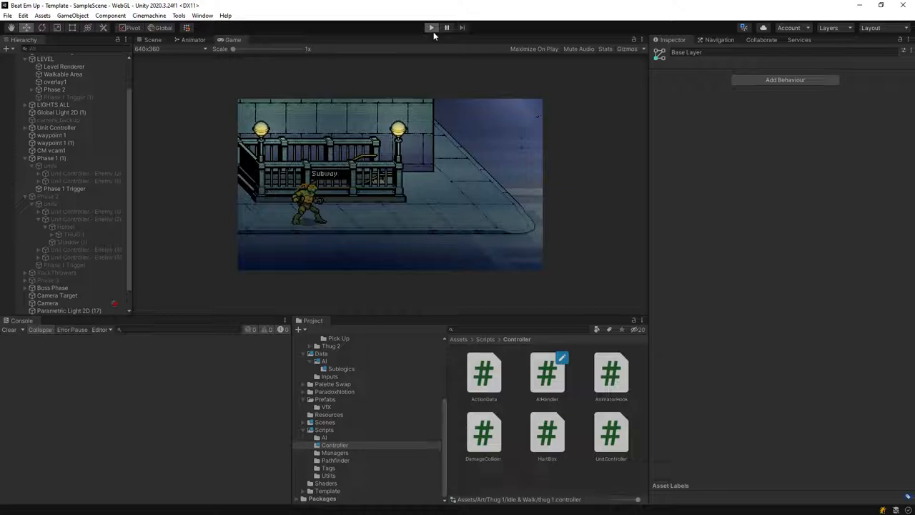
click(432, 27)
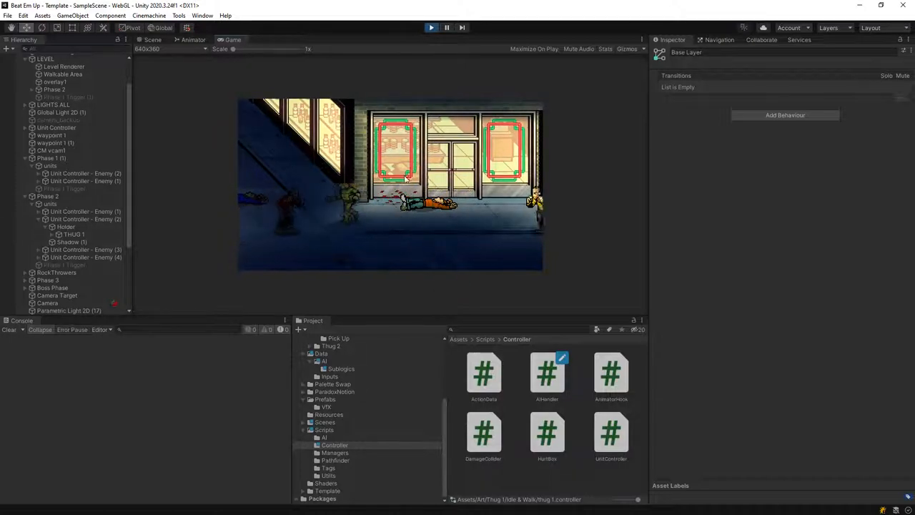
click(432, 27)
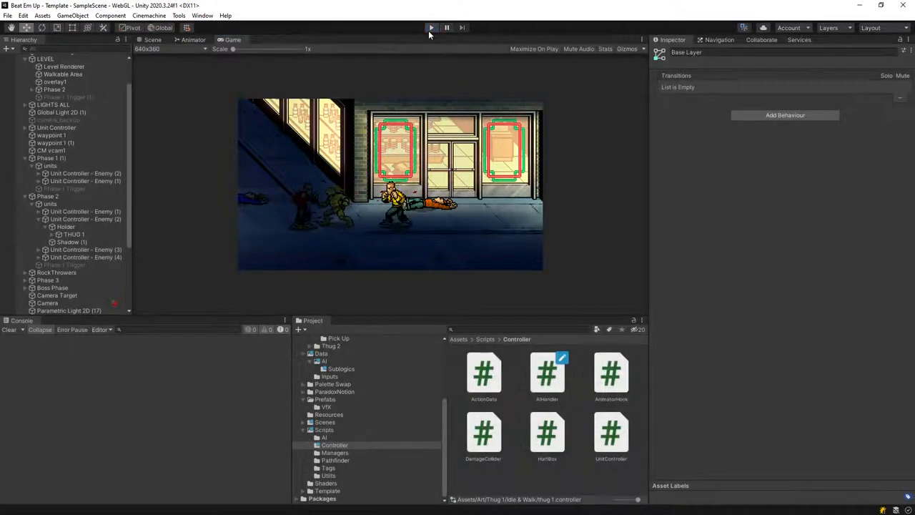
click(431, 27)
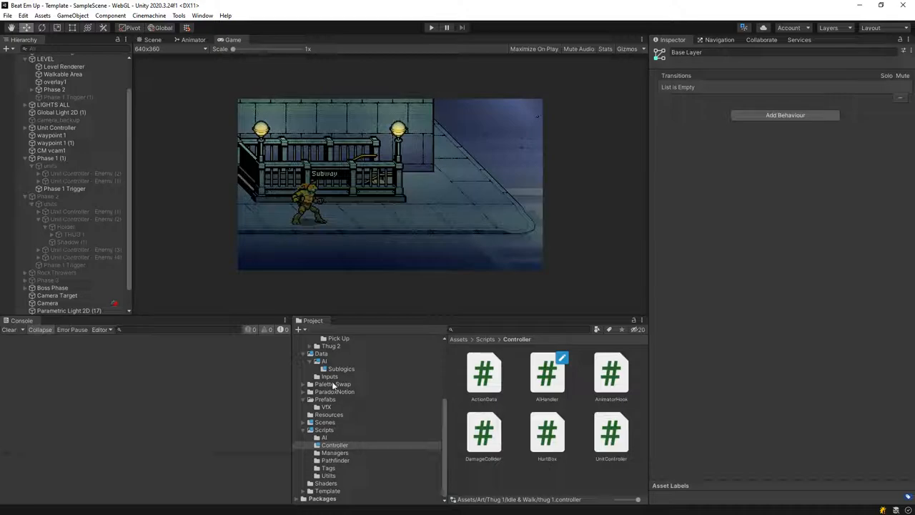
- Declare public bool switchDirectionHorizontal and switchDirectionVertical below fromPlayer
click(340, 369)
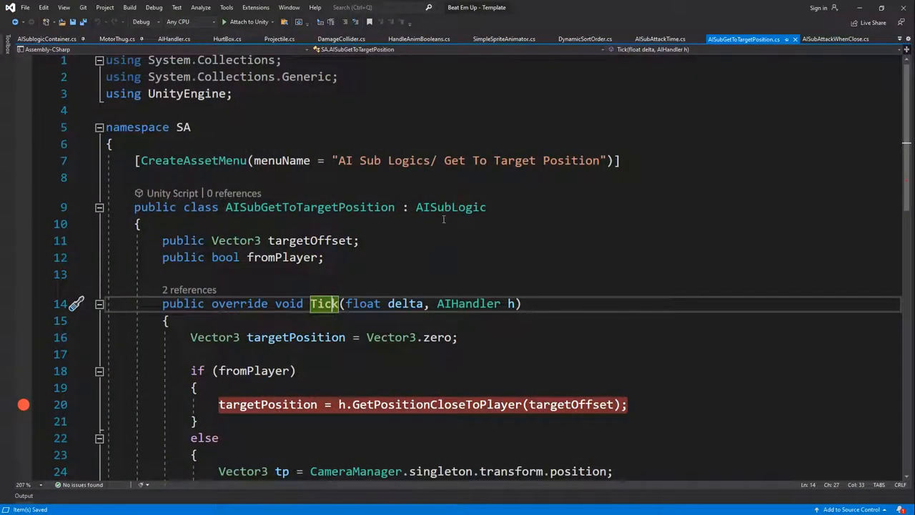
scroll(down, 3)
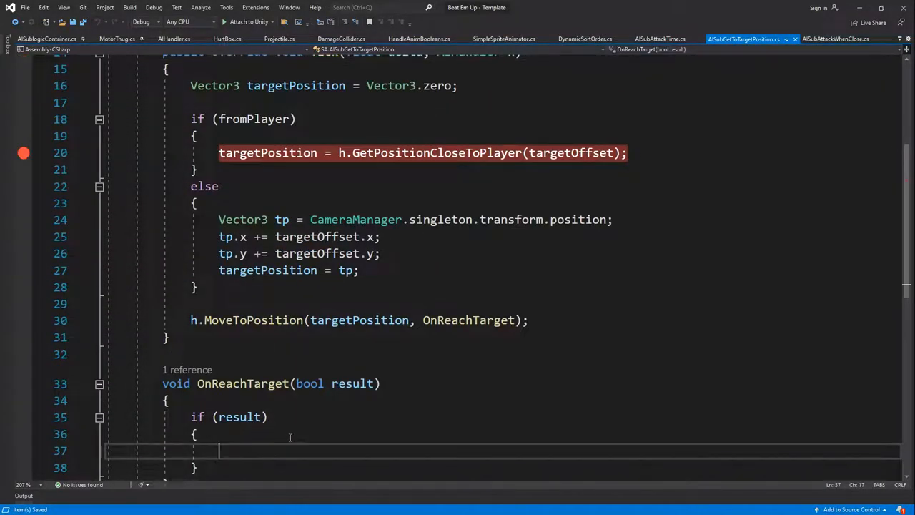
scroll(up, 3)
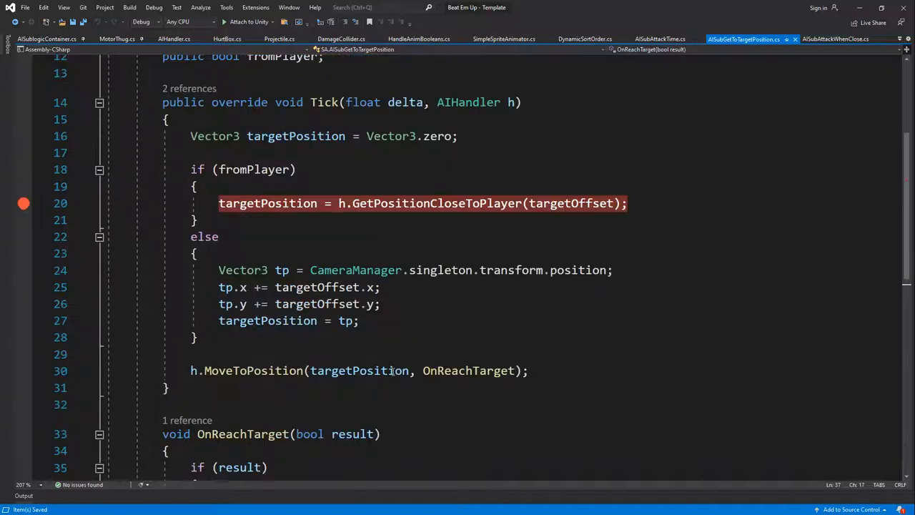
scroll(up, 3)
text(p)
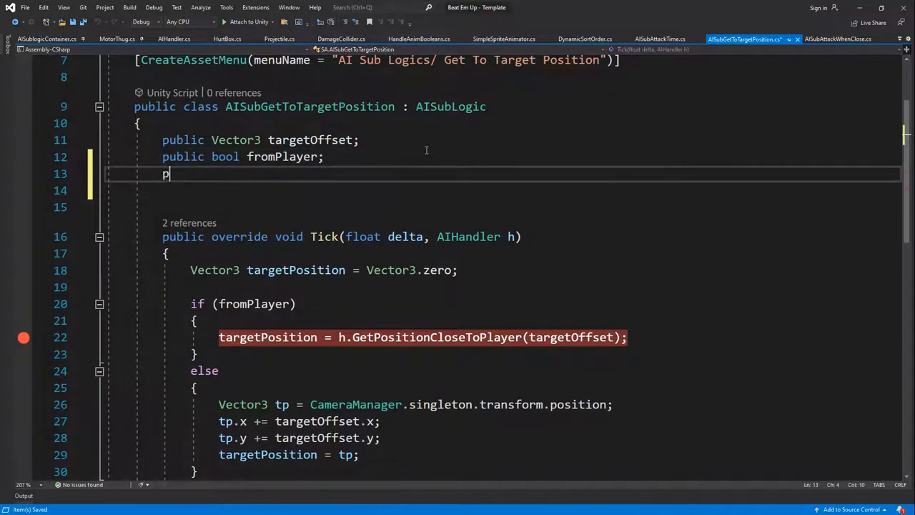
text(ublic bool switchDirection)
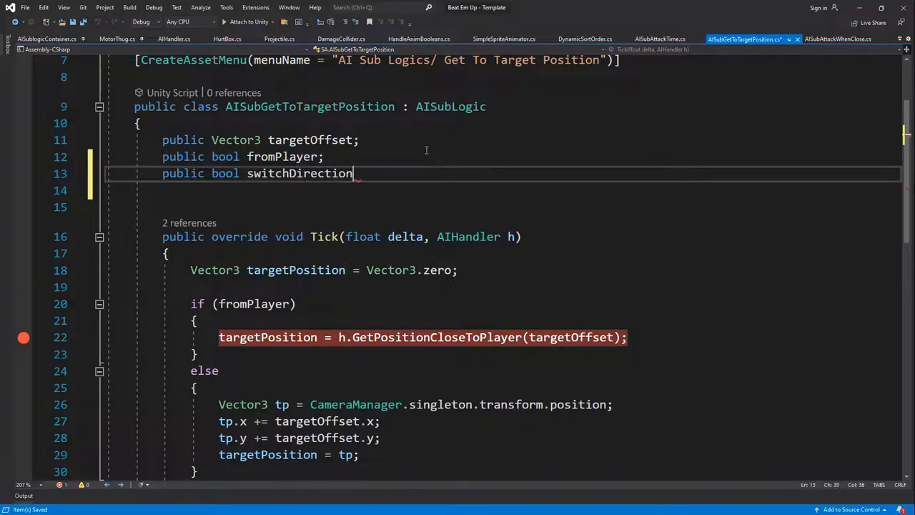
text(;)
click(503, 190)
text(public bool switchD)
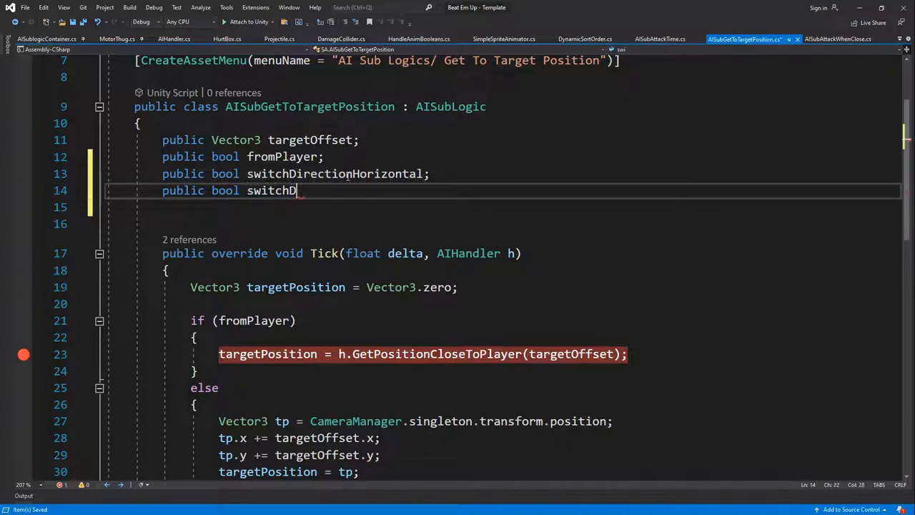
text(irectionVertic)
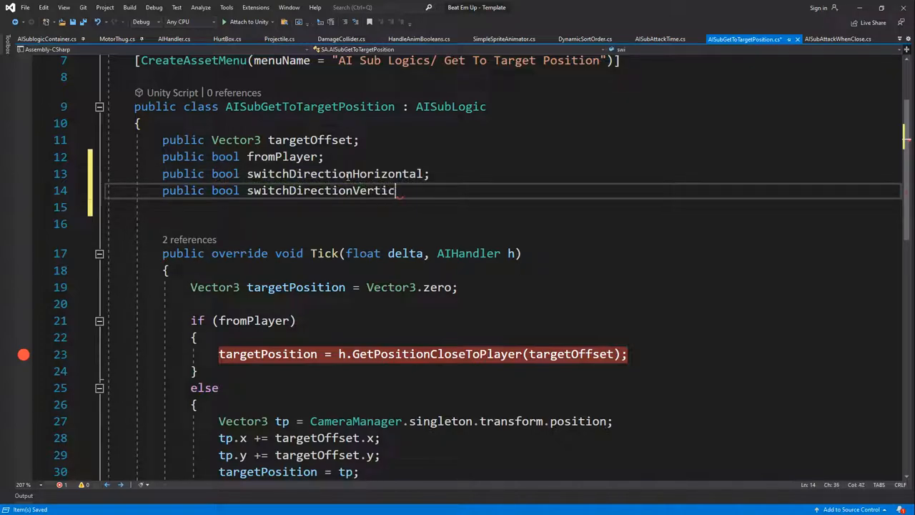
text(al;)
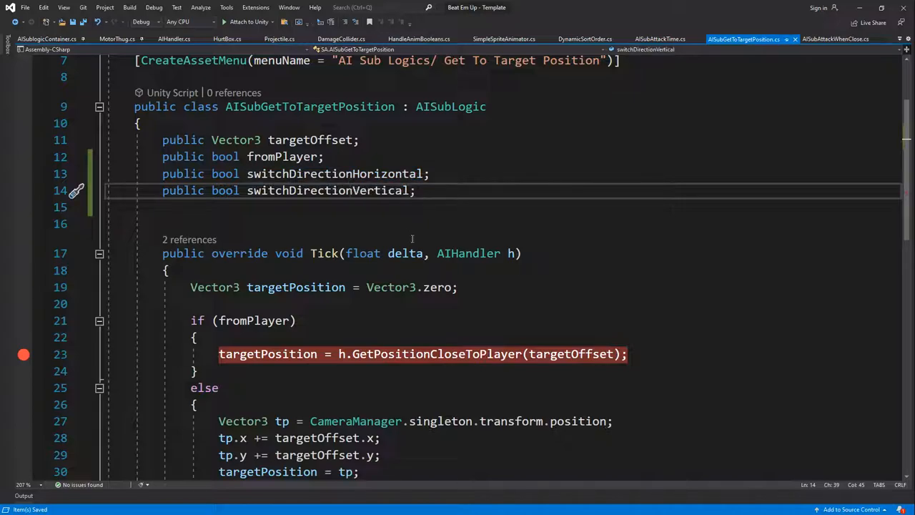
scroll(down, 3)
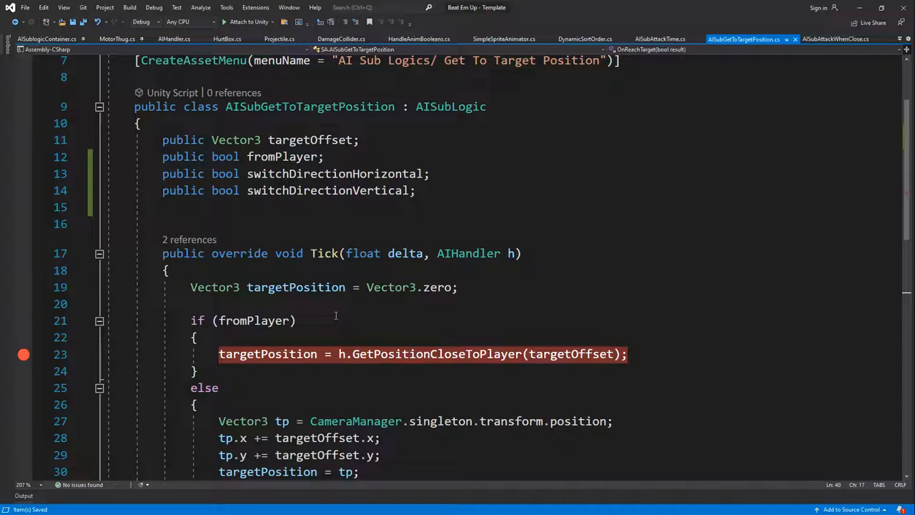
- Declare public float waitTime and private float _waitTime fields
text(p)
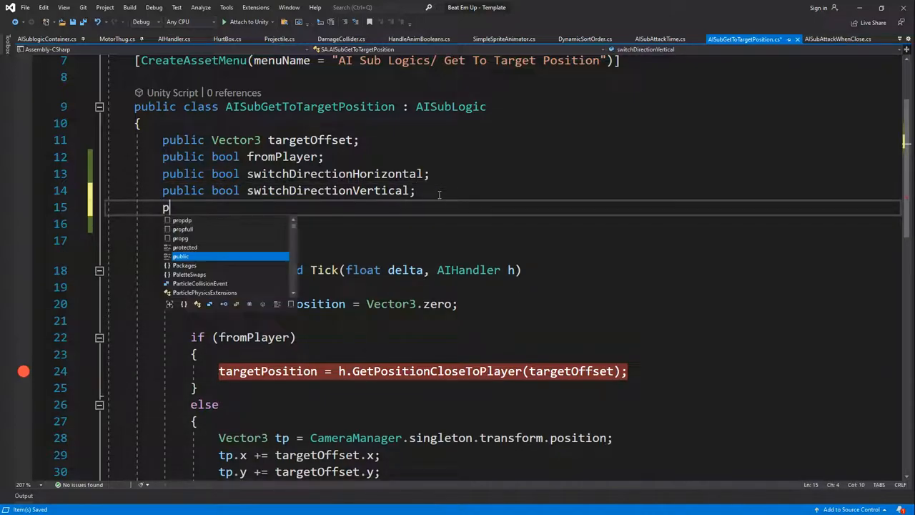
text(ublic float waitTime;)
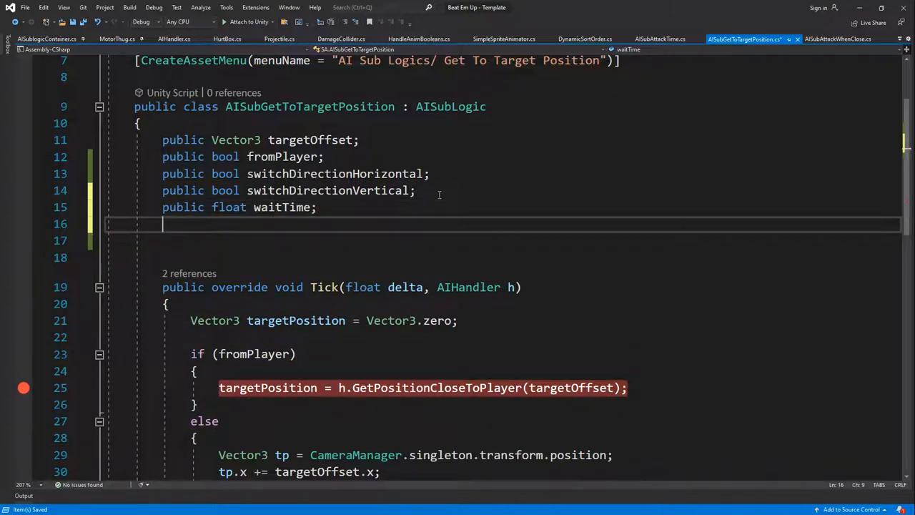
text(float _wait)
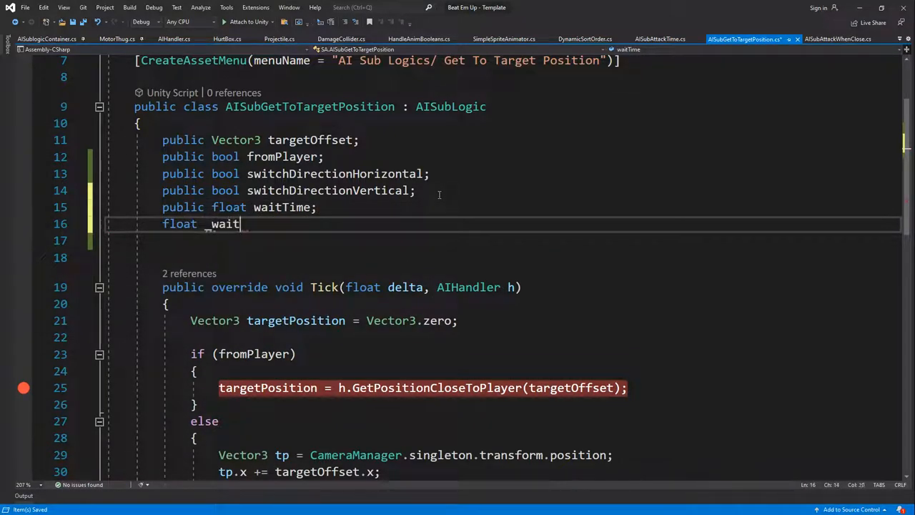
text(Time;)
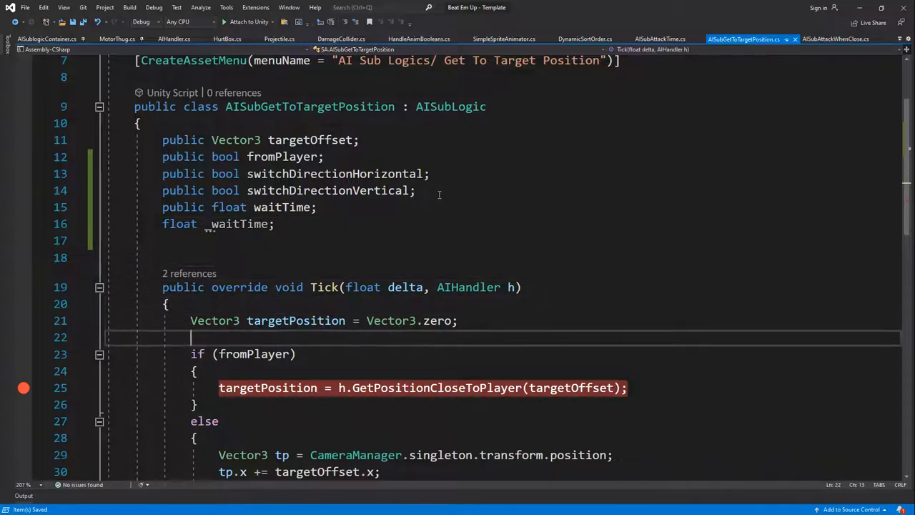
- In Tick, start an if (_waitTime > waitTime) block that decrements _waitTime
text(if()
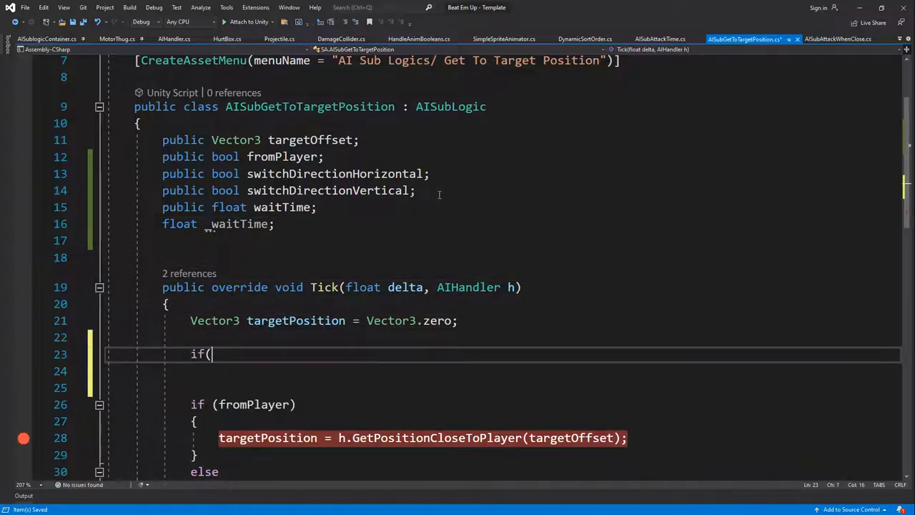
text(waitTime <)
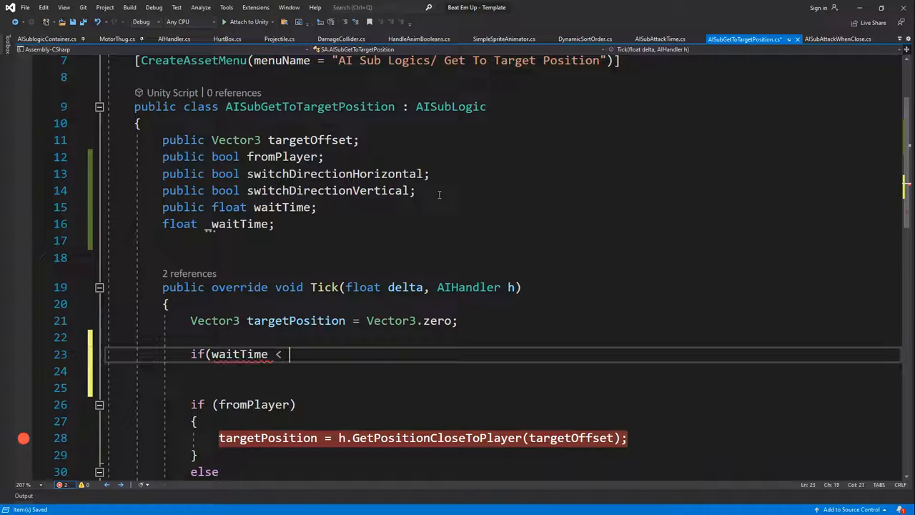
key(Backspace)
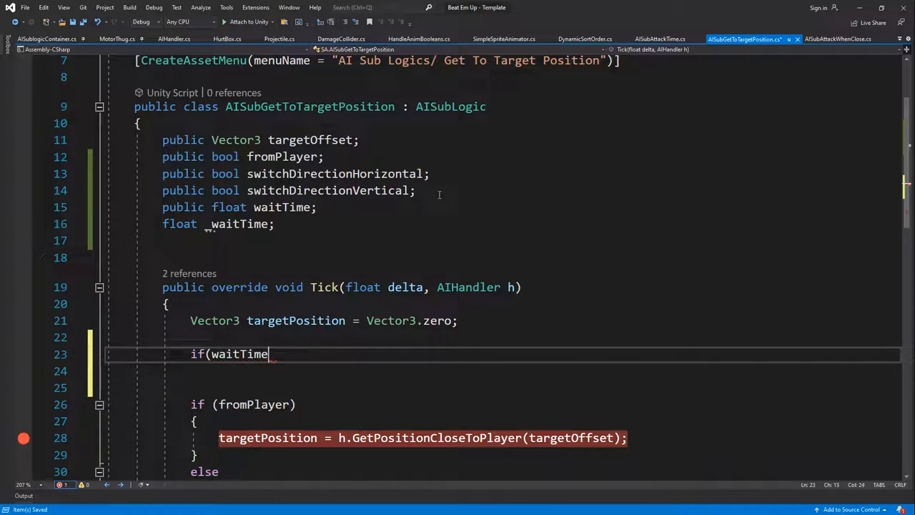
text(_wa)
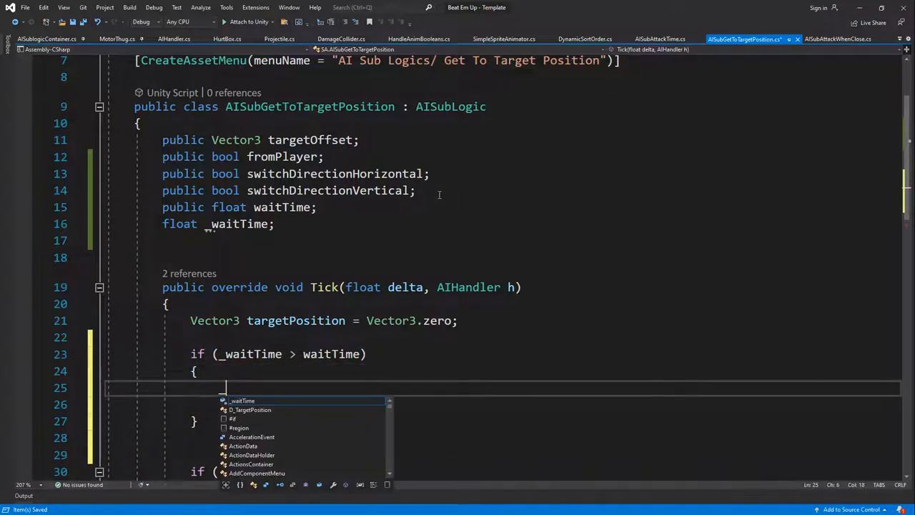
text(_waitTime-= delta;)
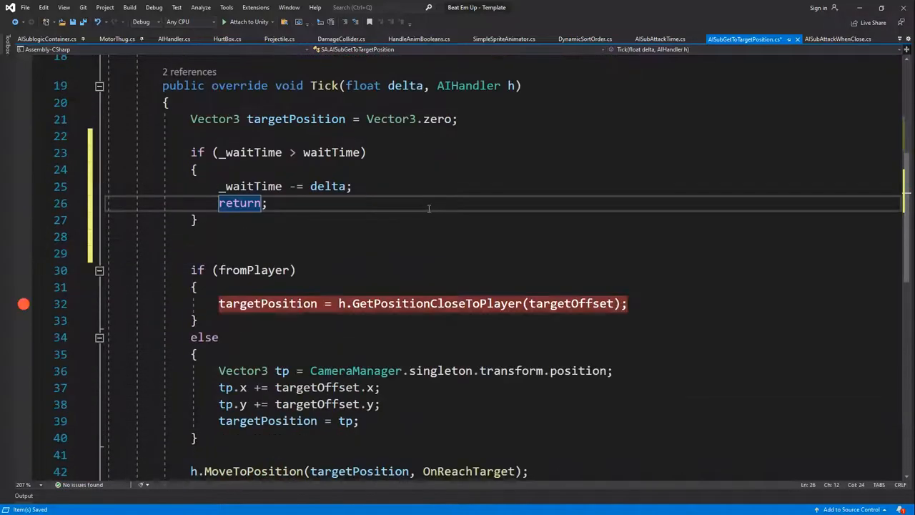
- Finish the Tick wait return and make OnReachTarget negate targetOffset.x when switchDirectionHorizontal is set
scroll(down, 3)
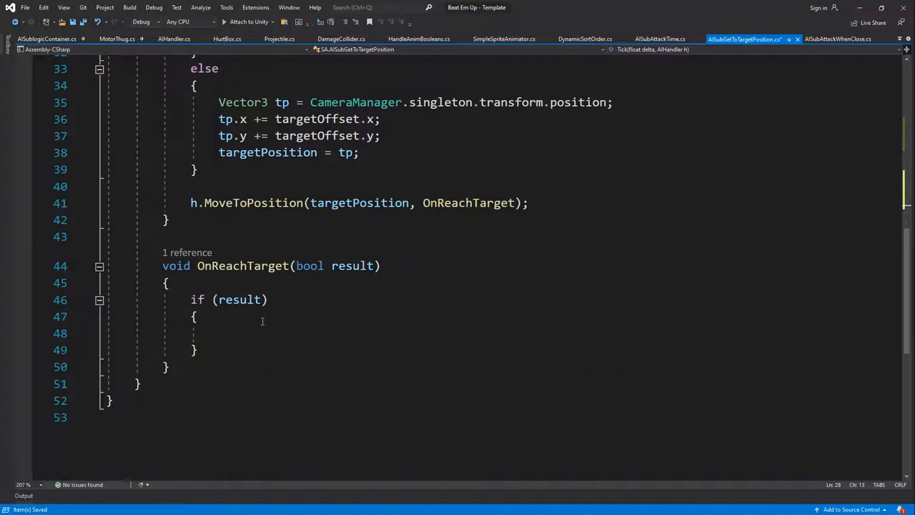
text(if()
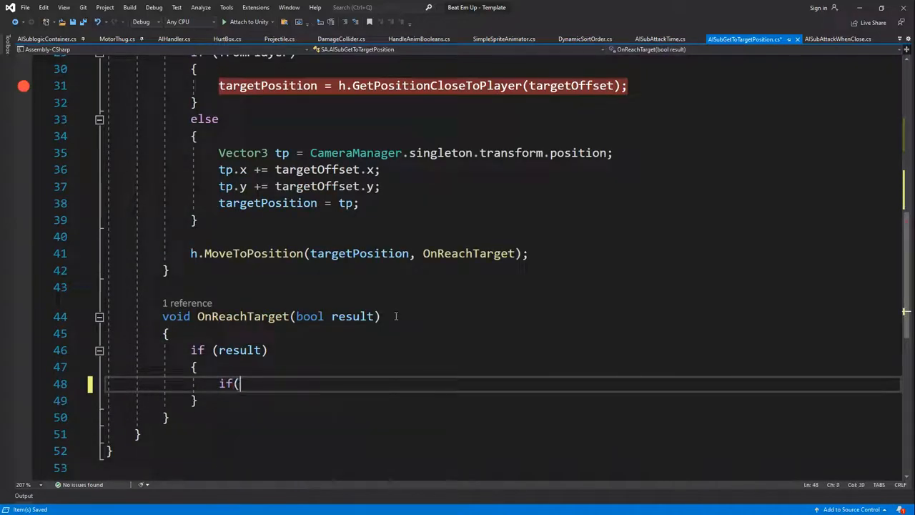
text(re)
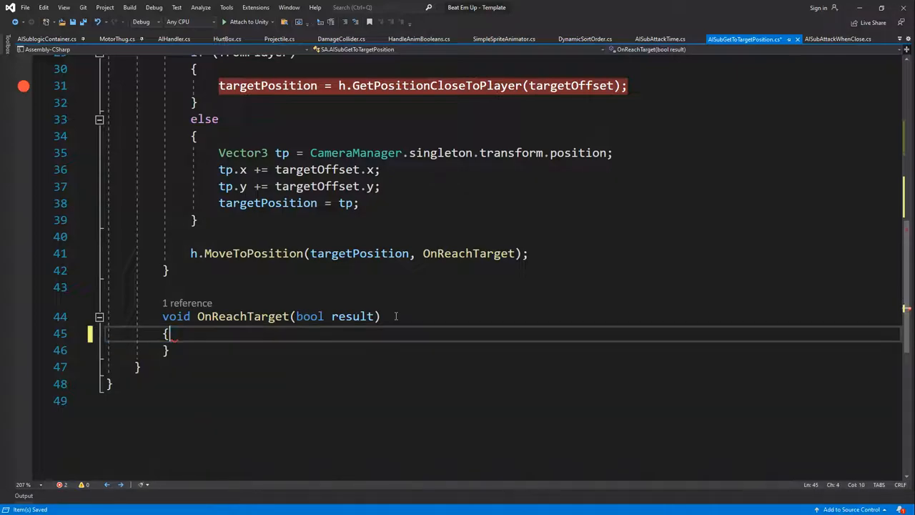
scroll(up, 3)
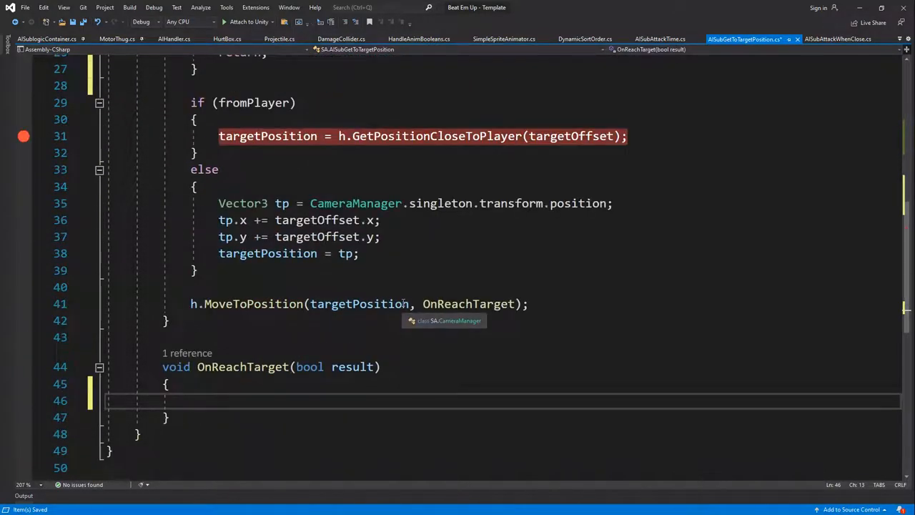
text(if(switchDirectionHorizontal)
text({ )
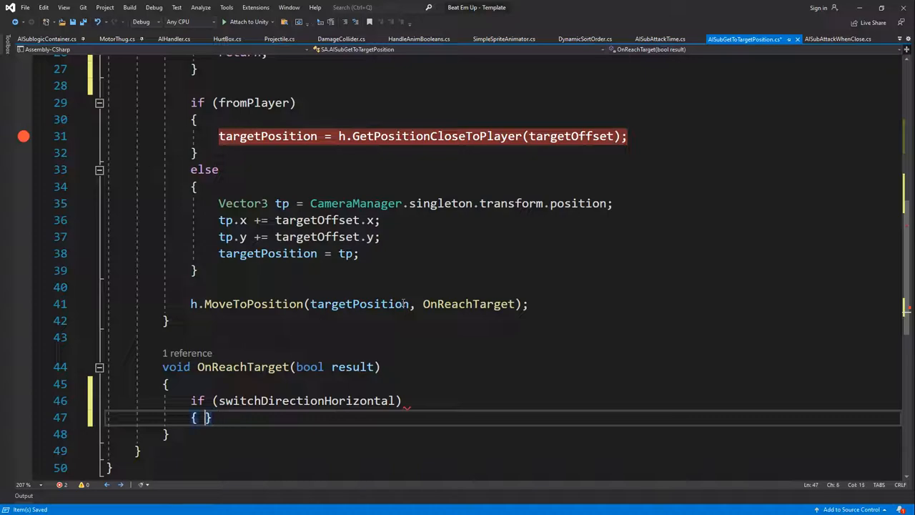
text(sw)
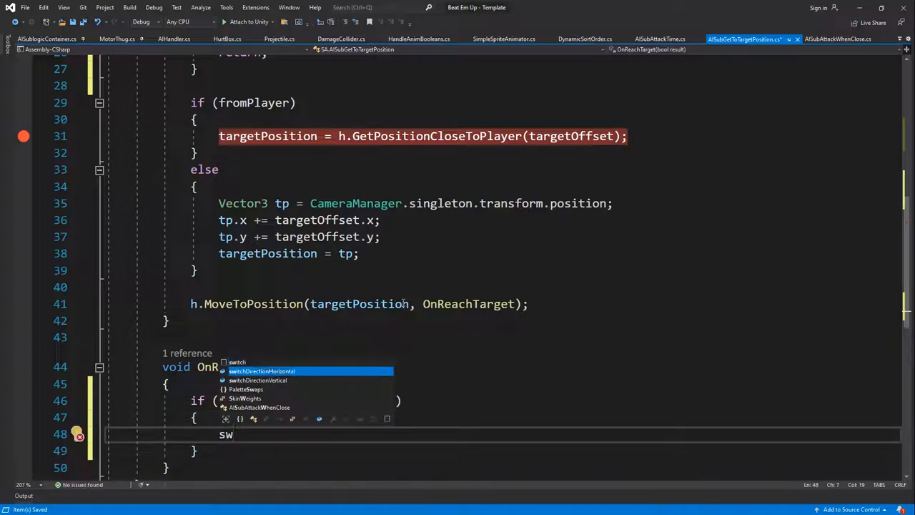
text(targetOffset.x =)
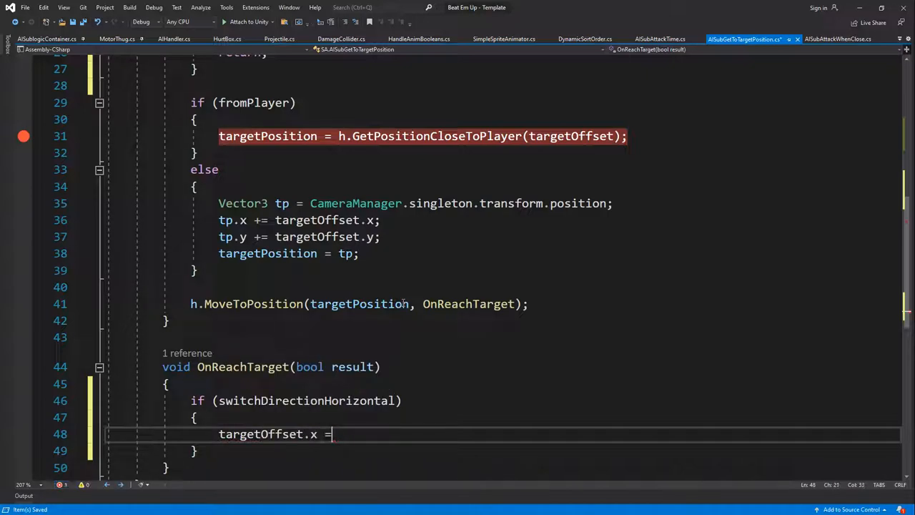
text(-targetOffset.x;)
text(if()
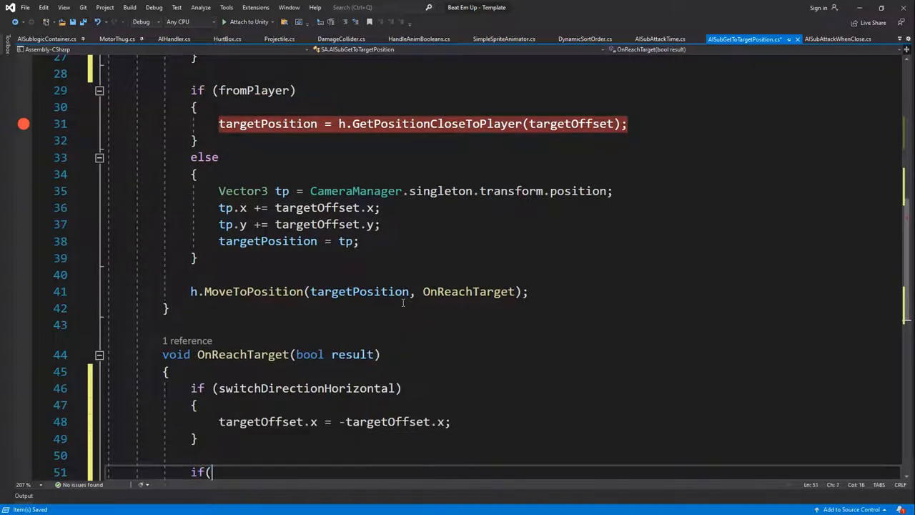
- Negate targetOffset.y when switchDirectionVertical is set and reset _waitTime = waitTime in both branches
text(switchDirectionVertical)
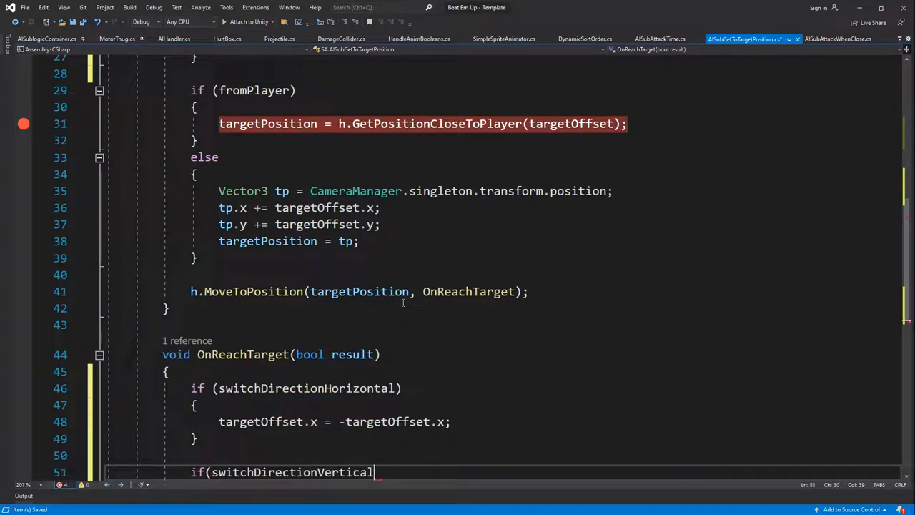
text(targetOffset.y)
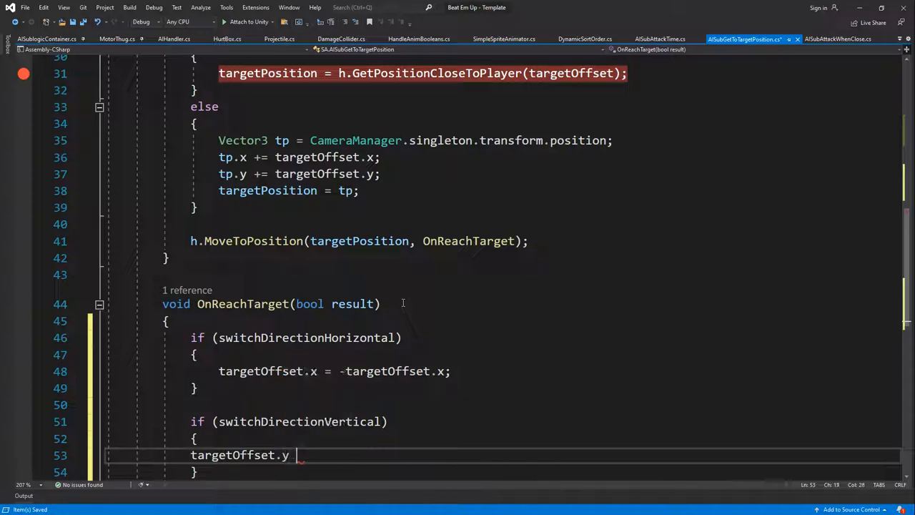
text(=-t)
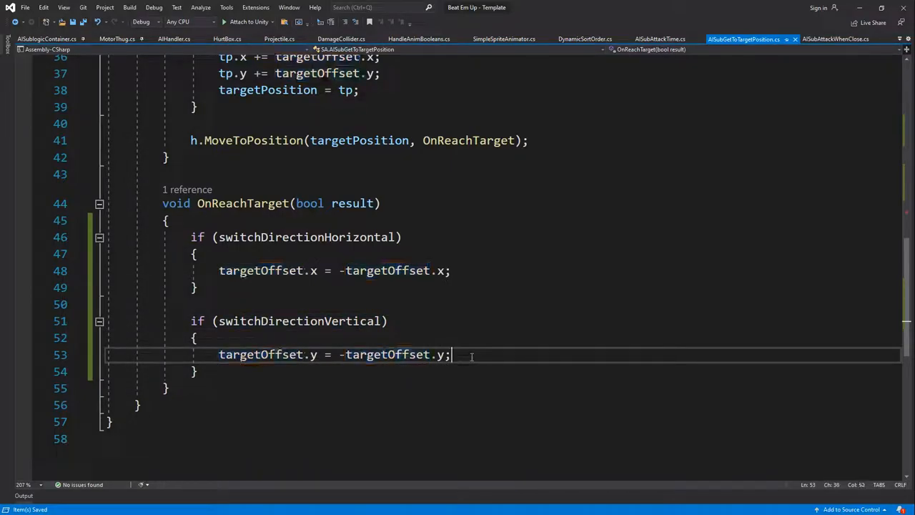
text(_waitTime)
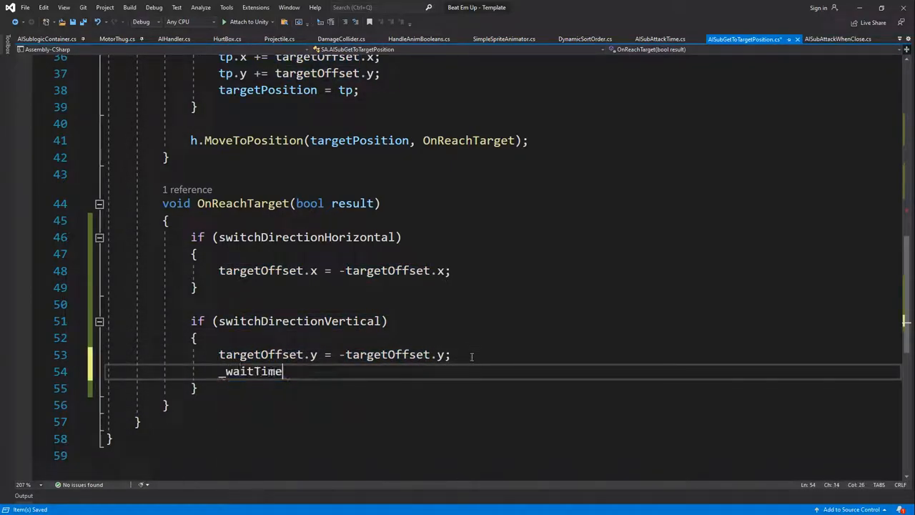
text(= waitTime)
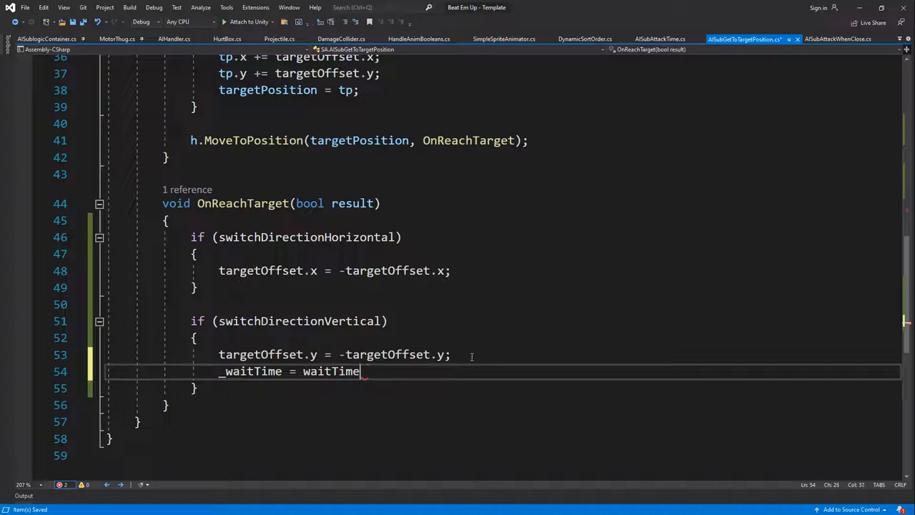
text(;)
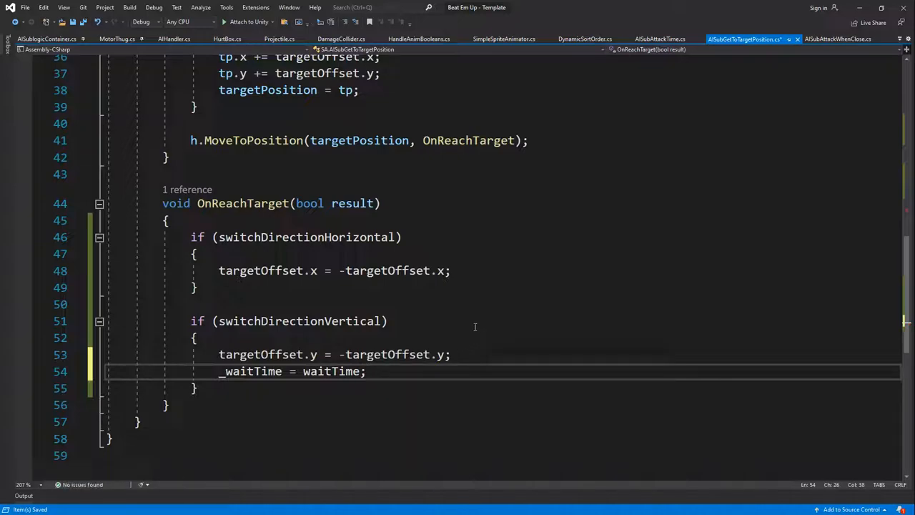
click(452, 271)
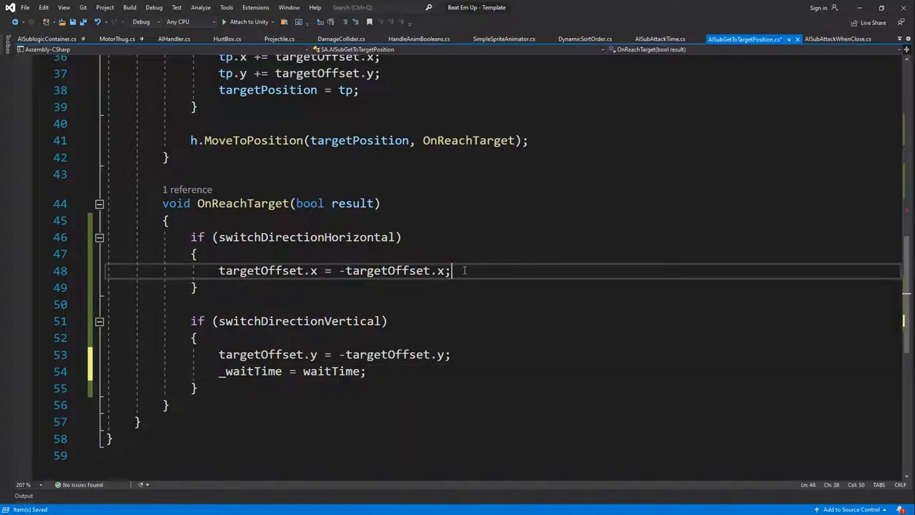
text(_waitTime = waitTime;)
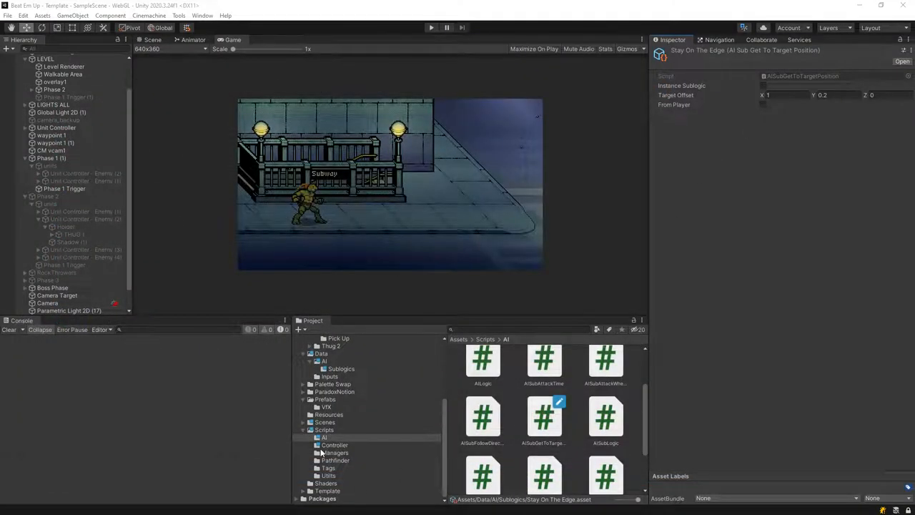
mouse_move(342, 371)
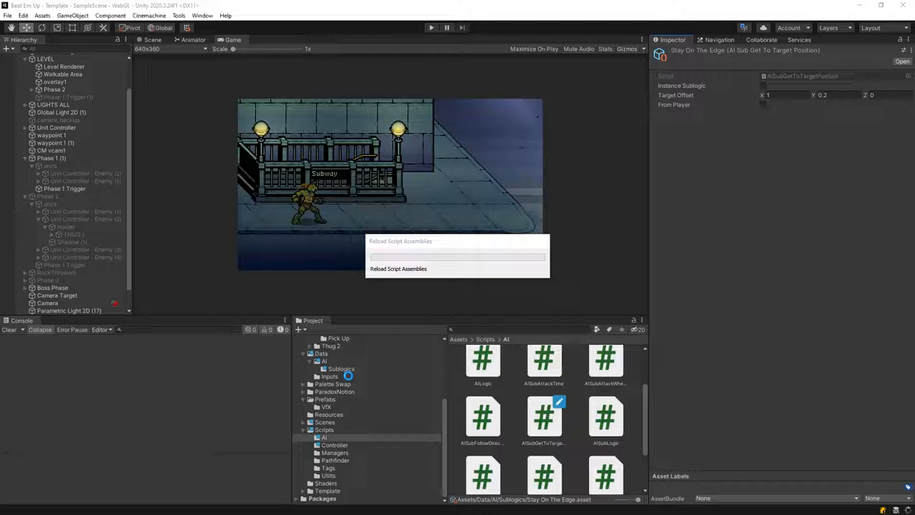
- Enable Switch Direction Vertical on the Stay On The Edge subgoal assets in Data/AI Subgoals
click(340, 368)
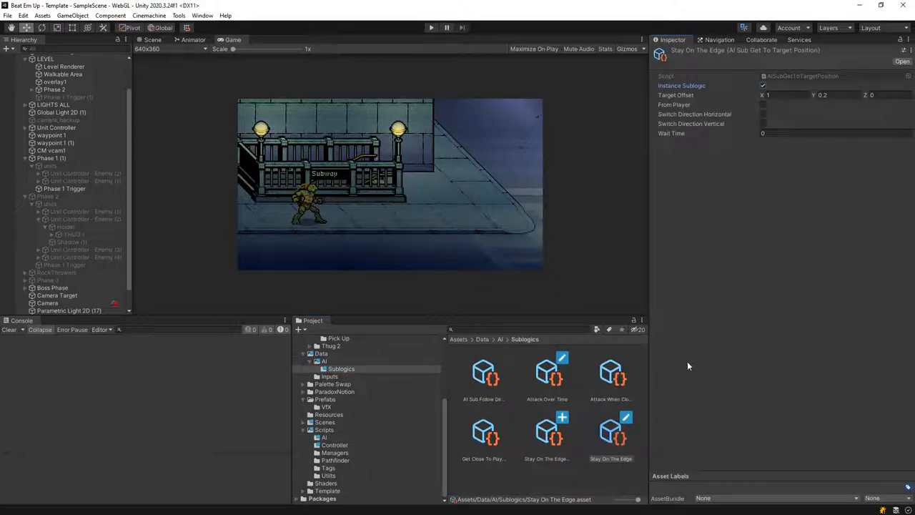
click(546, 434)
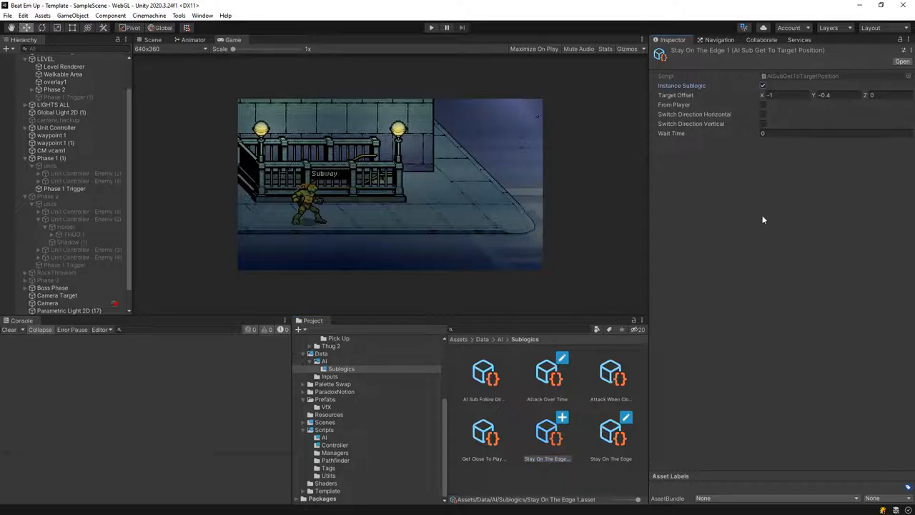
mouse_move(779, 150)
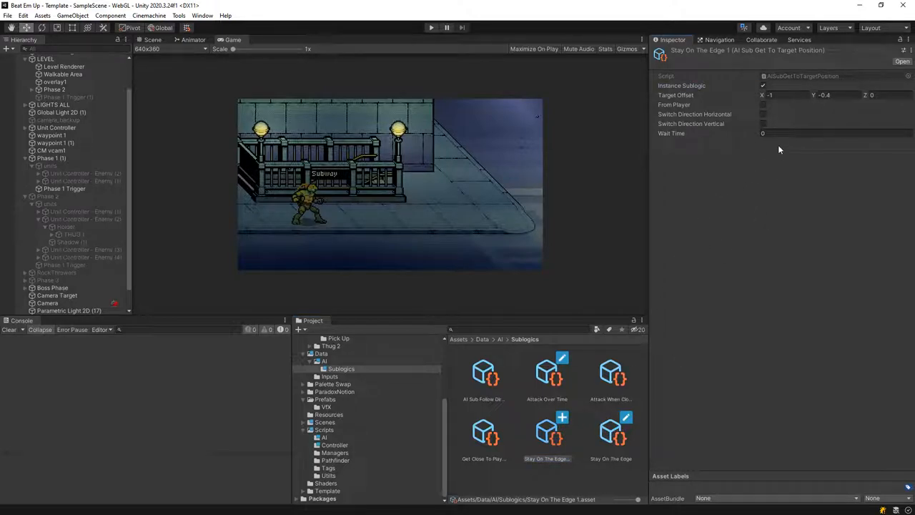
click(762, 123)
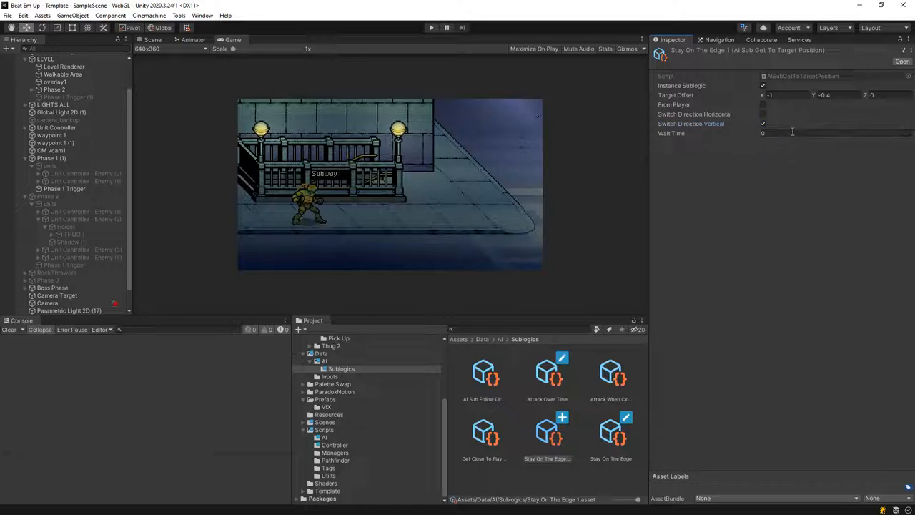
click(610, 431)
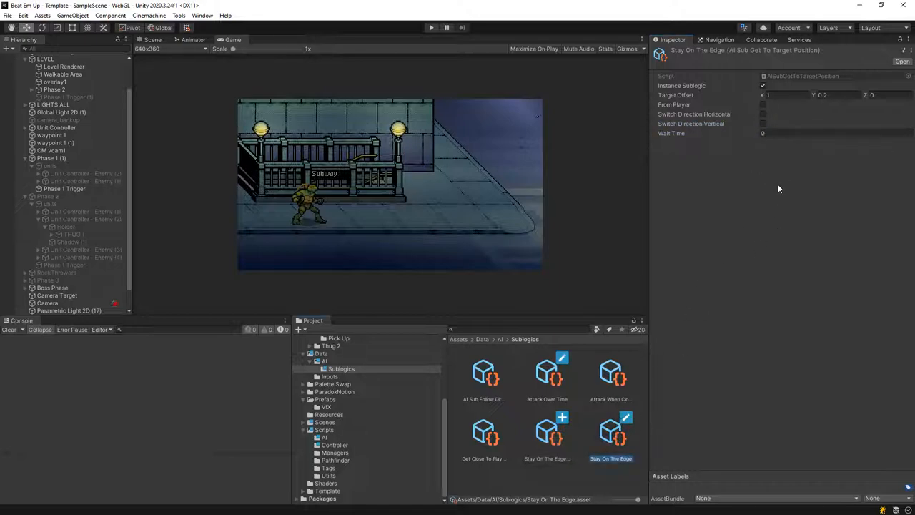
click(762, 123)
text(2)
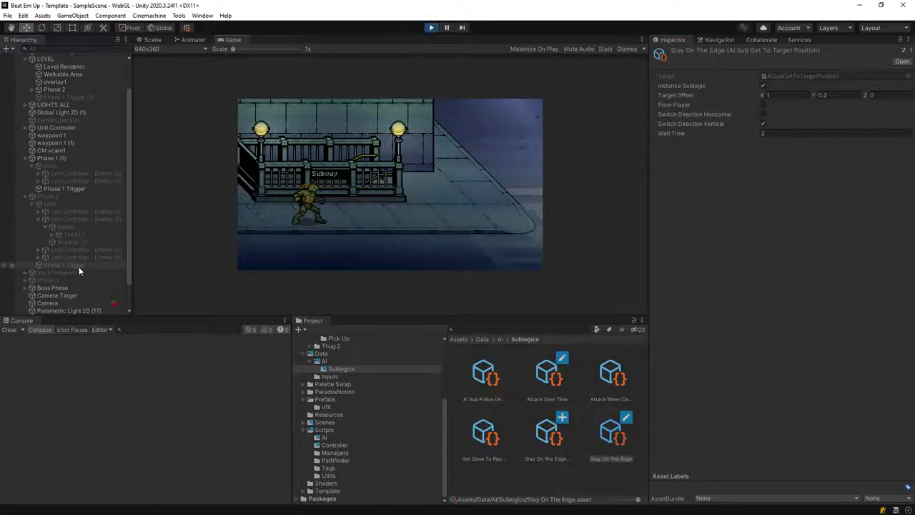
- Select the RockThrowers group and watch the rock-throwing enemies during play
click(57, 272)
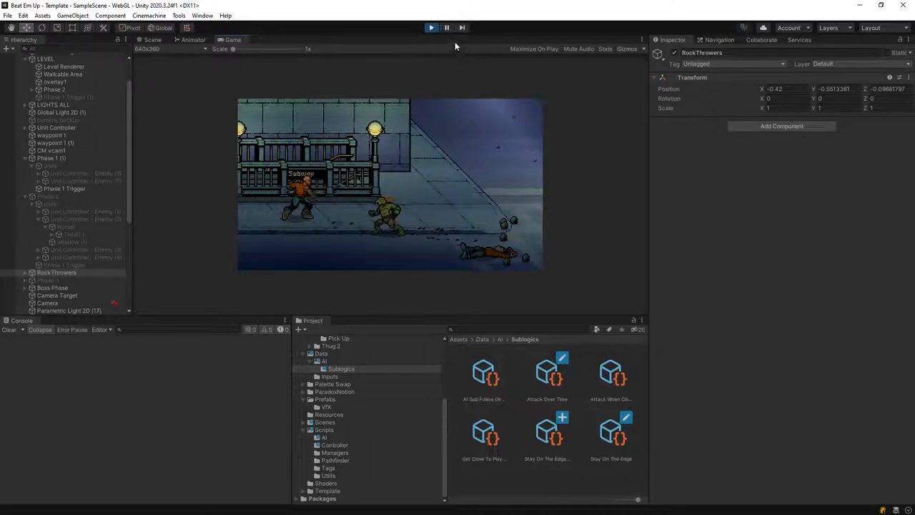
- Stop the game and select the ObjectPooler prefab in the Resources folder
click(432, 28)
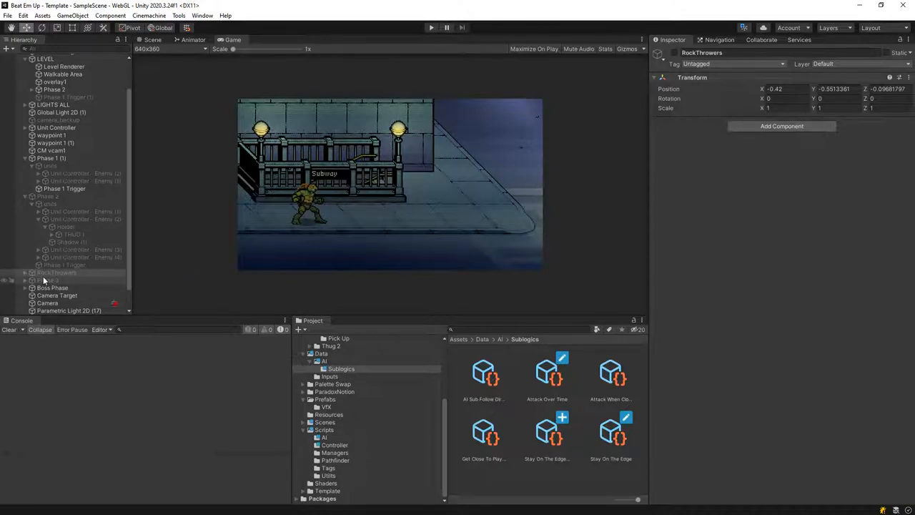
mouse_move(320, 303)
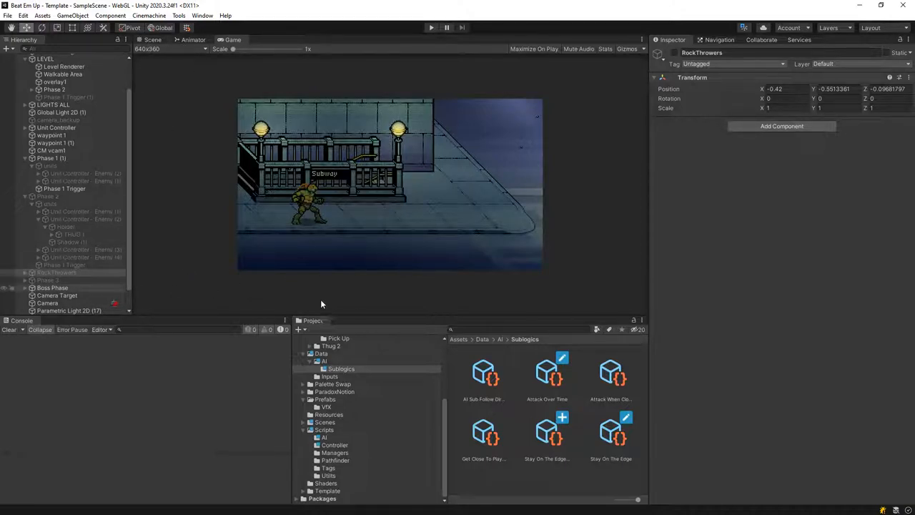
click(329, 414)
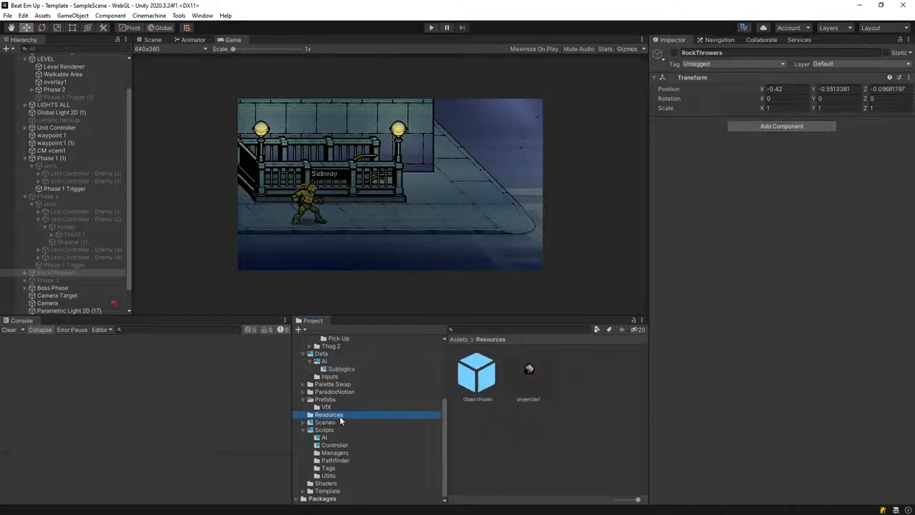
click(477, 371)
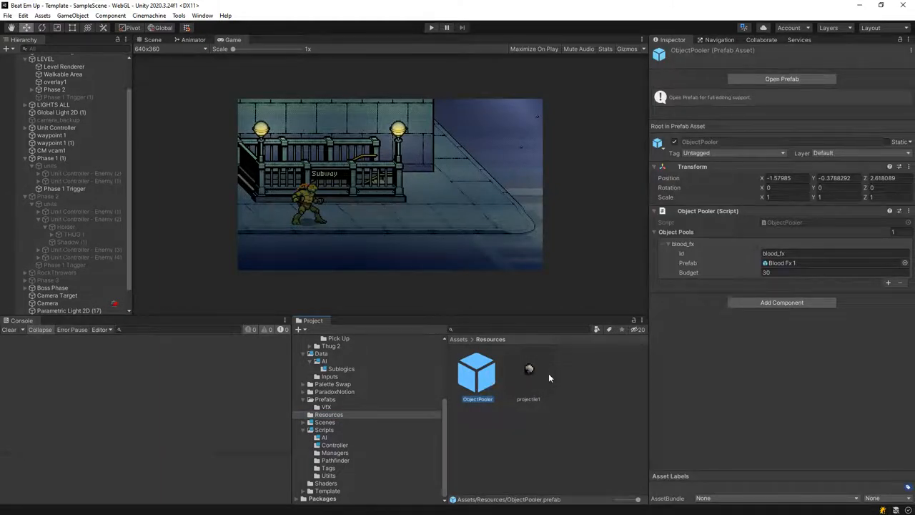
click(529, 371)
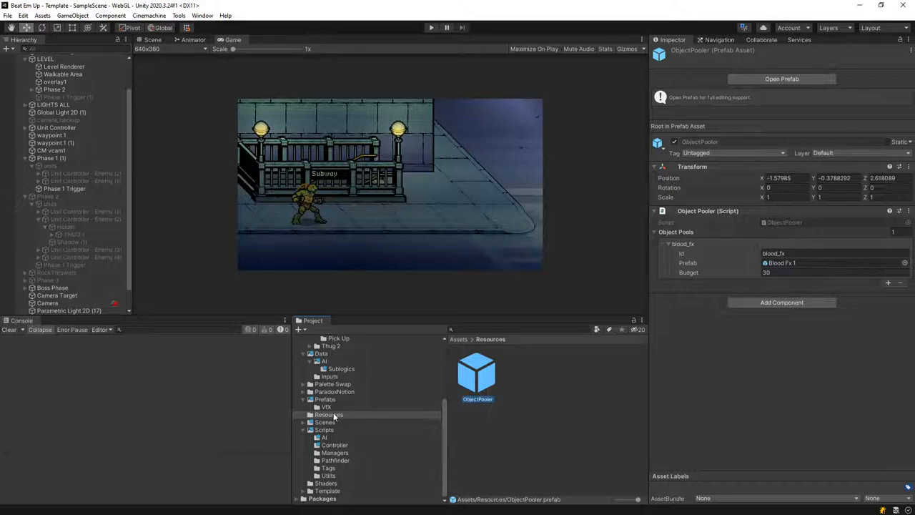
- Add a second pool entry 'rock' using the projectile1 prefab with a budget of 50
click(888, 283)
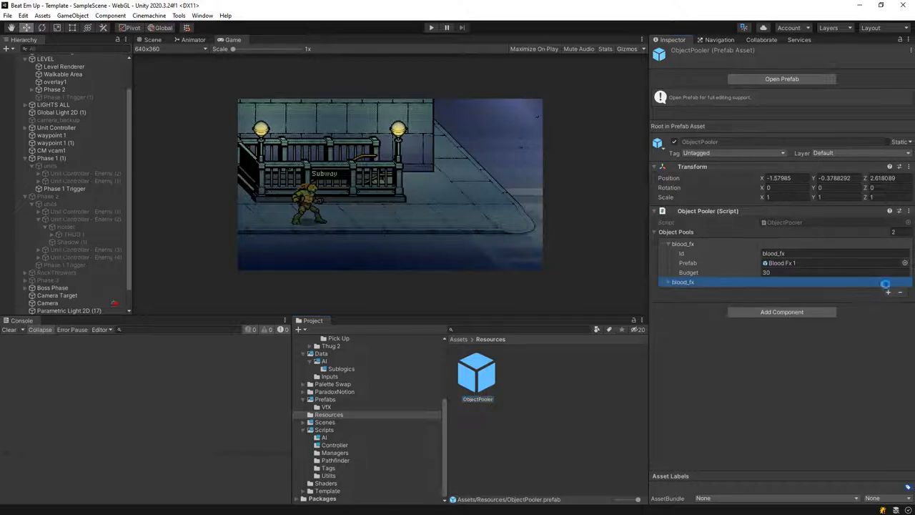
click(886, 280)
text(rock)
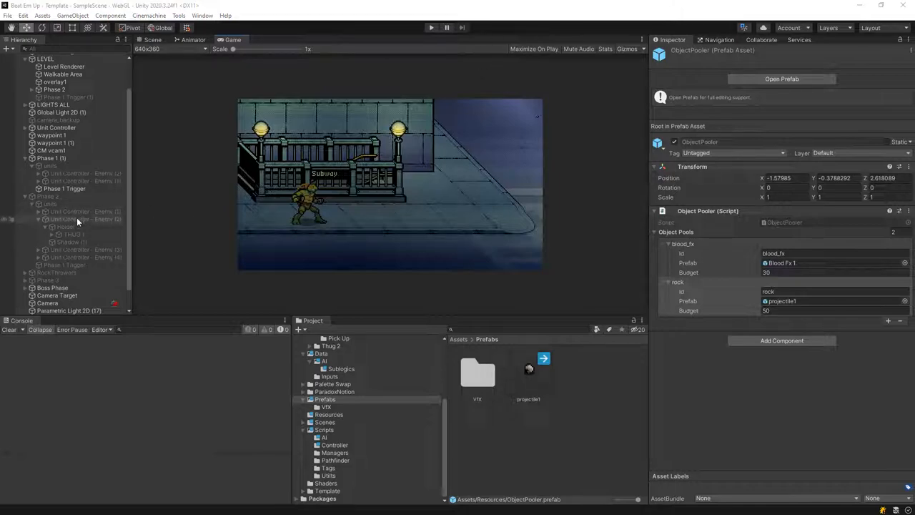
click(78, 219)
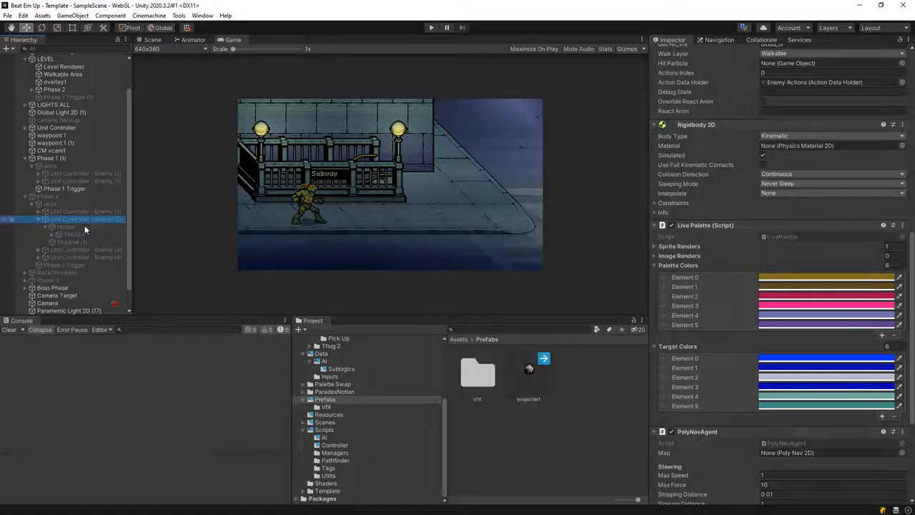
- Navigate to UnitController.SpawnObject and comment out the Resources.Load prefab line
click(74, 235)
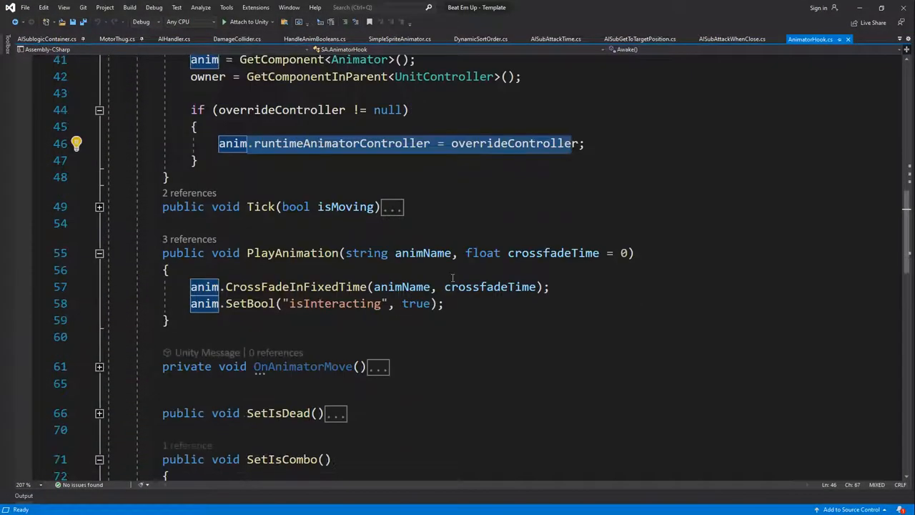
scroll(down, 3)
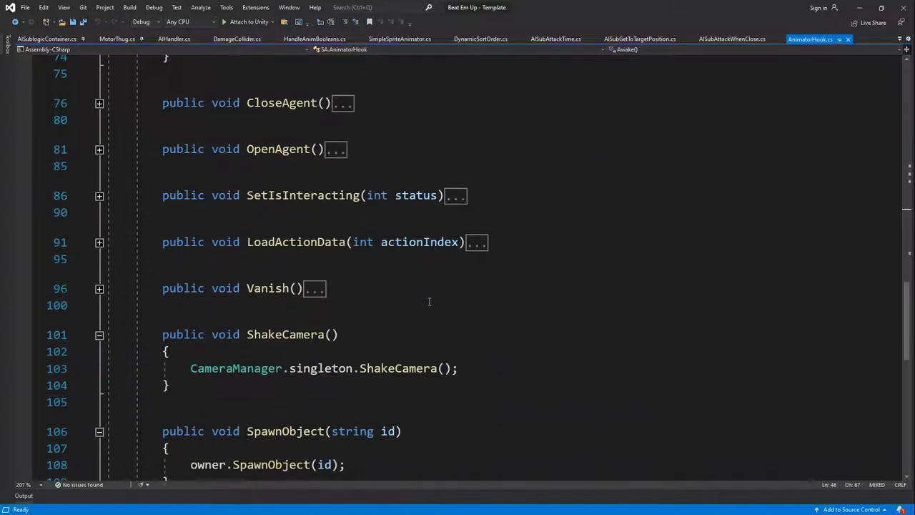
click(245, 414)
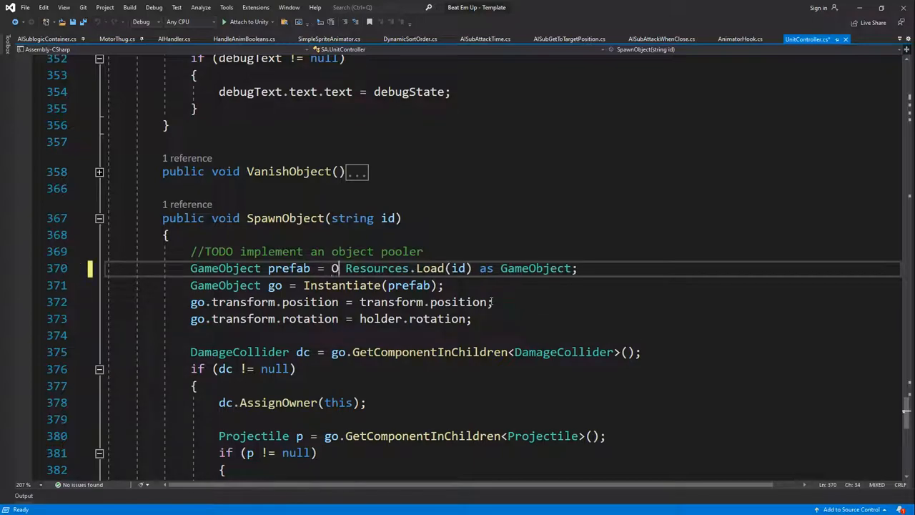
key(Backspace)
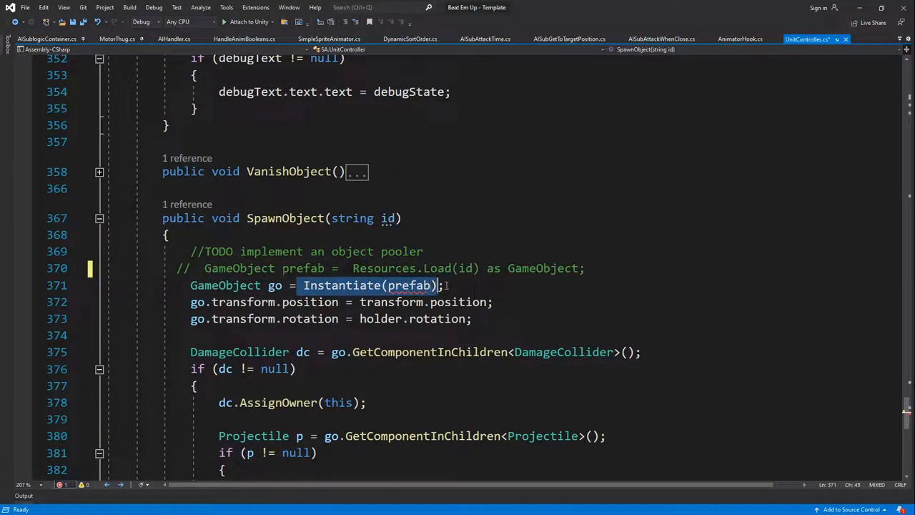
- Replace Instantiate(prefab) with ObjectPooler.singleton.GetObject(id) and activate the returned object
key(Delete)
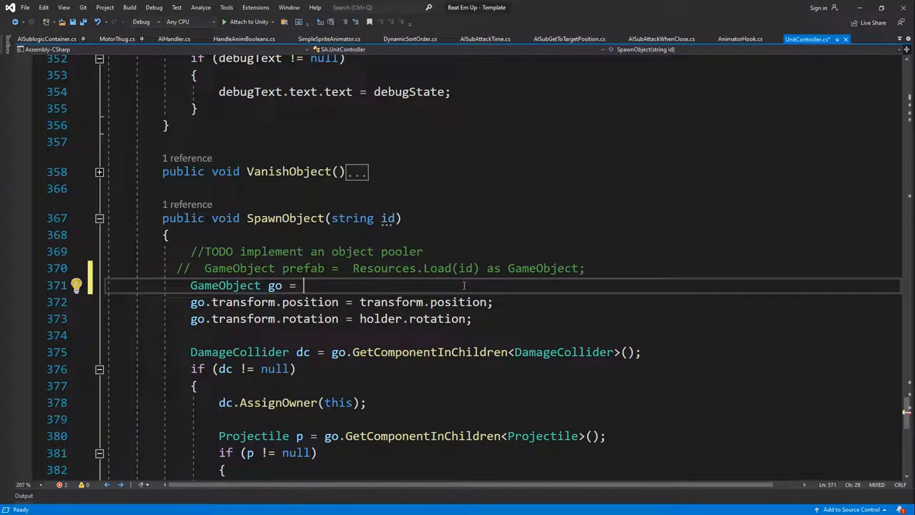
text(ObjectPooler.)
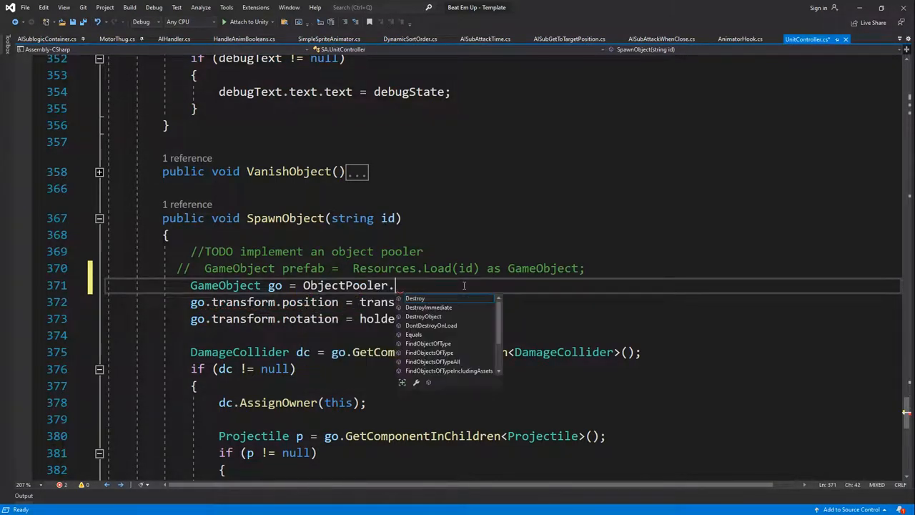
text(singleton.getObject(id);)
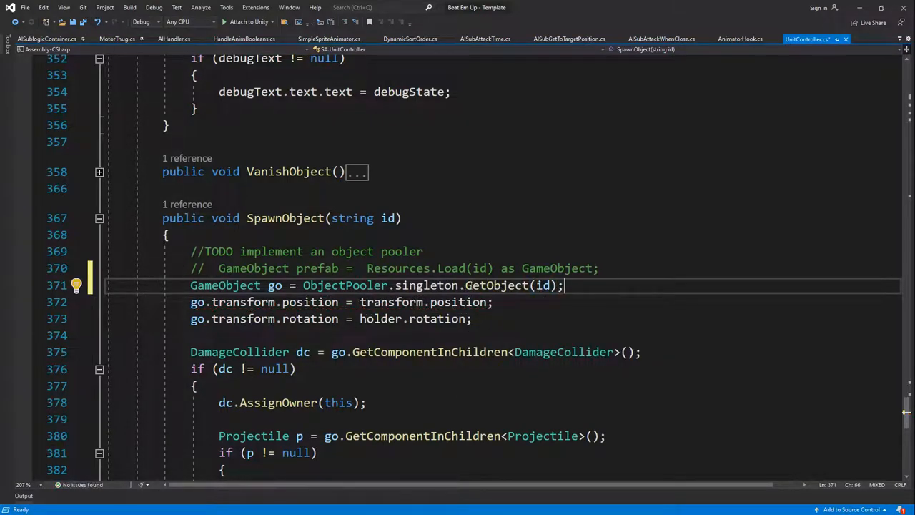
scroll(down, 3)
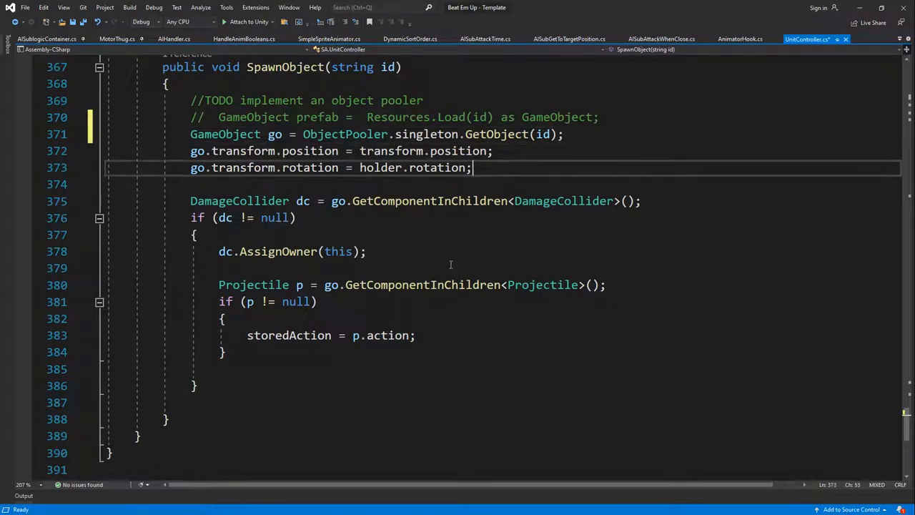
text(go.SetActive(t)
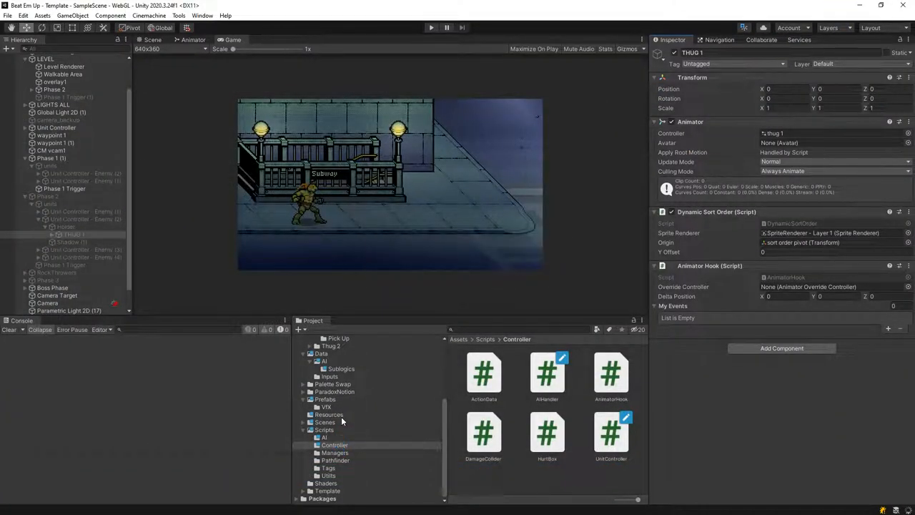
- Cut the rock pool's budget to 2 and run the game, watching the Phase 2 enemies
click(329, 414)
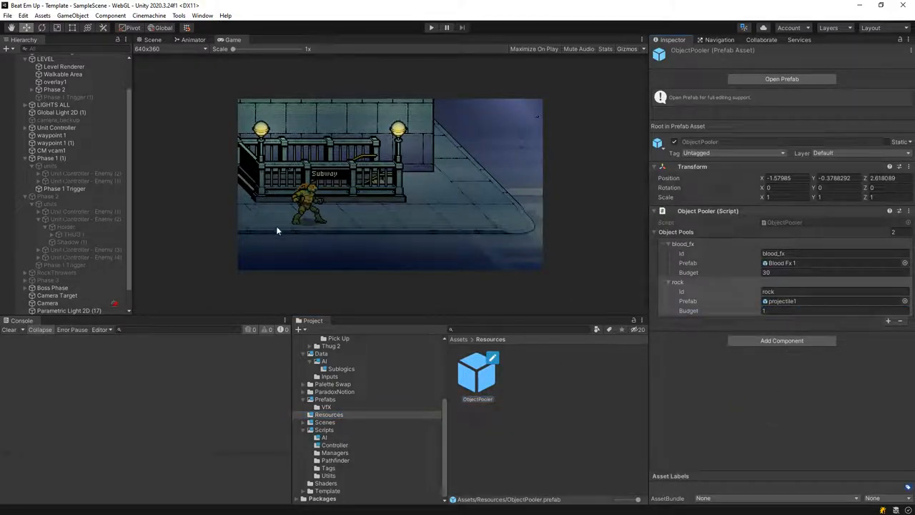
mouse_move(220, 299)
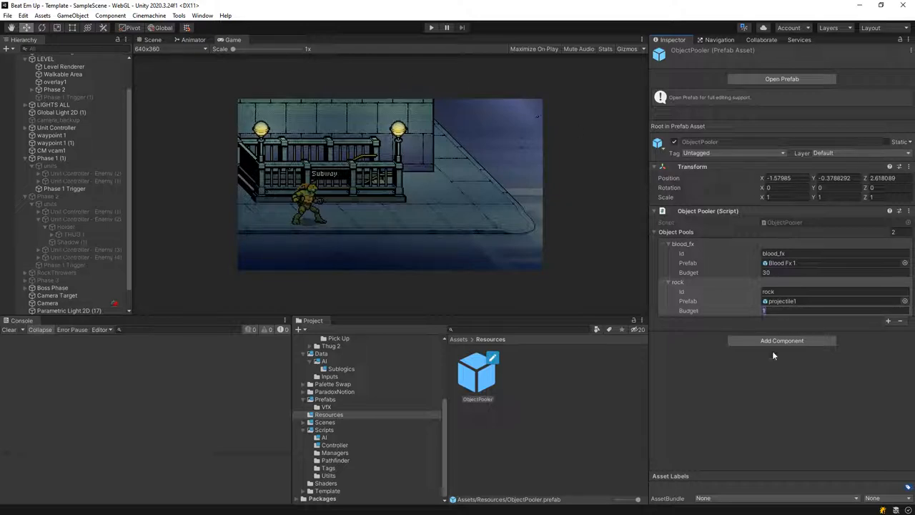
click(431, 27)
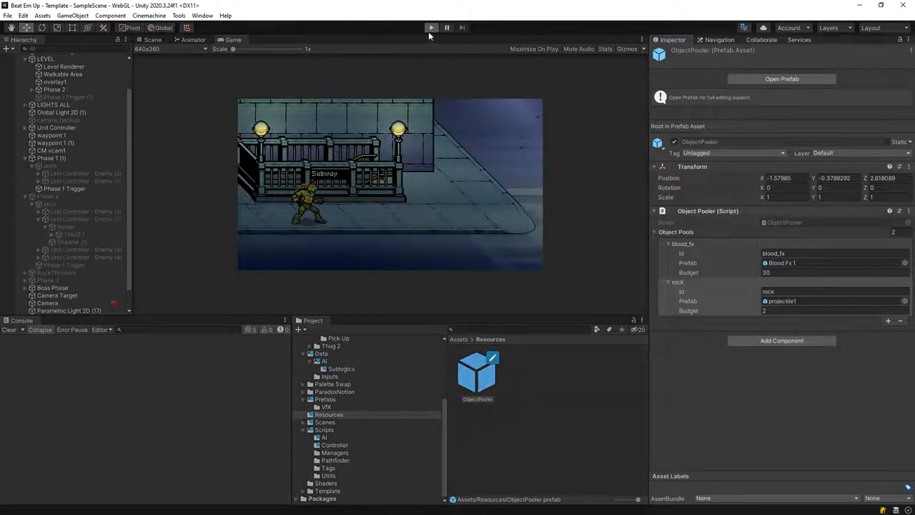
click(430, 27)
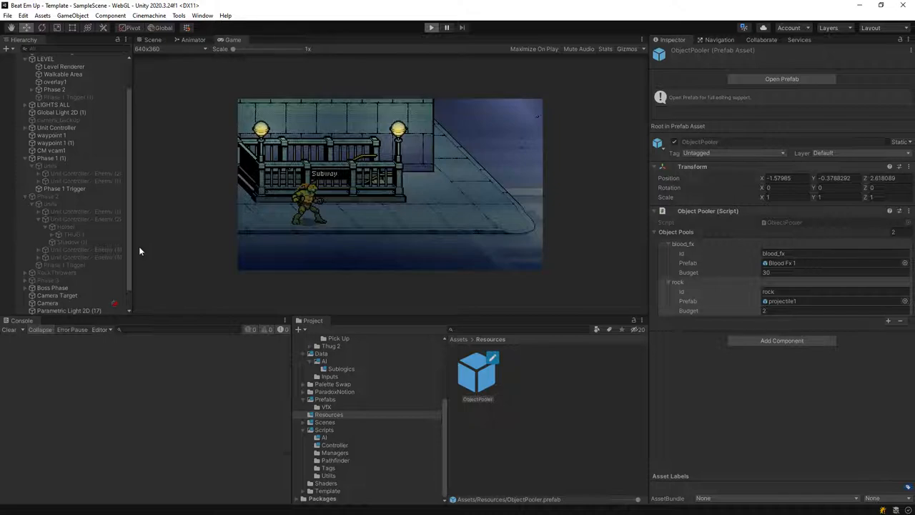
click(45, 279)
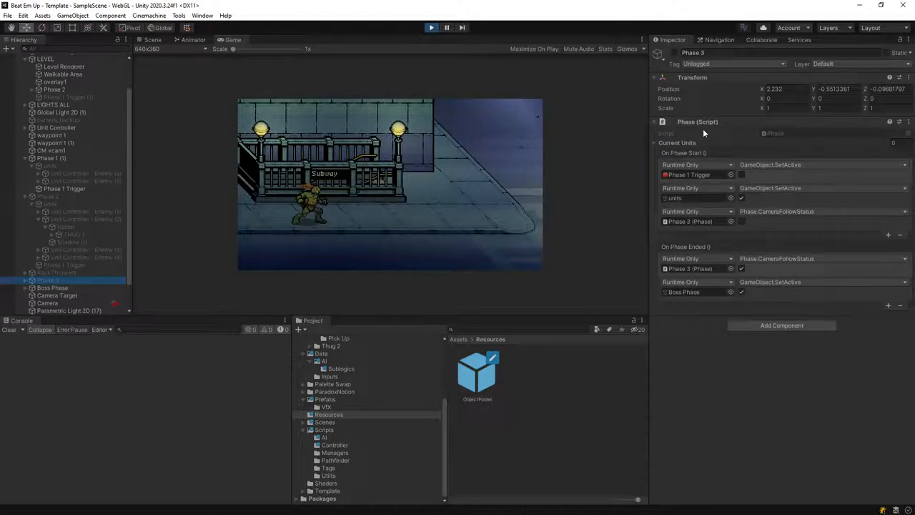
click(57, 271)
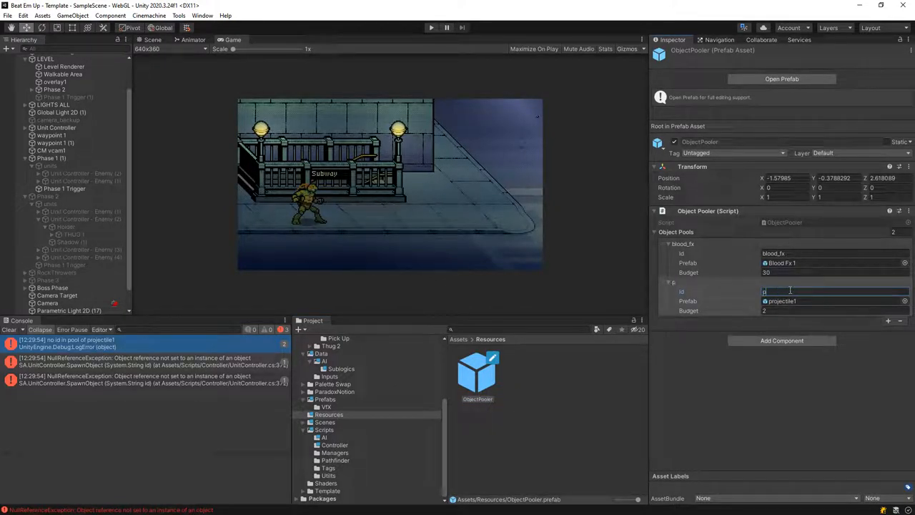
- Rename the pool id to projectile1, clear the console errors and rerun the test
text(projectile1)
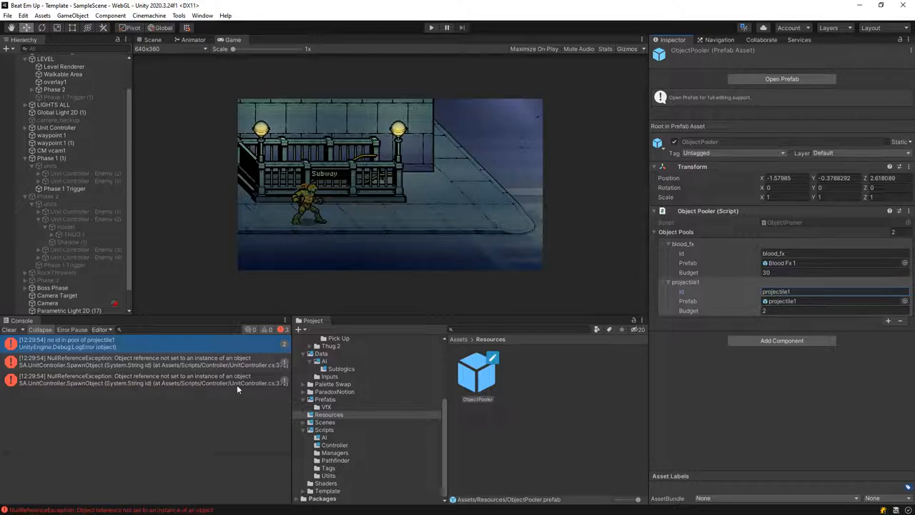
click(432, 27)
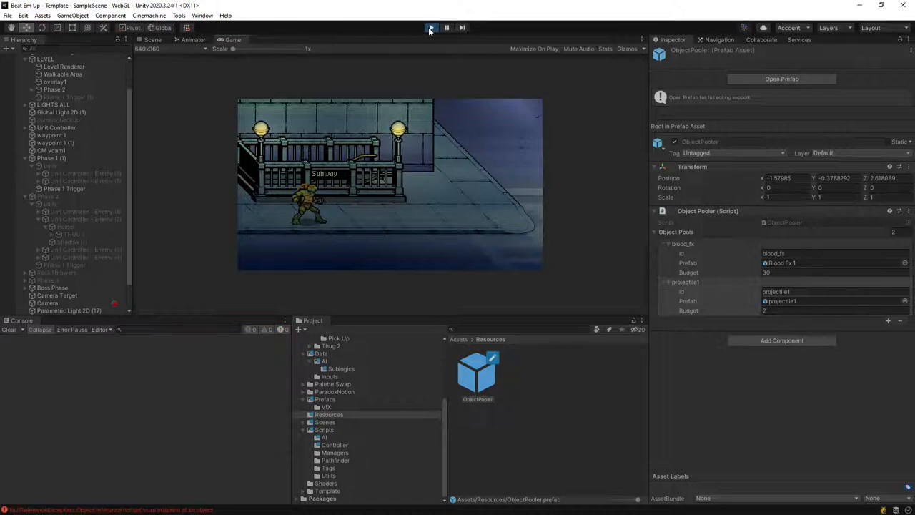
click(430, 27)
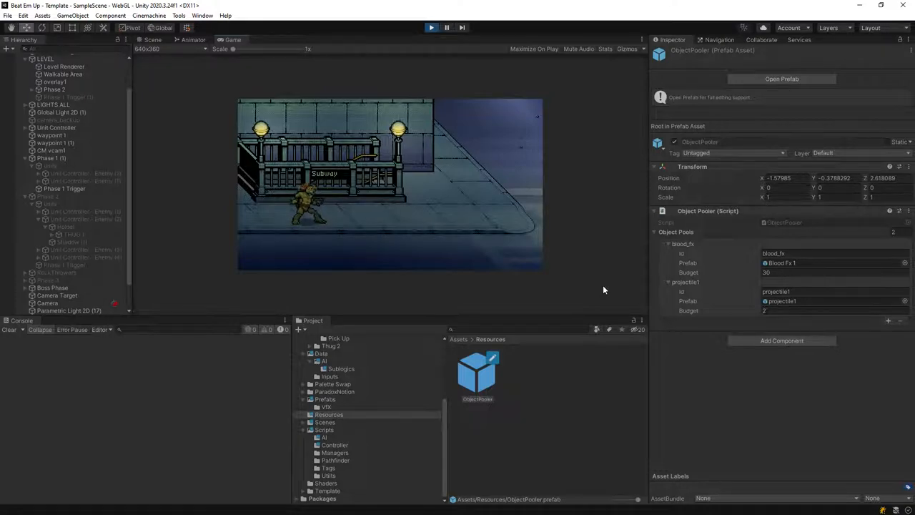
mouse_move(440, 286)
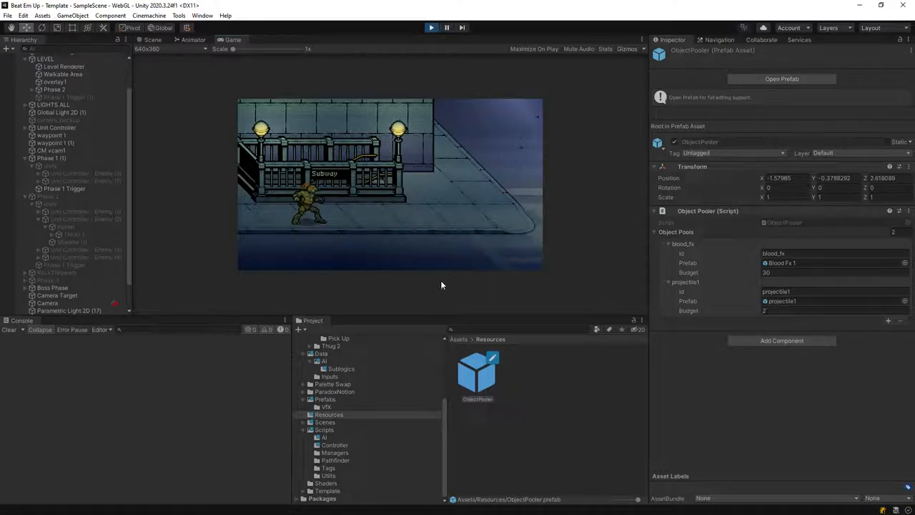
click(57, 272)
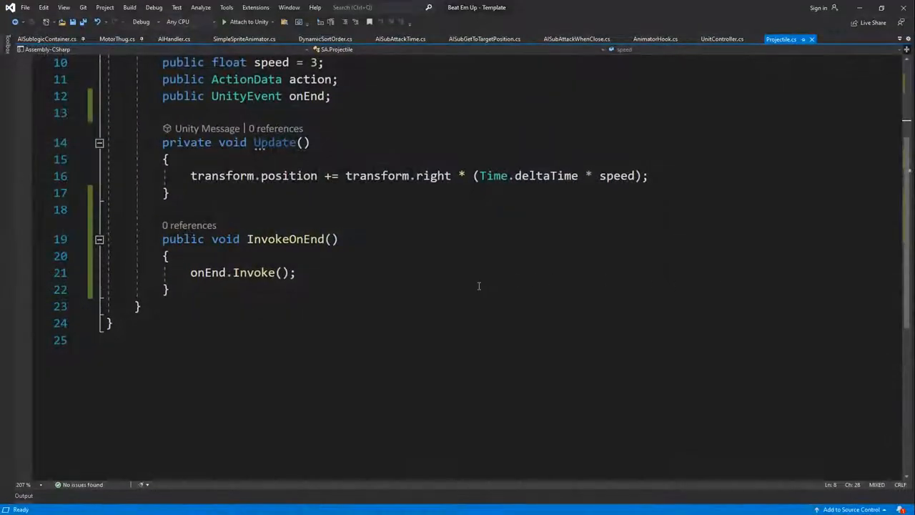
- Remove the On End event entry that disables the Projectile component on the projectile1 prefab
scroll(up, 3)
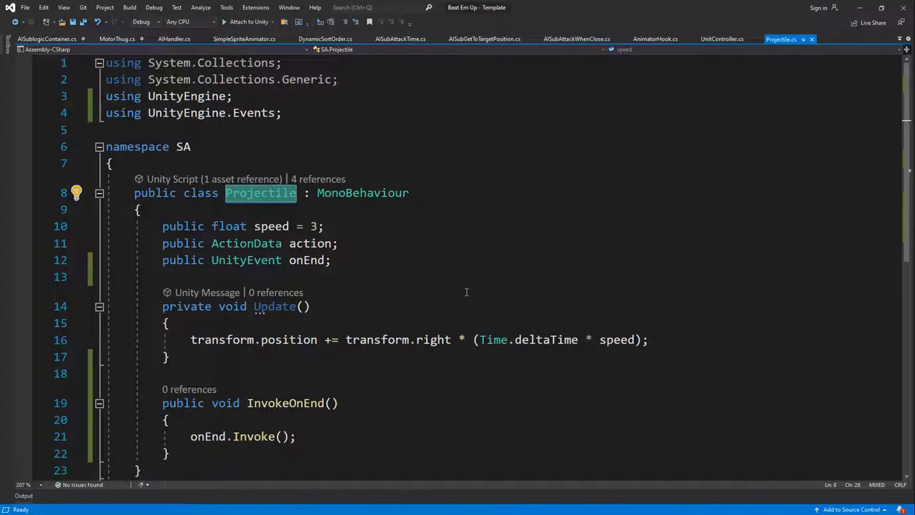
scroll(up, 3)
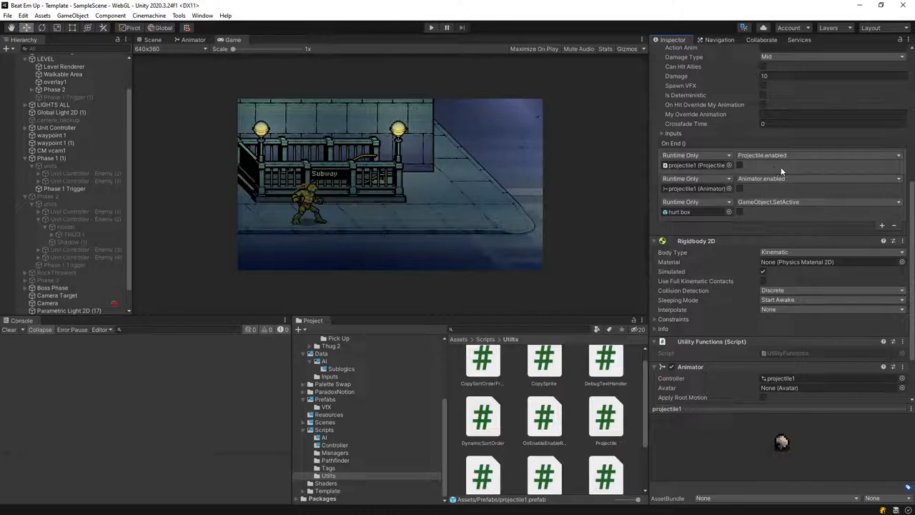
click(815, 165)
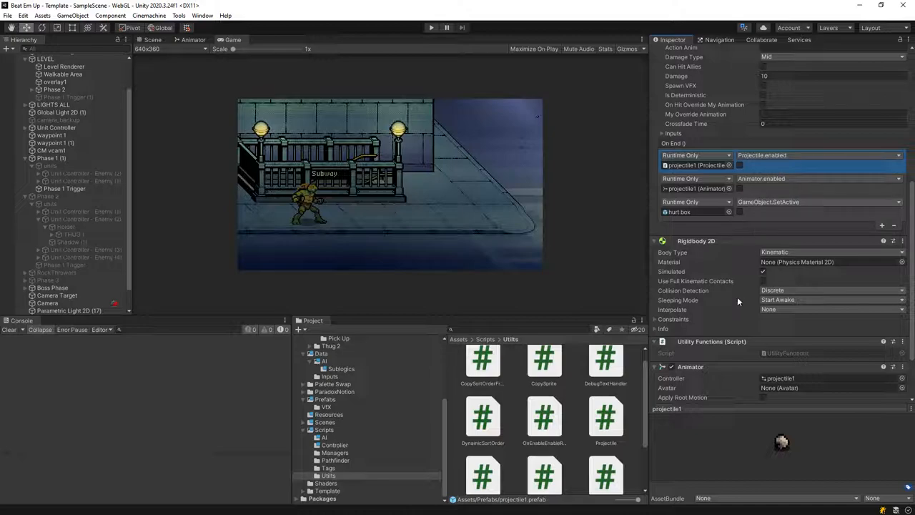
scroll(down, 3)
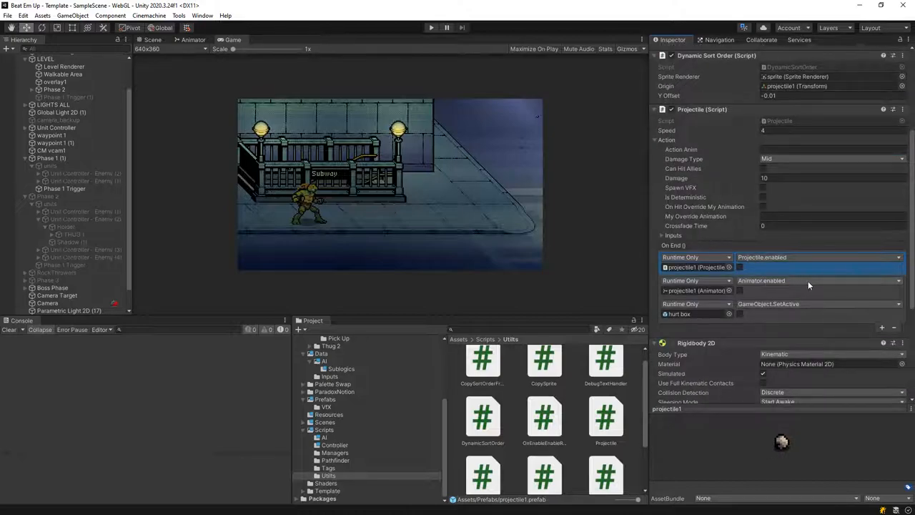
click(786, 281)
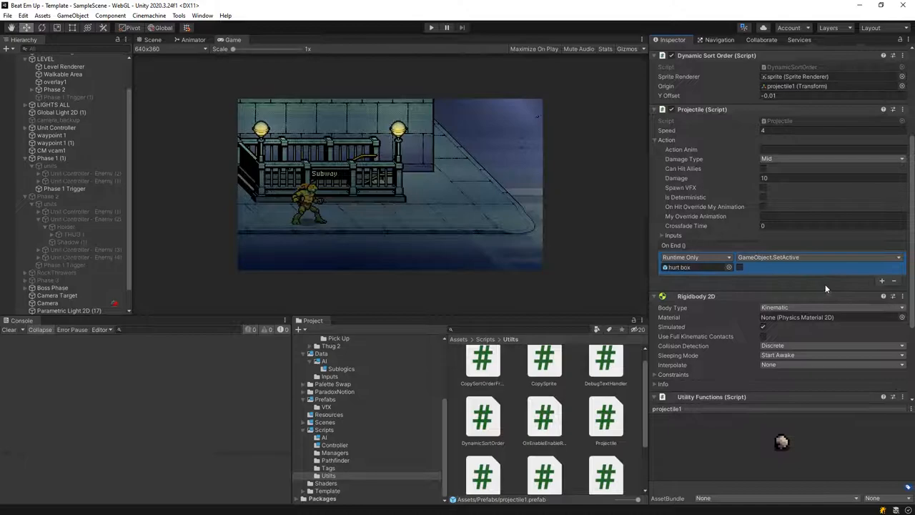
- Add a public bool move gating the Update movement, set true in a new OnEnable
click(606, 418)
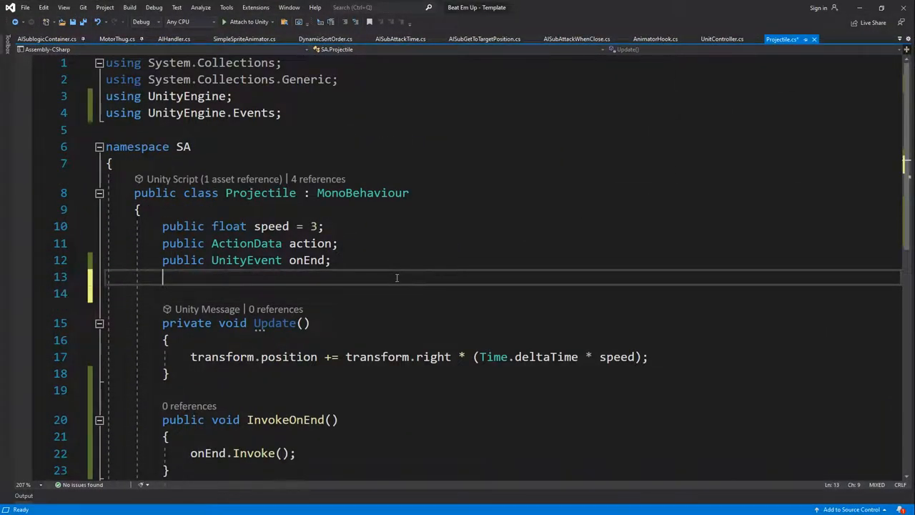
text(public bool move)
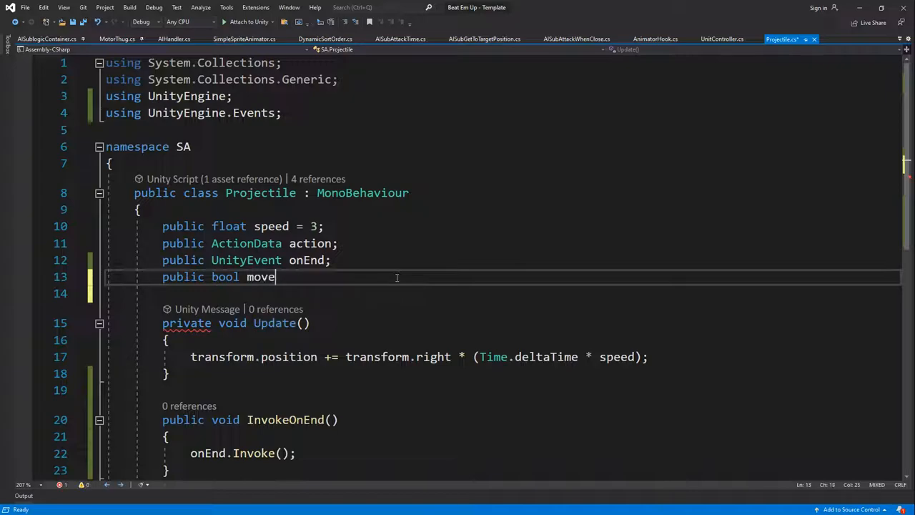
text(On)
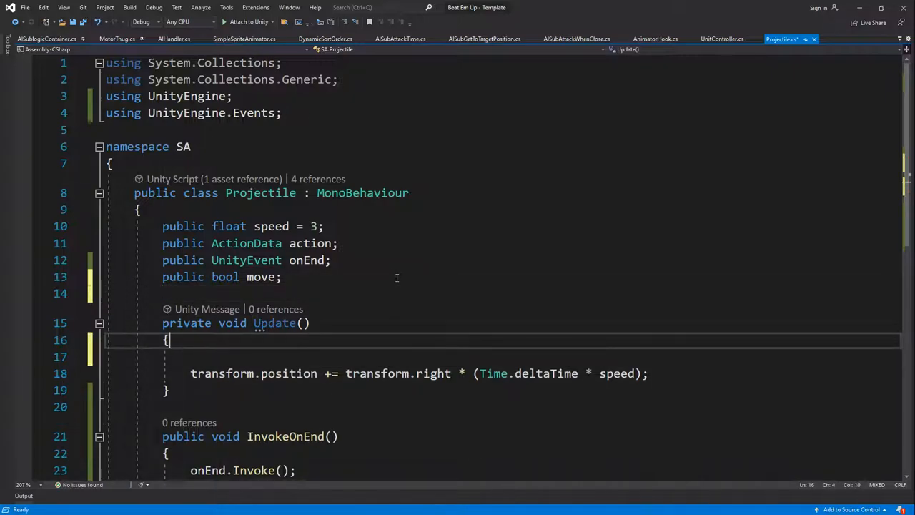
text(if(move)
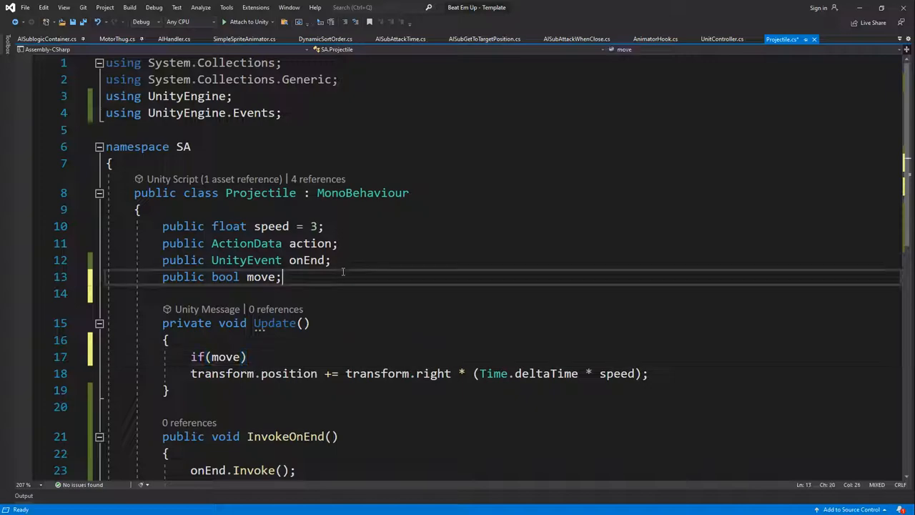
text(void OnEnable()
text(move = true;)
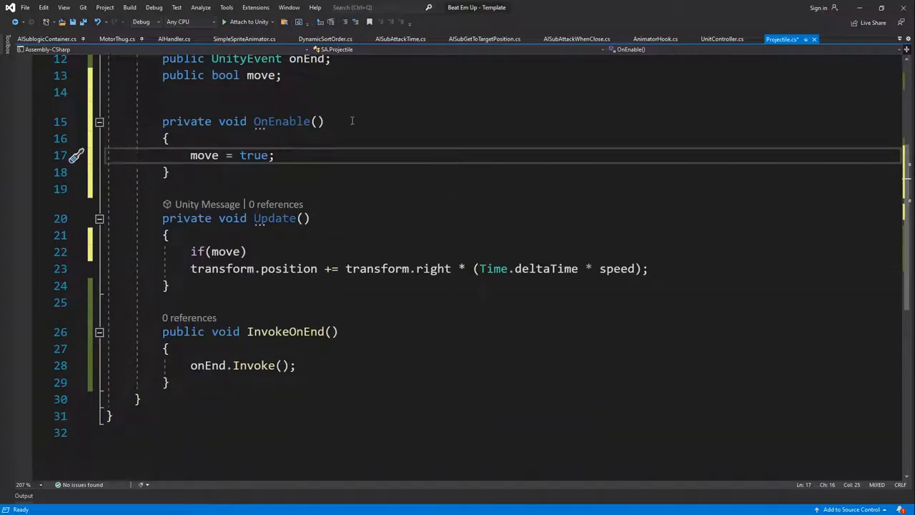
- Begin a public void MoveStatus(bool status) method in Projectile.cs
text(public void M)
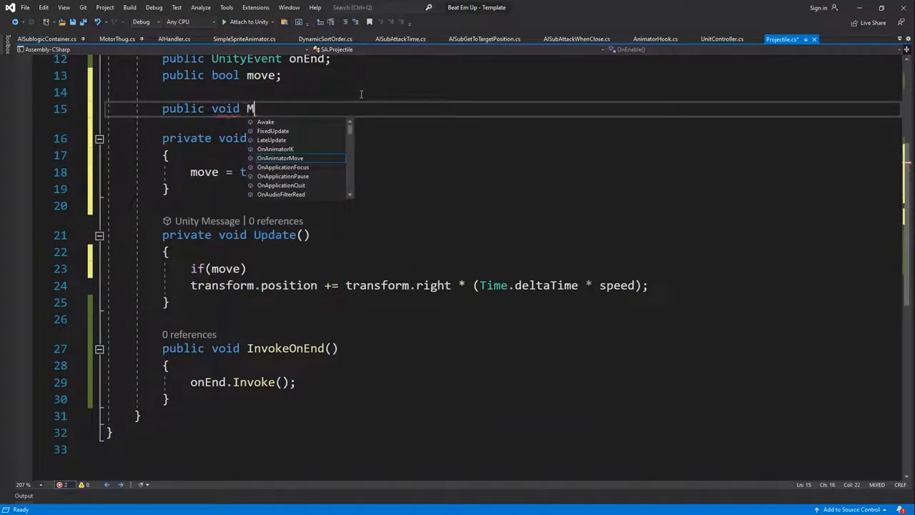
text(oveStatus()
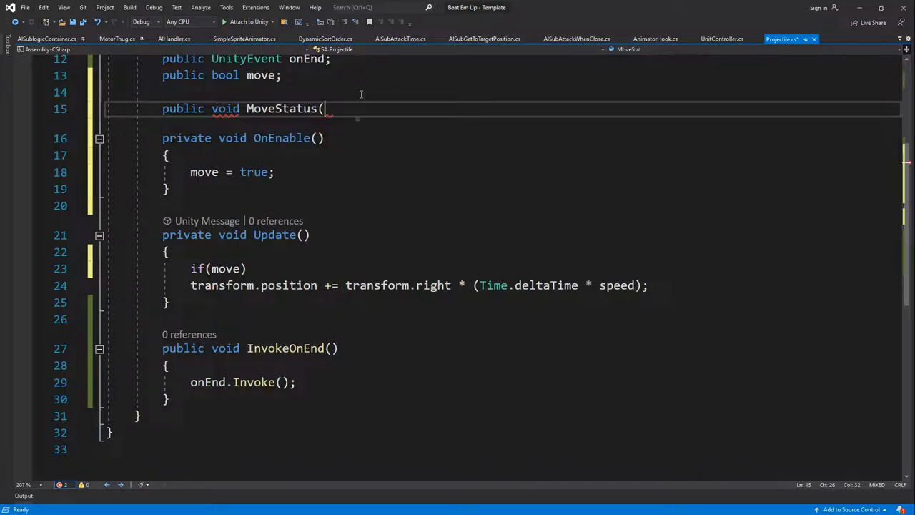
text(bool statu)
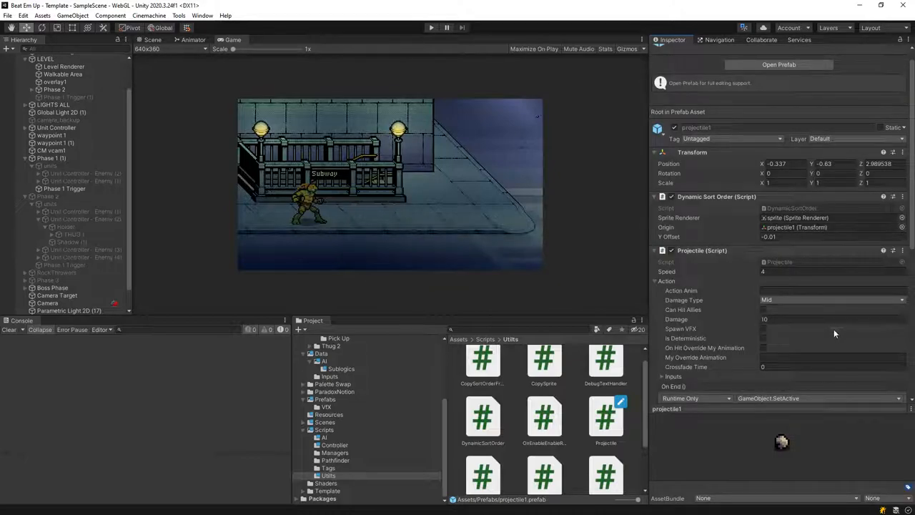
- Set the new On End event entry to call Projectile.MoveStatus
scroll(down, 3)
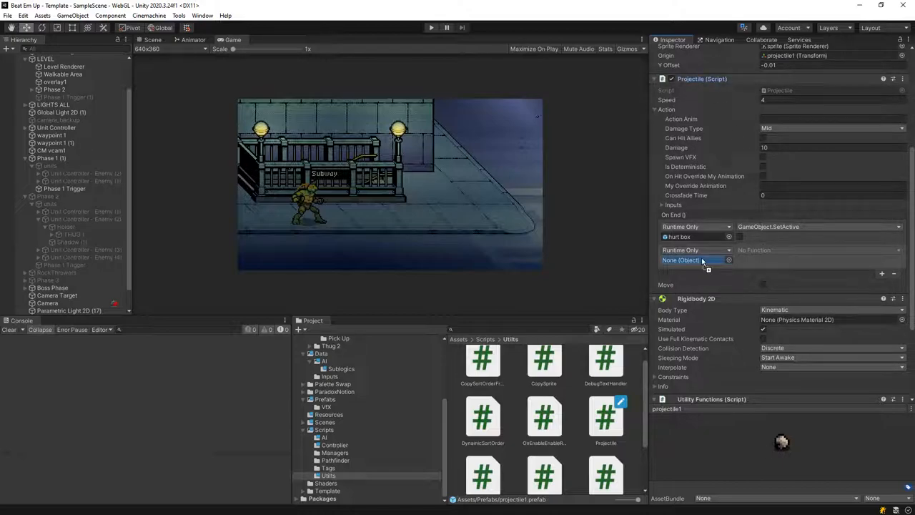
click(772, 337)
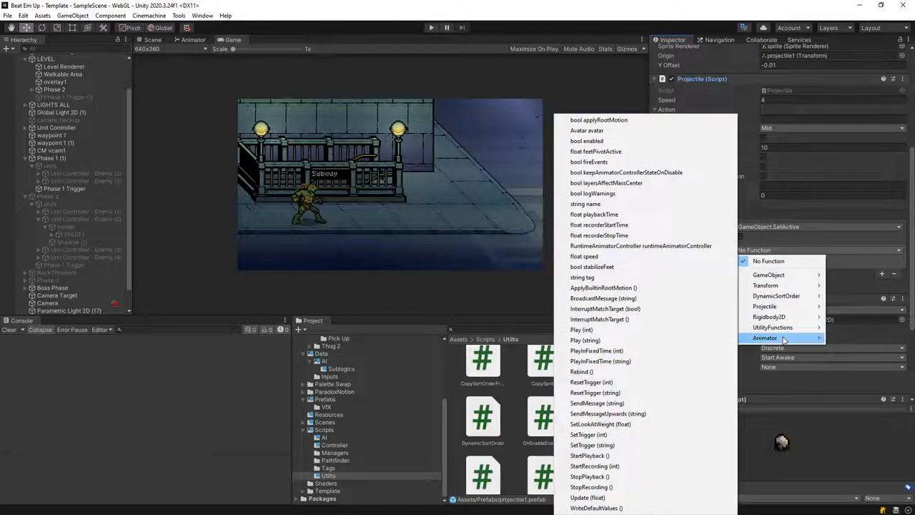
mouse_move(763, 306)
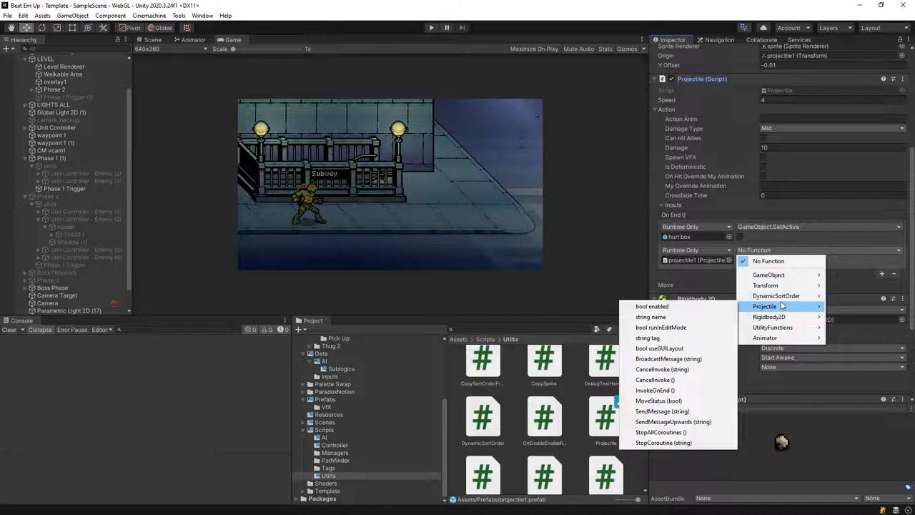
mouse_move(661, 369)
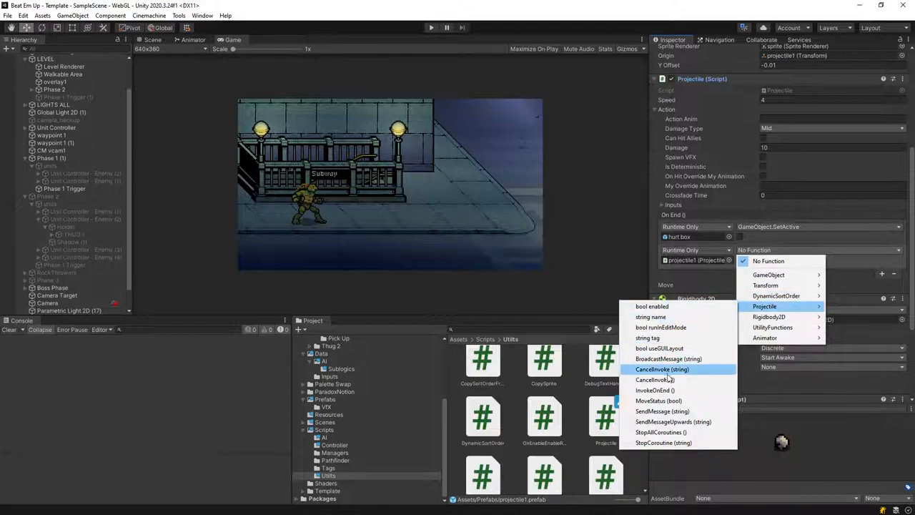
click(658, 399)
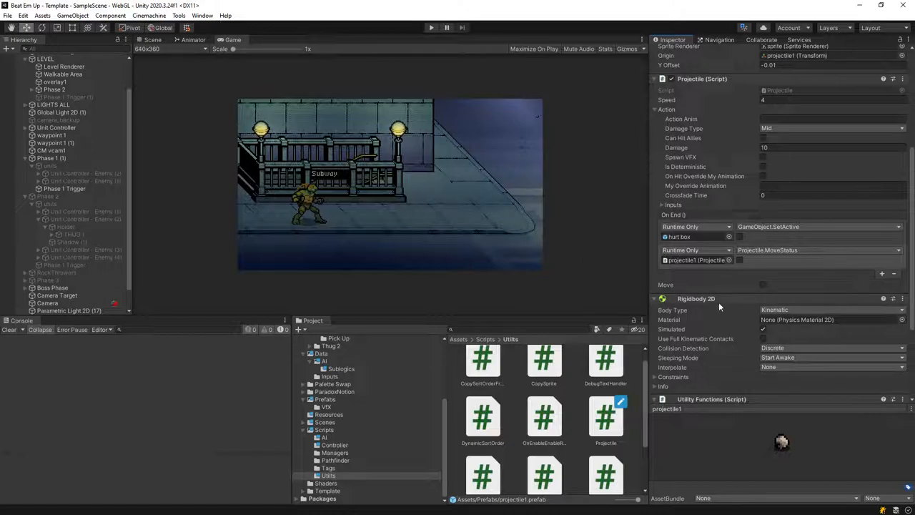
scroll(down, 3)
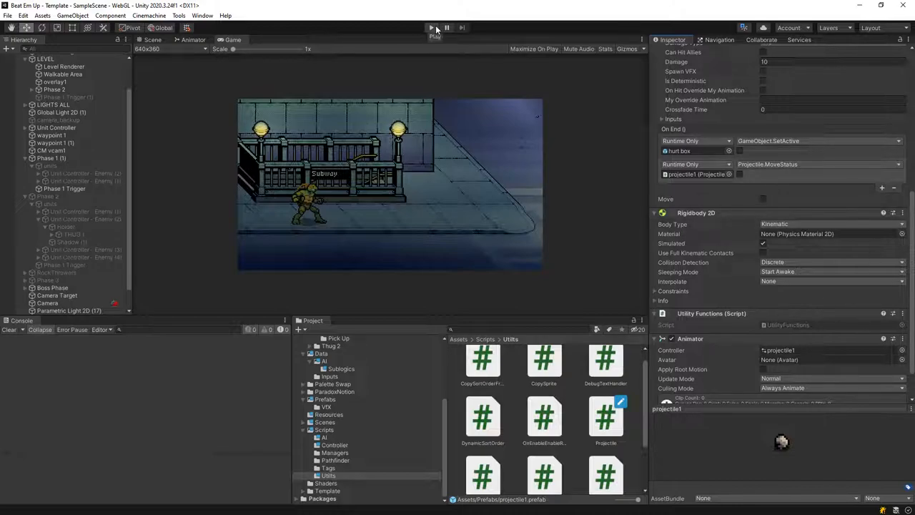
- Playtest the scene watching the RockThrowers group, then stop
click(432, 27)
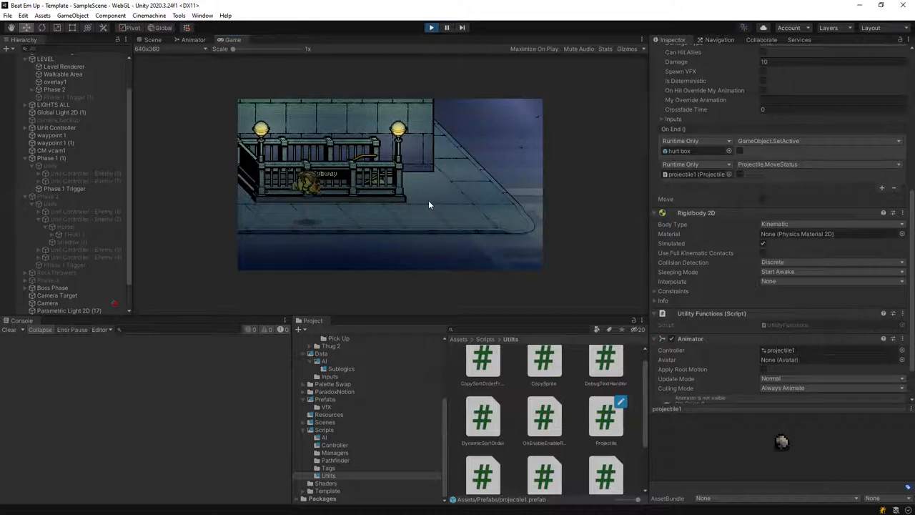
click(57, 271)
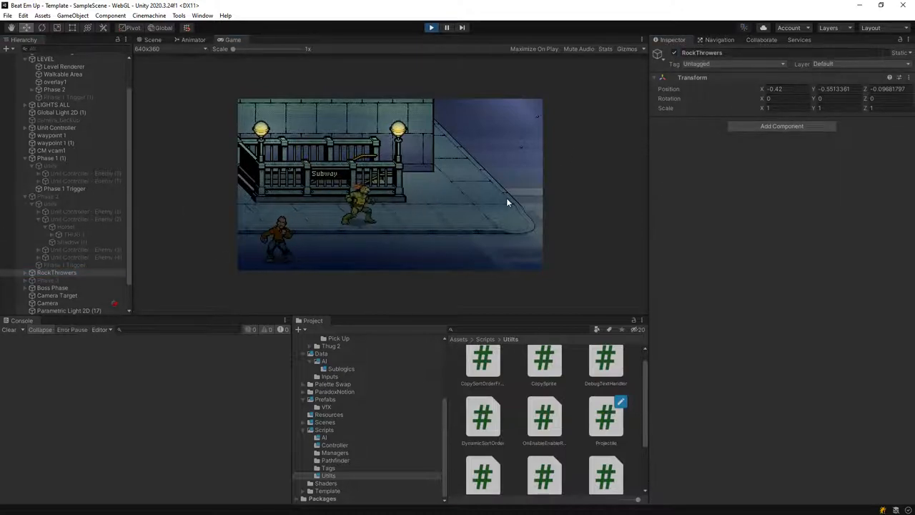
mouse_move(480, 156)
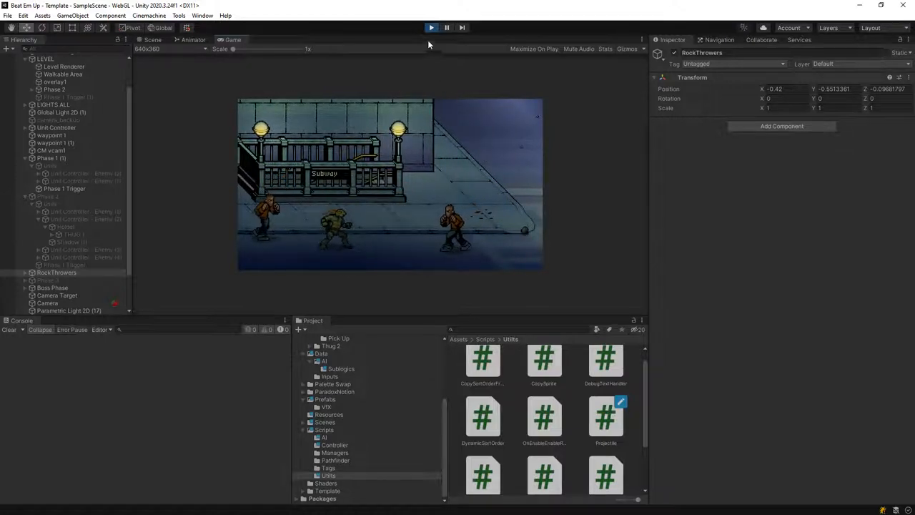
click(432, 27)
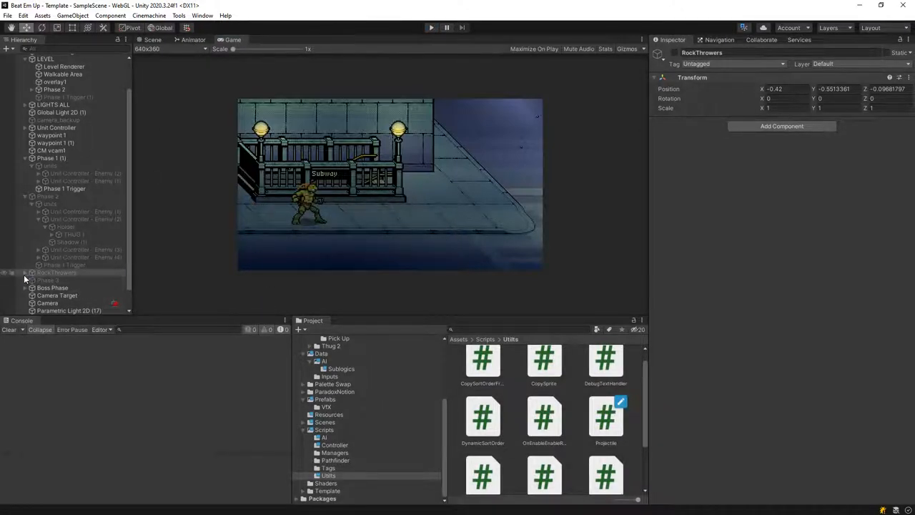
- Open the projectile1 prefab from Prefabs and review its hit box Damage Collider On Hit event
click(66, 294)
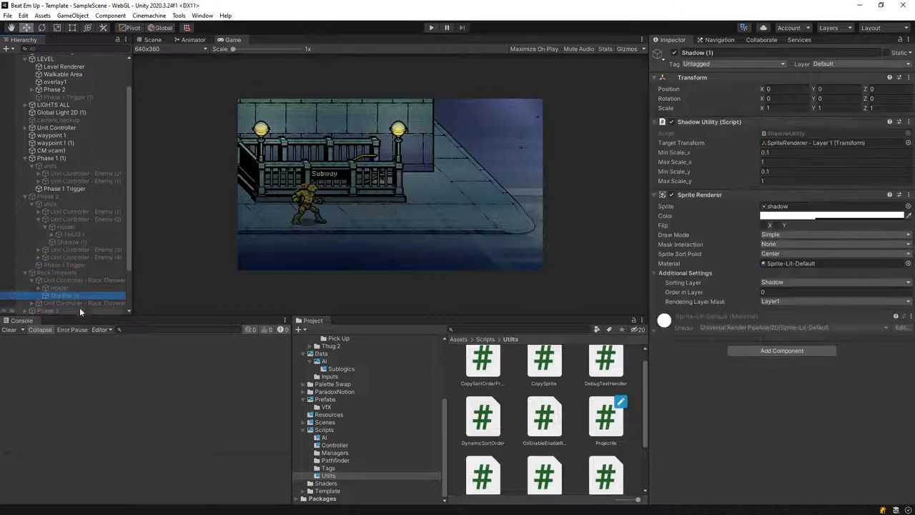
scroll(down, 3)
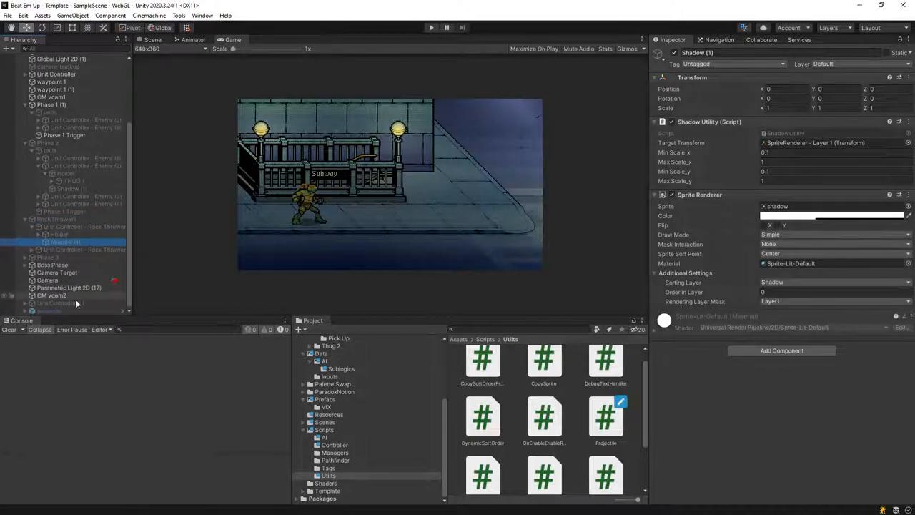
click(324, 399)
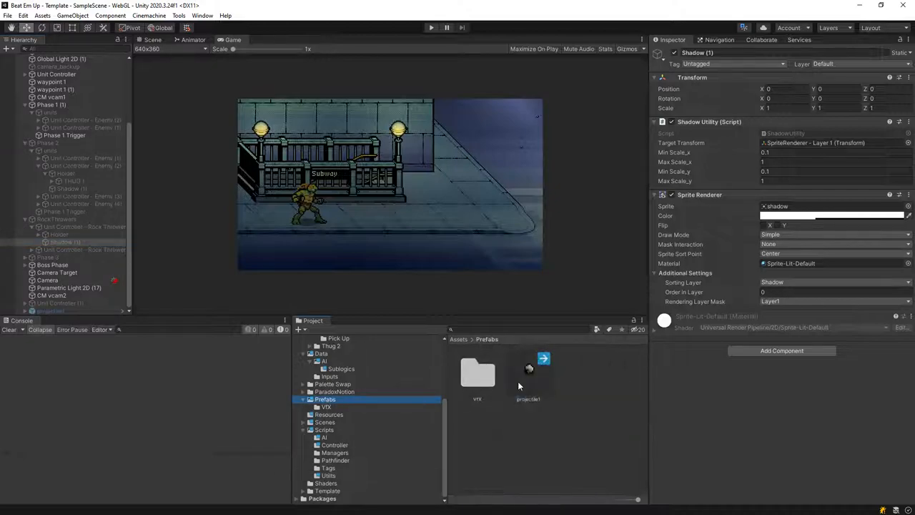
double_click(528, 373)
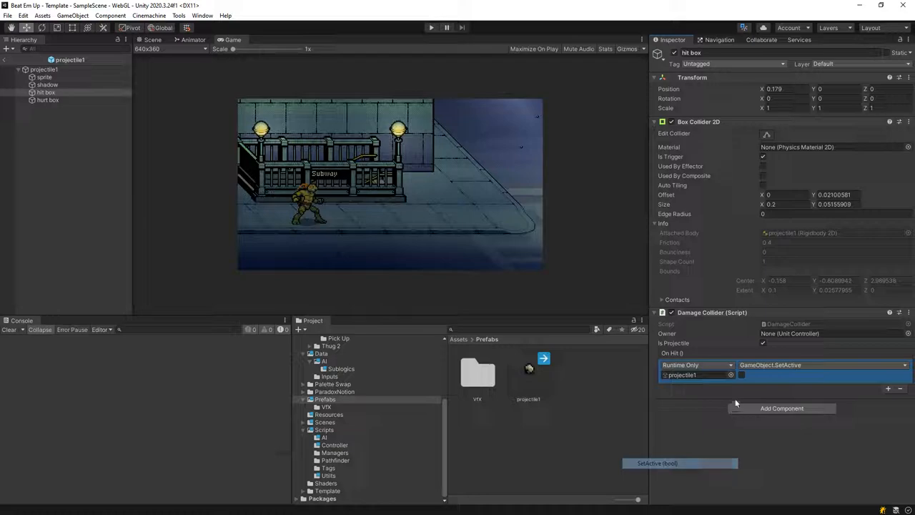
click(741, 374)
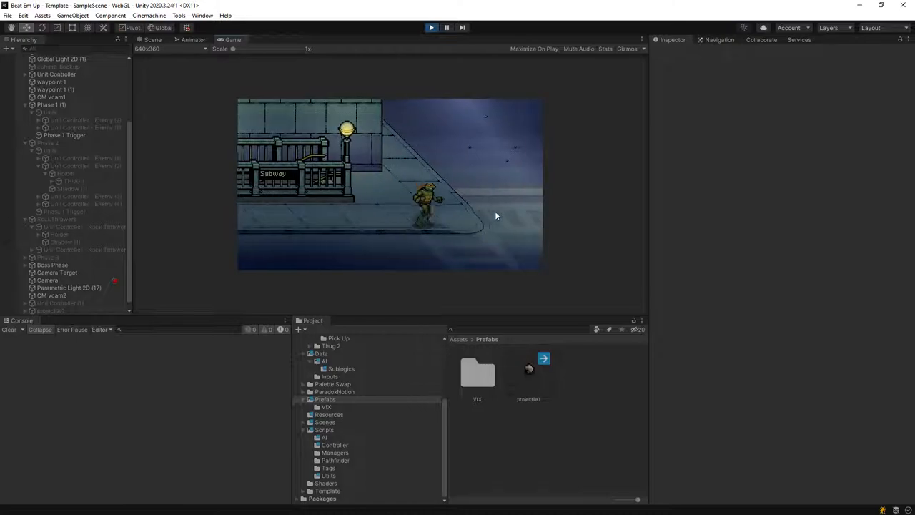
mouse_move(160, 246)
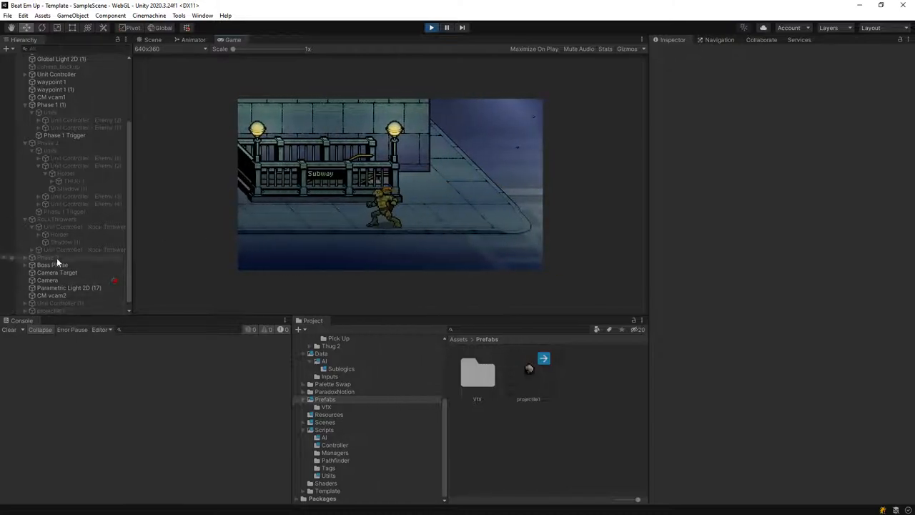
- Run the scene again and select the RockThrowers group to check them
click(58, 219)
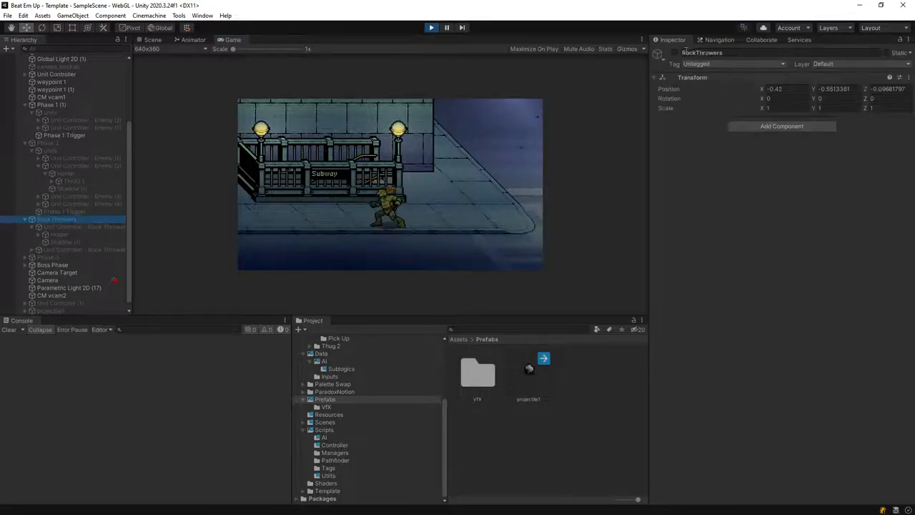